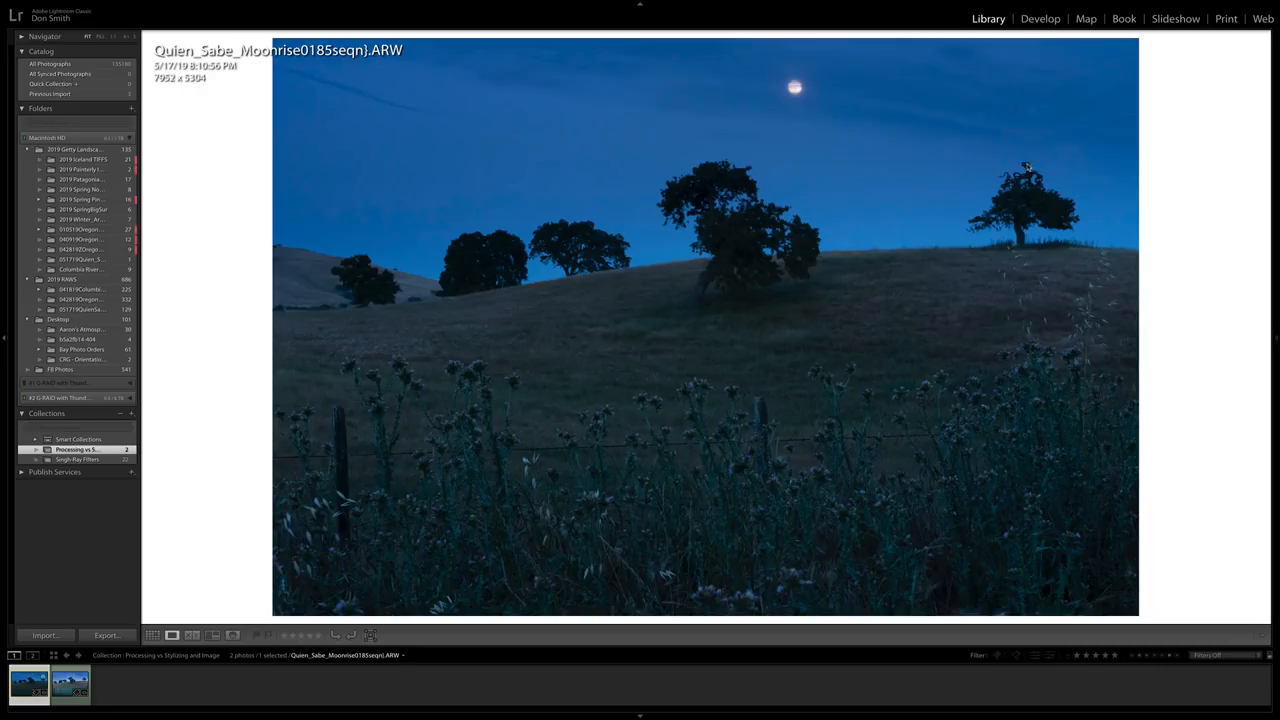
{"action": "mouse_move", "coordinate": [1050, 208]}
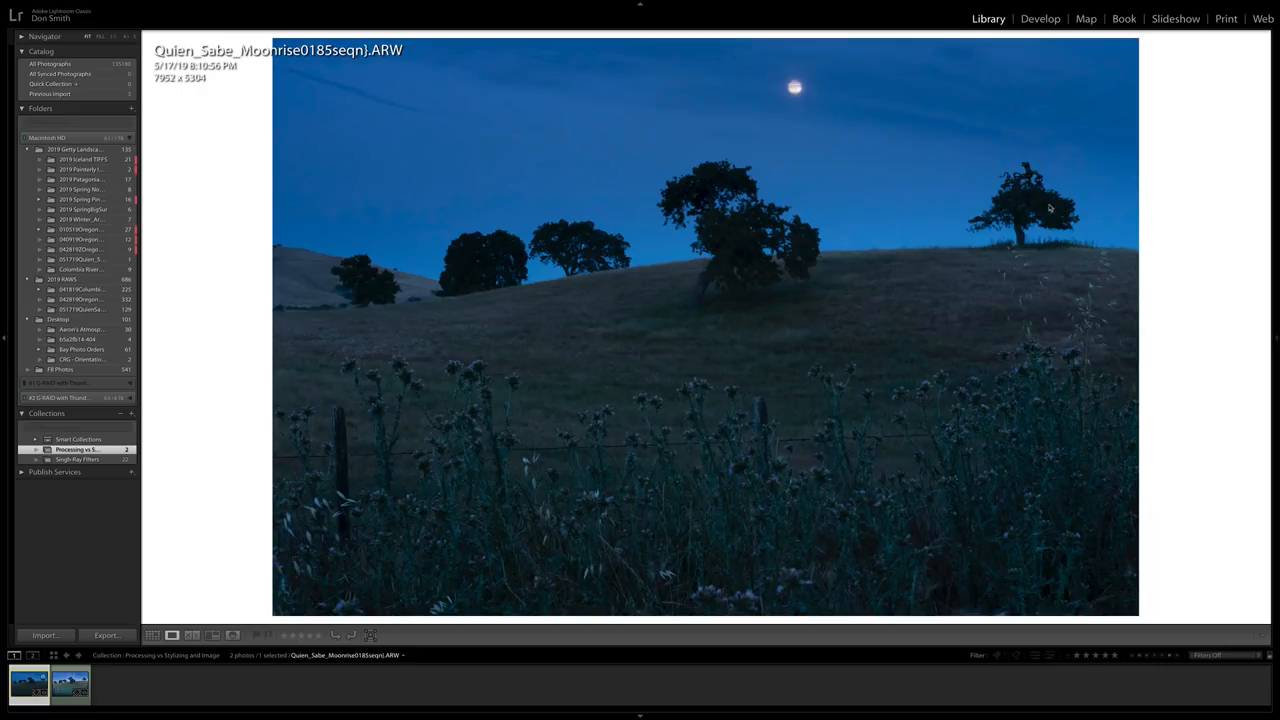
{"action": "mouse_move", "coordinate": [200, 323]}
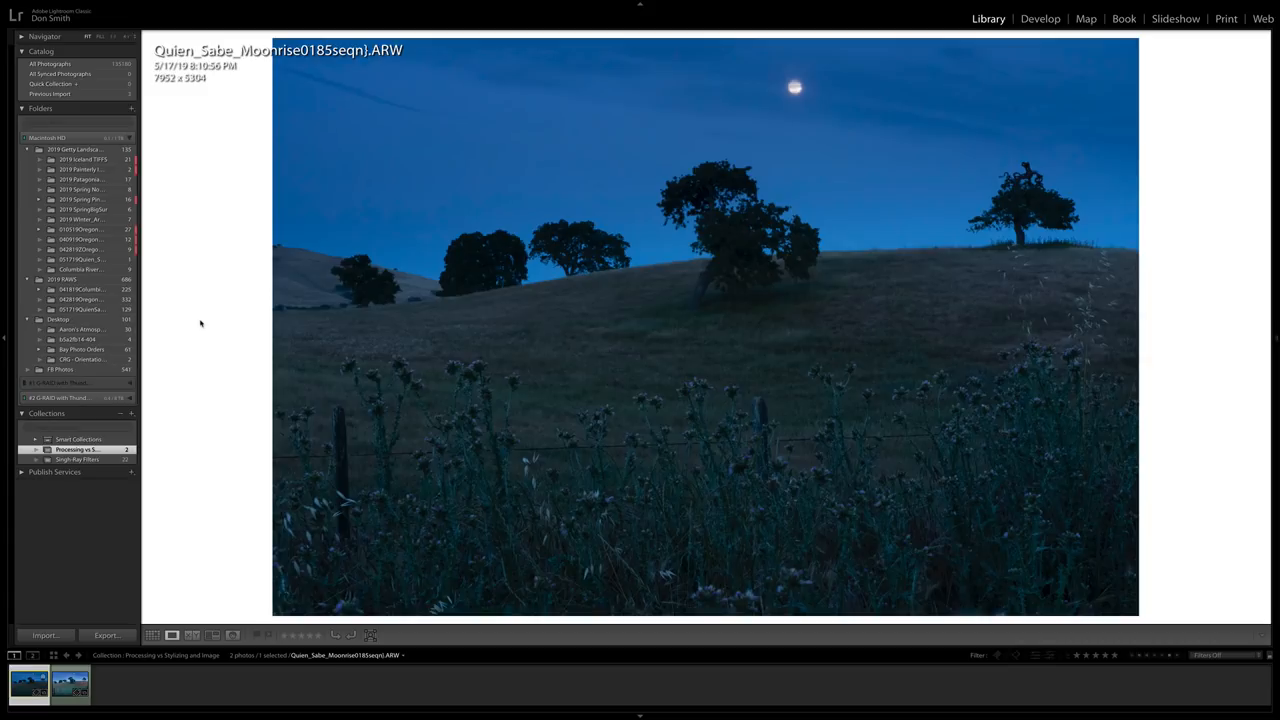
{"action": "mouse_move", "coordinate": [663, 146]}
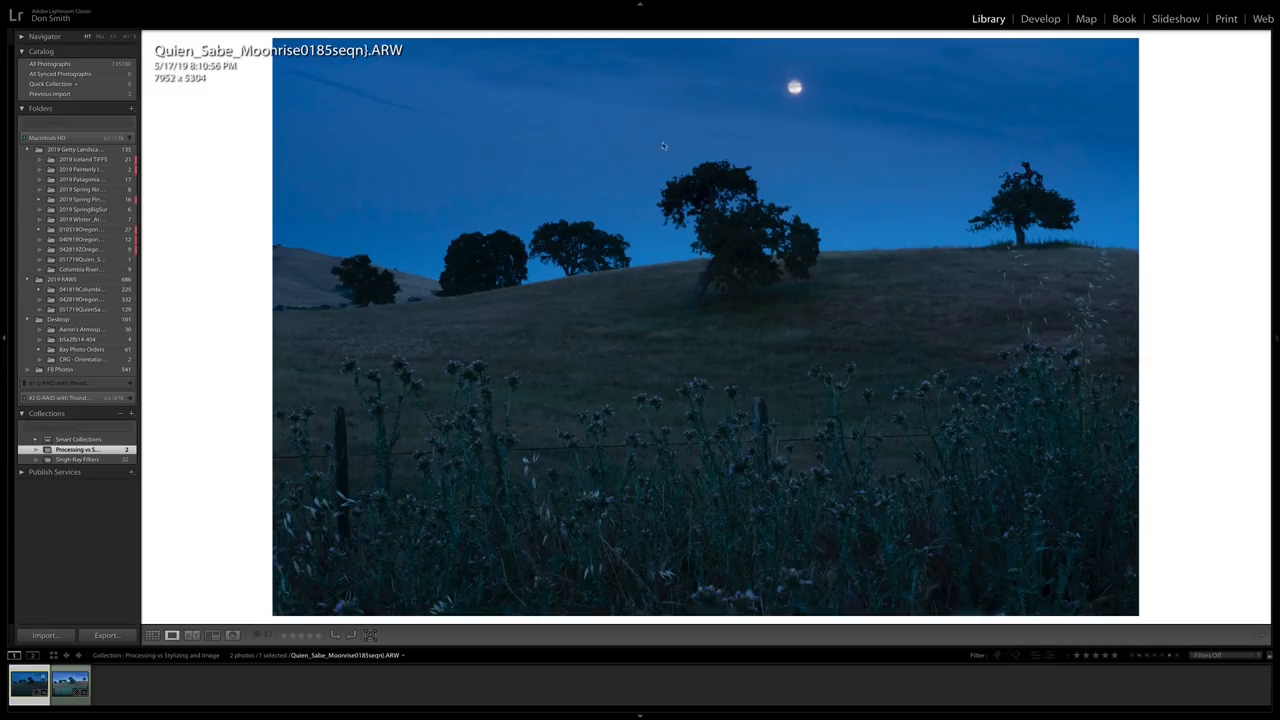
{"action": "mouse_move", "coordinate": [800, 105]}
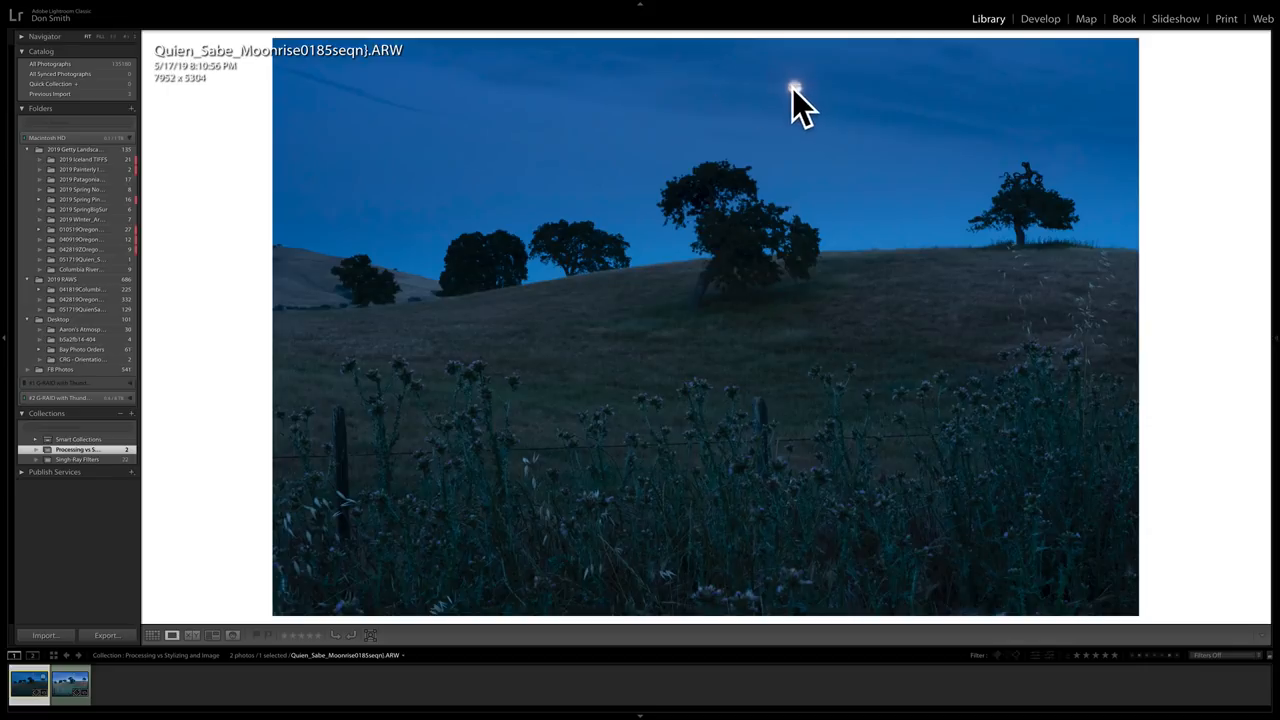
{"action": "mouse_move", "coordinate": [612, 425]}
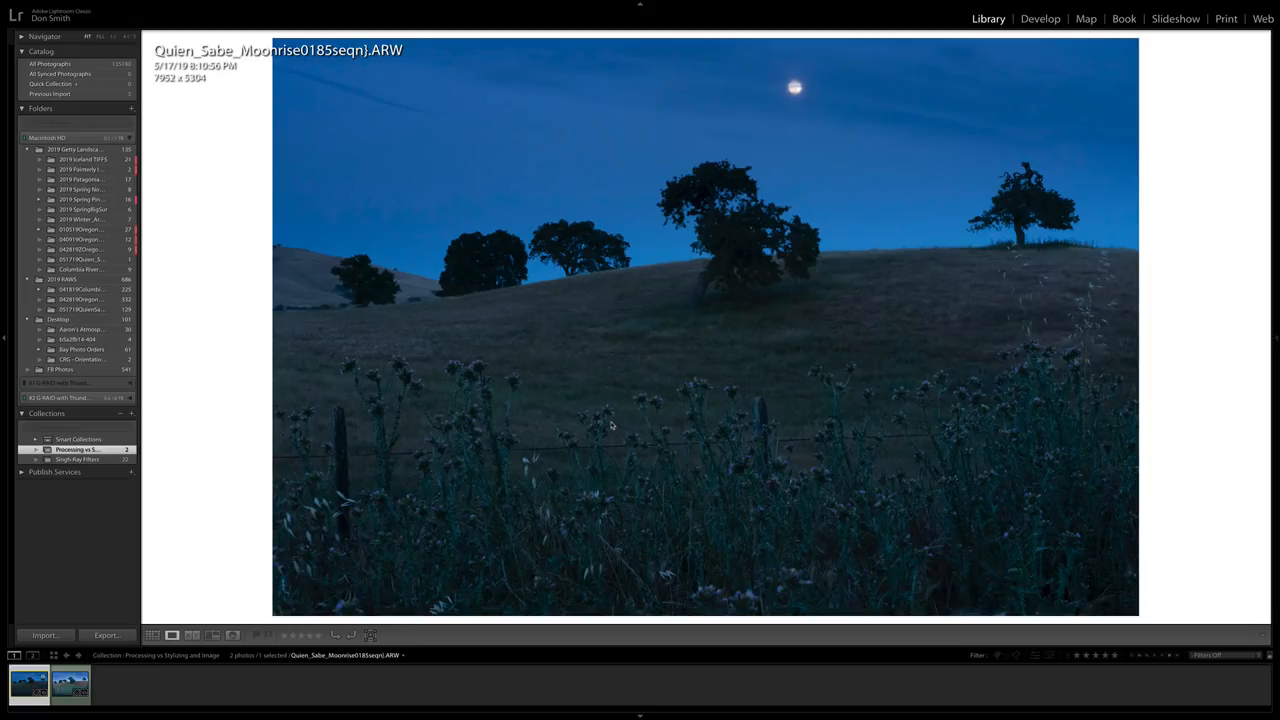
{"action": "mouse_move", "coordinate": [928, 50]}
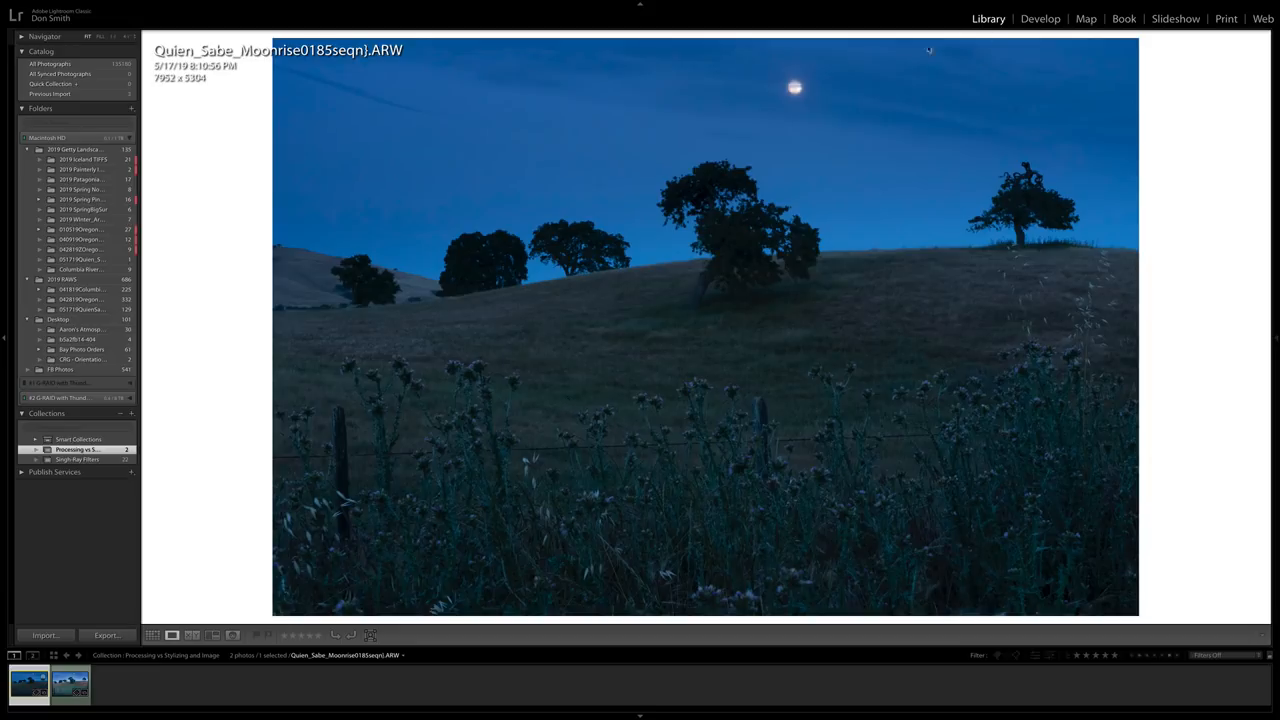
{"action": "mouse_move", "coordinate": [850, 431]}
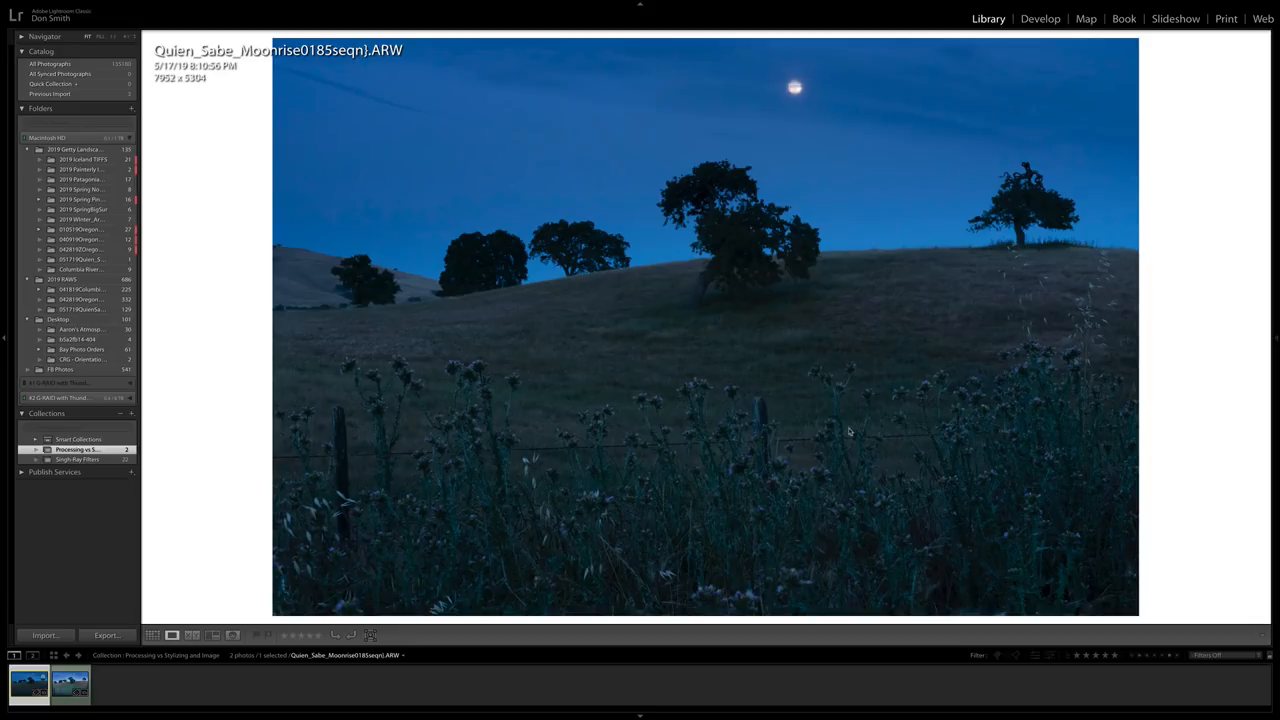
{"action": "mouse_move", "coordinate": [728, 468]}
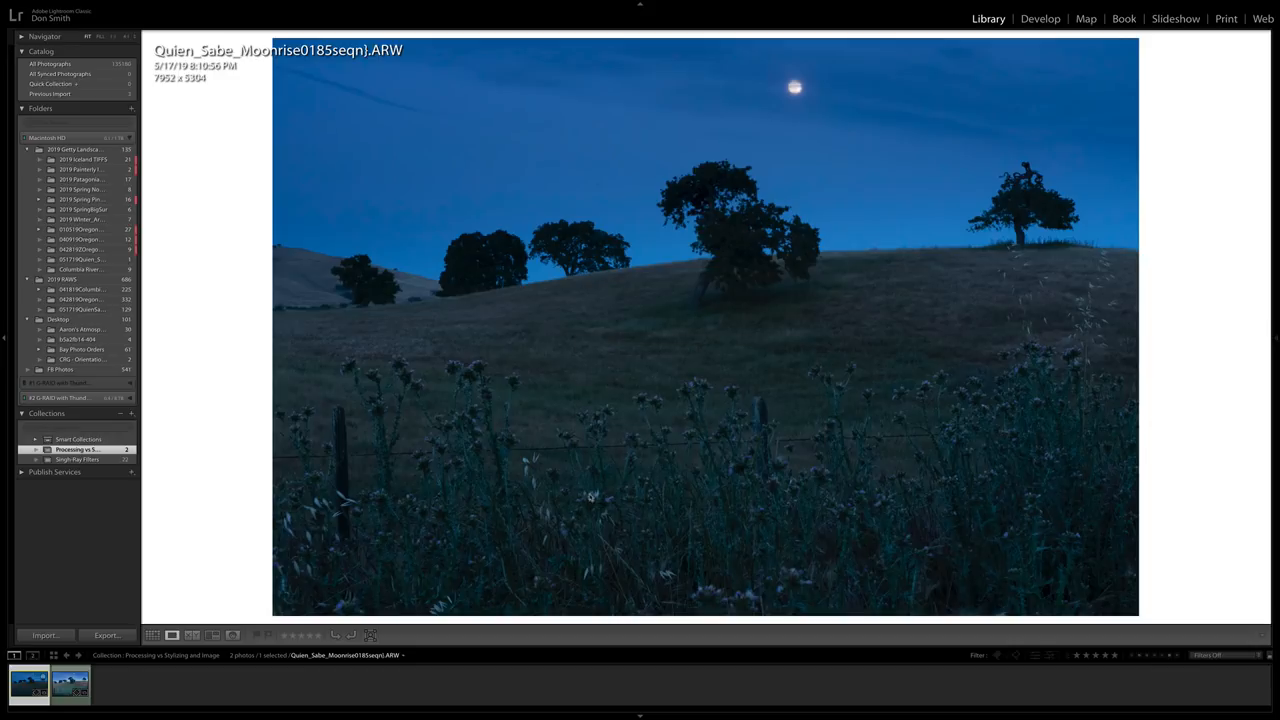
{"action": "mouse_move", "coordinate": [813, 516]}
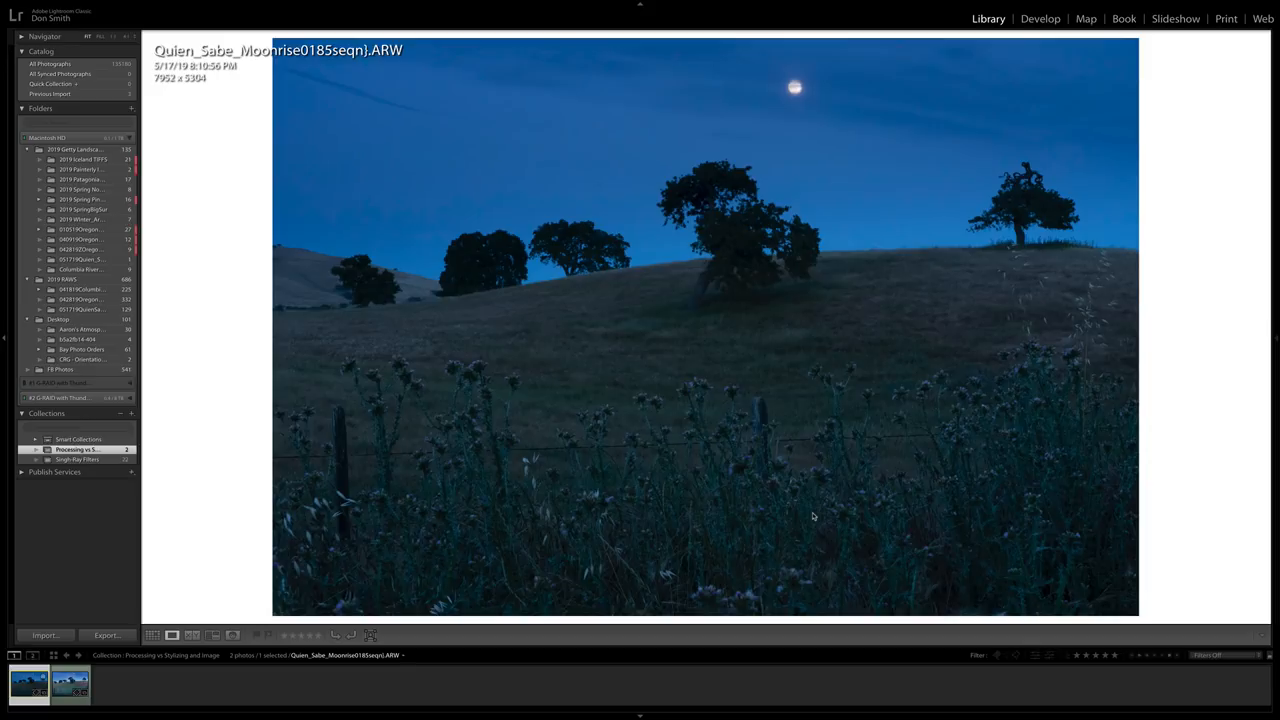
{"action": "mouse_move", "coordinate": [557, 421]}
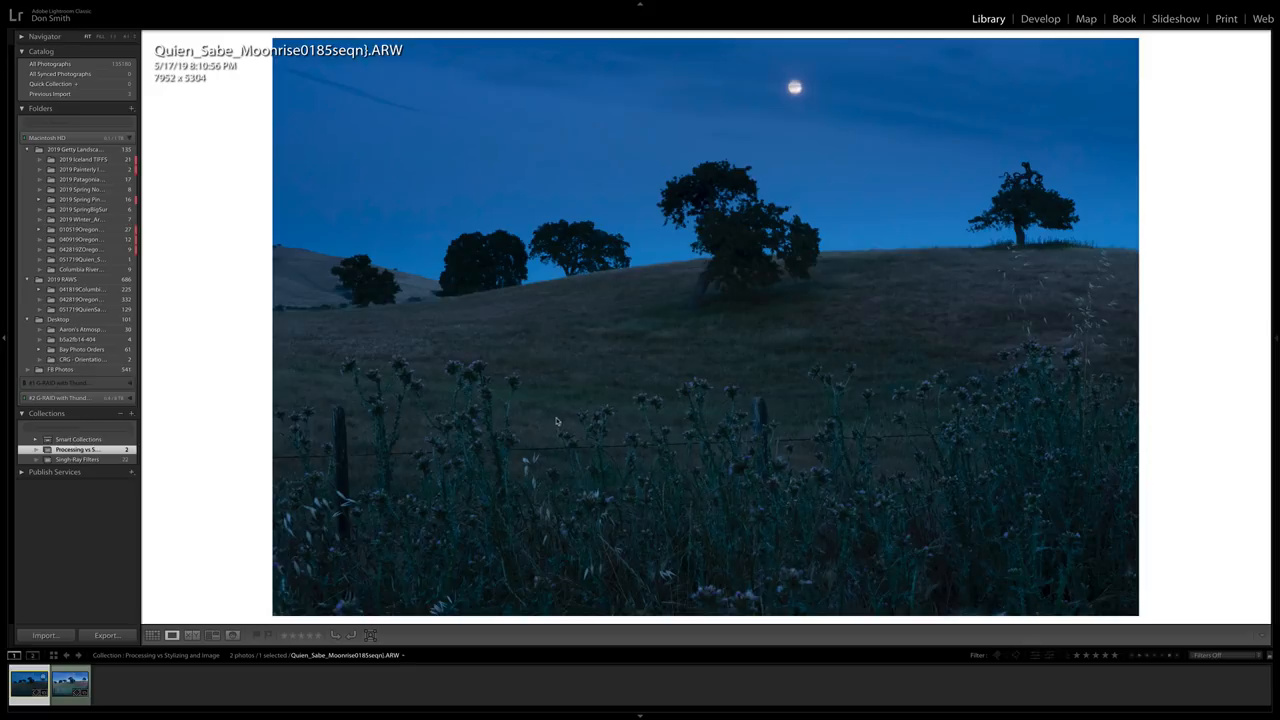
{"action": "mouse_move", "coordinate": [855, 489]}
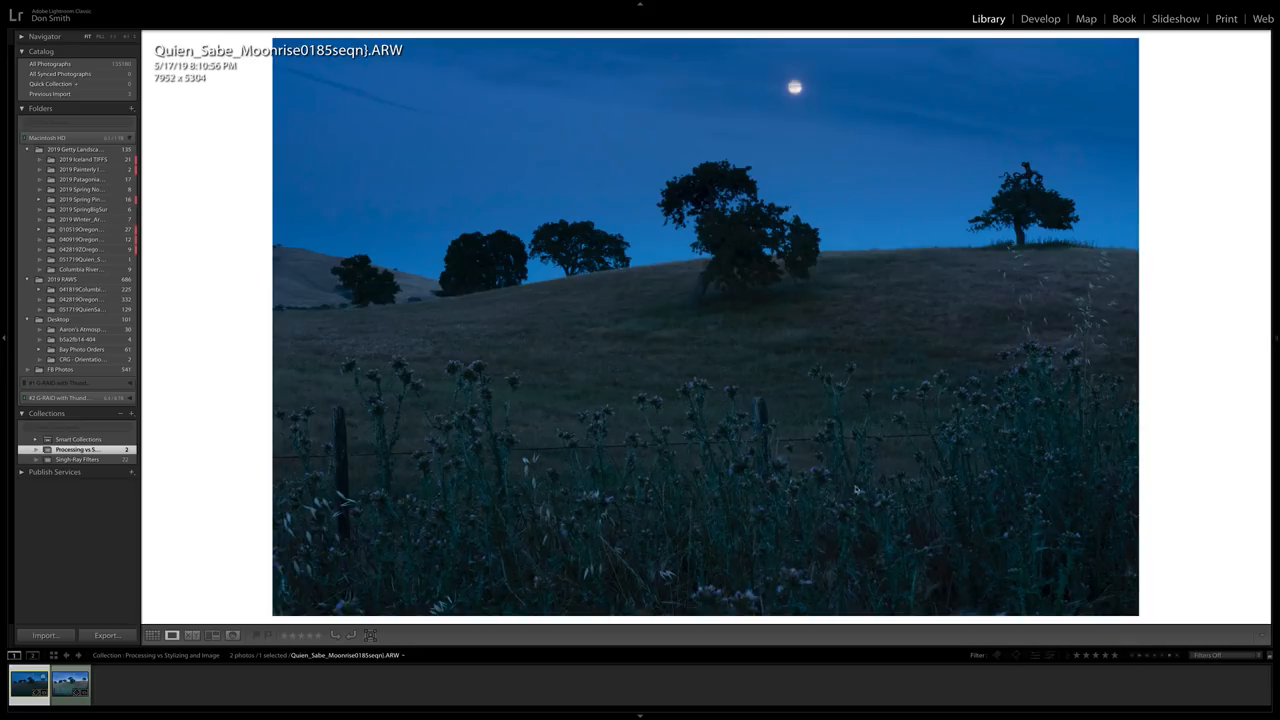
{"action": "mouse_move", "coordinate": [541, 522]}
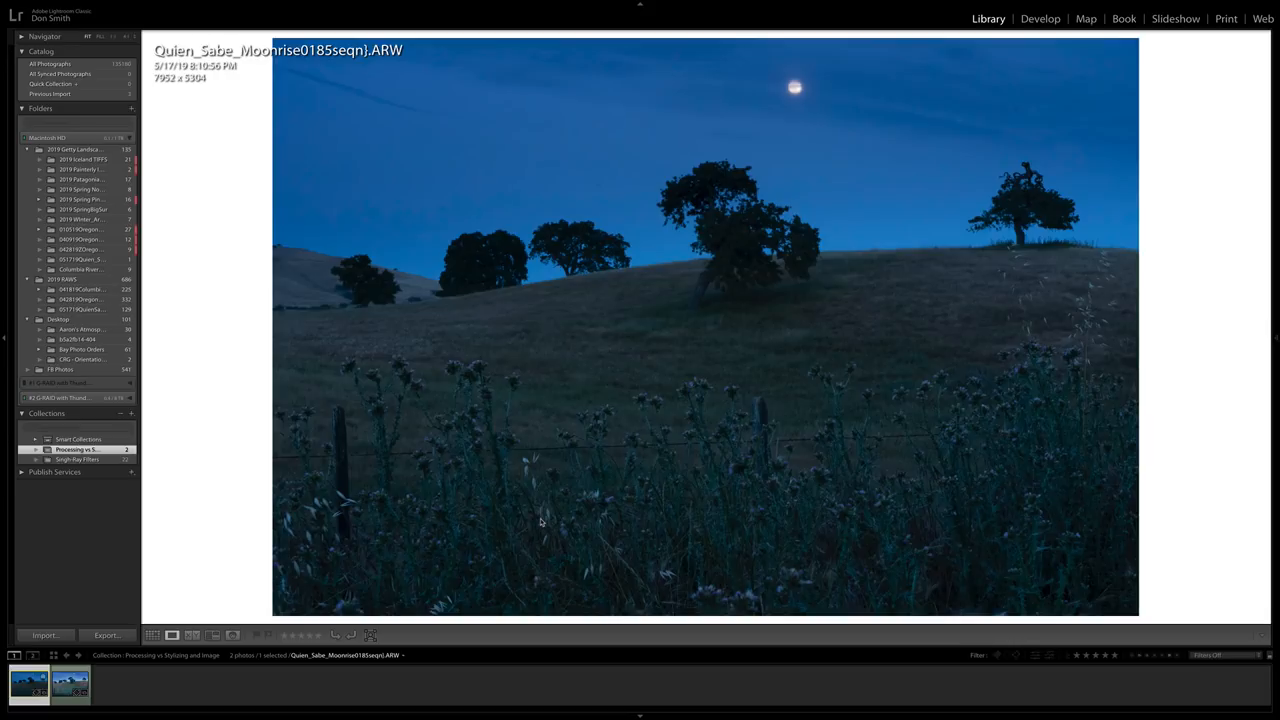
{"action": "mouse_move", "coordinate": [715, 276]}
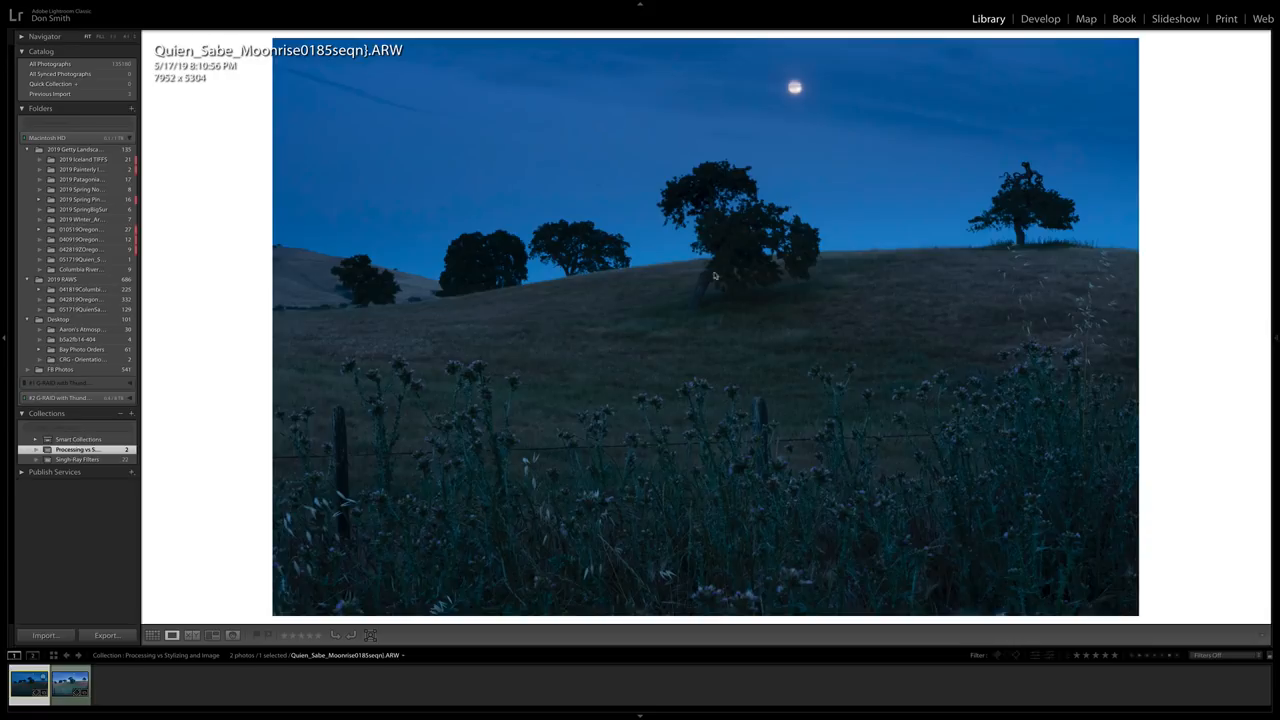
{"action": "mouse_move", "coordinate": [793, 90]}
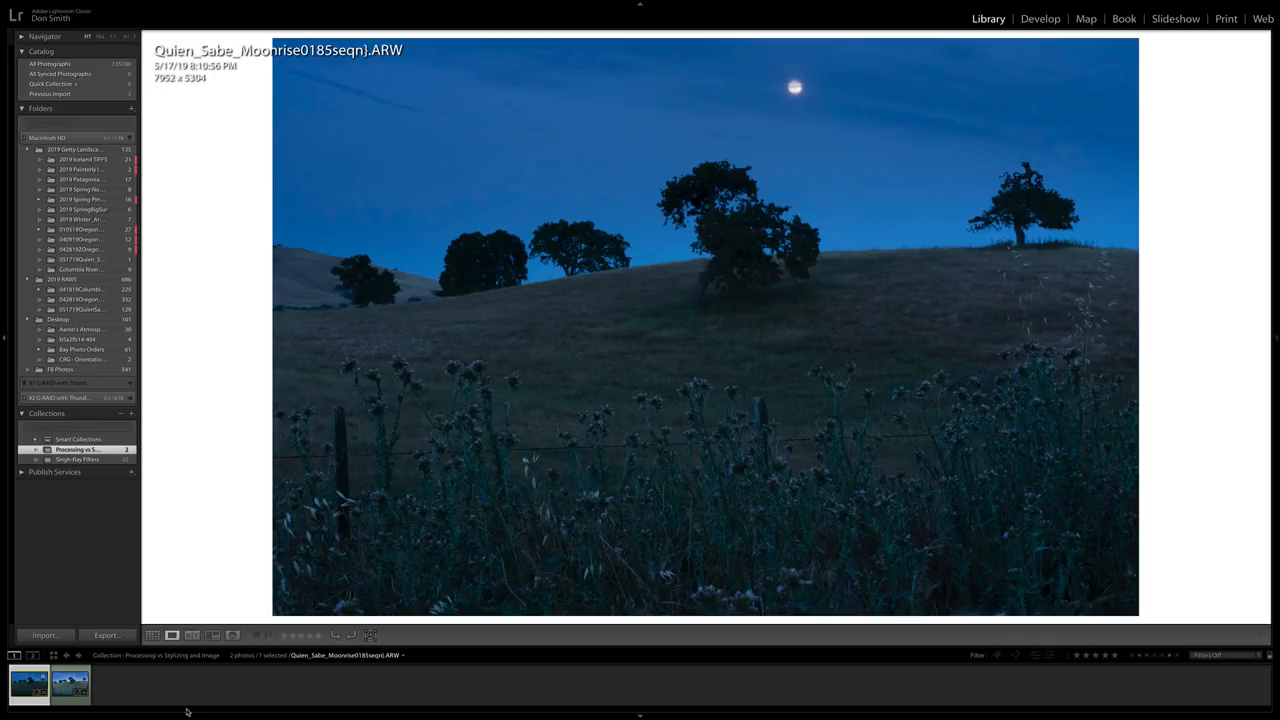
Show the Histogram panel with ISO 3200, 53 mm, f/16, 1/5 sec details.
{"action": "left_click", "coordinate": [69, 683]}
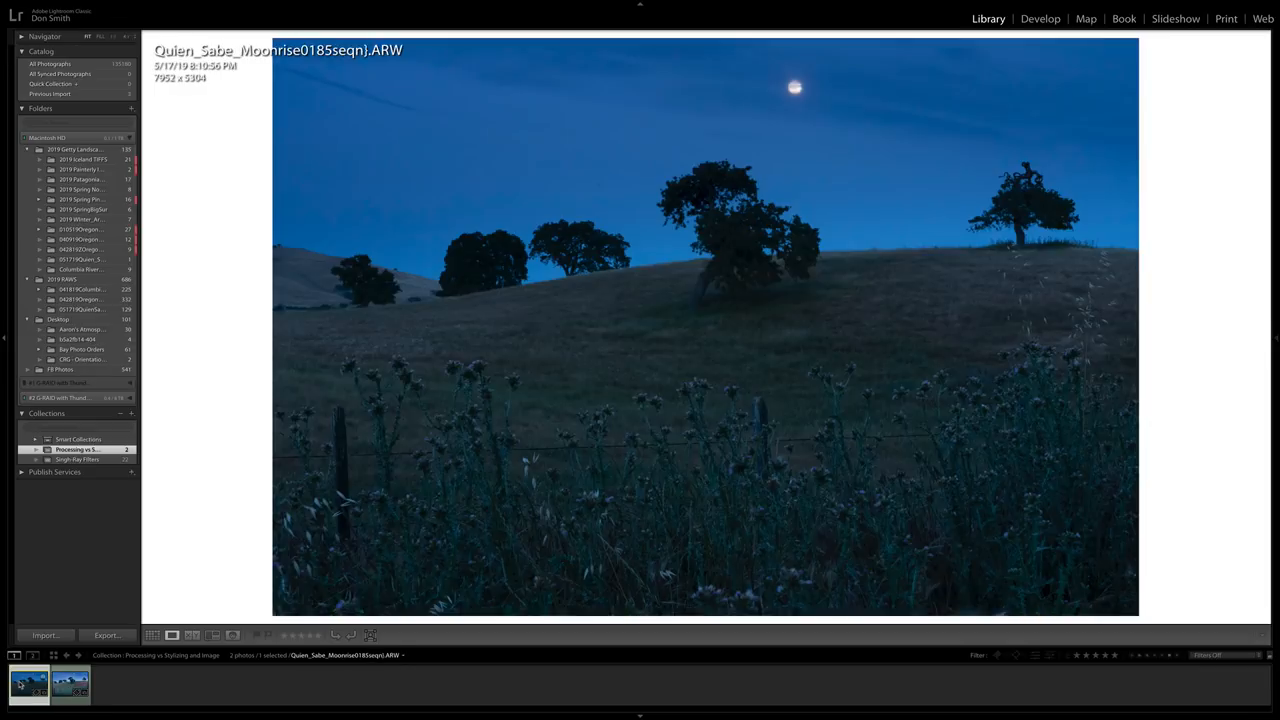
{"action": "mouse_move", "coordinate": [28, 683]}
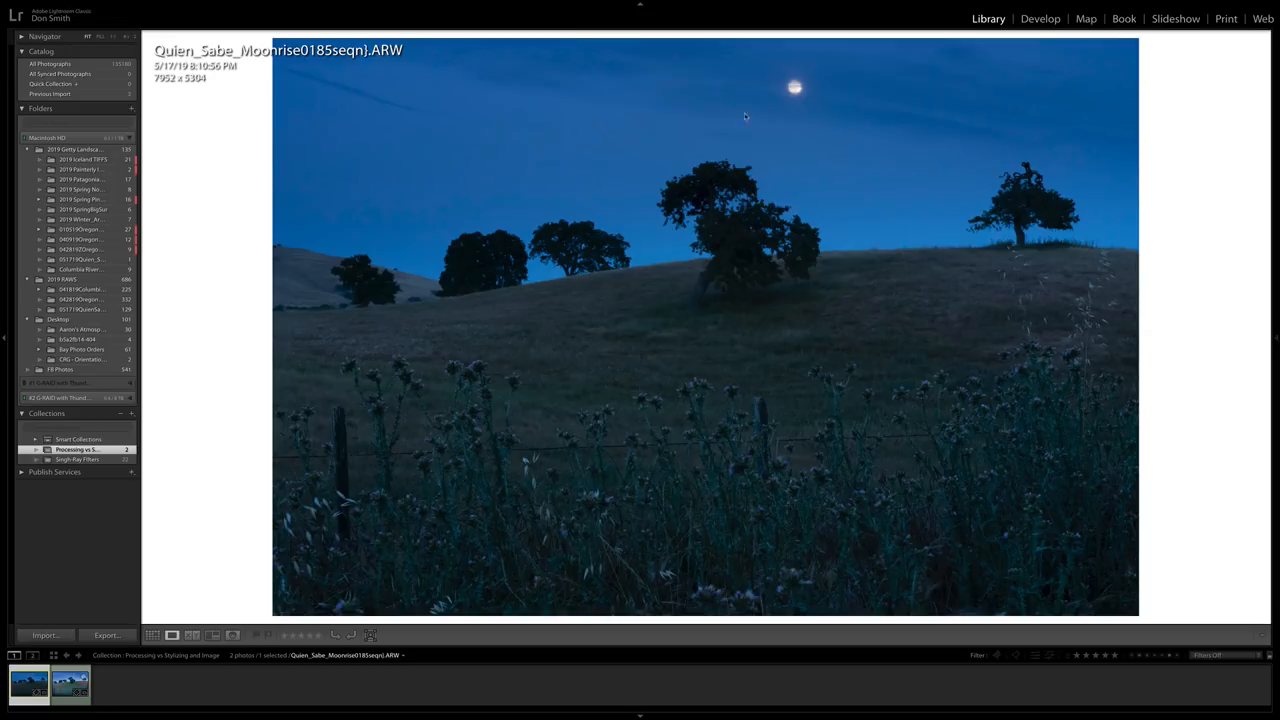
{"action": "left_click", "coordinate": [1274, 340]}
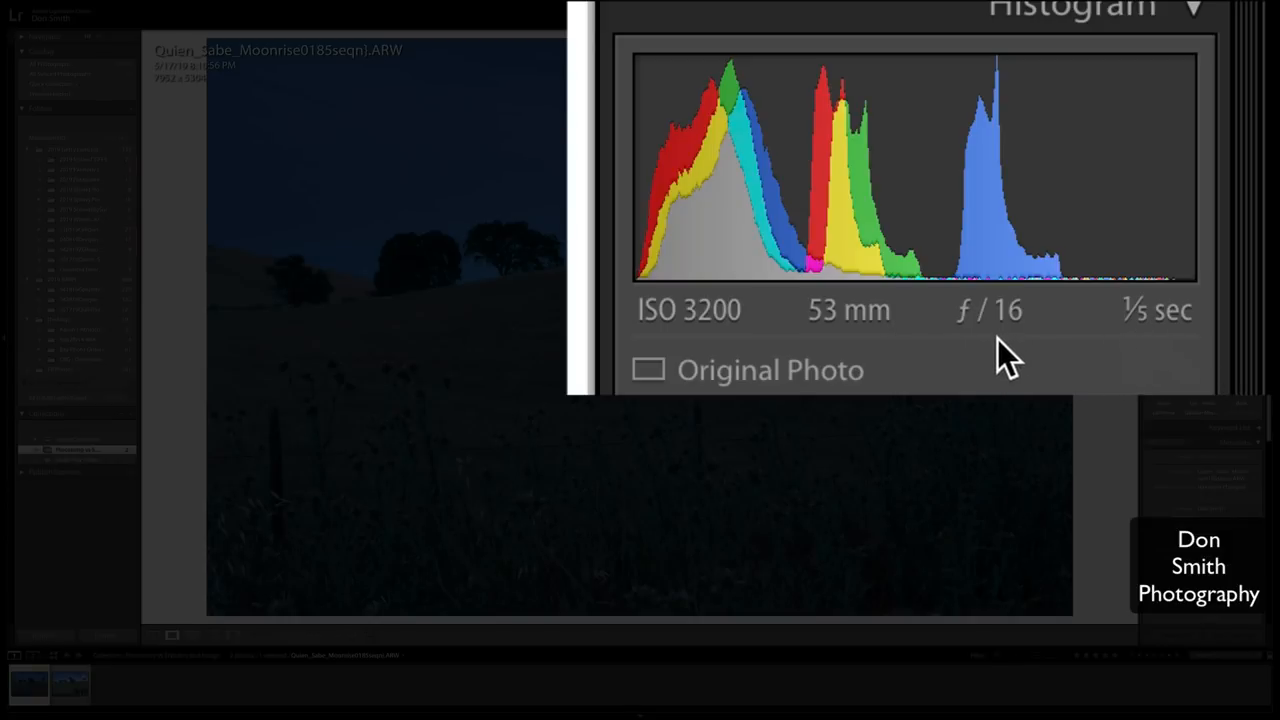
{"action": "mouse_move", "coordinate": [820, 350]}
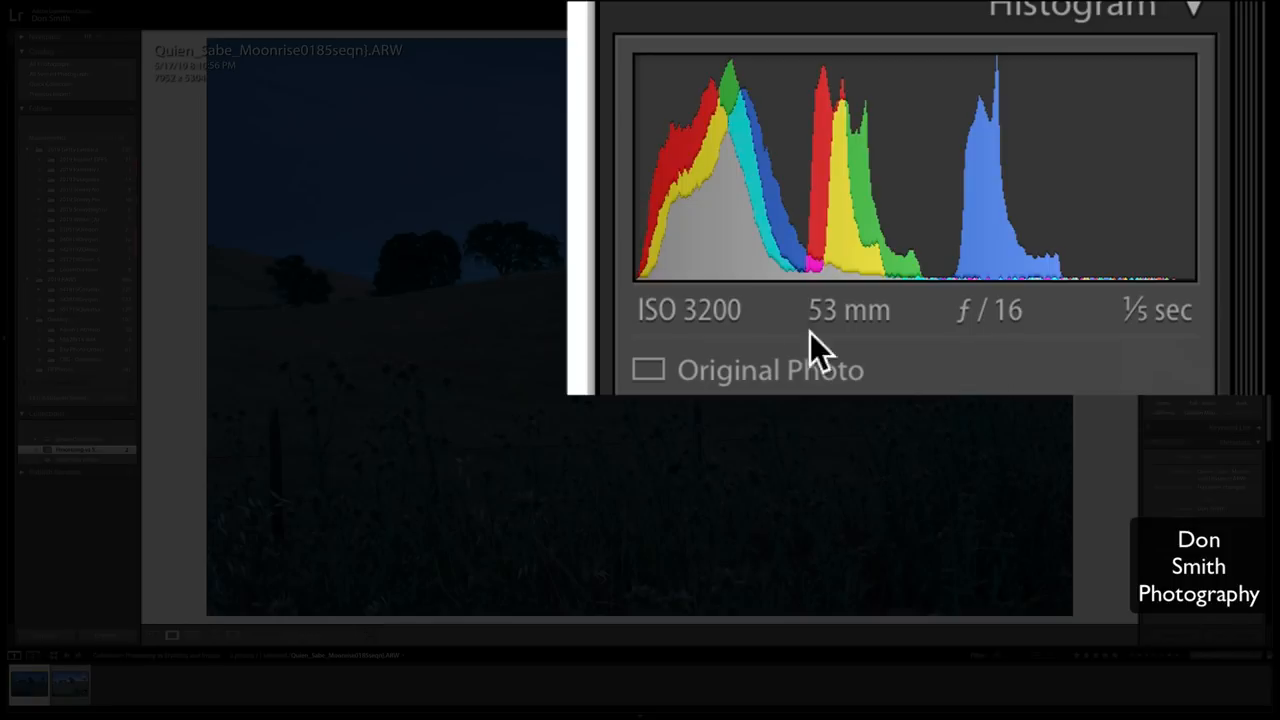
{"action": "mouse_move", "coordinate": [848, 355]}
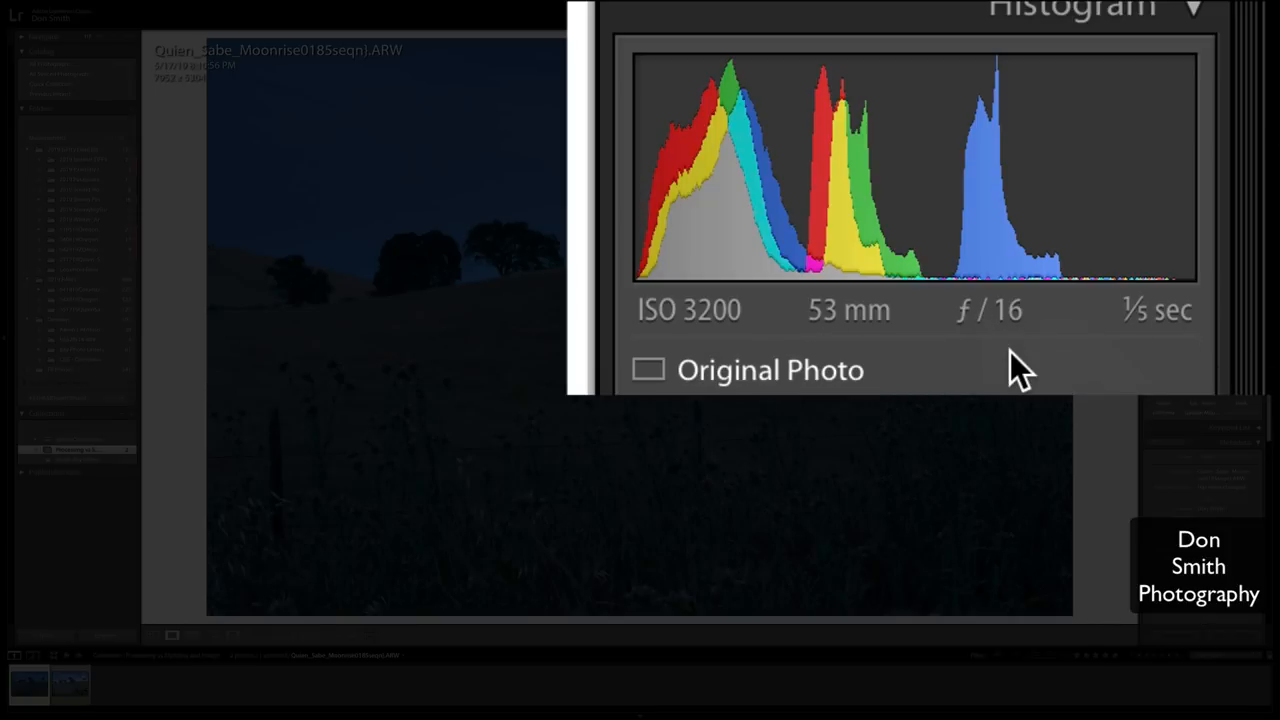
{"action": "mouse_move", "coordinate": [712, 465]}
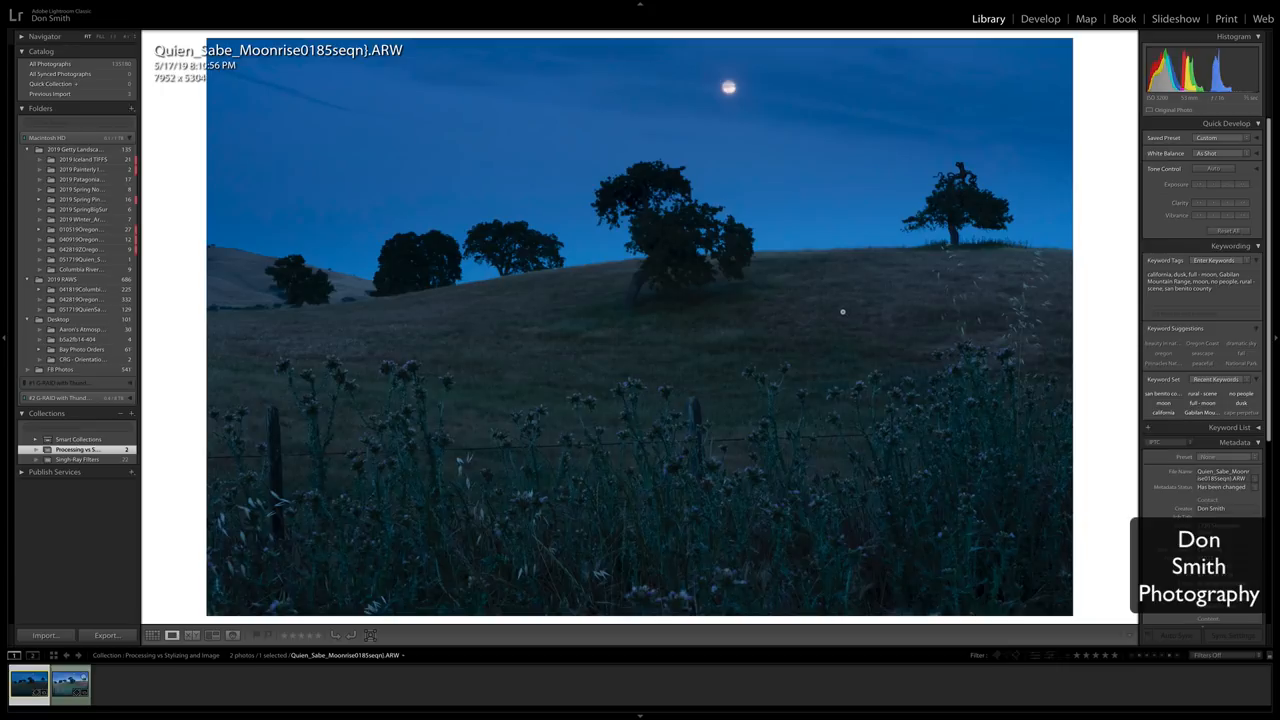
{"action": "mouse_move", "coordinate": [671, 470]}
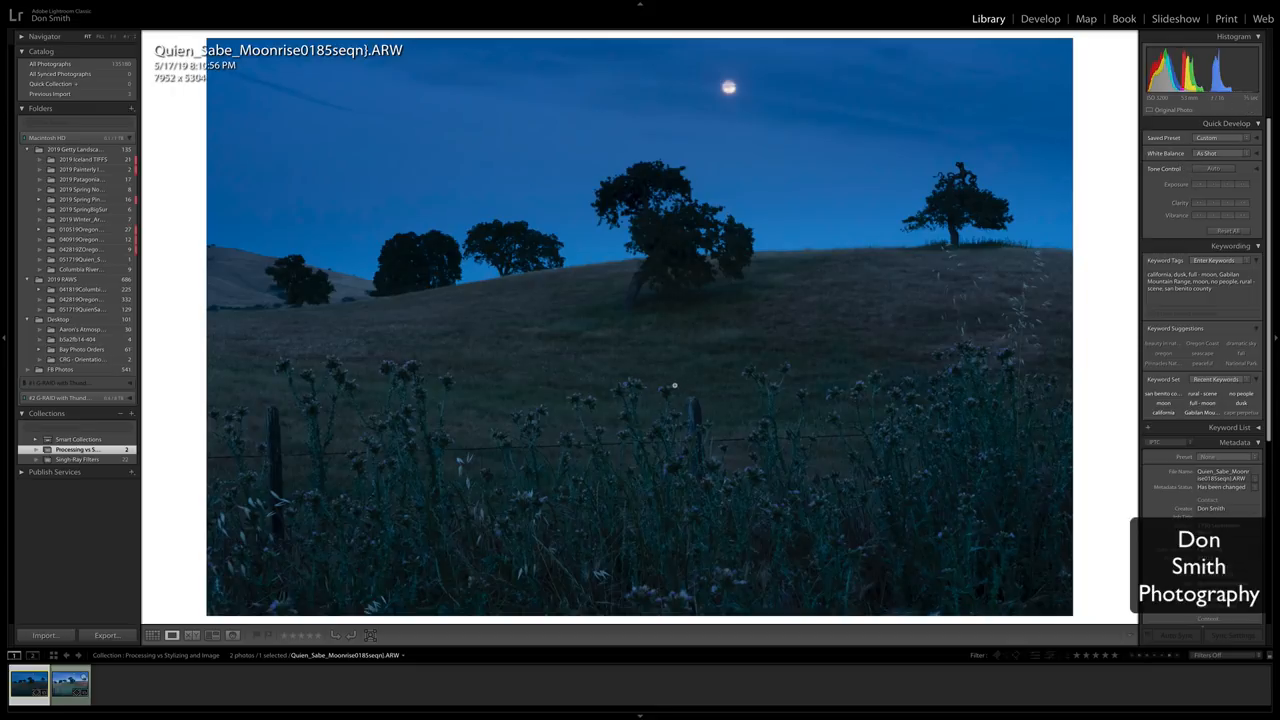
{"action": "mouse_move", "coordinate": [950, 460]}
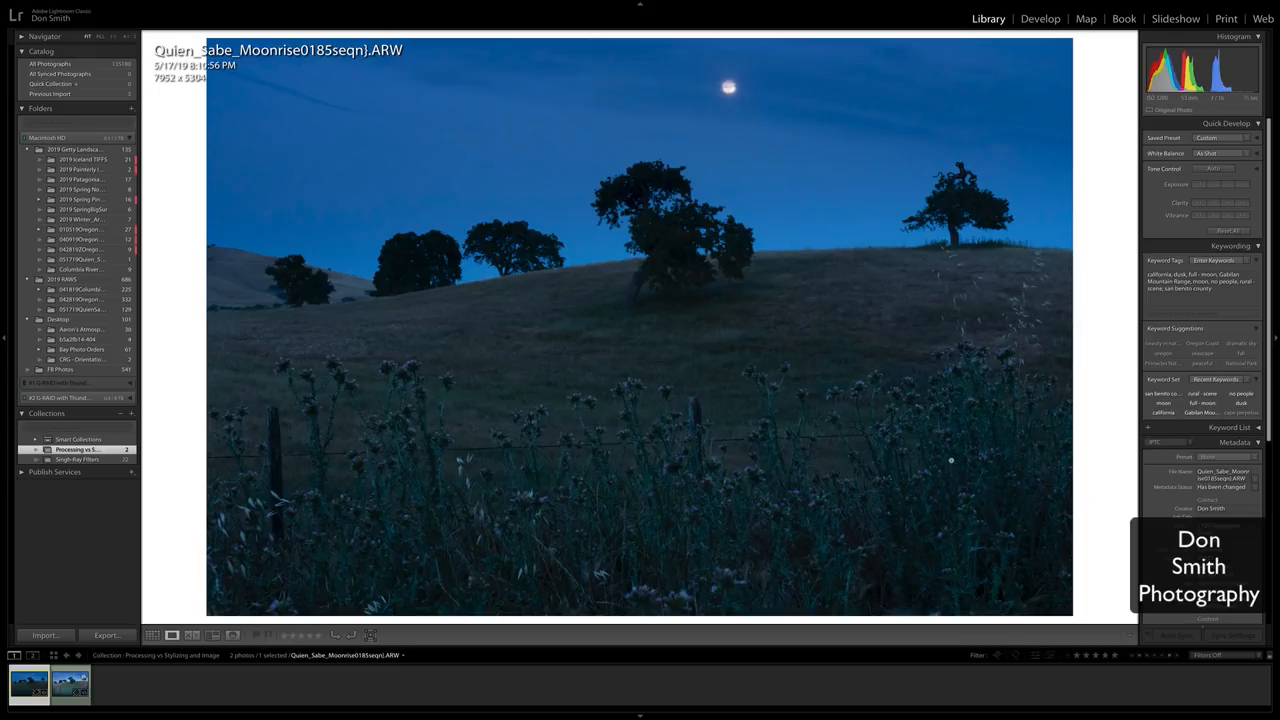
{"action": "mouse_move", "coordinate": [396, 460]}
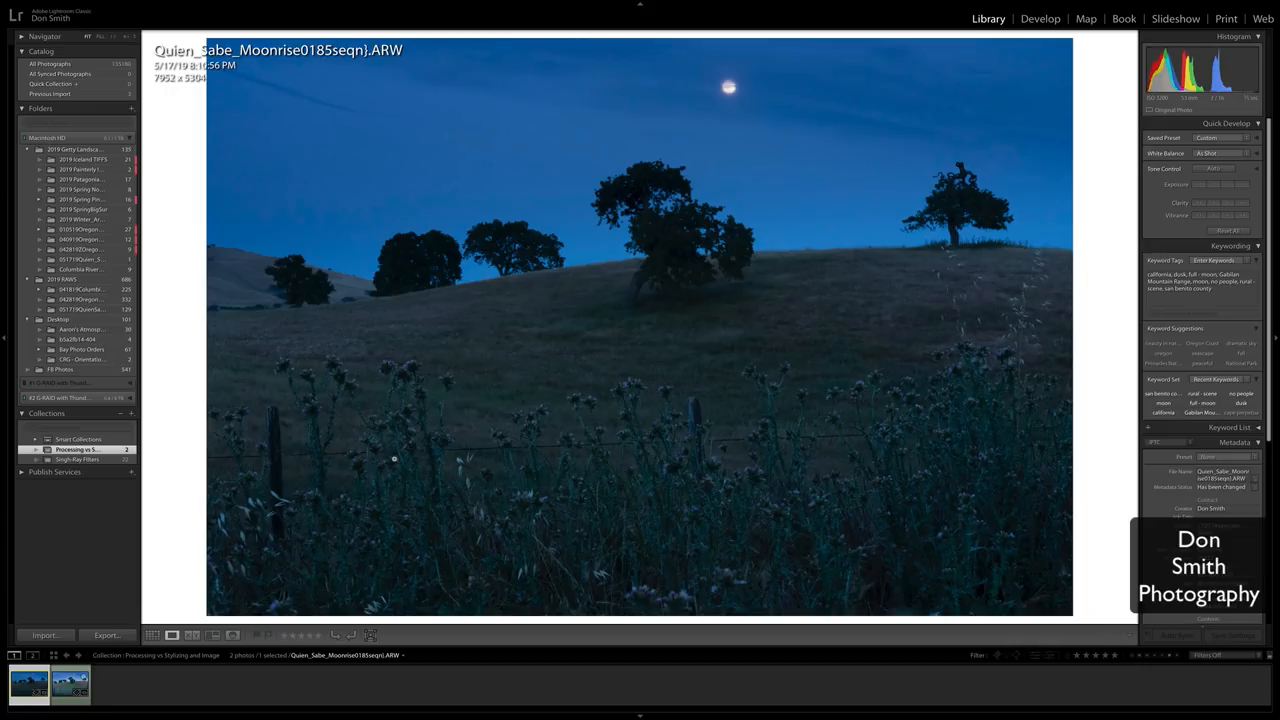
{"action": "mouse_move", "coordinate": [901, 455]}
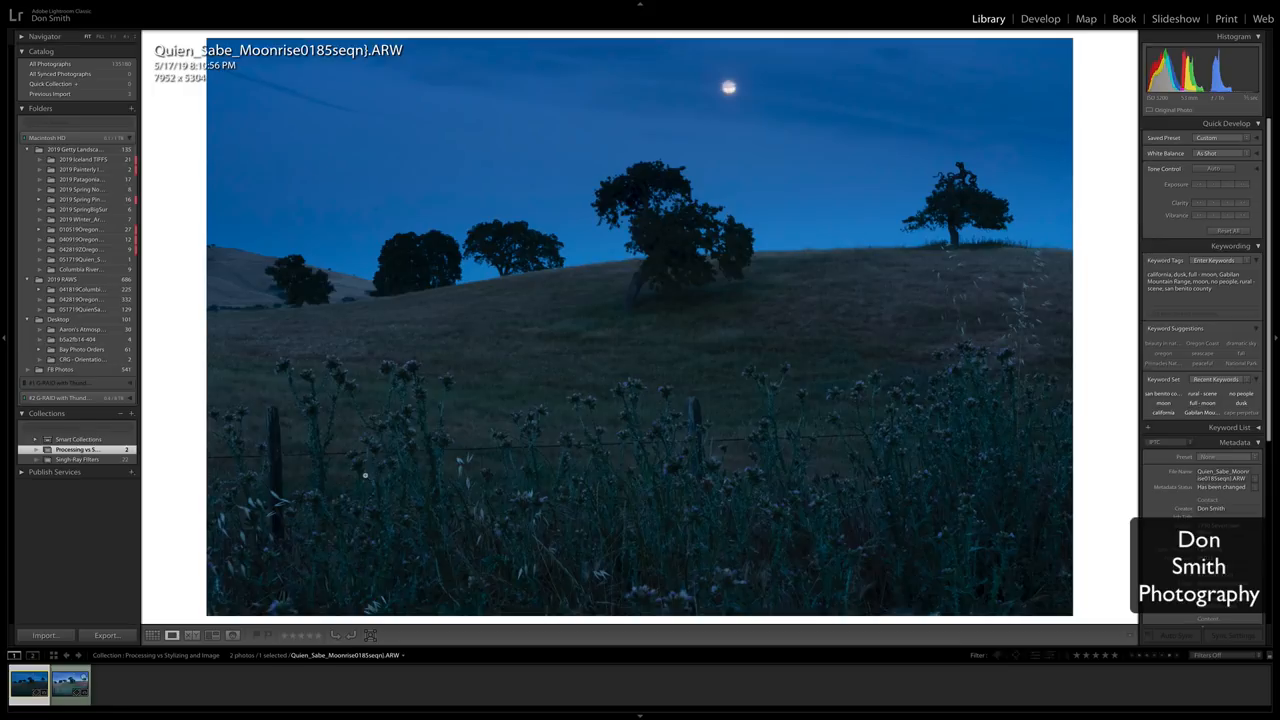
{"action": "mouse_move", "coordinate": [617, 427]}
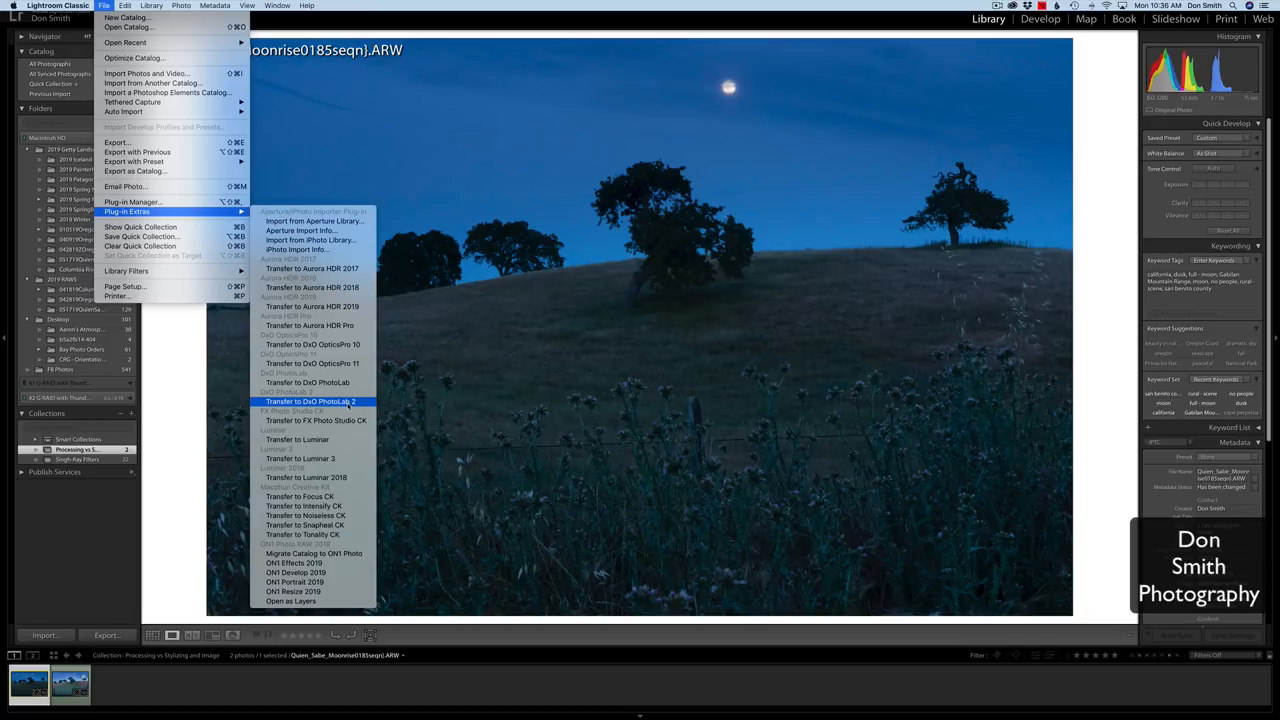
Transfer the moonrise photo to DxO PhotoLab 2 through Plug-in Extras.
{"action": "left_click", "coordinate": [311, 401]}
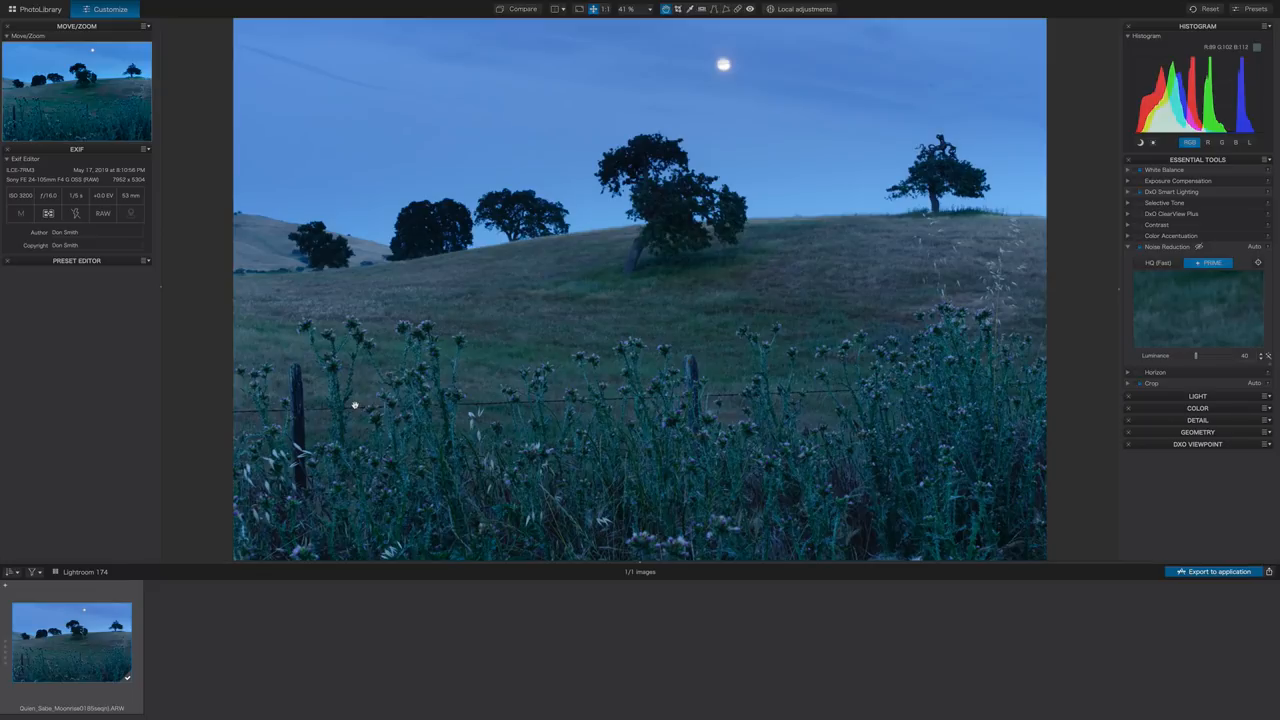
{"action": "mouse_move", "coordinate": [925, 340]}
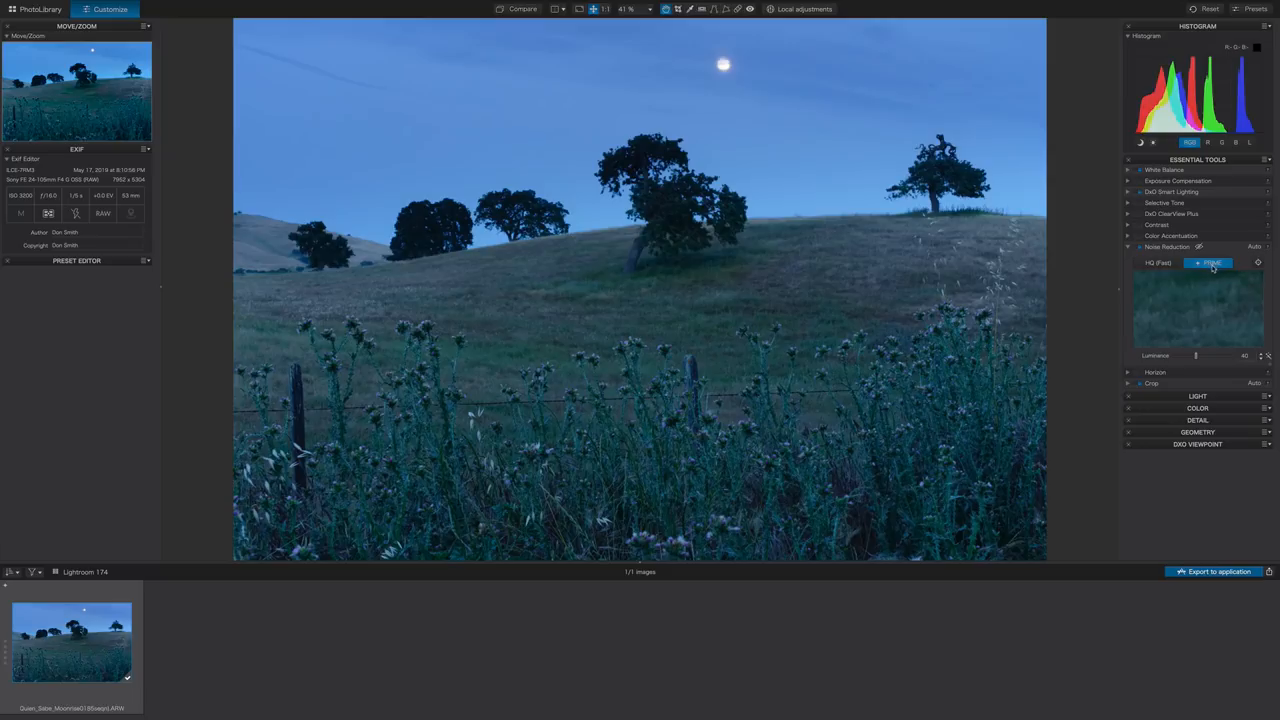
{"action": "mouse_move", "coordinate": [1140, 246]}
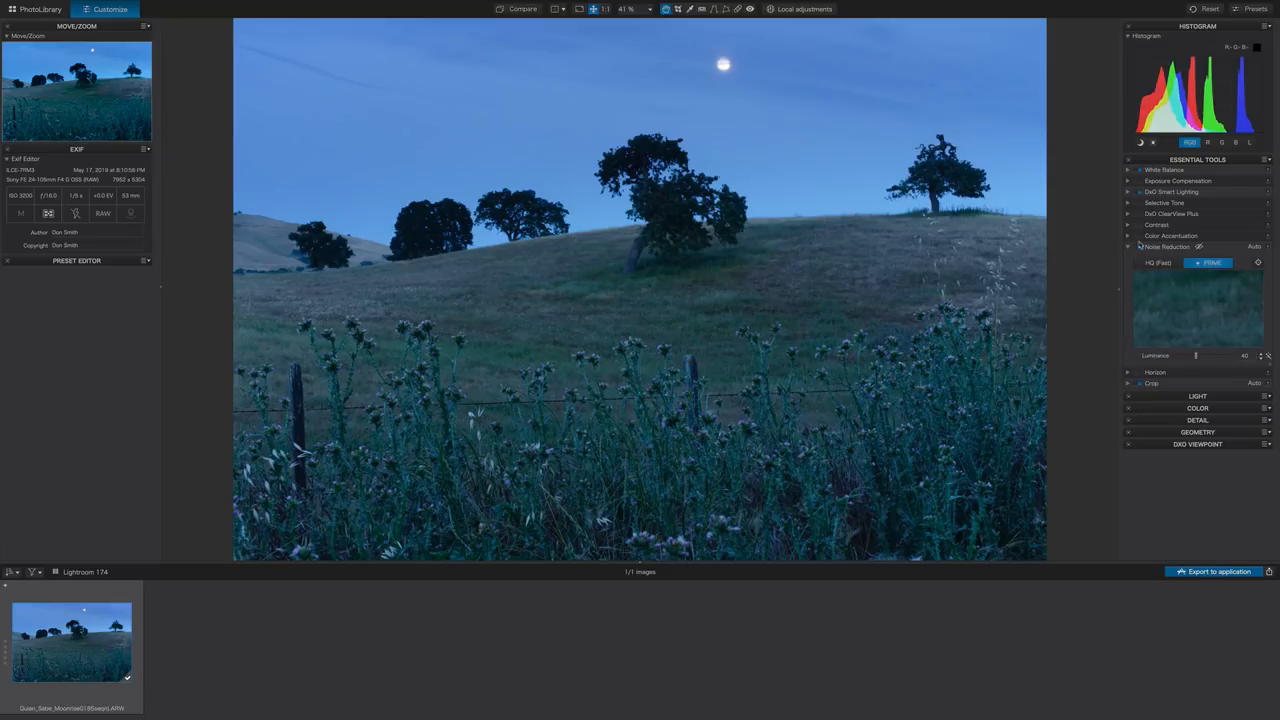
{"action": "mouse_move", "coordinate": [1143, 270]}
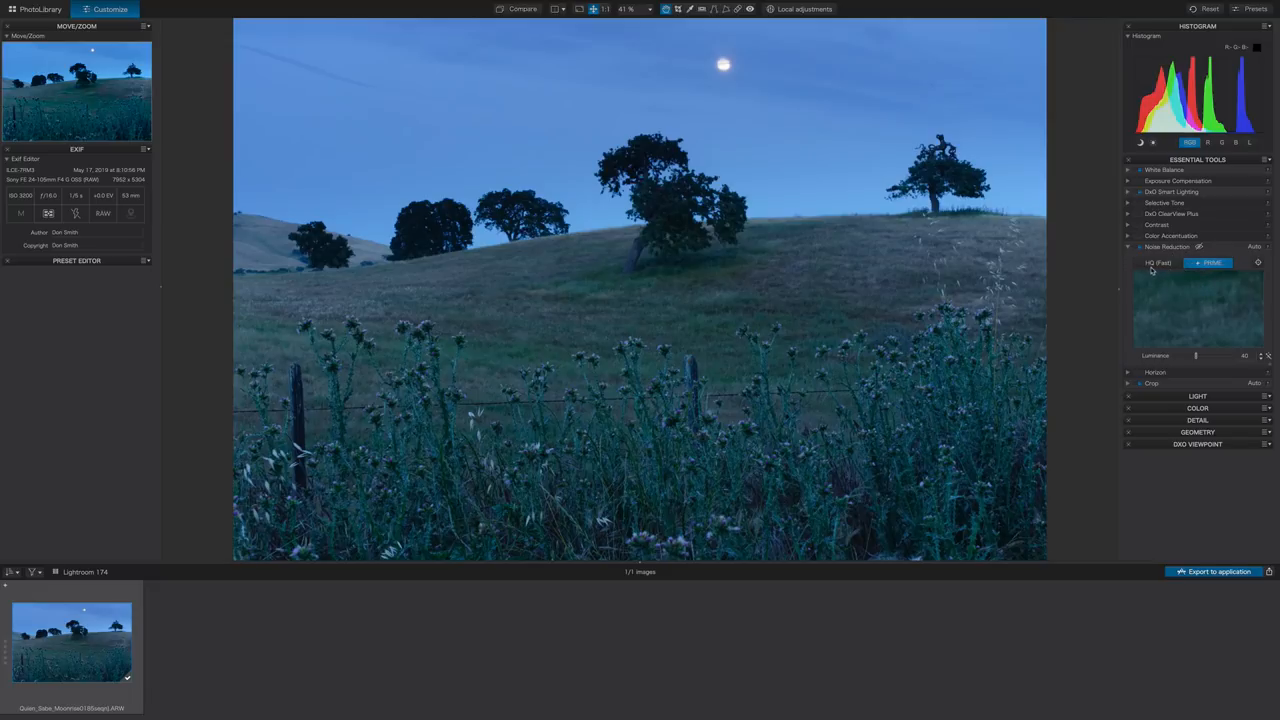
{"action": "mouse_move", "coordinate": [1232, 492]}
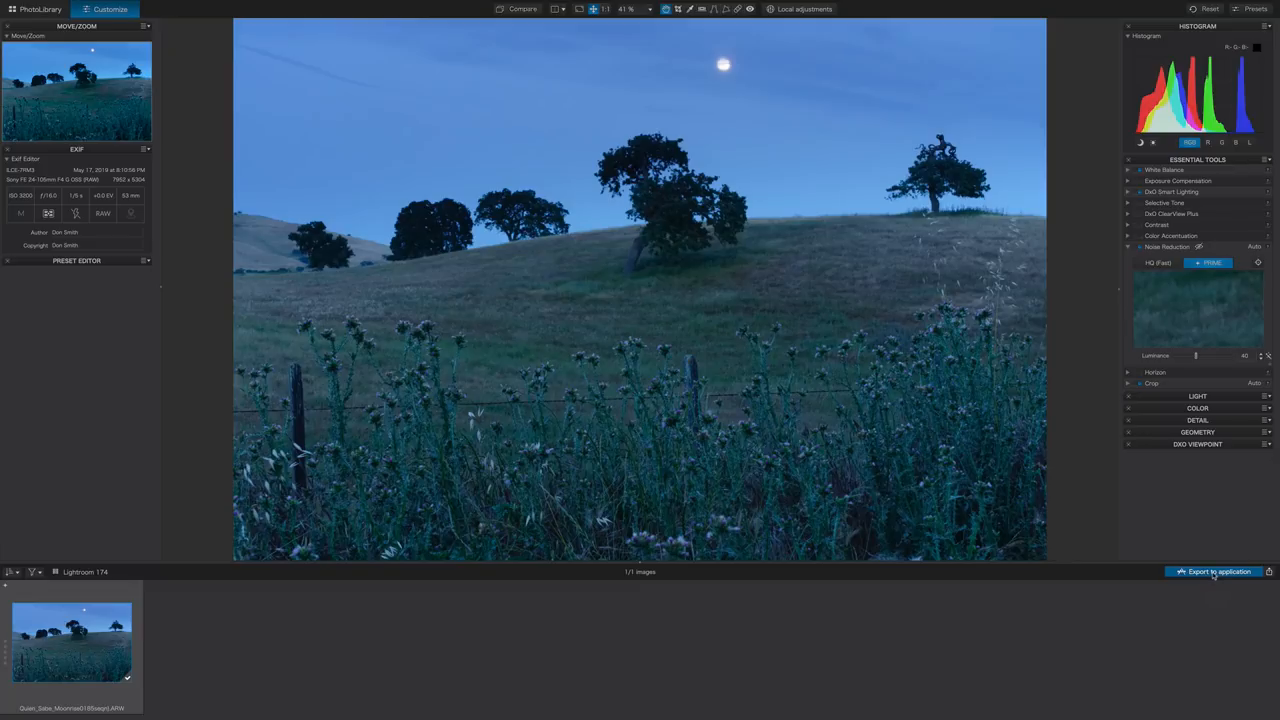
Export the photo to Lightroom as TIFF 16-bit Adobe RGB under a unique name.
{"action": "left_click", "coordinate": [1213, 571]}
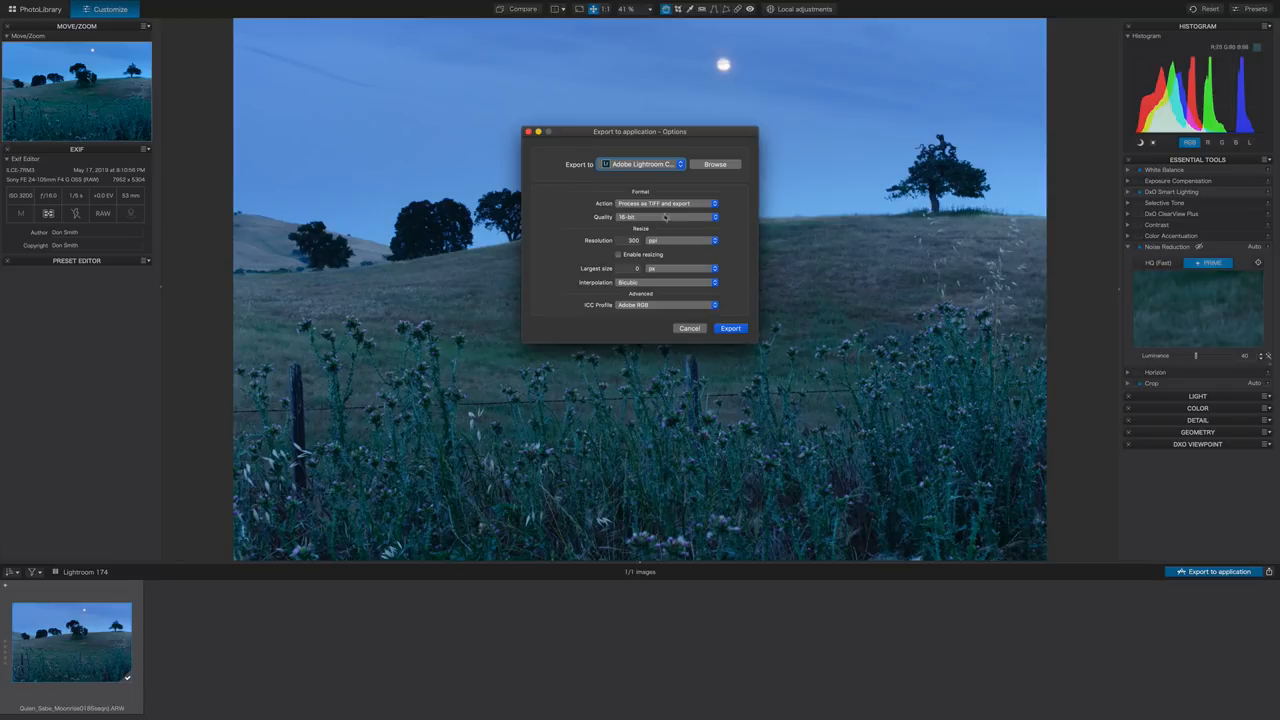
{"action": "mouse_move", "coordinate": [659, 251]}
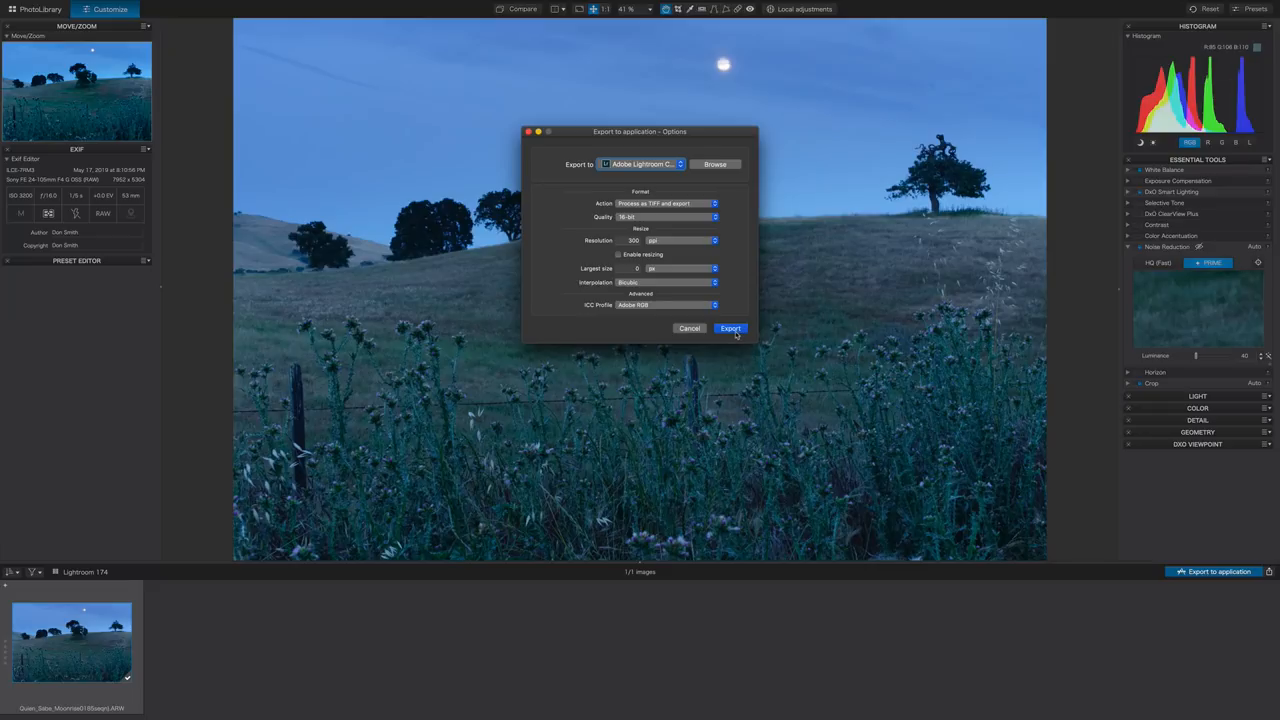
{"action": "left_click", "coordinate": [730, 328]}
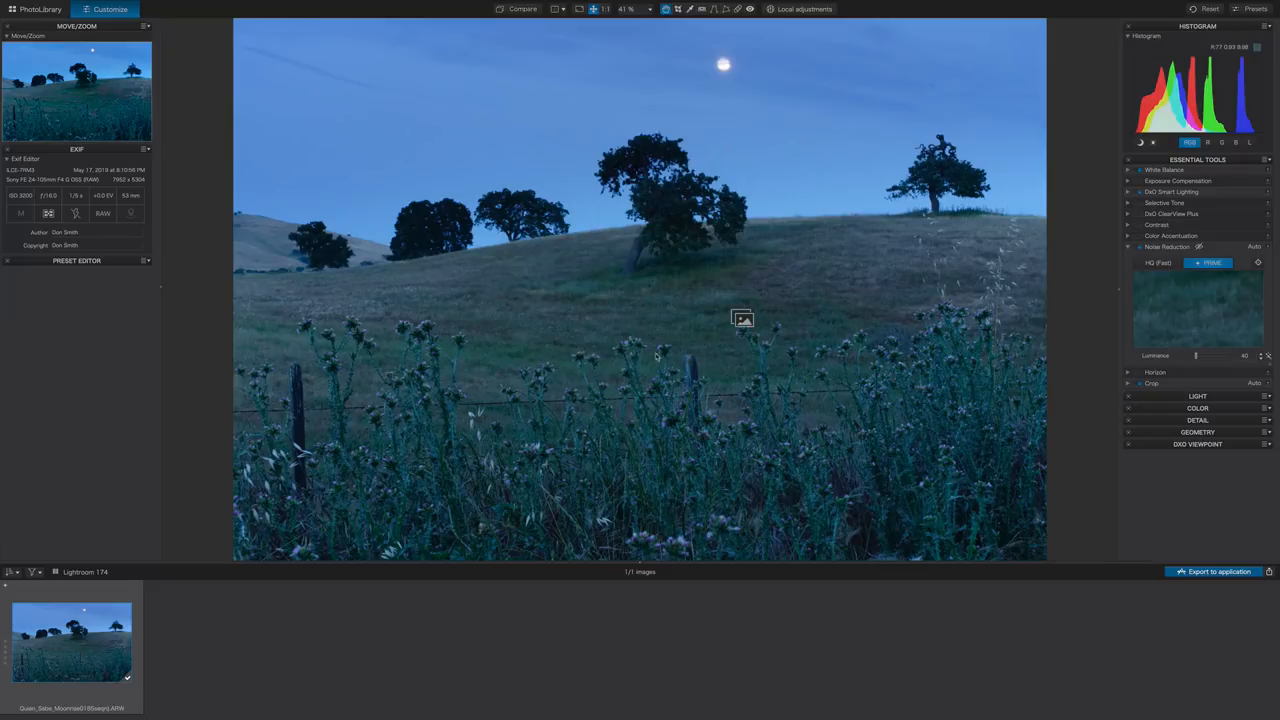
{"action": "left_click", "coordinate": [1213, 571]}
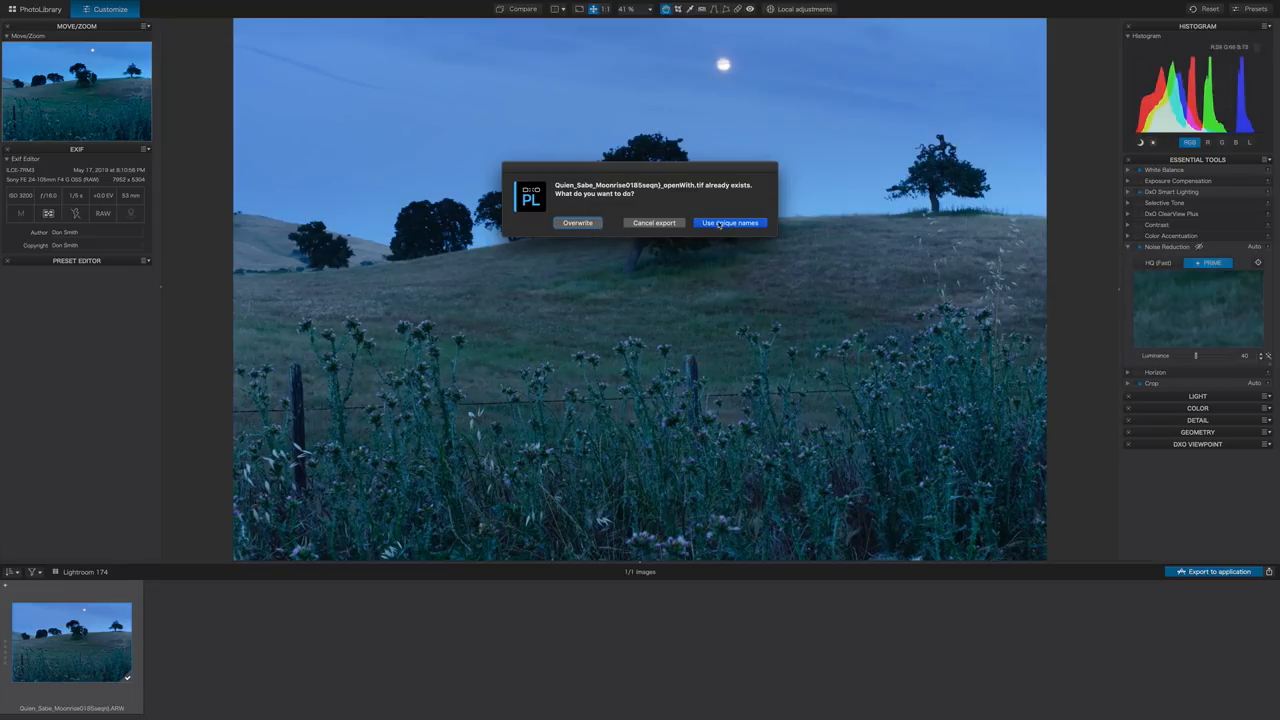
{"action": "left_click", "coordinate": [730, 222]}
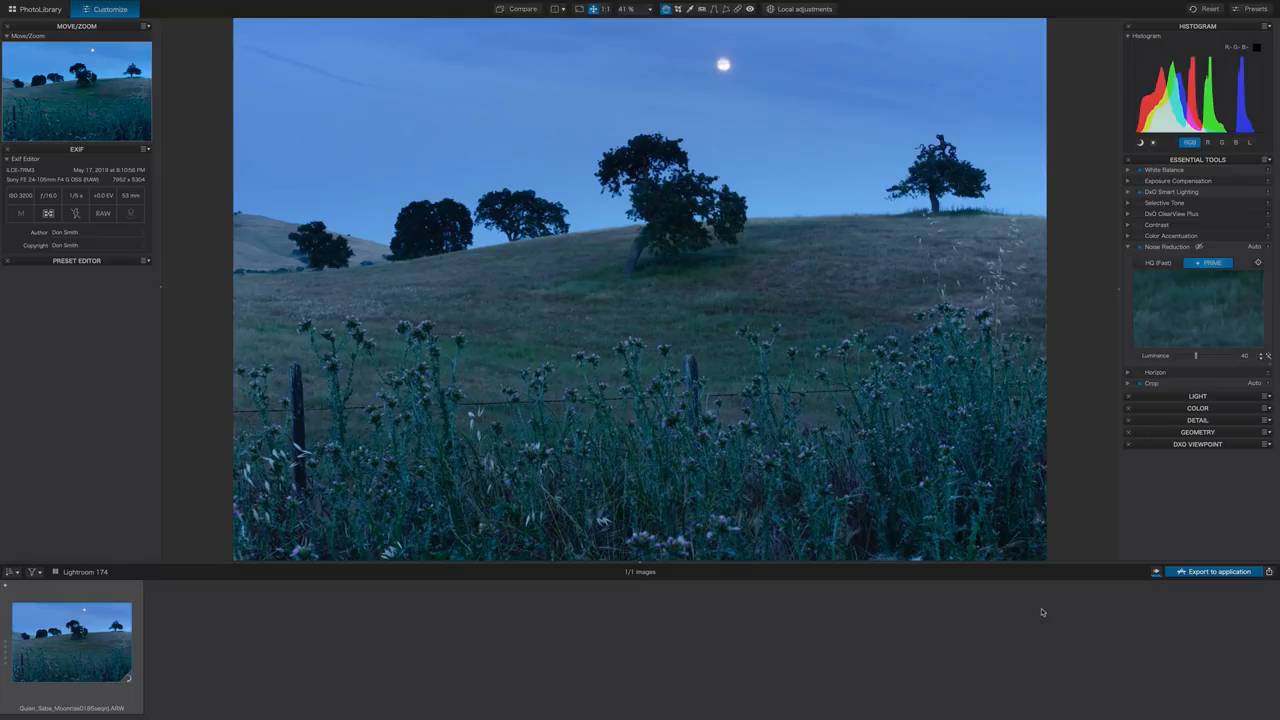
{"action": "left_click", "coordinate": [1218, 571]}
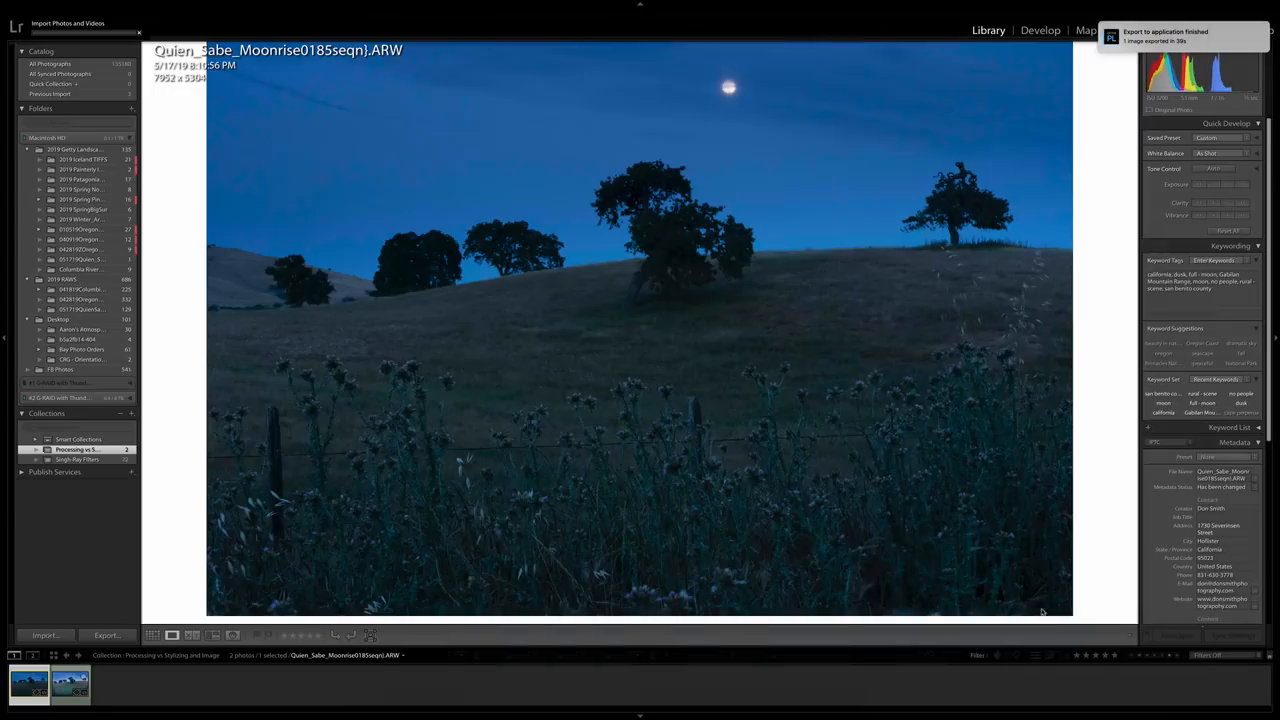
Open Import on the 051719QueenSabeMoonrise folder with the exported TIFF selected.
{"action": "left_click", "coordinate": [45, 635]}
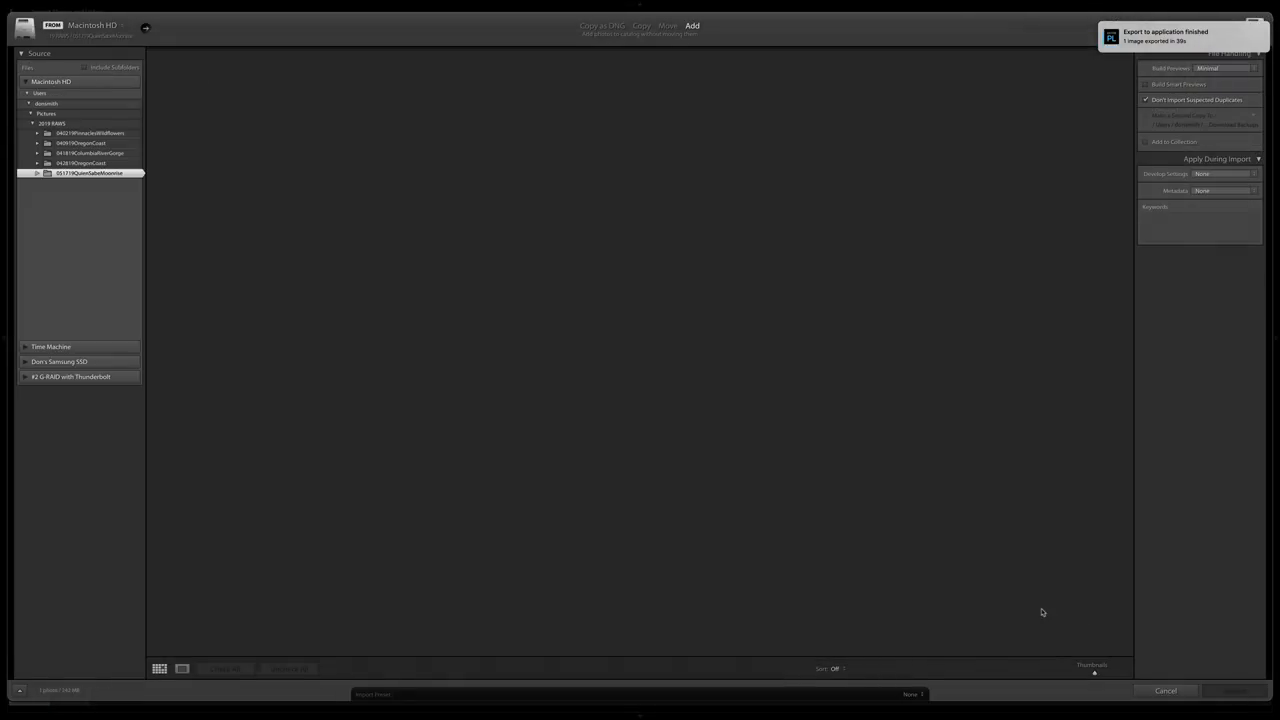
{"action": "left_click", "coordinate": [90, 173]}
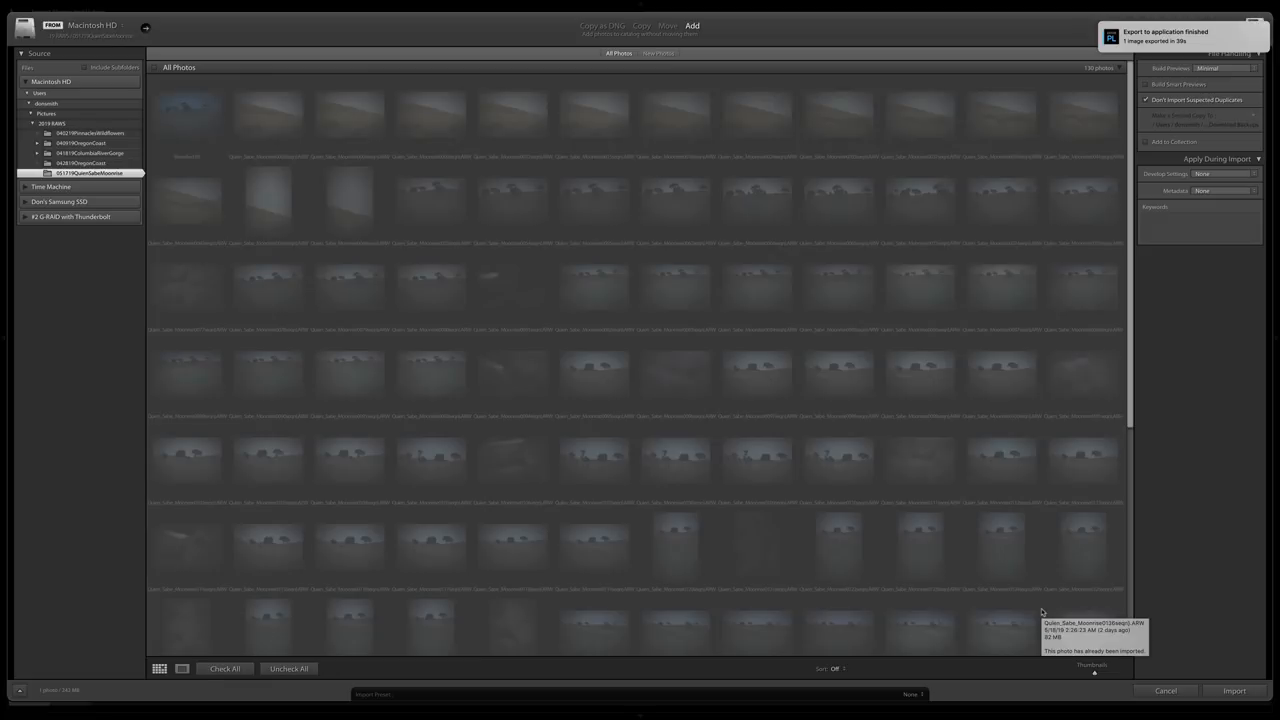
{"action": "scroll", "scroll_direction": "down", "scroll_amount": 3}
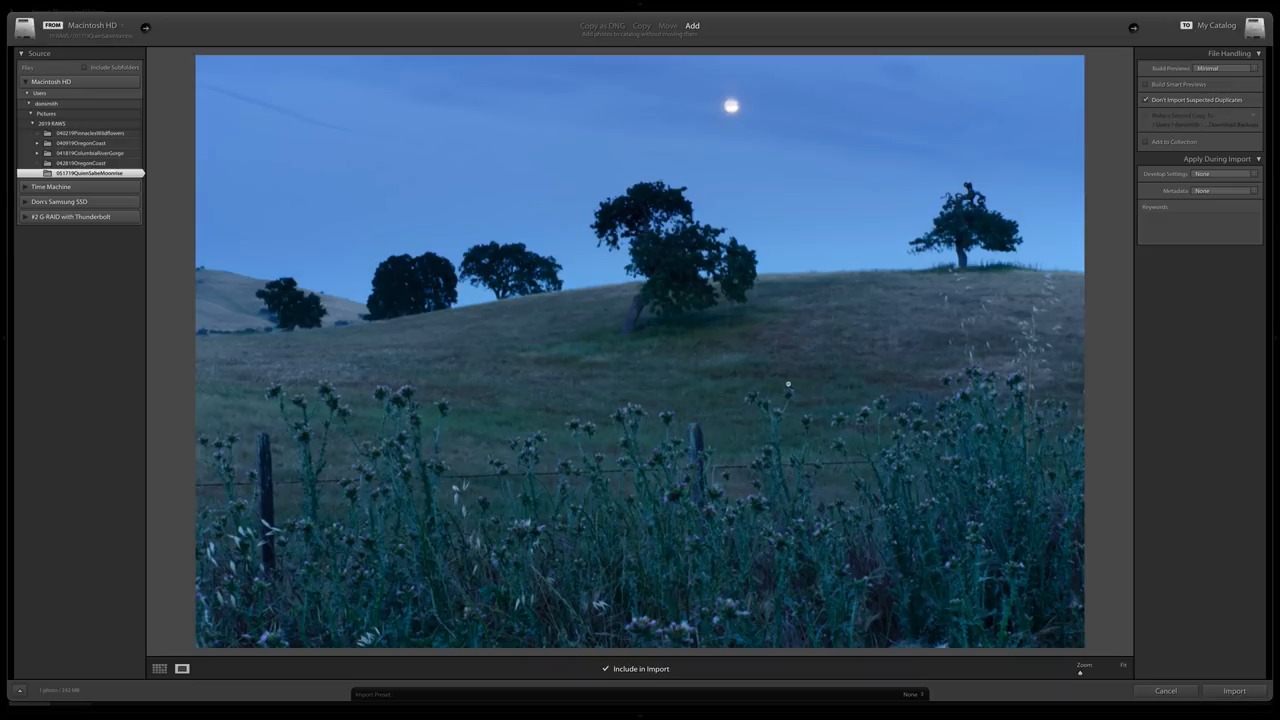
{"action": "mouse_move", "coordinate": [633, 373]}
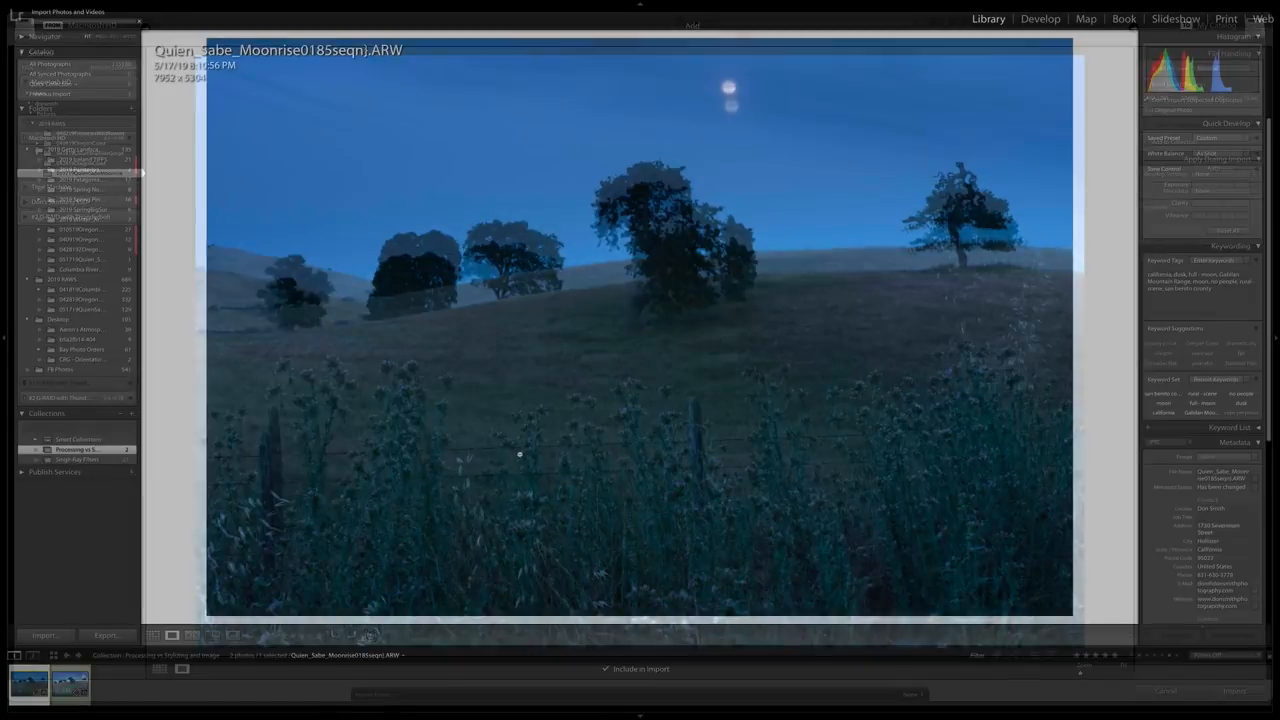
Import the DxO-processed moonrise TIFF into the Lightroom catalog.
{"action": "left_click", "coordinate": [1236, 691]}
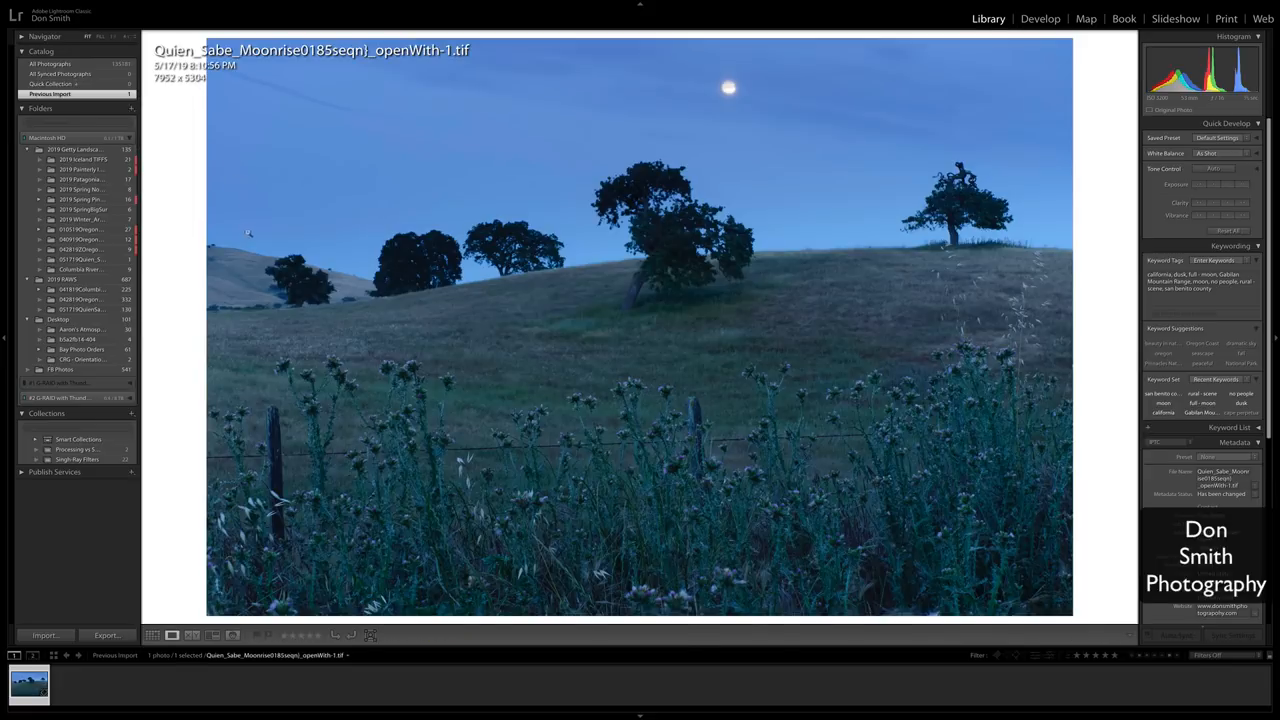
{"action": "mouse_move", "coordinate": [773, 159]}
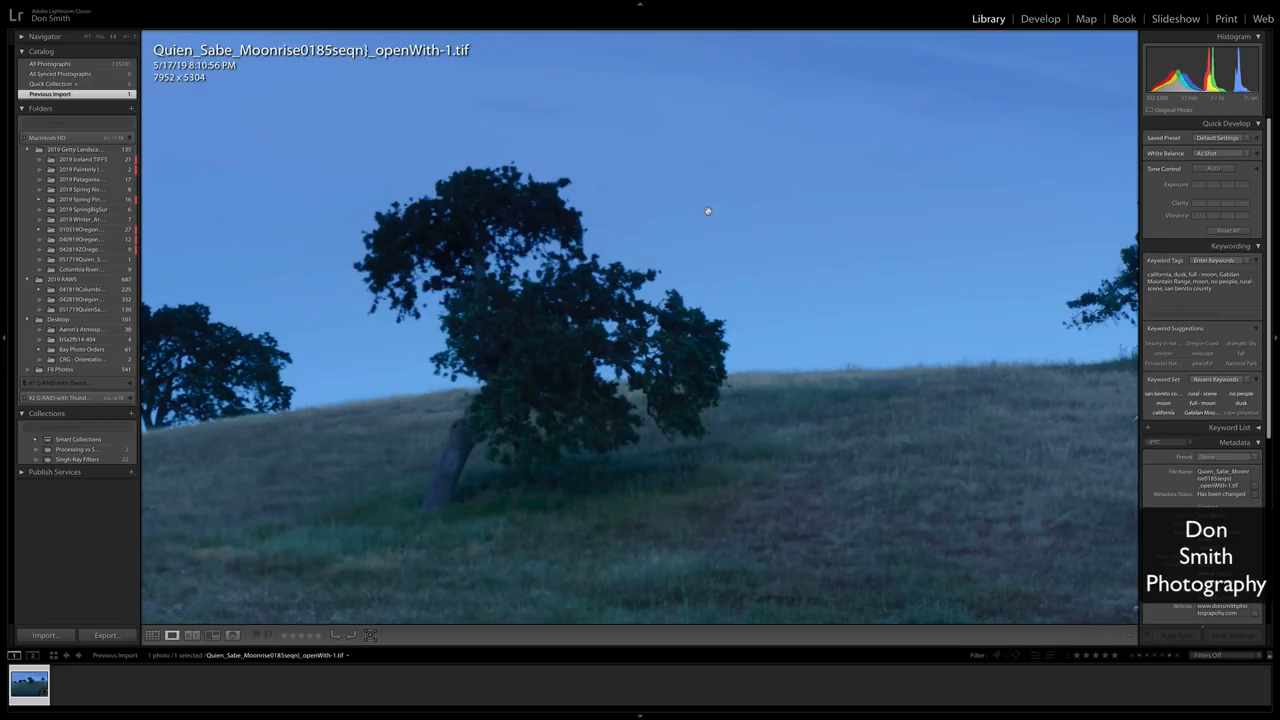
{"action": "mouse_move", "coordinate": [687, 217]}
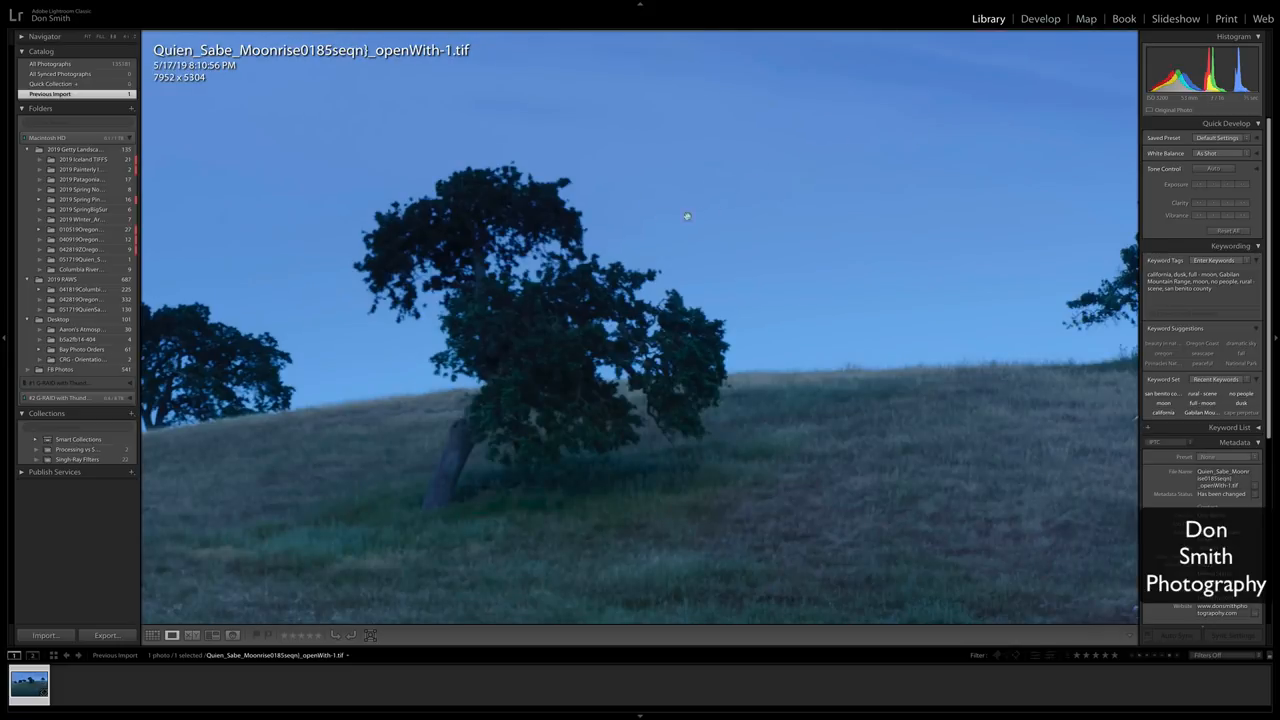
{"action": "mouse_move", "coordinate": [943, 144]}
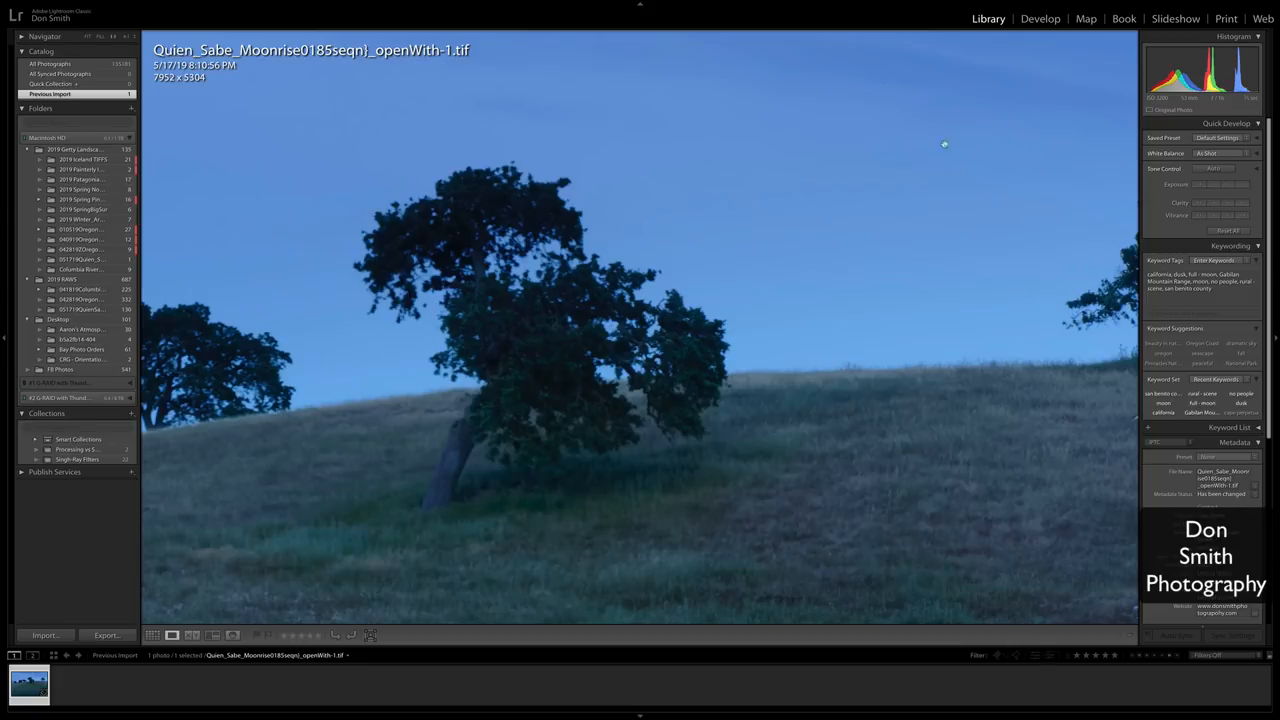
{"action": "mouse_move", "coordinate": [790, 243]}
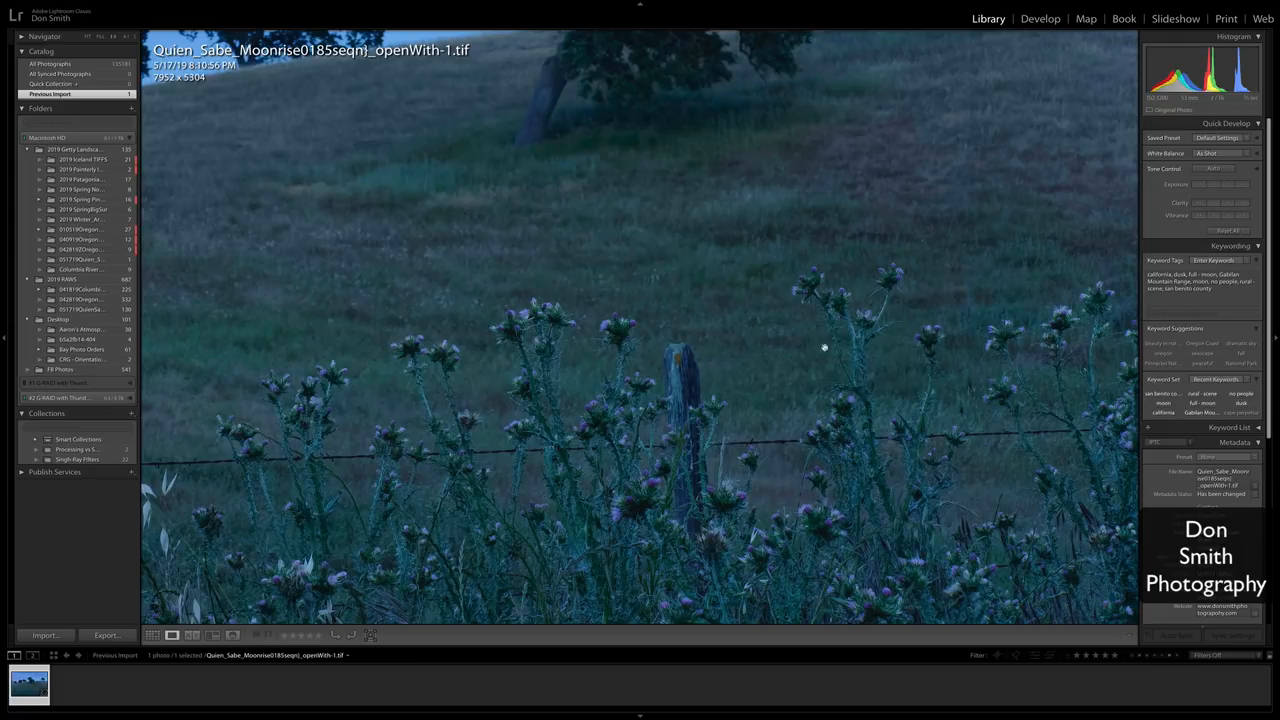
{"action": "mouse_move", "coordinate": [735, 239]}
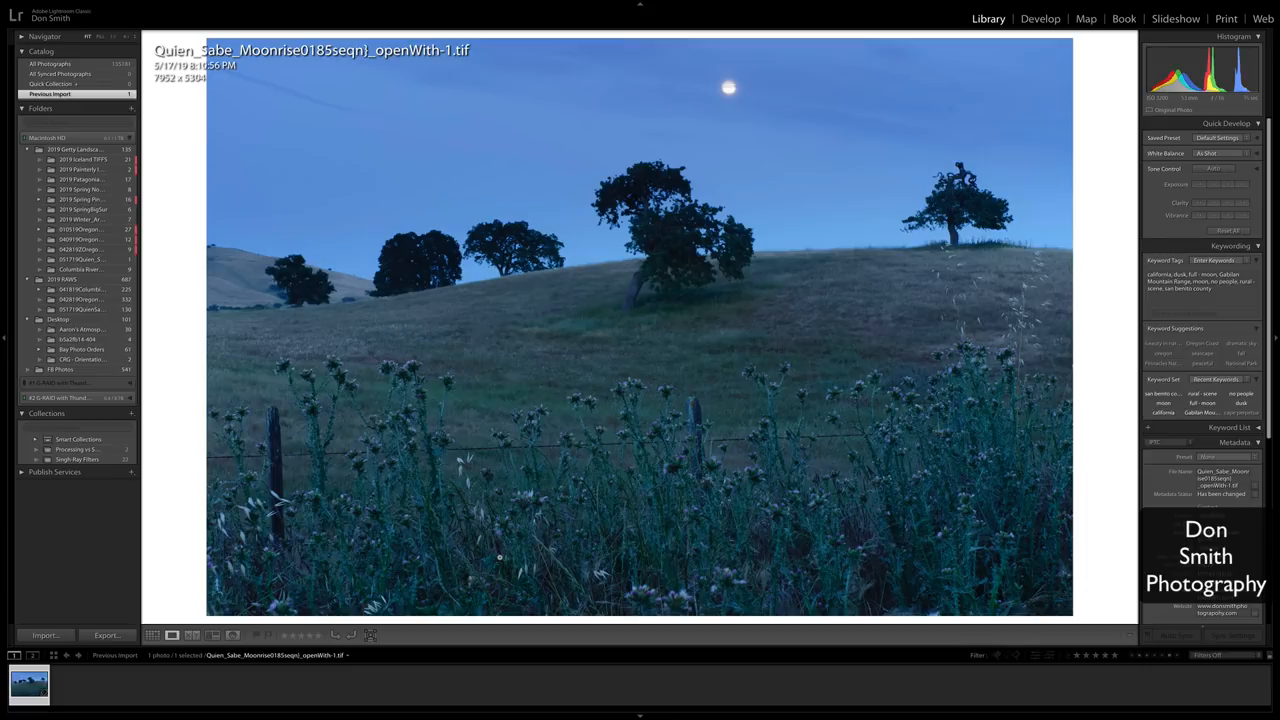
{"action": "mouse_move", "coordinate": [636, 458]}
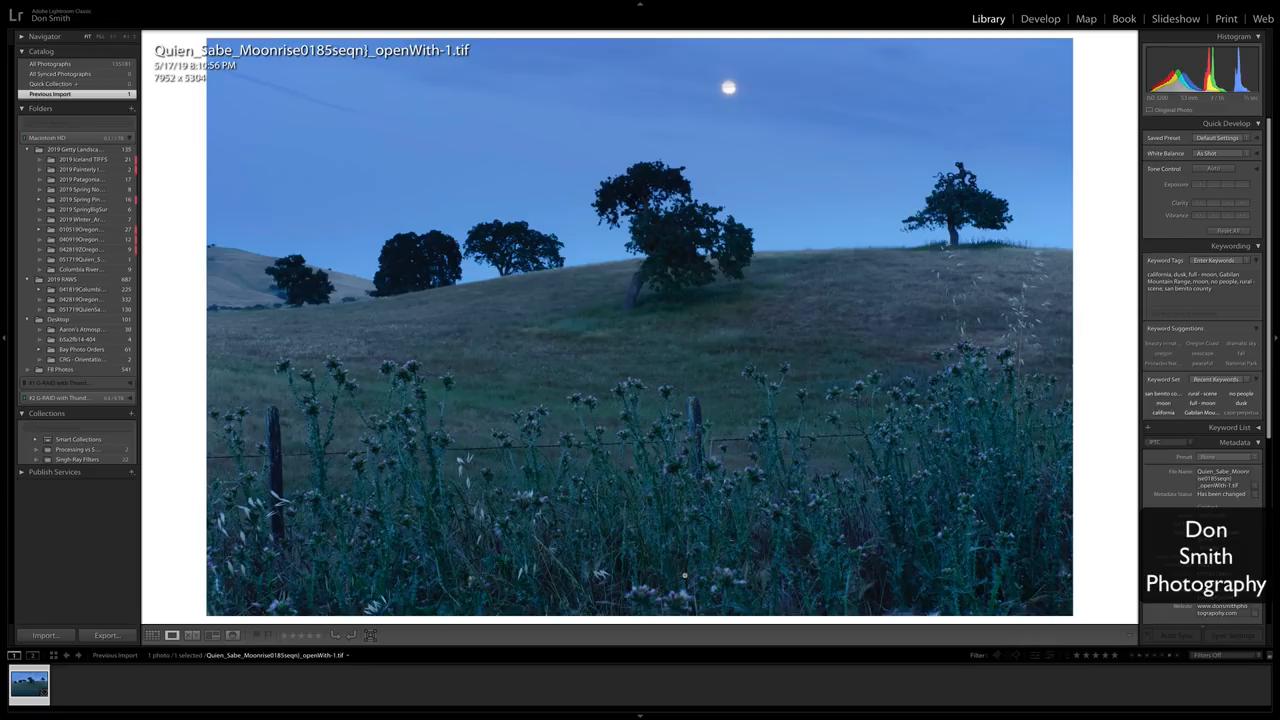
{"action": "mouse_move", "coordinate": [1060, 20]}
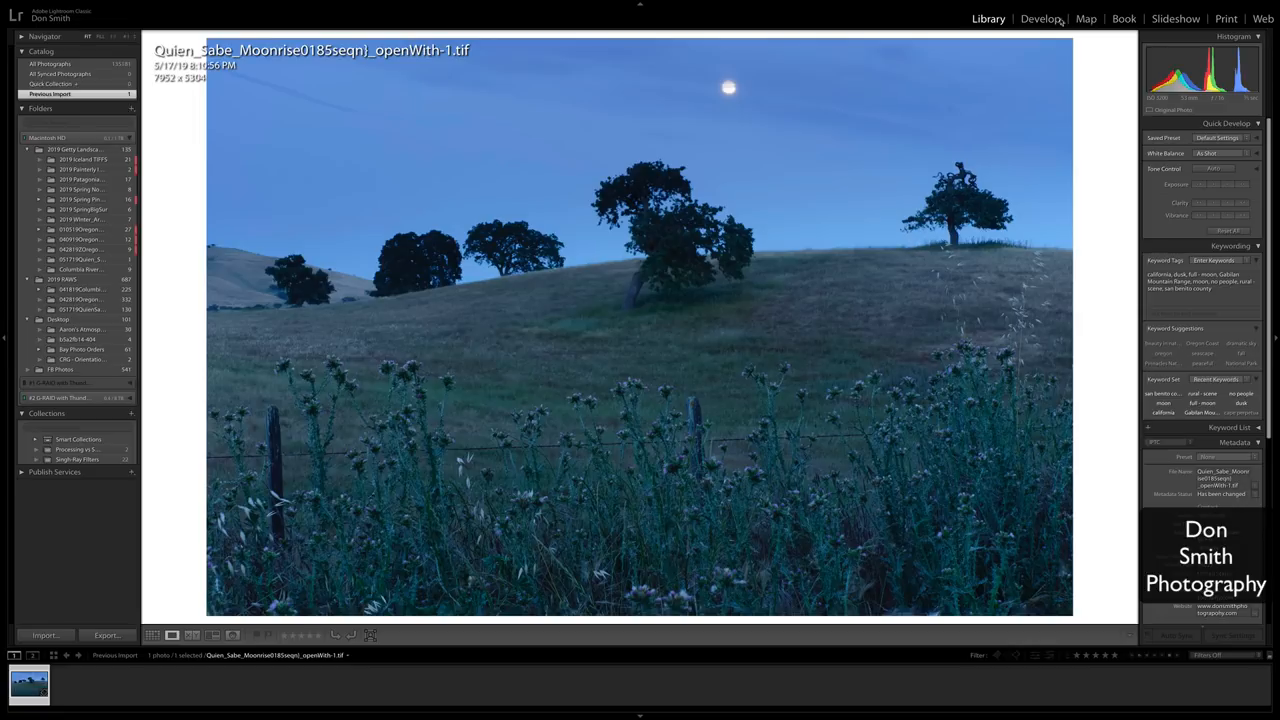
Open the TIFF in the Develop module with the Basic panel expanded.
{"action": "left_click", "coordinate": [1040, 18]}
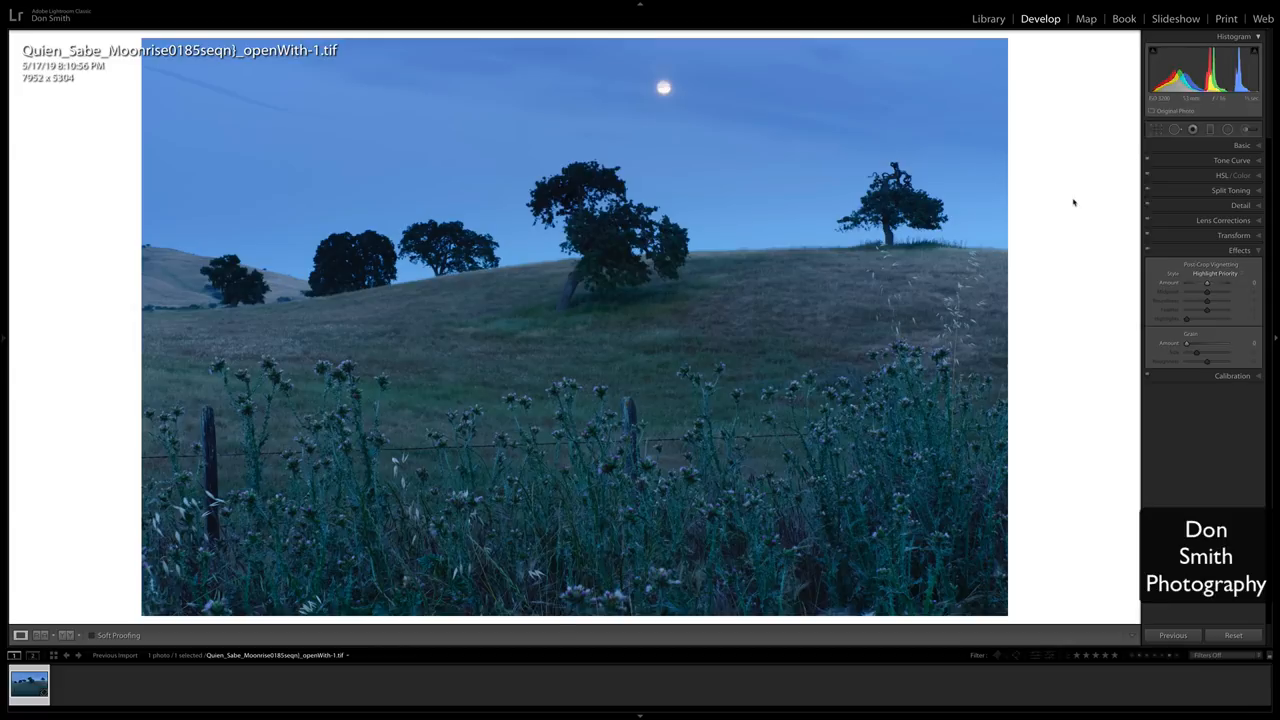
{"action": "left_click", "coordinate": [1241, 145]}
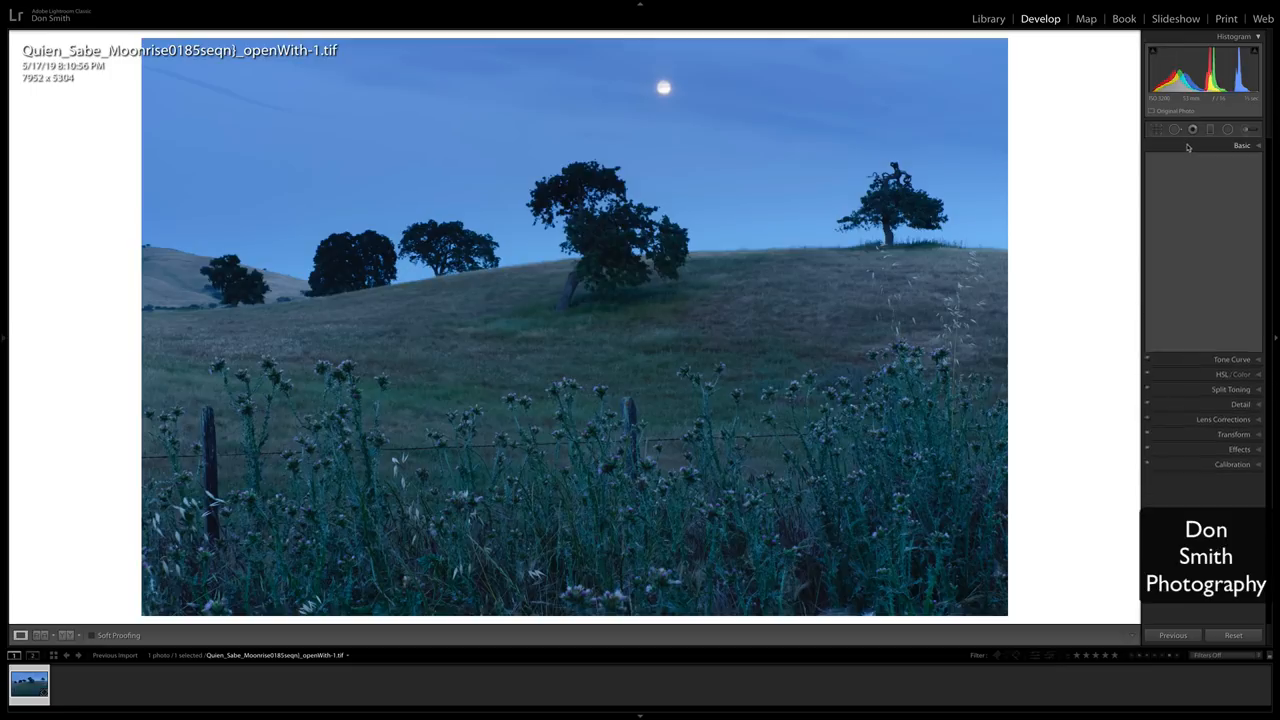
{"action": "left_click", "coordinate": [1241, 146]}
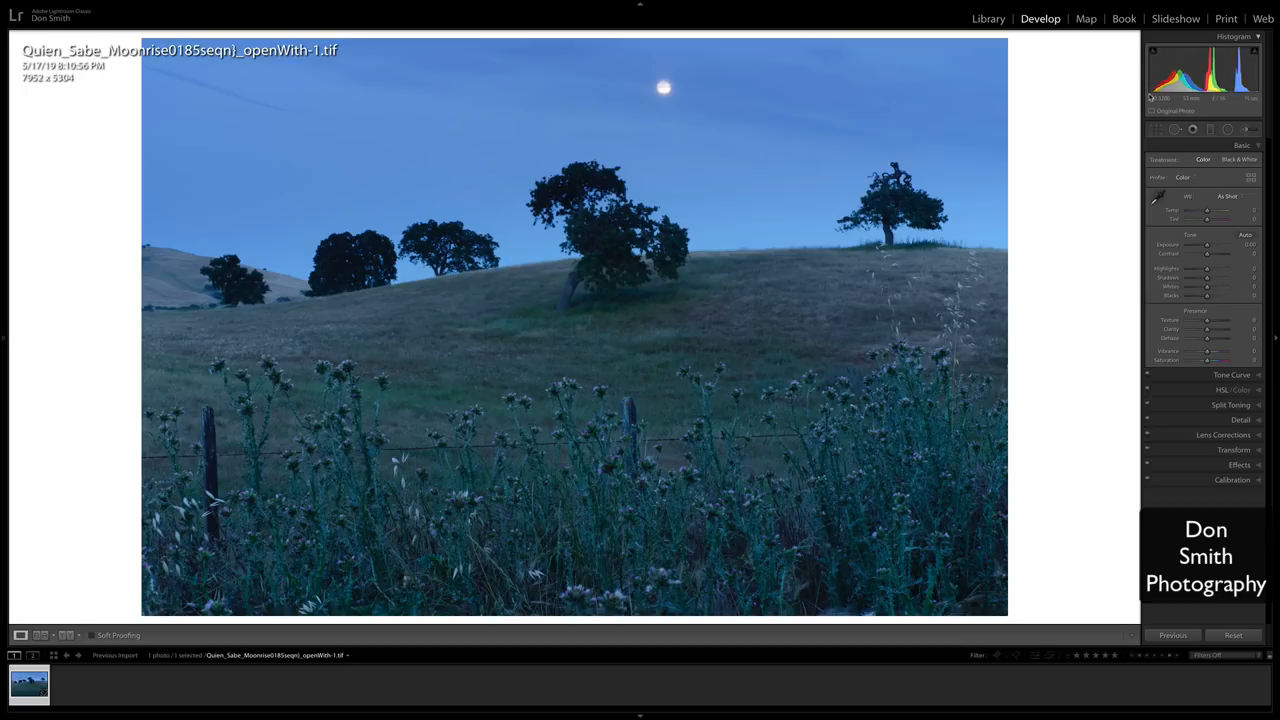
{"action": "mouse_move", "coordinate": [1160, 98]}
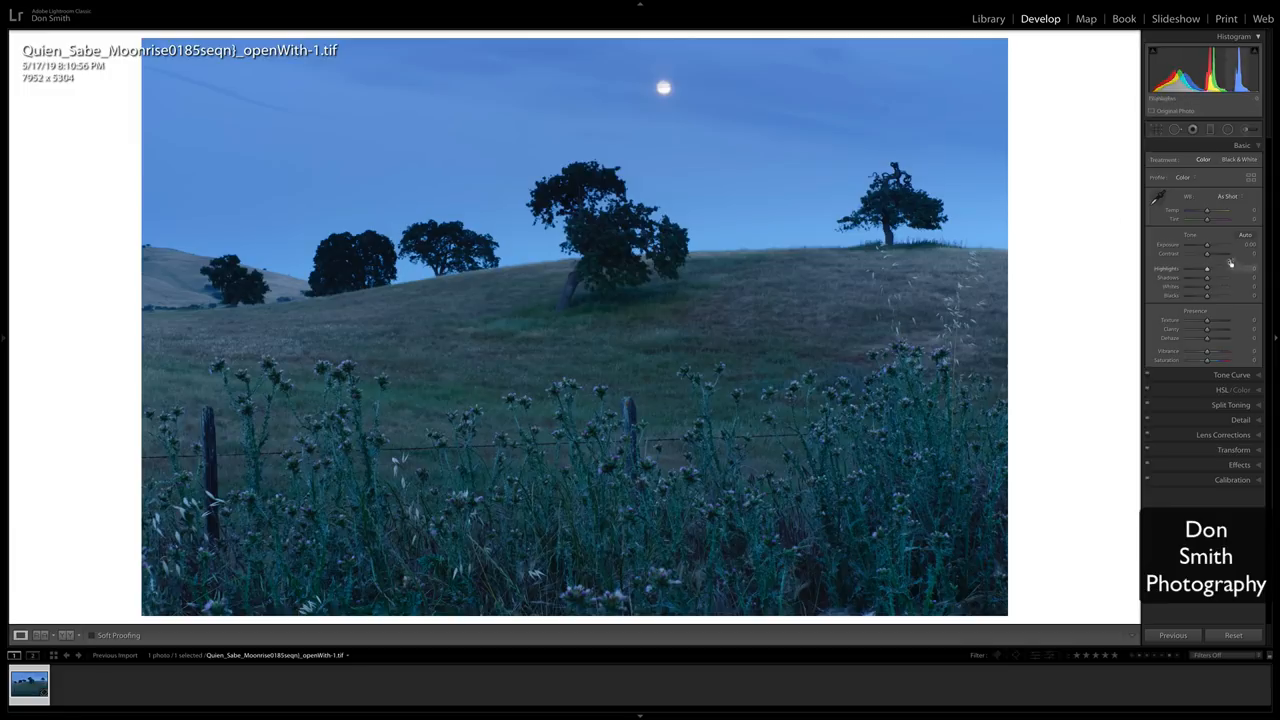
{"action": "mouse_move", "coordinate": [1190, 361]}
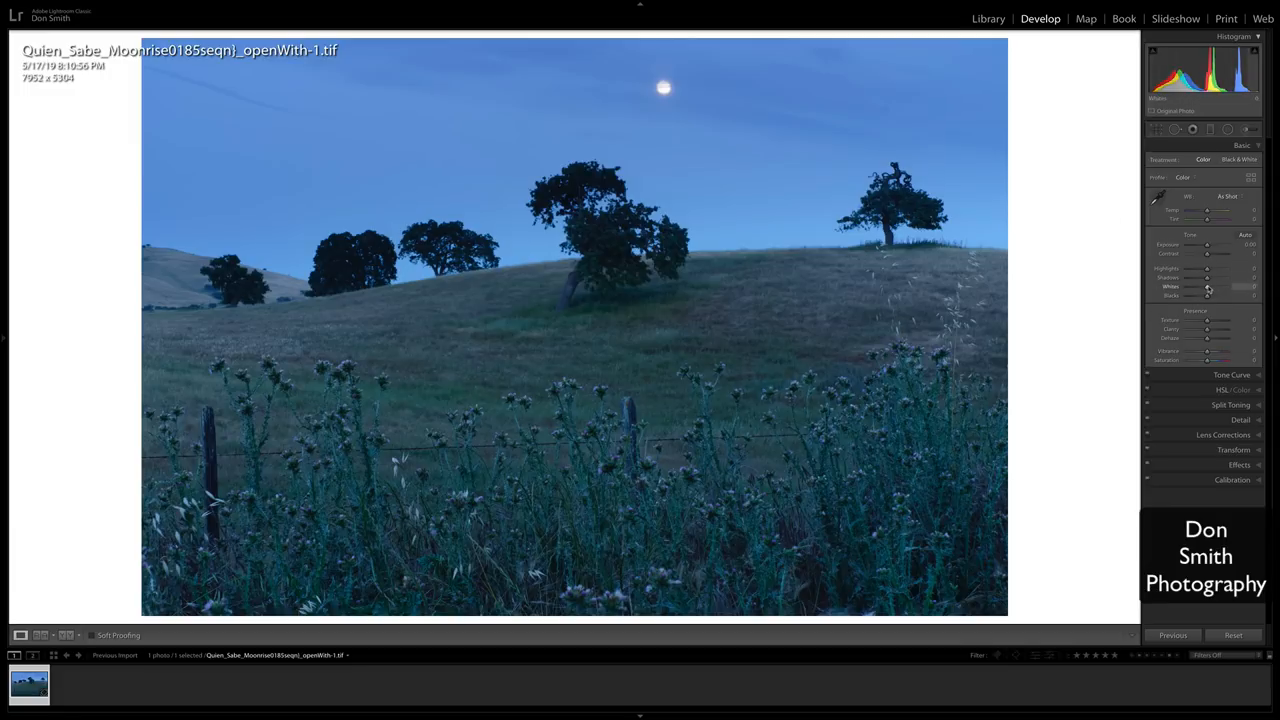
Set Highlights to −20, adjust Blacks, and fine-tune Contrast to about +21.
{"action": "left_click_drag", "start_coordinate": [1207, 287], "coordinate": [1250, 287]}
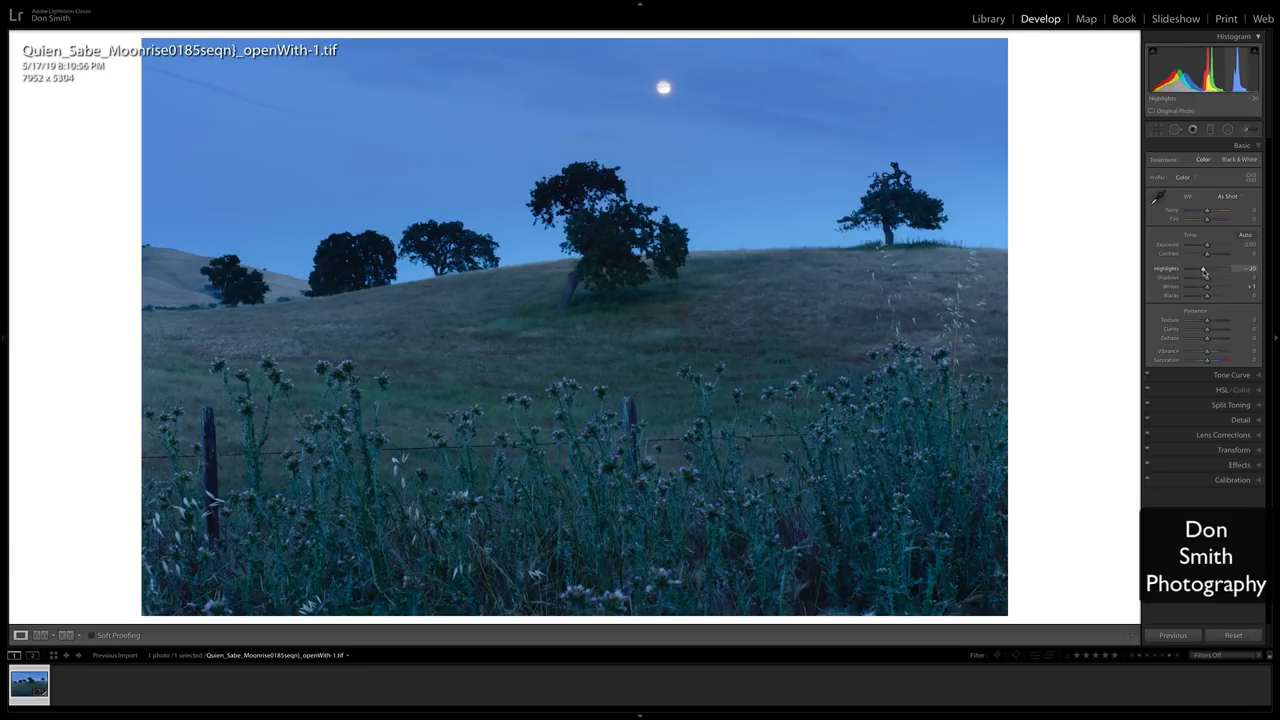
{"action": "mouse_move", "coordinate": [1207, 297]}
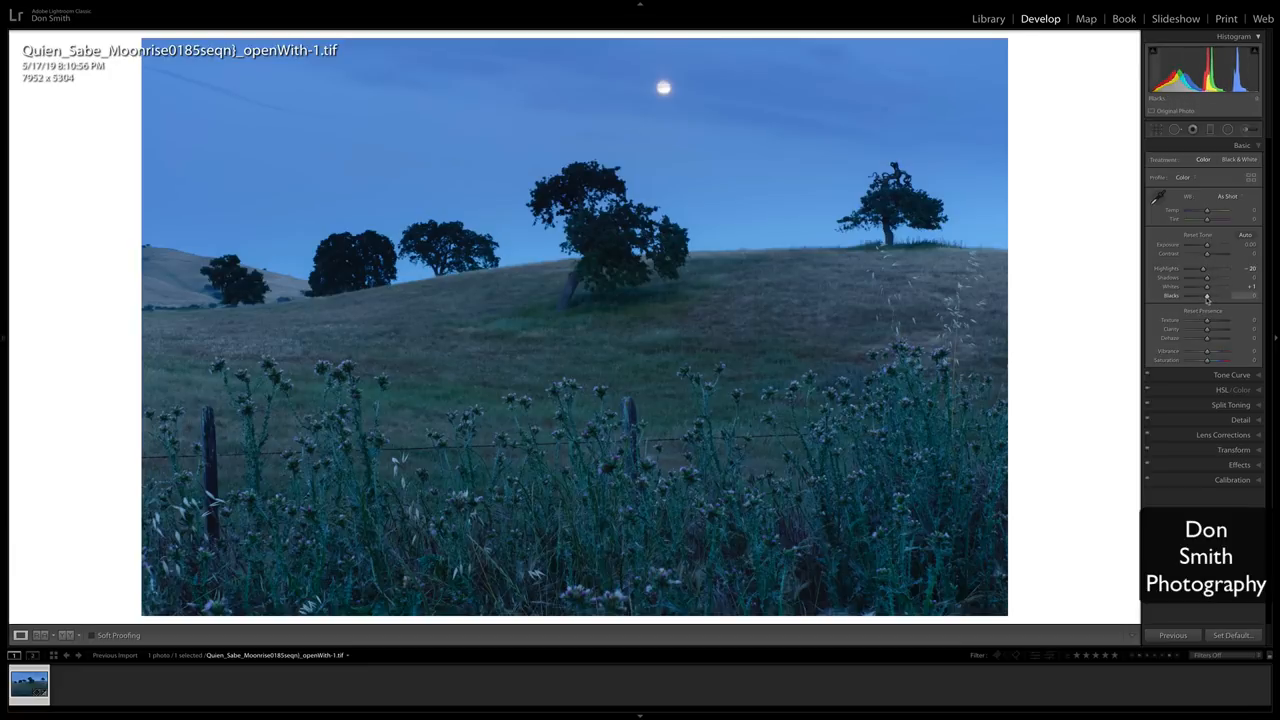
{"action": "left_click_drag", "start_coordinate": [1208, 296], "coordinate": [1203, 296]}
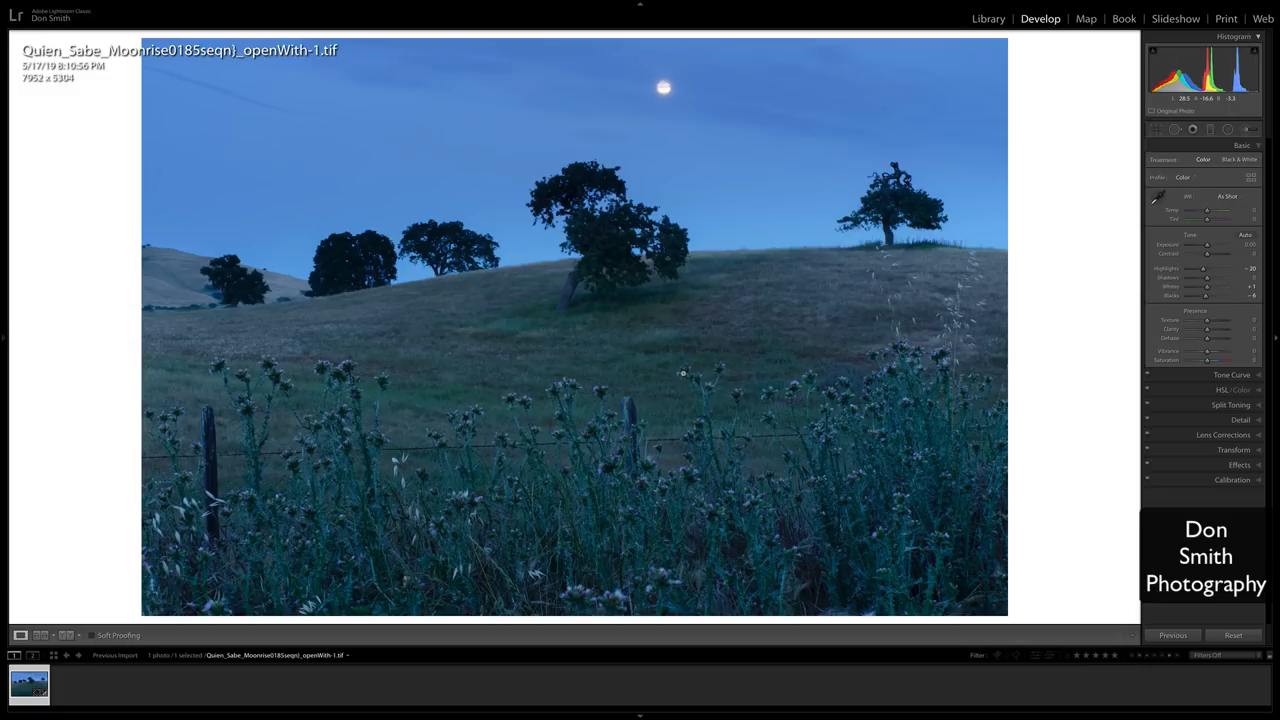
{"action": "mouse_move", "coordinate": [1113, 269]}
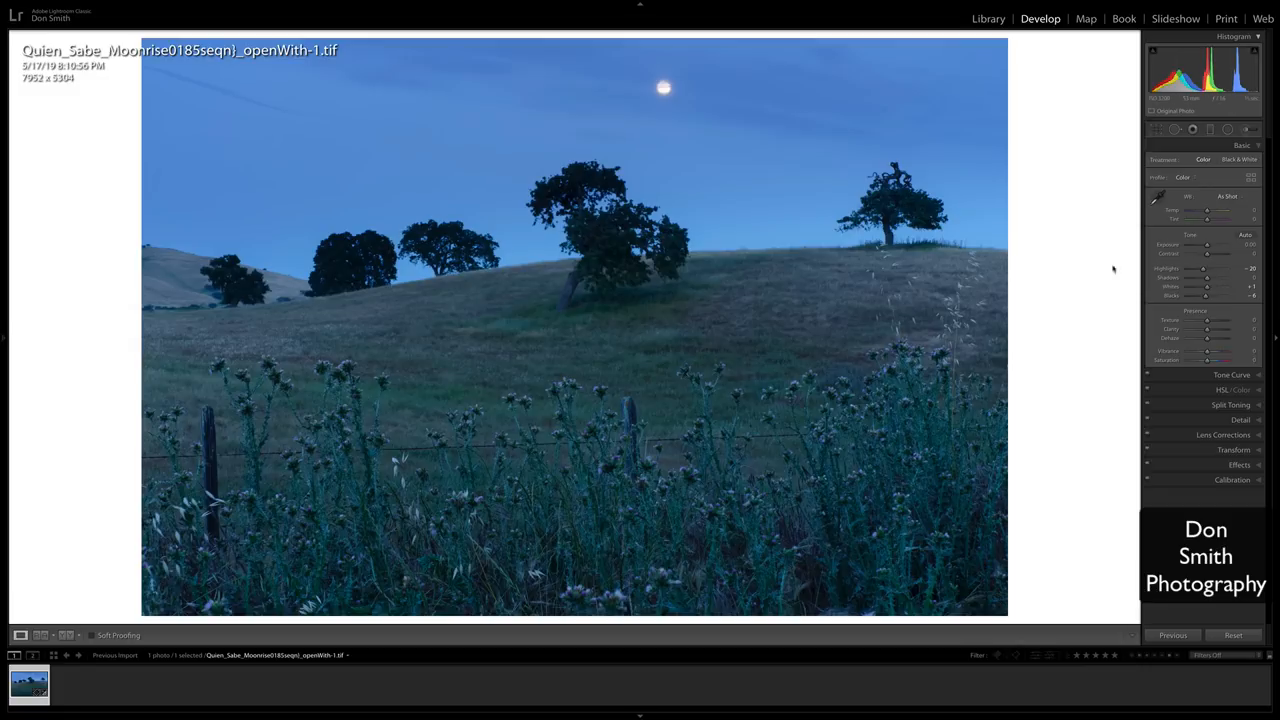
{"action": "mouse_move", "coordinate": [497, 303]}
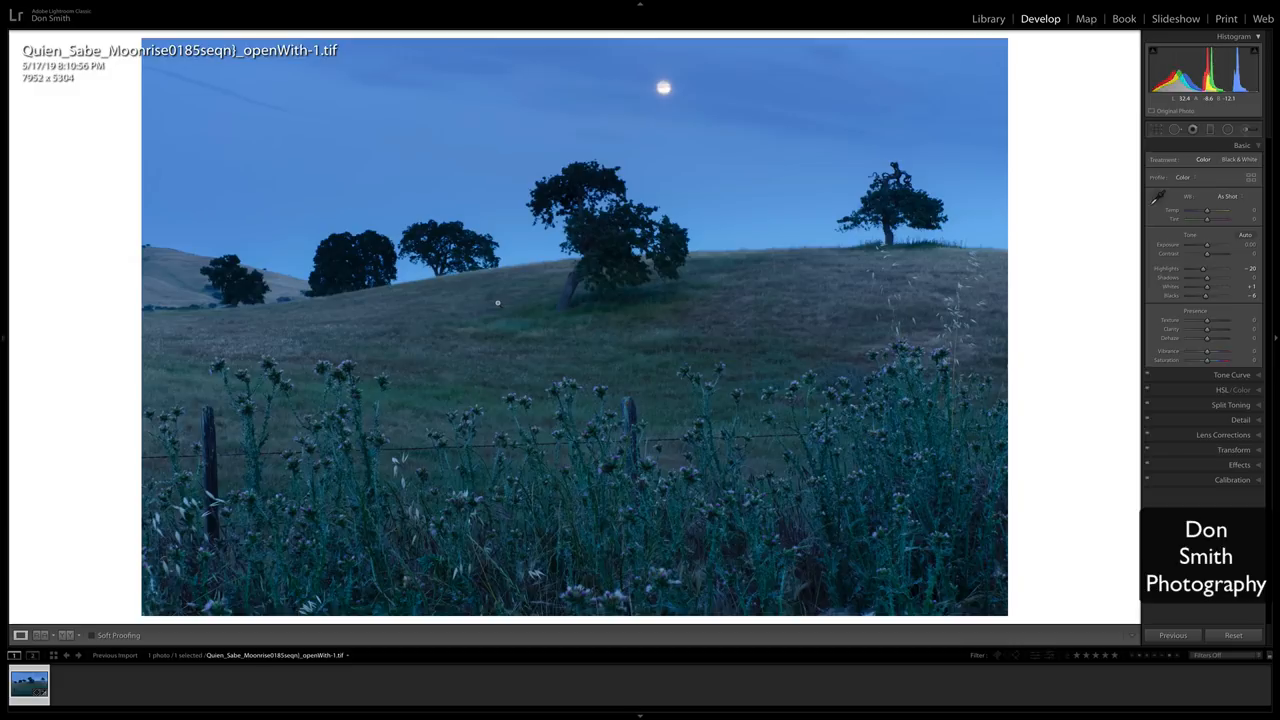
{"action": "mouse_move", "coordinate": [988, 331]}
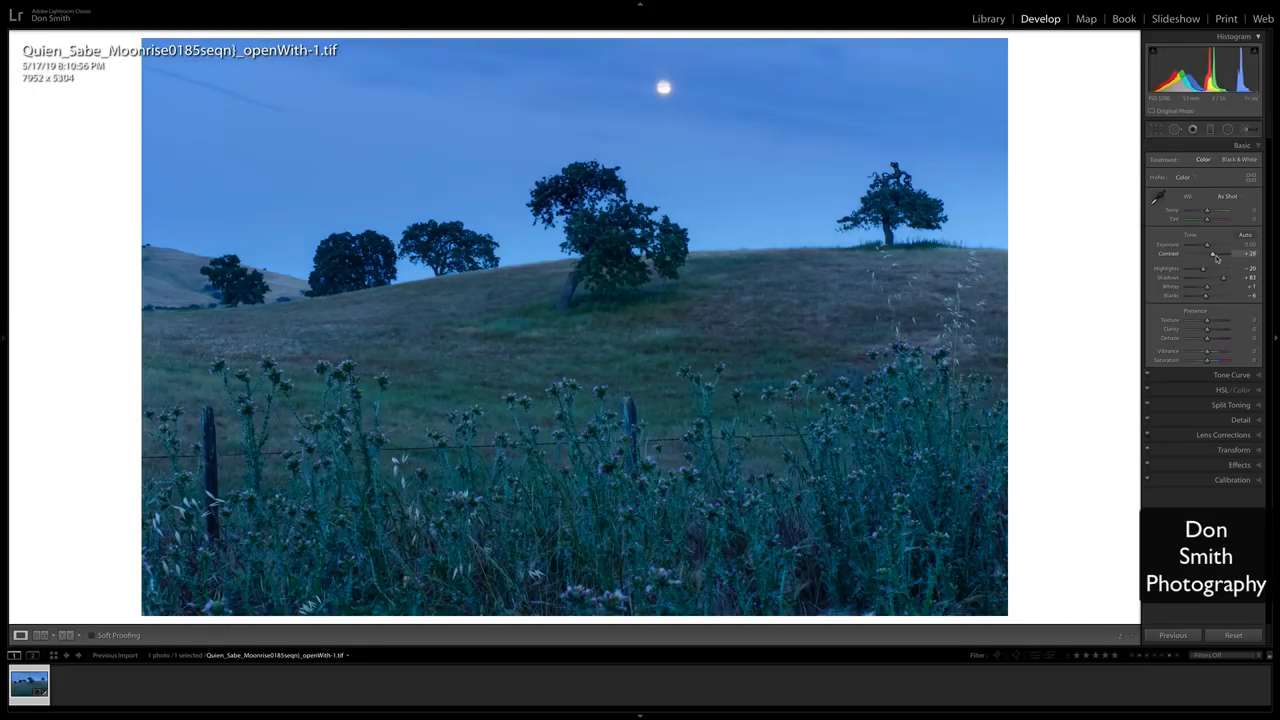
{"action": "left_click_drag", "start_coordinate": [1204, 253], "coordinate": [1210, 253]}
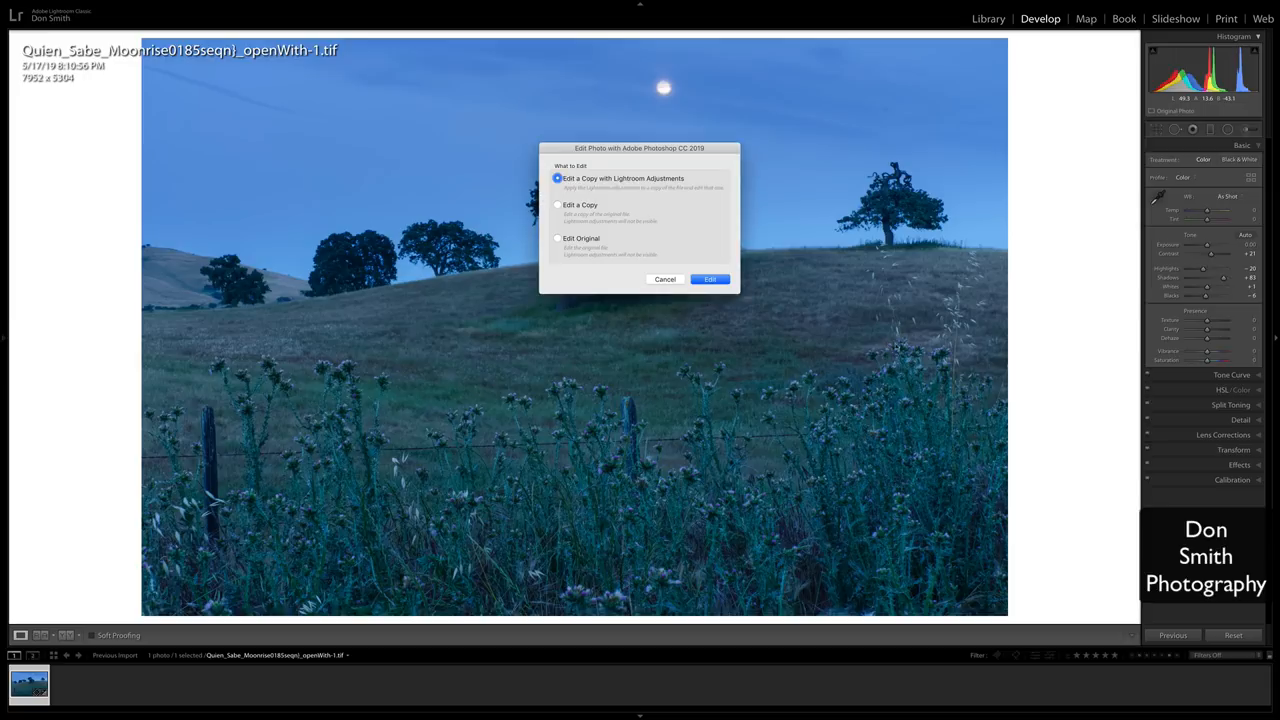
{"action": "mouse_move", "coordinate": [745, 317]}
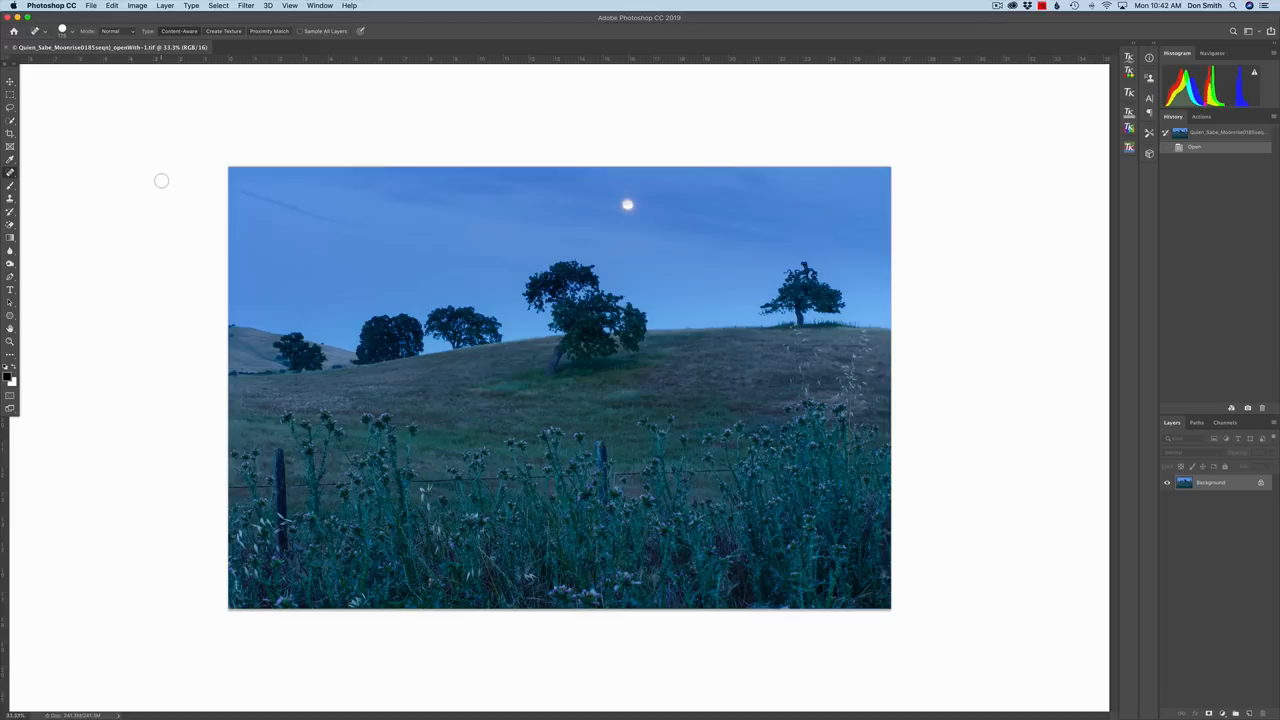
{"action": "mouse_move", "coordinate": [248, 10]}
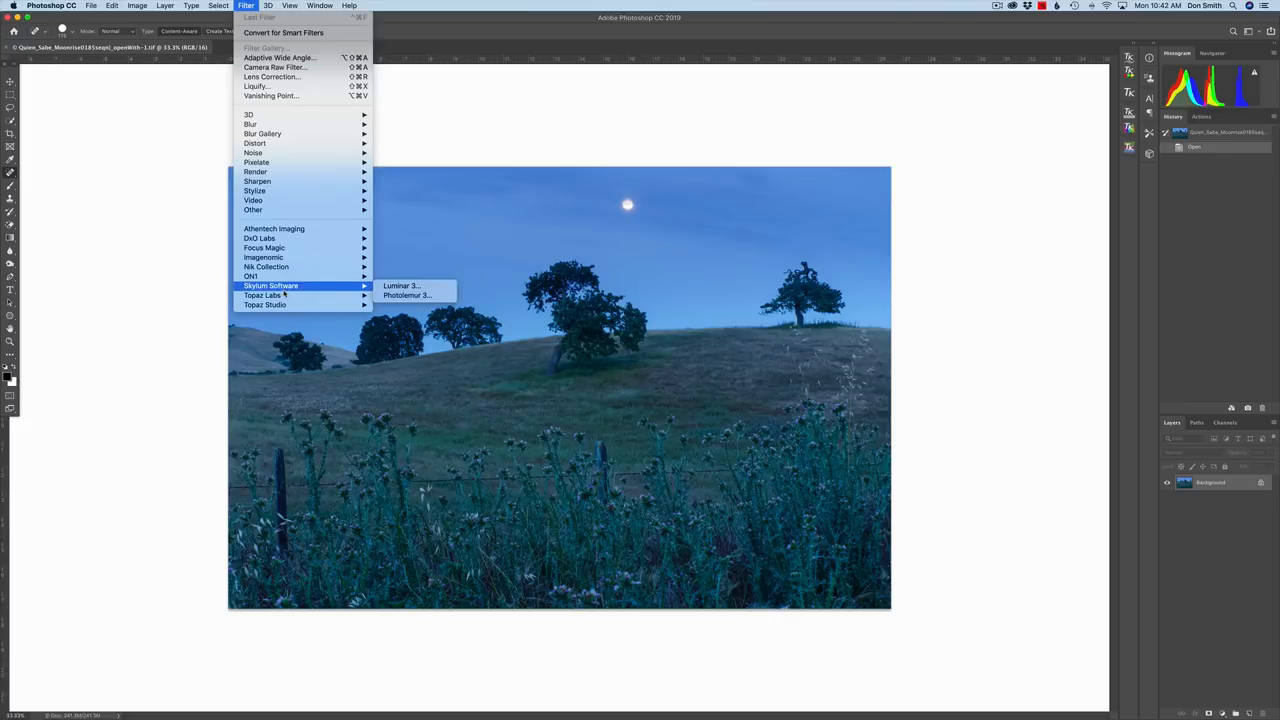
{"action": "mouse_move", "coordinate": [303, 291]}
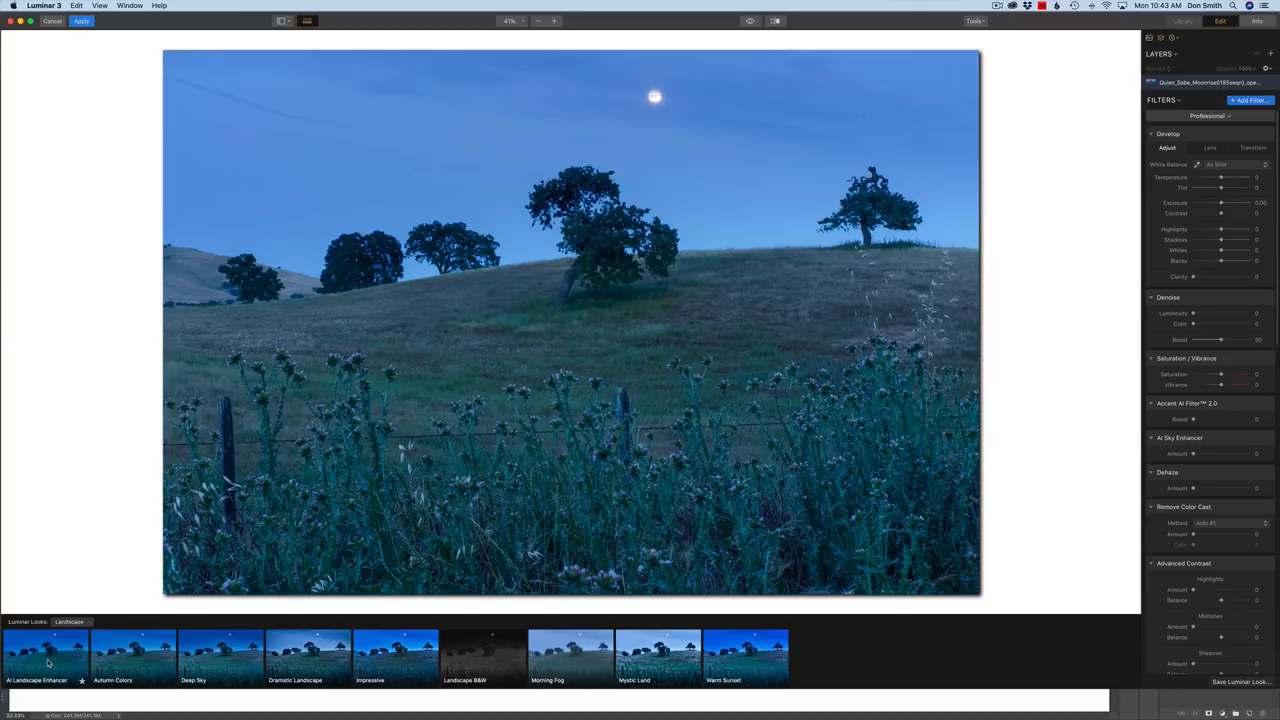
Preview Autumn Colors, Dramatic Landscape, Impressive, Morning Fog, Mystic Land, then Warm Sunset looks.
{"action": "left_click", "coordinate": [45, 650]}
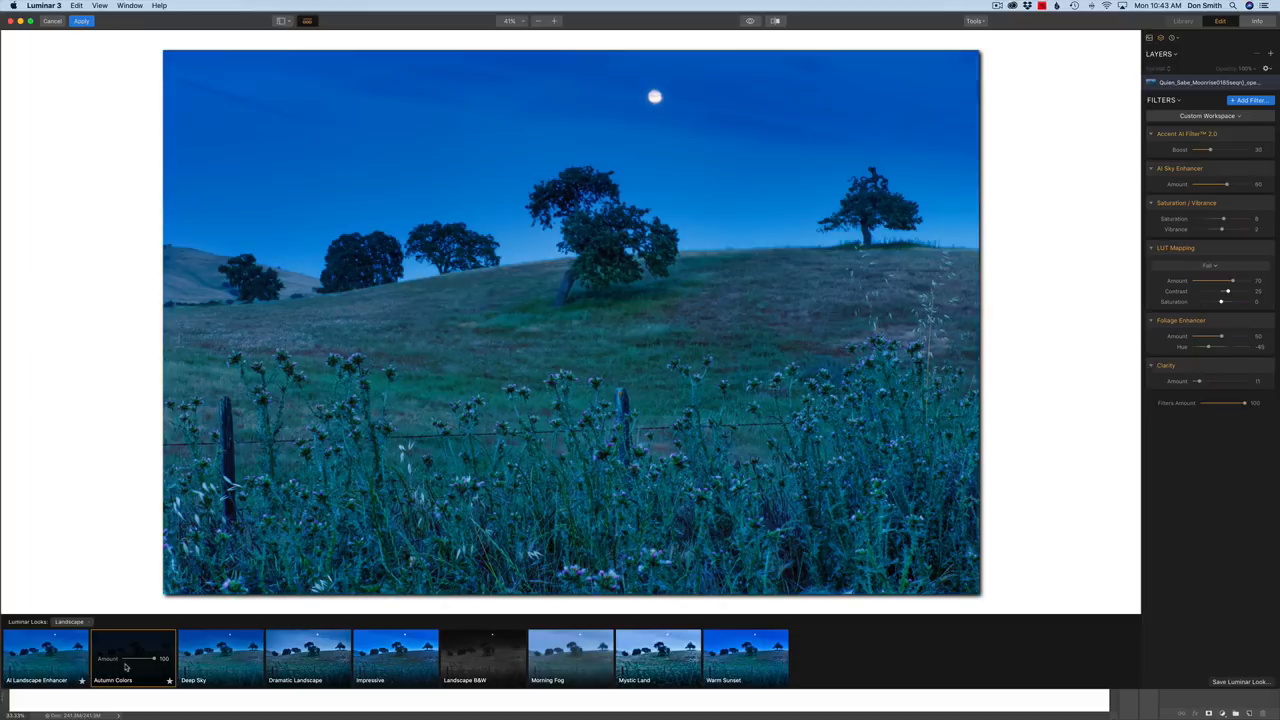
{"action": "left_click", "coordinate": [220, 657]}
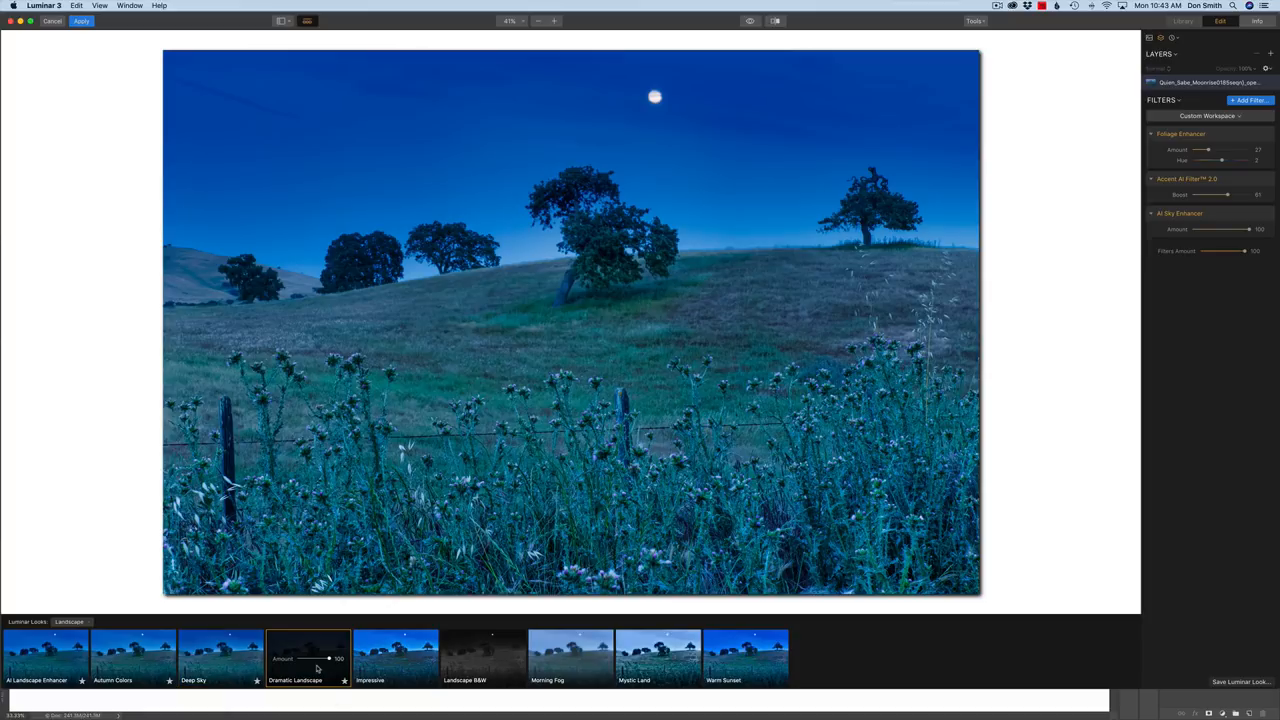
{"action": "left_click", "coordinate": [395, 655]}
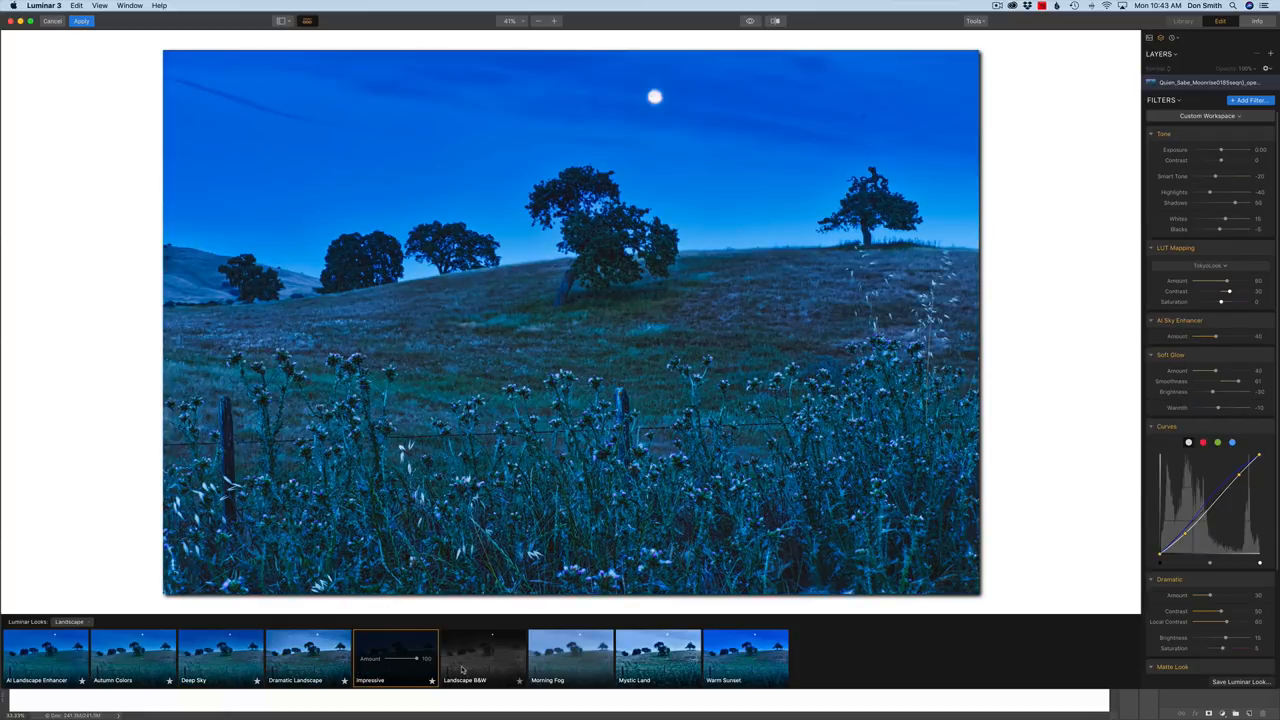
{"action": "left_click", "coordinate": [570, 655]}
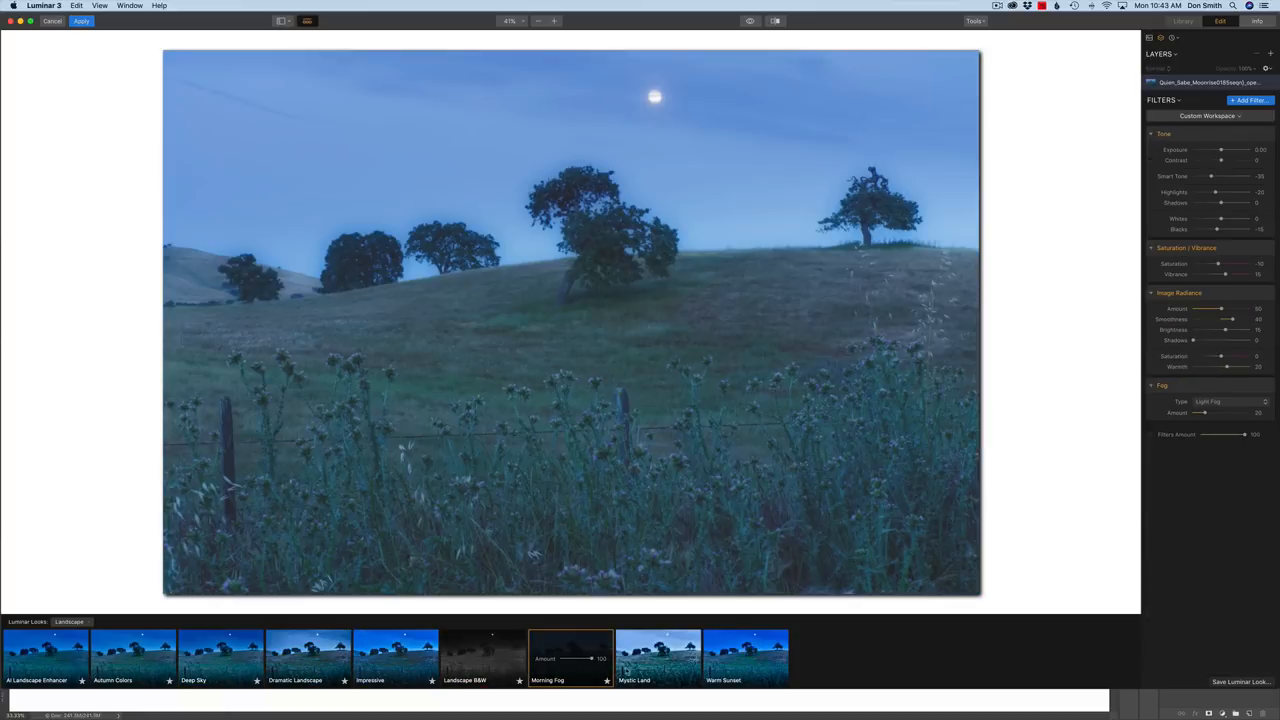
{"action": "left_click", "coordinate": [658, 650]}
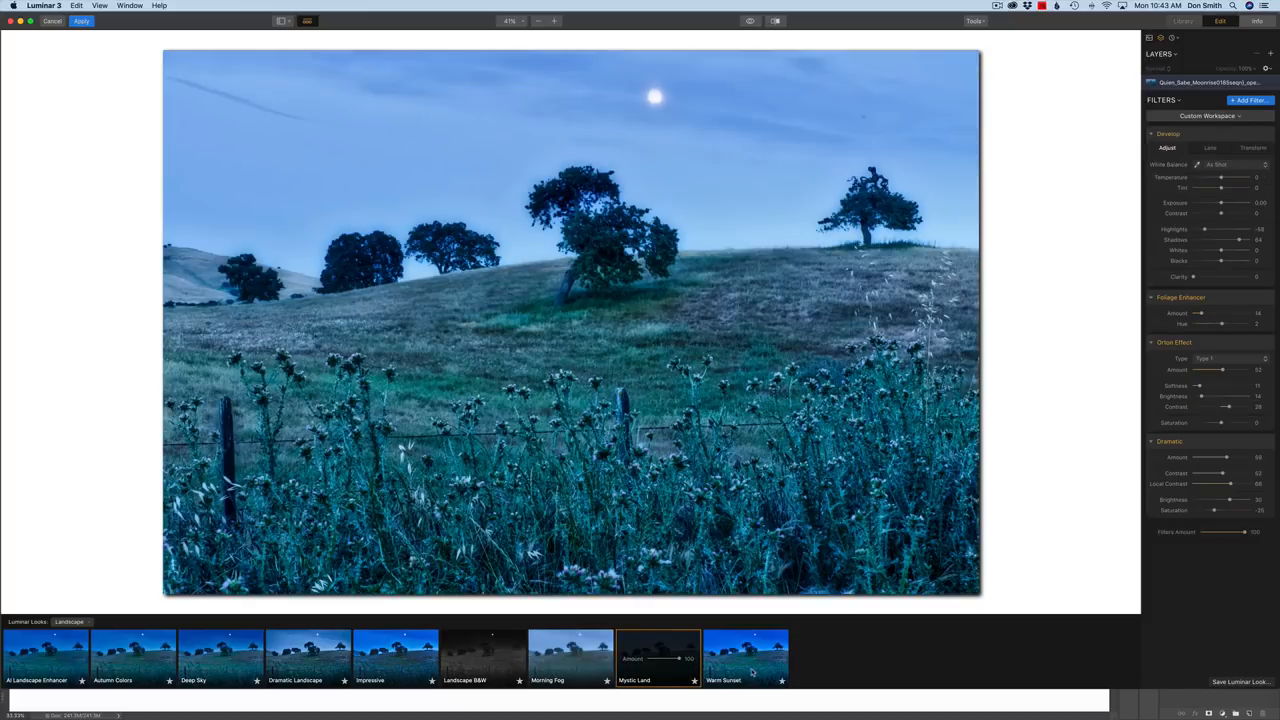
{"action": "left_click", "coordinate": [746, 657]}
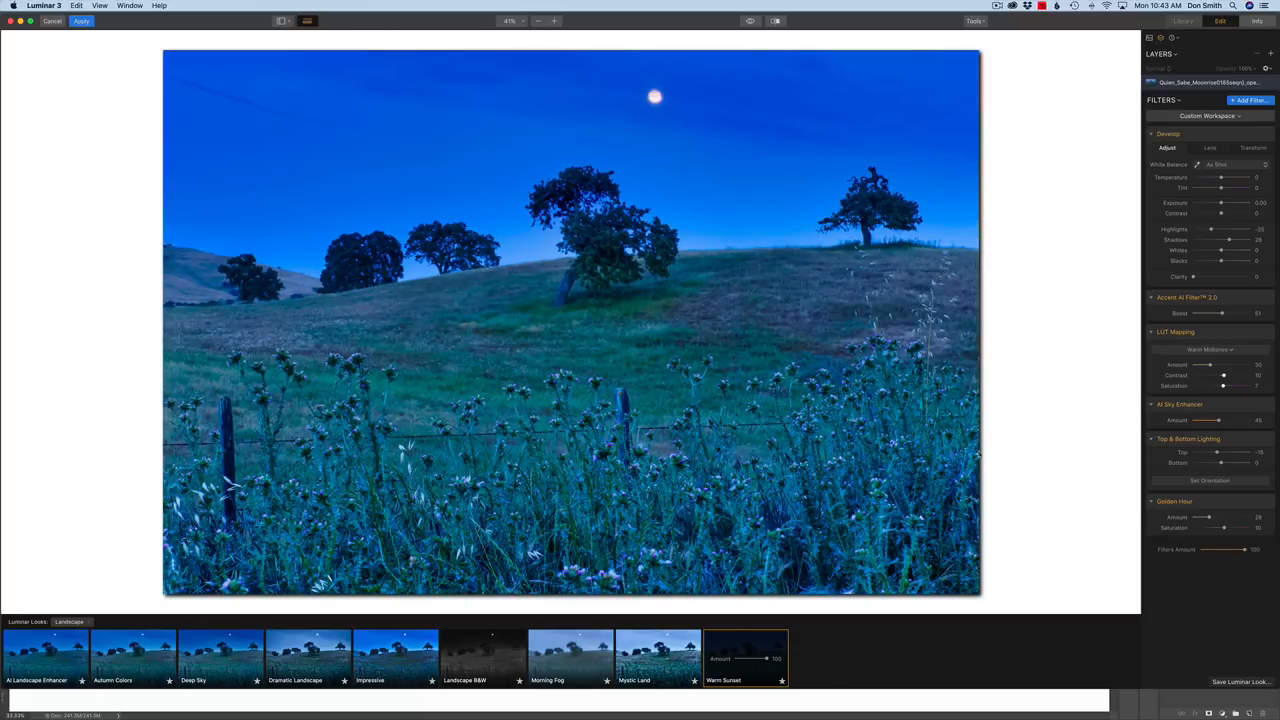
Open the workspace list showing Professional, Landscape and Portrait options.
{"action": "left_click", "coordinate": [1209, 115]}
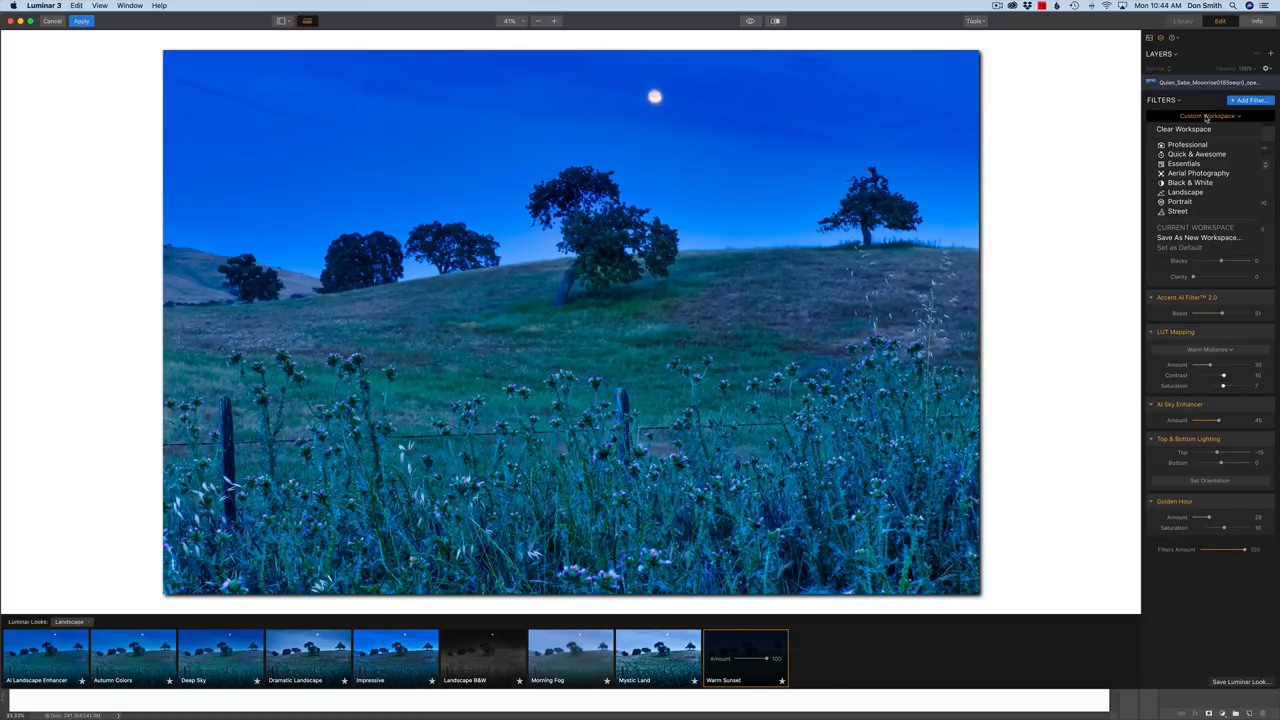
{"action": "mouse_move", "coordinate": [1185, 192]}
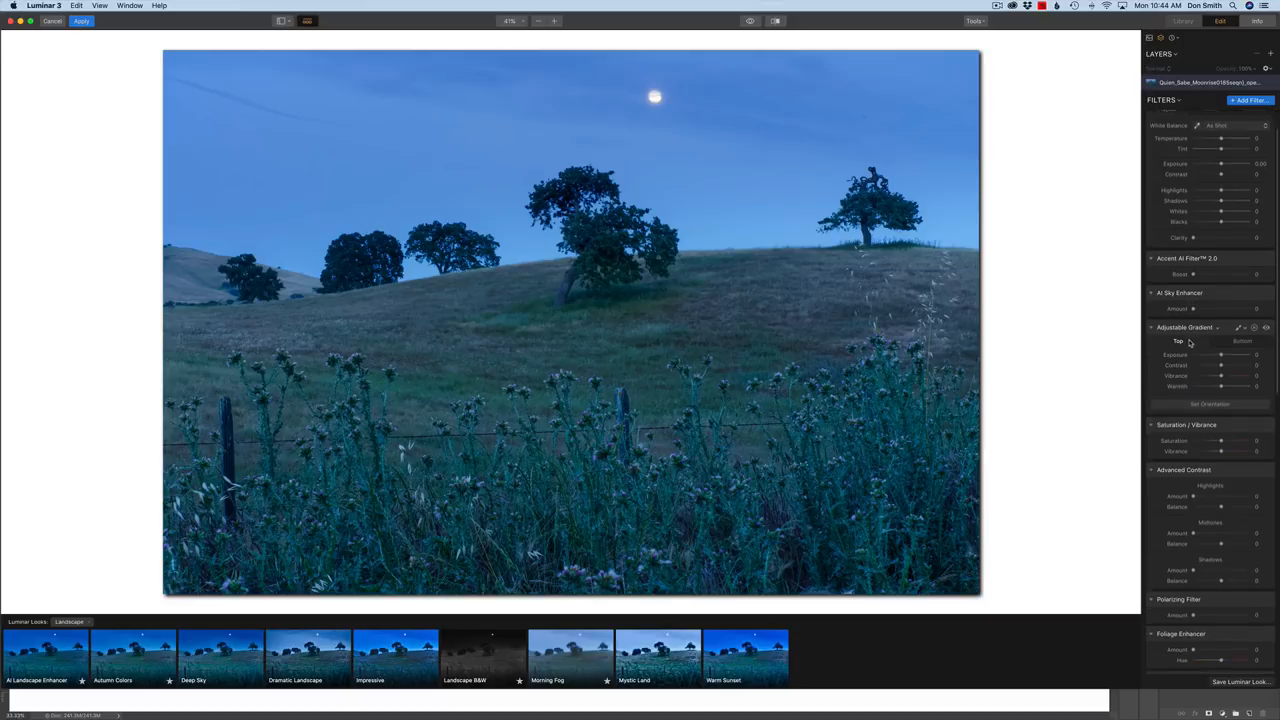
Adjust the Accent AI Filter 2.0 Boost slider, settling at 59.
{"action": "scroll", "scroll_direction": "down", "scroll_amount": 3}
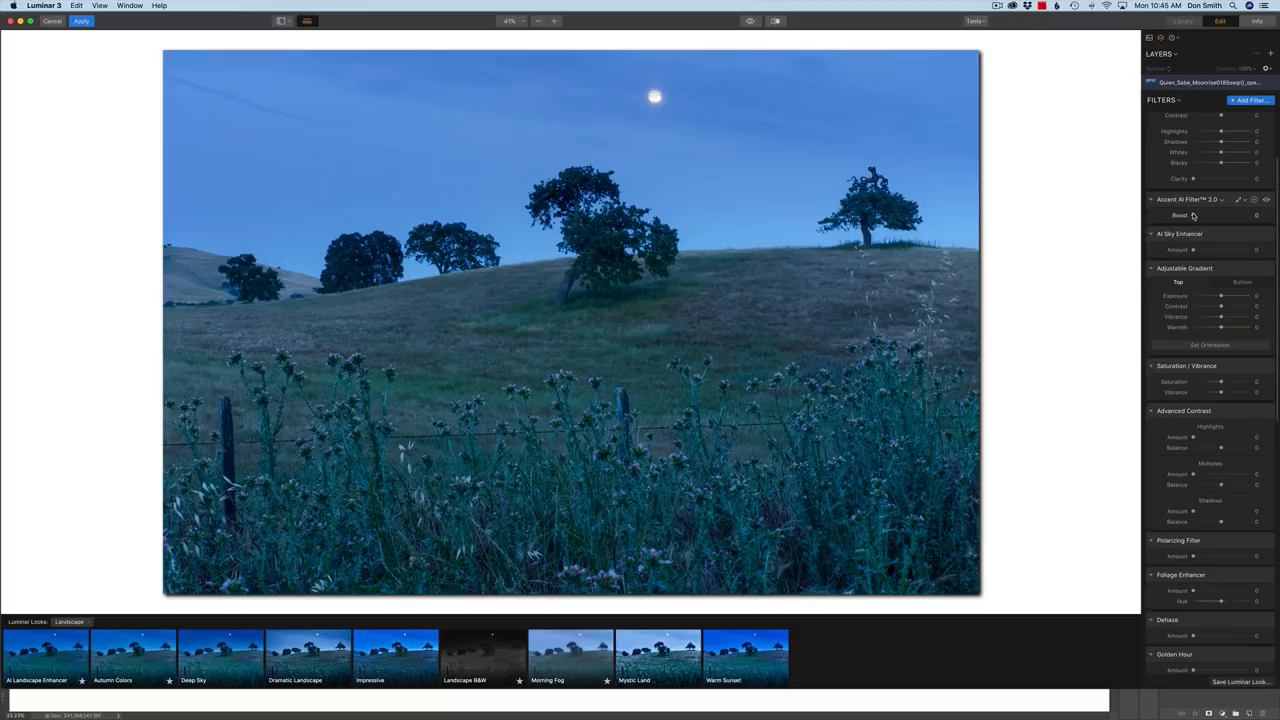
{"action": "left_click_drag", "start_coordinate": [1195, 215], "coordinate": [1218, 215]}
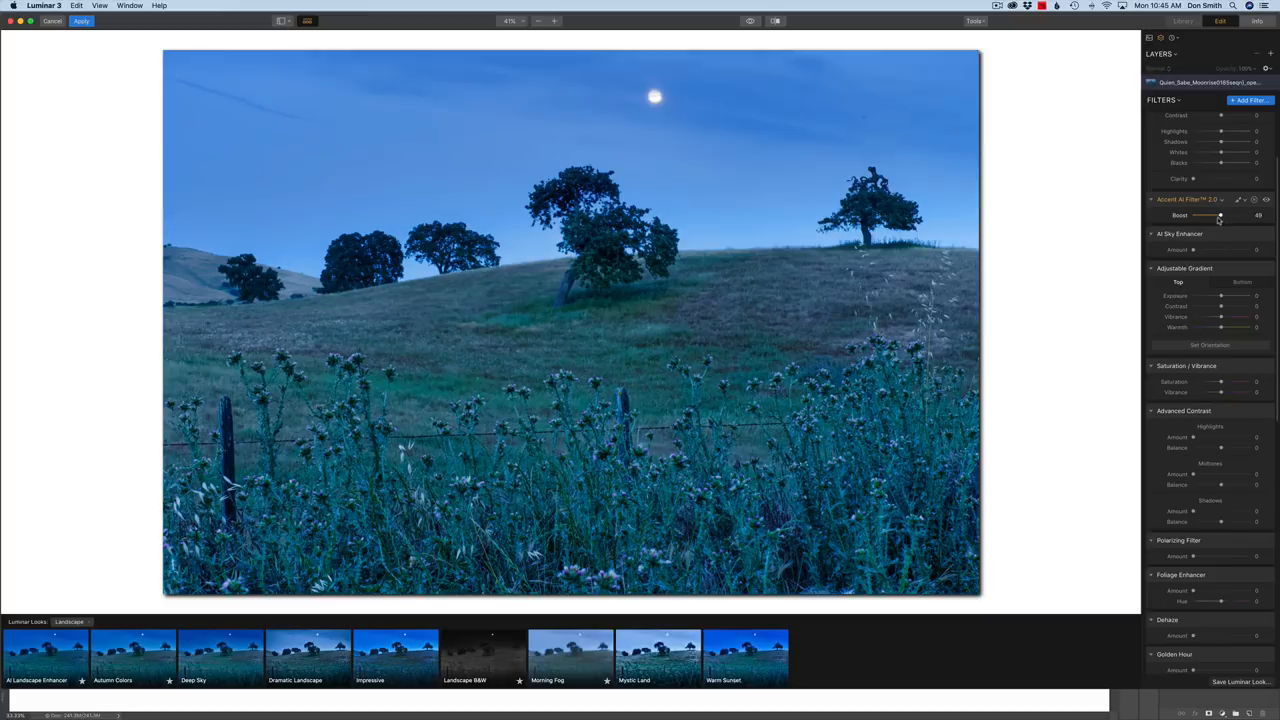
{"action": "left_click_drag", "start_coordinate": [1220, 215], "coordinate": [1230, 215]}
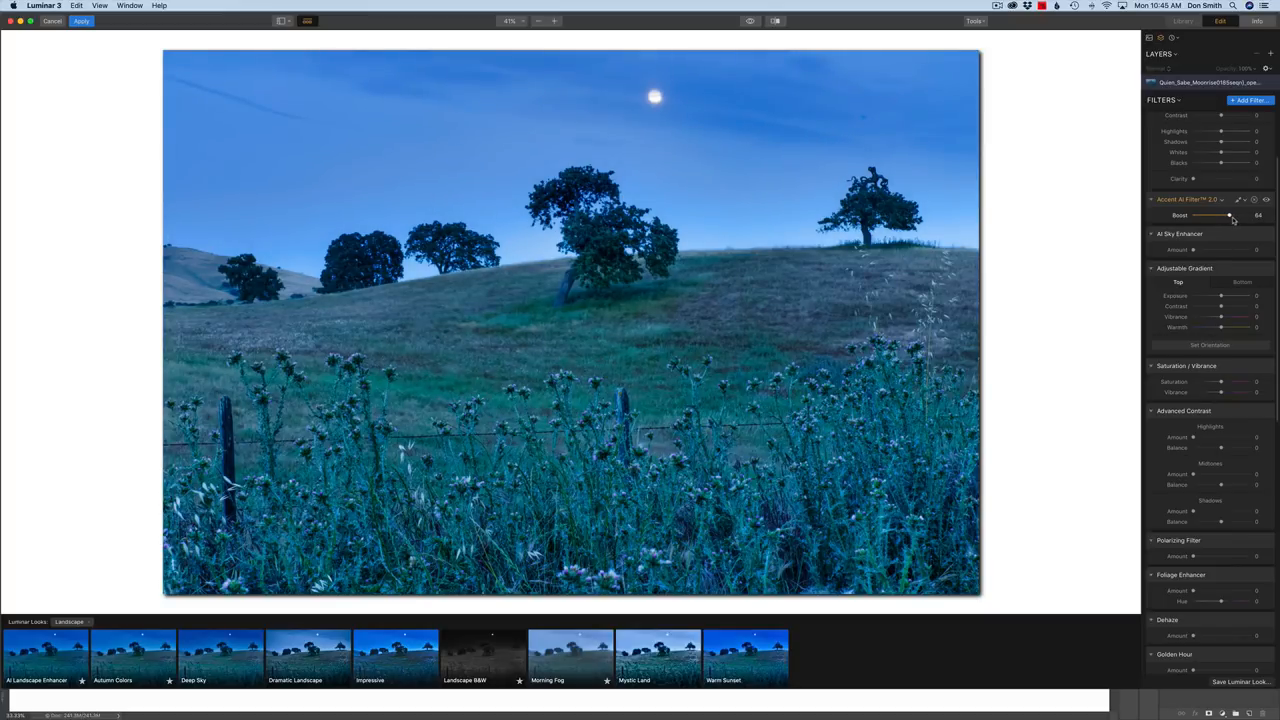
{"action": "left_click_drag", "start_coordinate": [1228, 215], "coordinate": [1205, 215]}
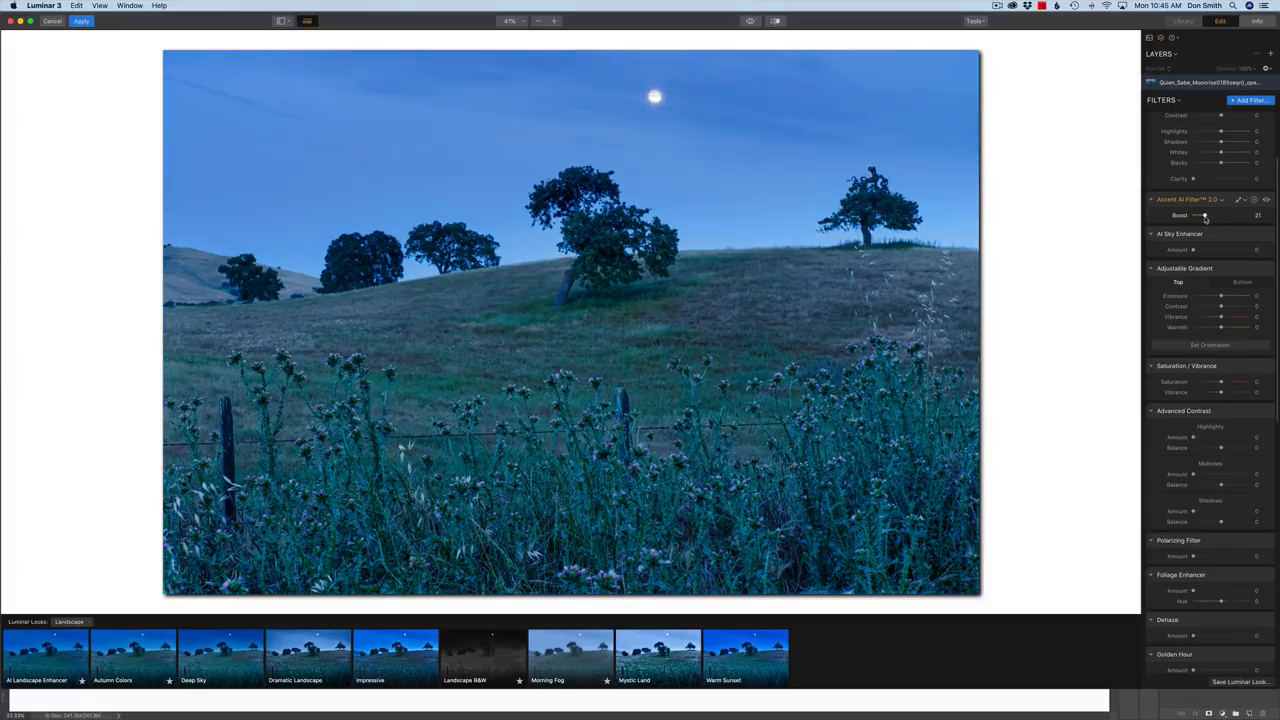
{"action": "left_click_drag", "start_coordinate": [1205, 215], "coordinate": [1223, 215]}
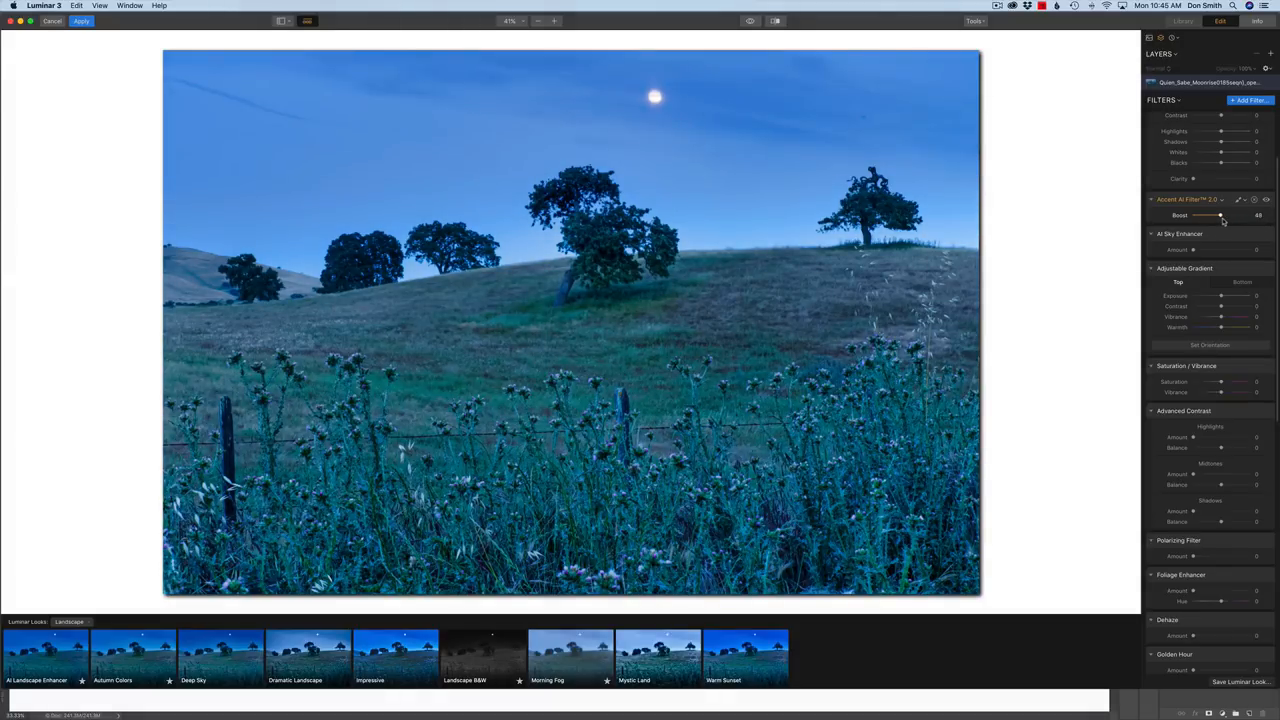
{"action": "left_click_drag", "start_coordinate": [1220, 215], "coordinate": [1230, 215]}
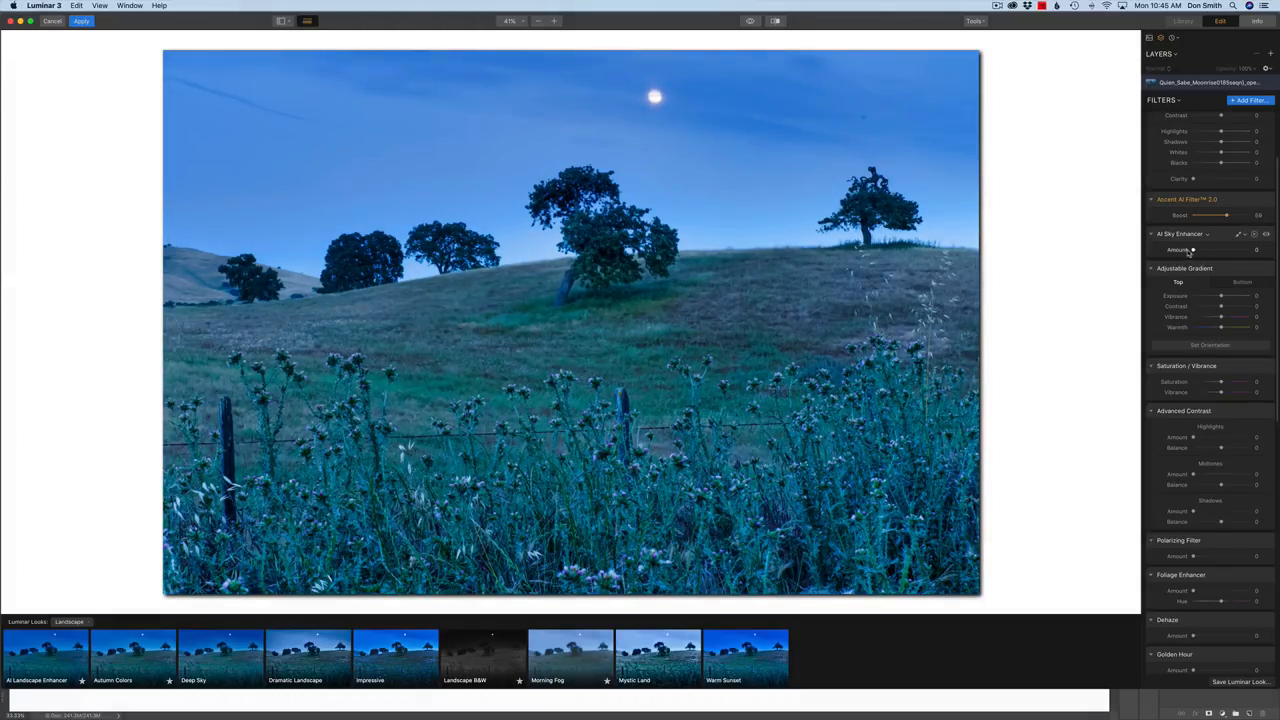
{"action": "left_click_drag", "start_coordinate": [1192, 249], "coordinate": [1215, 249]}
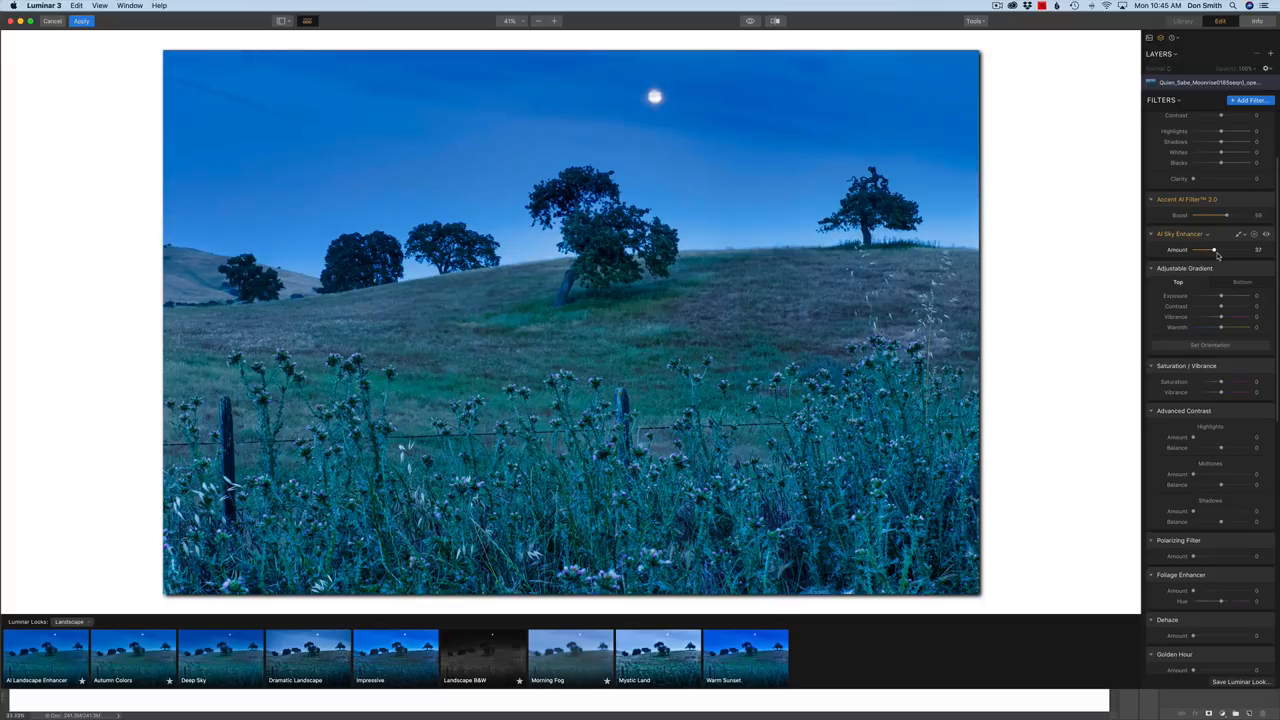
{"action": "left_click_drag", "start_coordinate": [1215, 250], "coordinate": [1205, 250]}
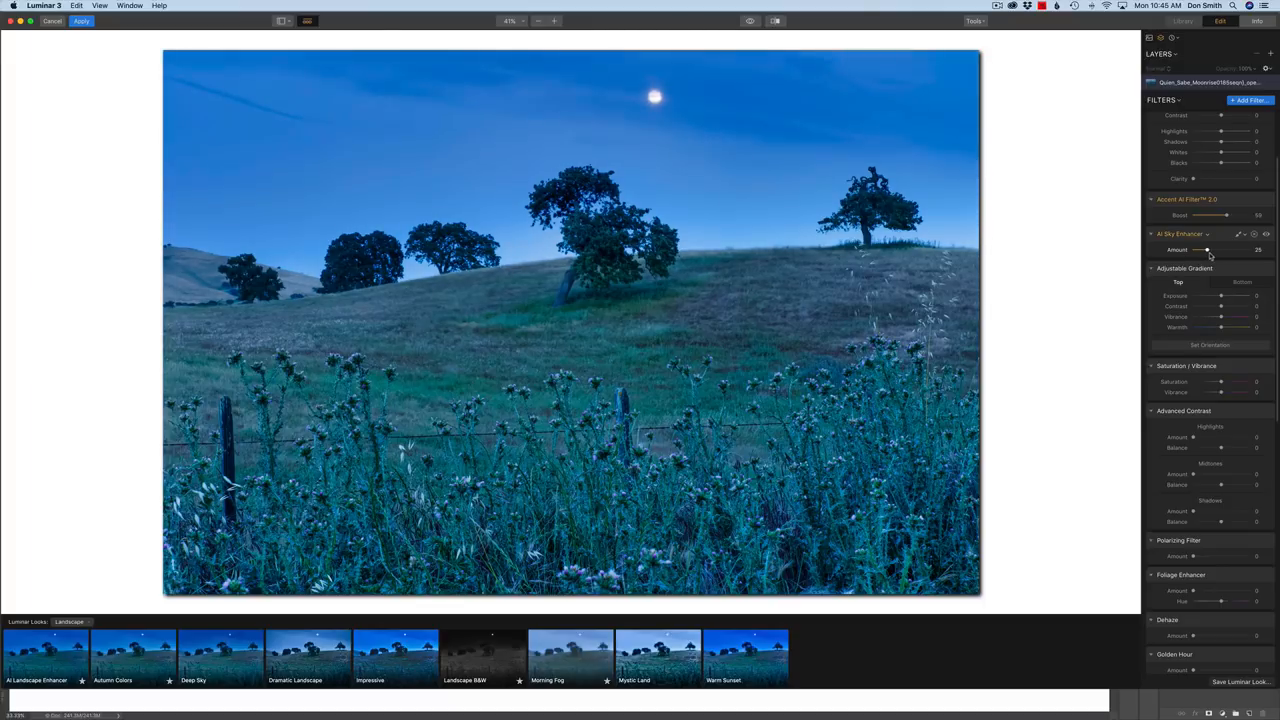
{"action": "left_click_drag", "start_coordinate": [1205, 250], "coordinate": [1210, 250]}
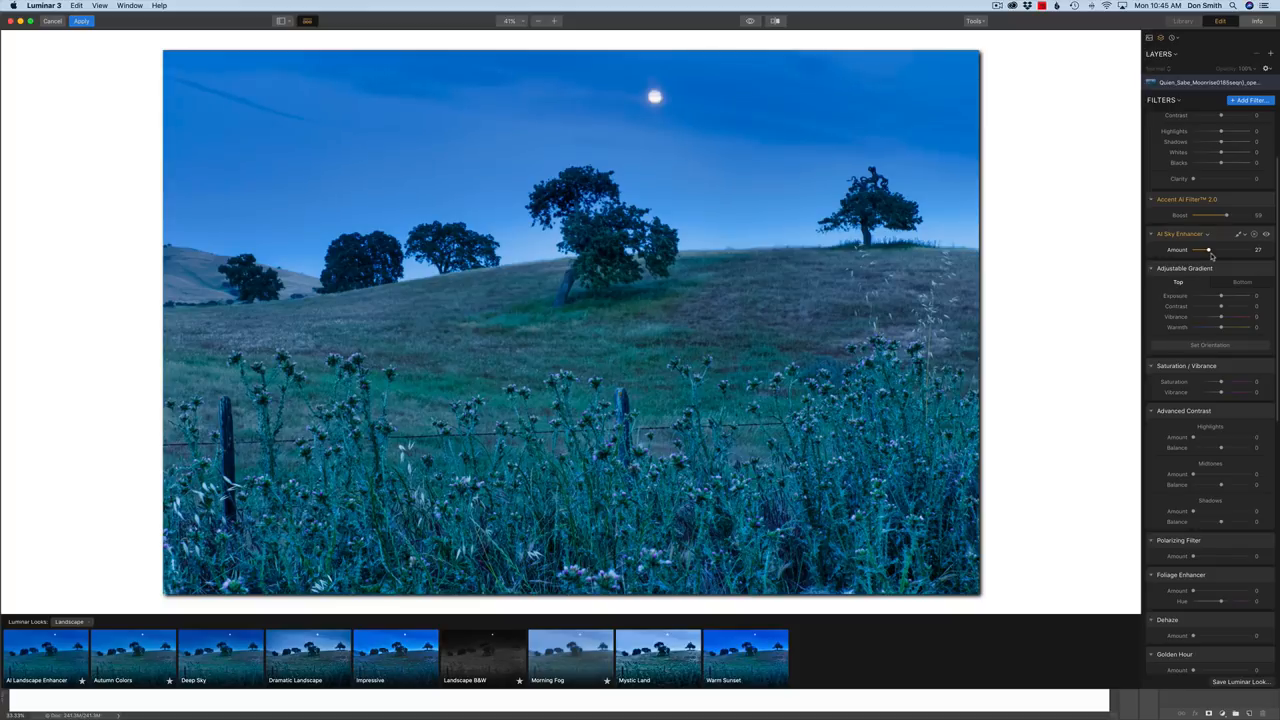
{"action": "left_click_drag", "start_coordinate": [1205, 250], "coordinate": [1250, 250]}
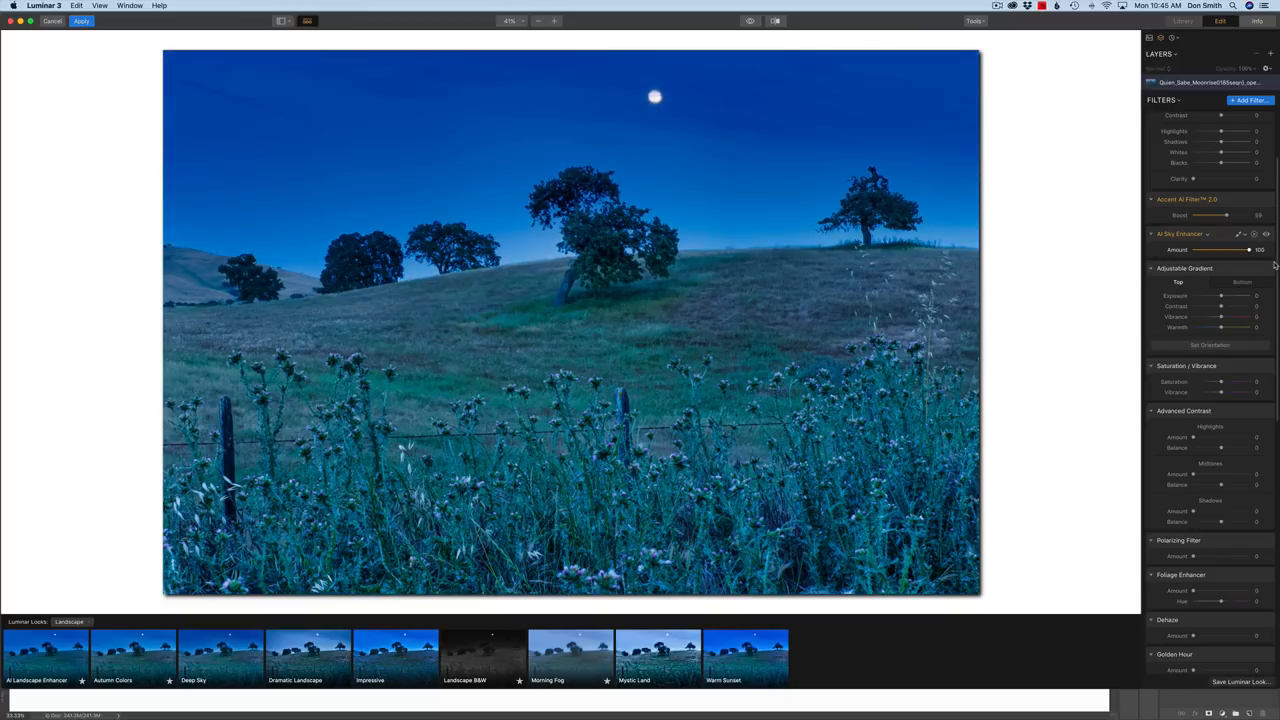
{"action": "left_click_drag", "start_coordinate": [1248, 249], "coordinate": [1205, 249]}
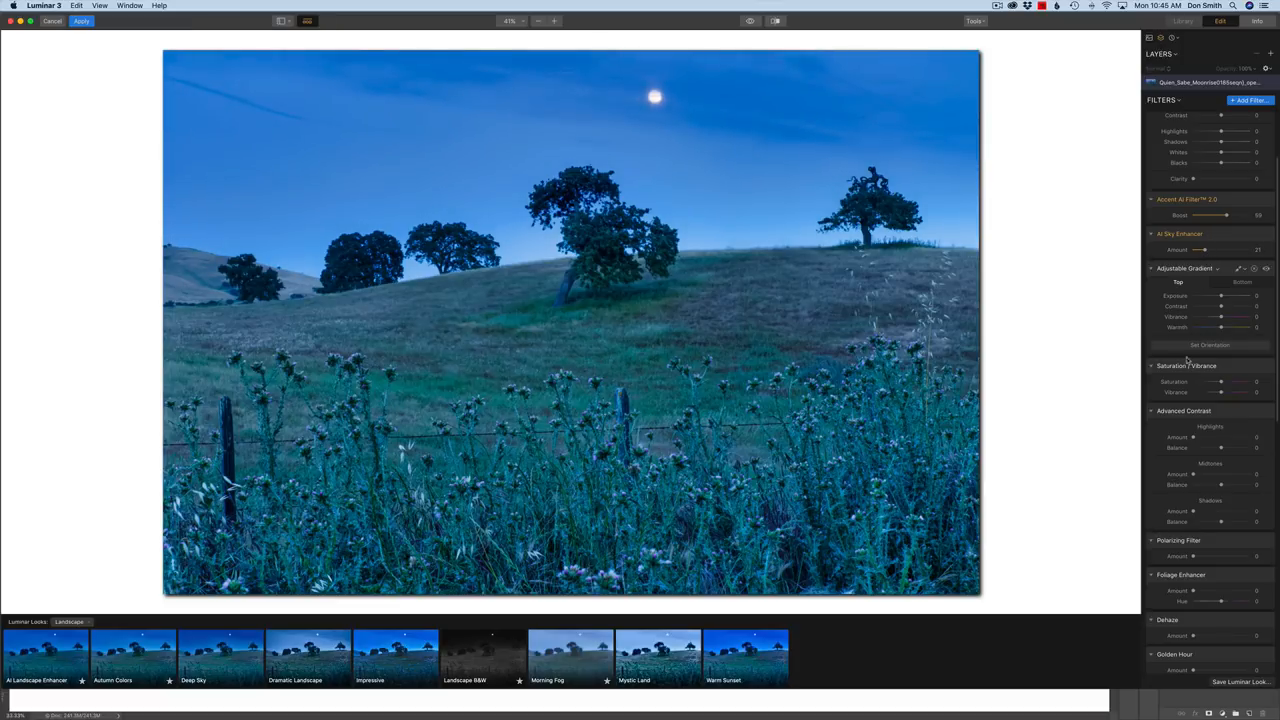
{"action": "mouse_move", "coordinate": [1220, 280]}
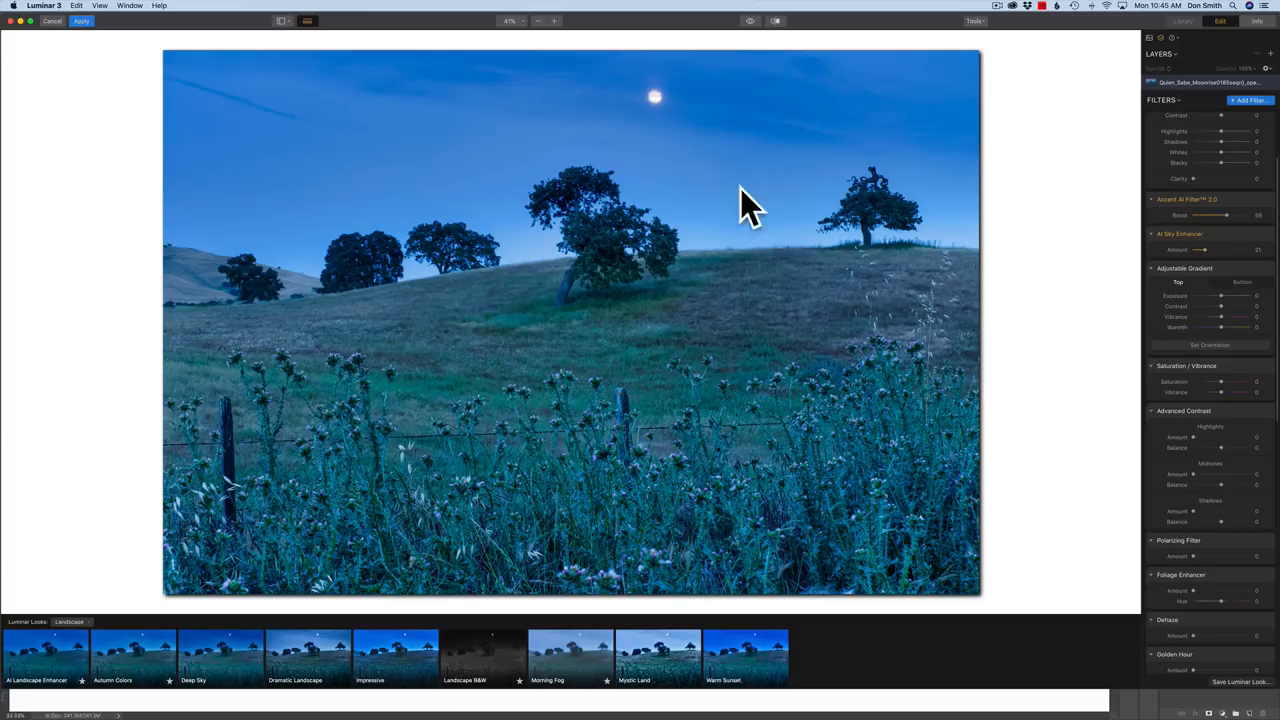
{"action": "mouse_move", "coordinate": [670, 300]}
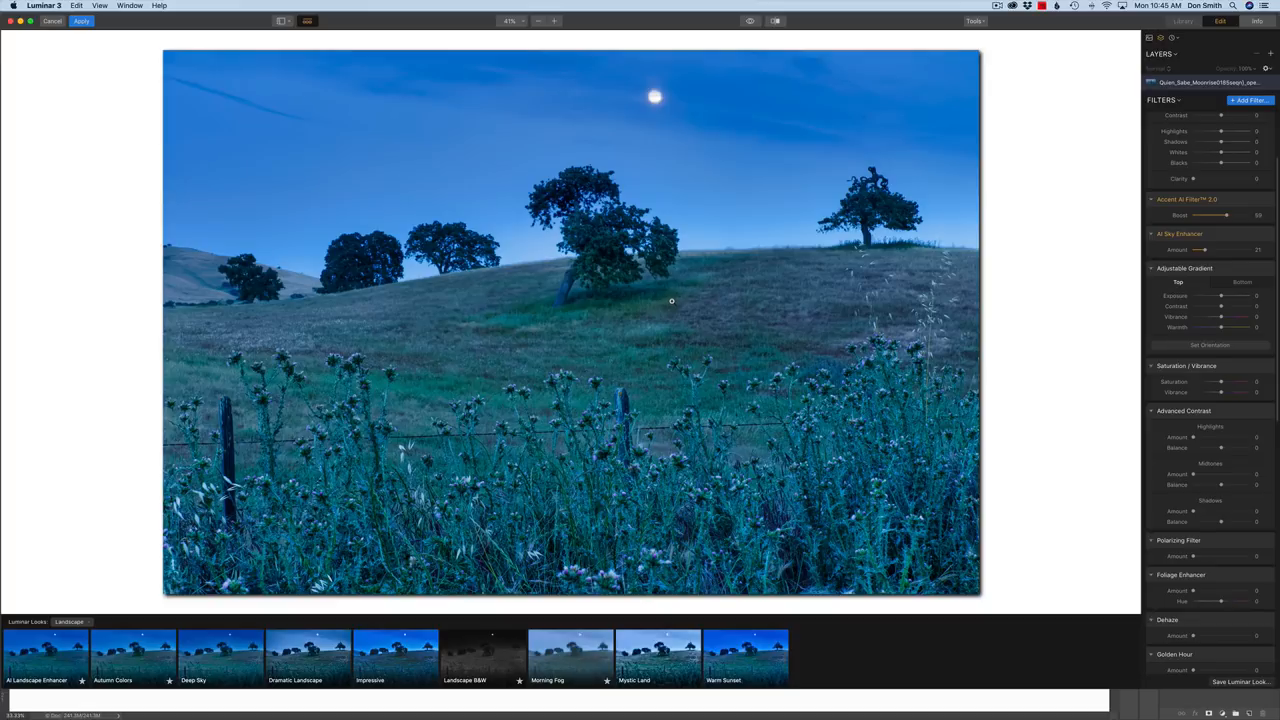
{"action": "mouse_move", "coordinate": [685, 303]}
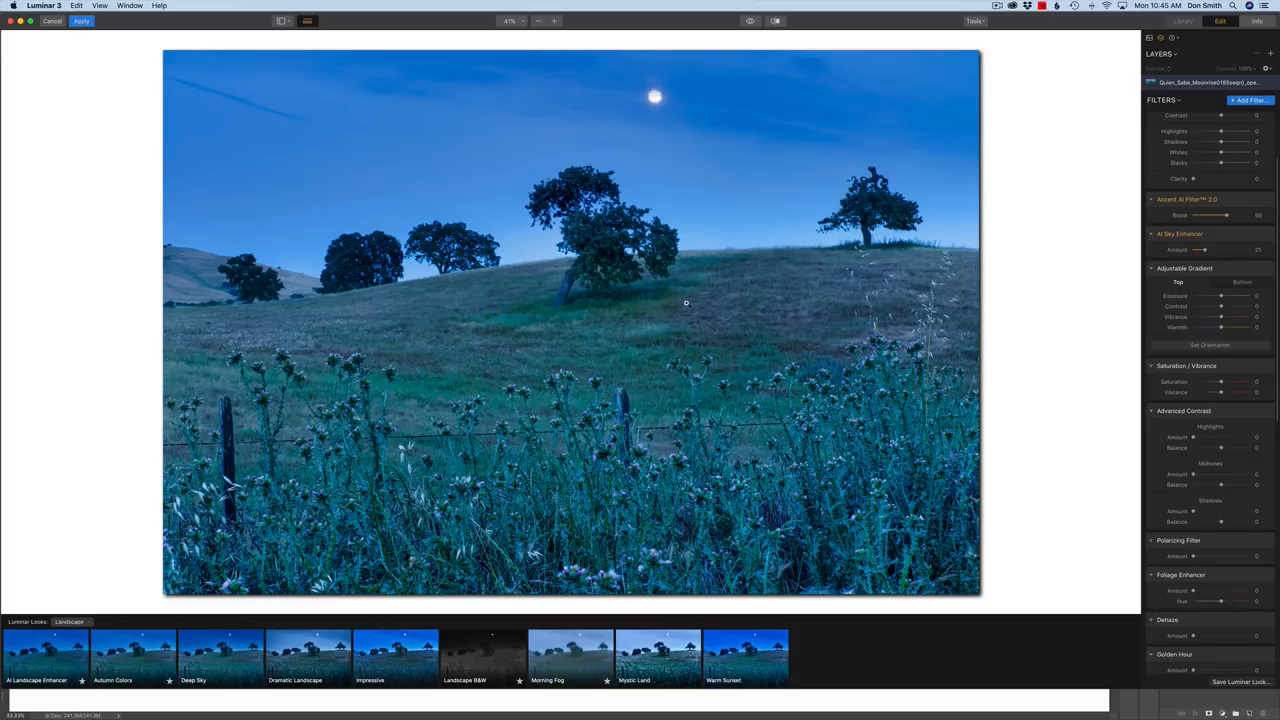
{"action": "mouse_move", "coordinate": [655, 99]}
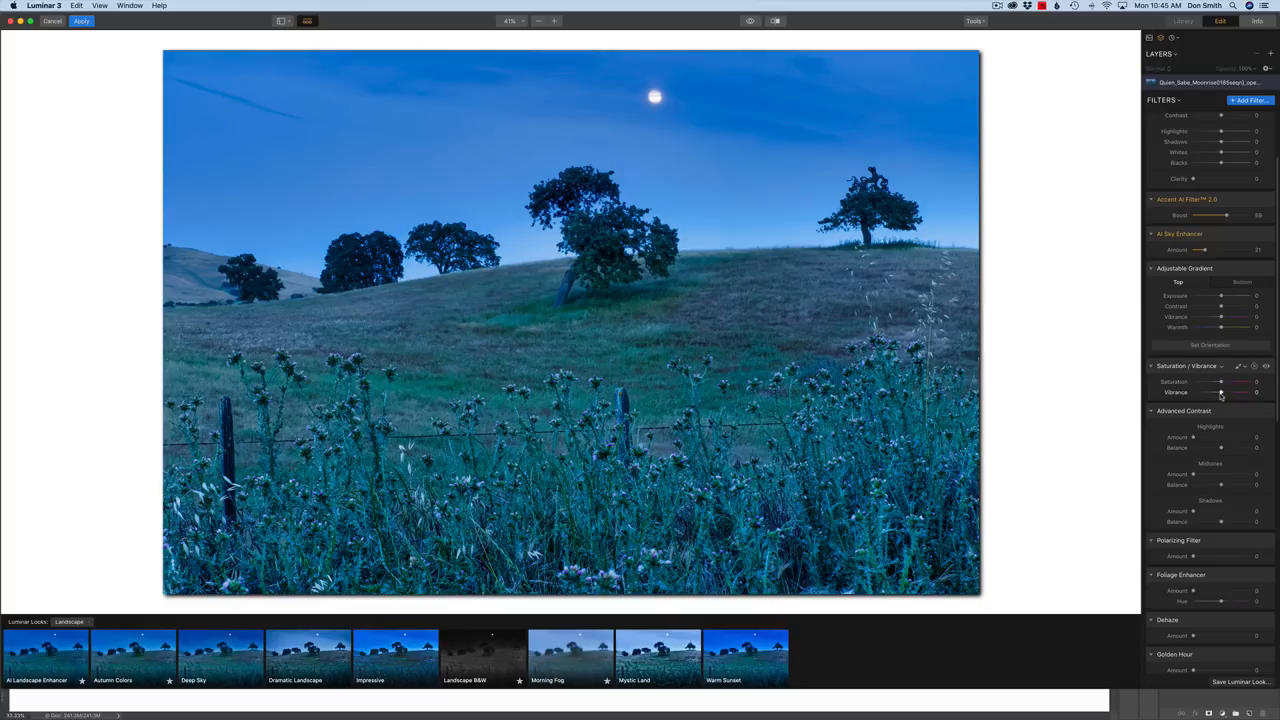
Try Vibrance at 79, reset it to 0, and remove the Saturation / Vibrance filter.
{"action": "left_click_drag", "start_coordinate": [1221, 392], "coordinate": [1245, 392]}
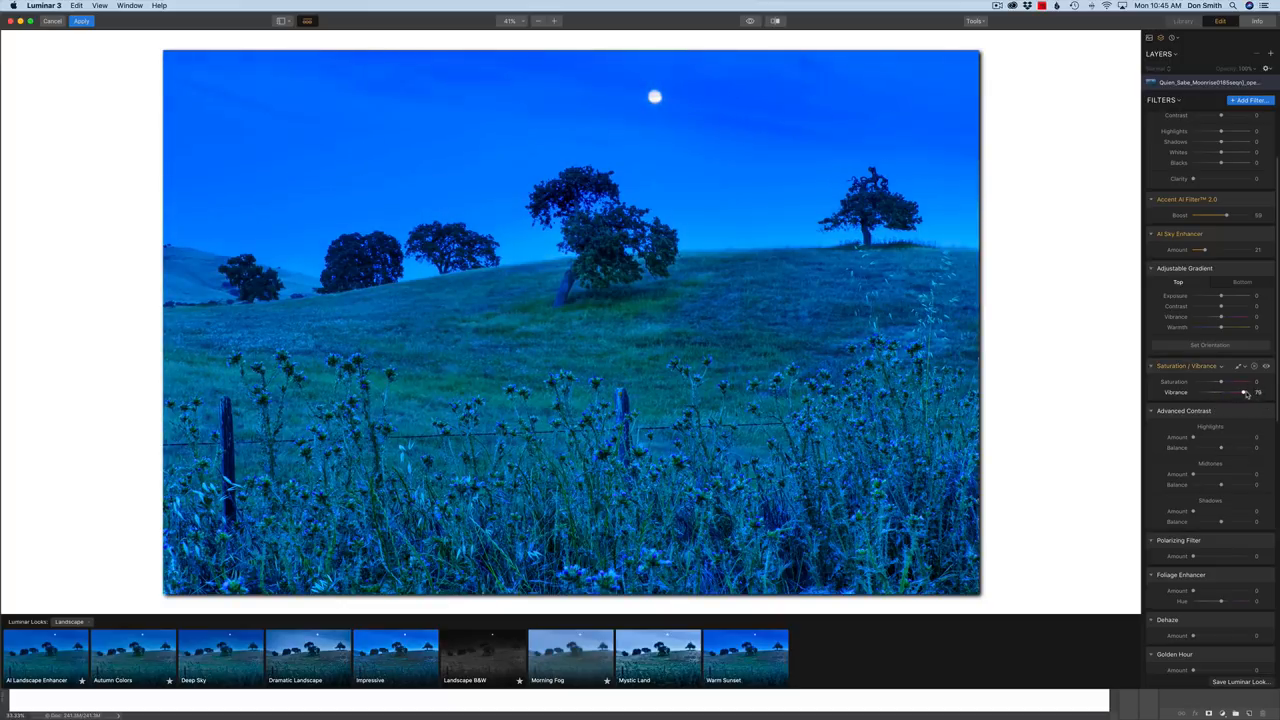
{"action": "left_click_drag", "start_coordinate": [1250, 392], "coordinate": [1218, 392]}
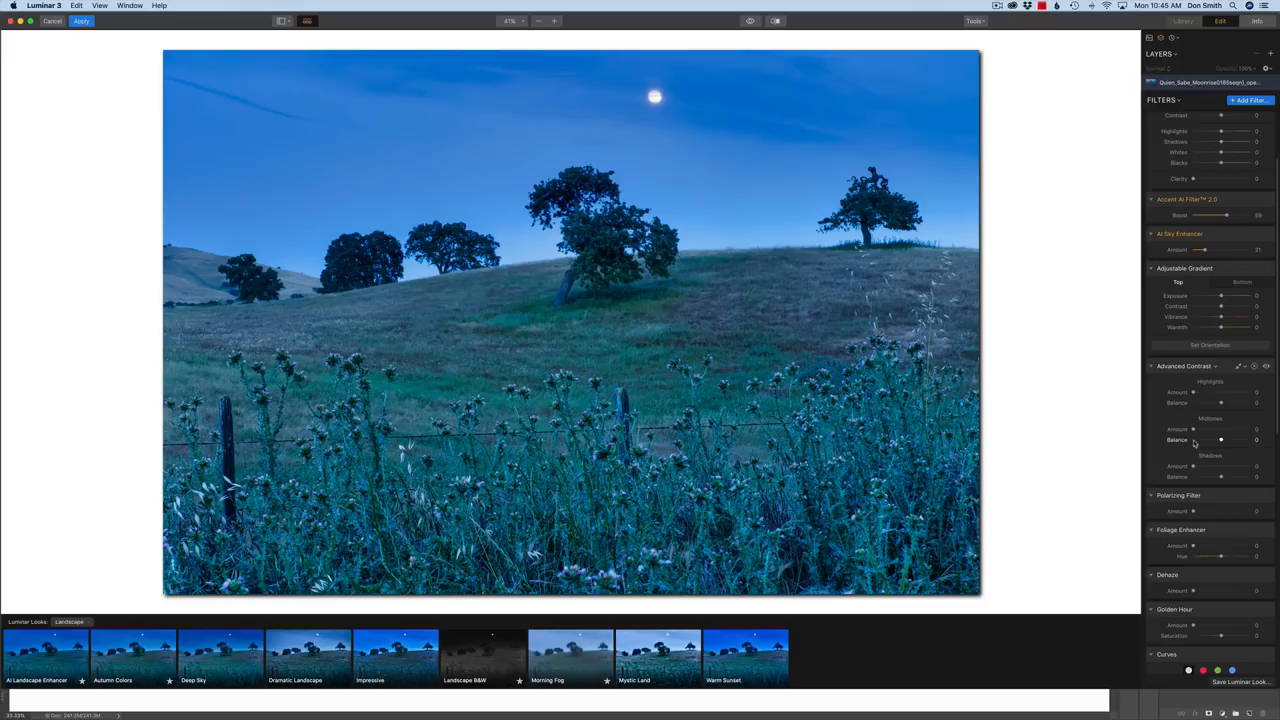
{"action": "mouse_move", "coordinate": [1159, 473]}
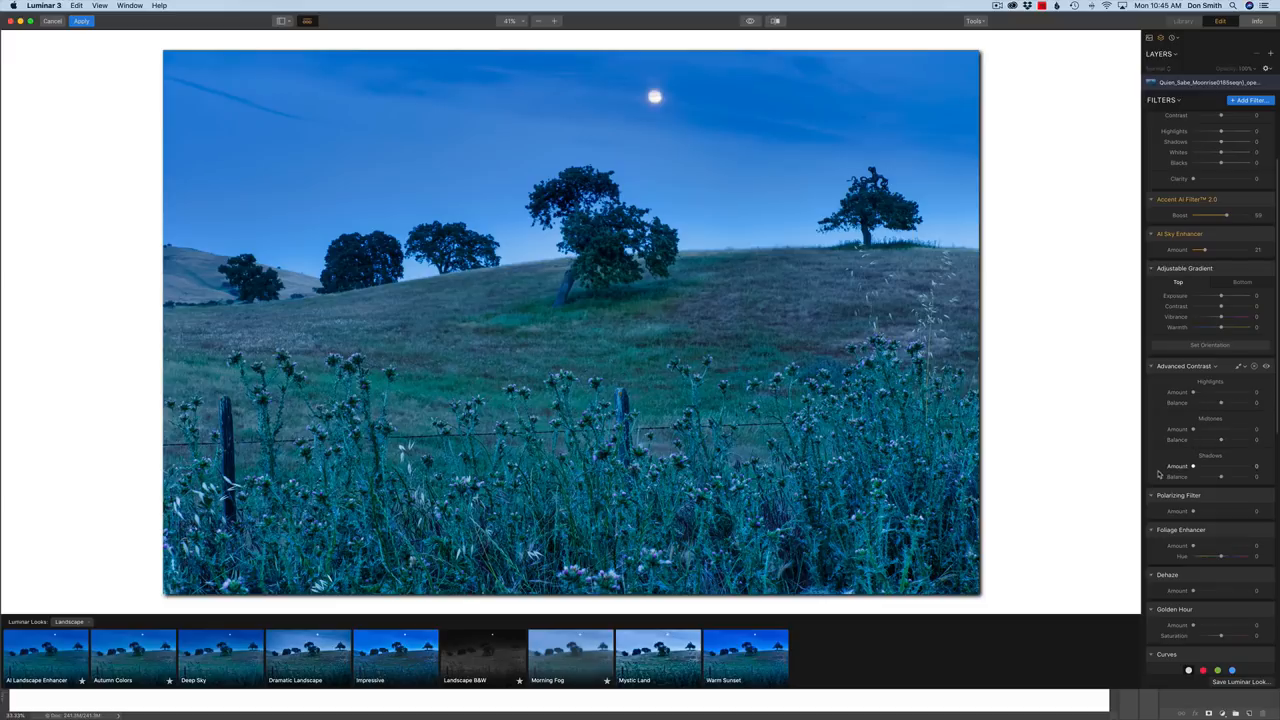
{"action": "scroll", "scroll_direction": "down", "scroll_amount": 3}
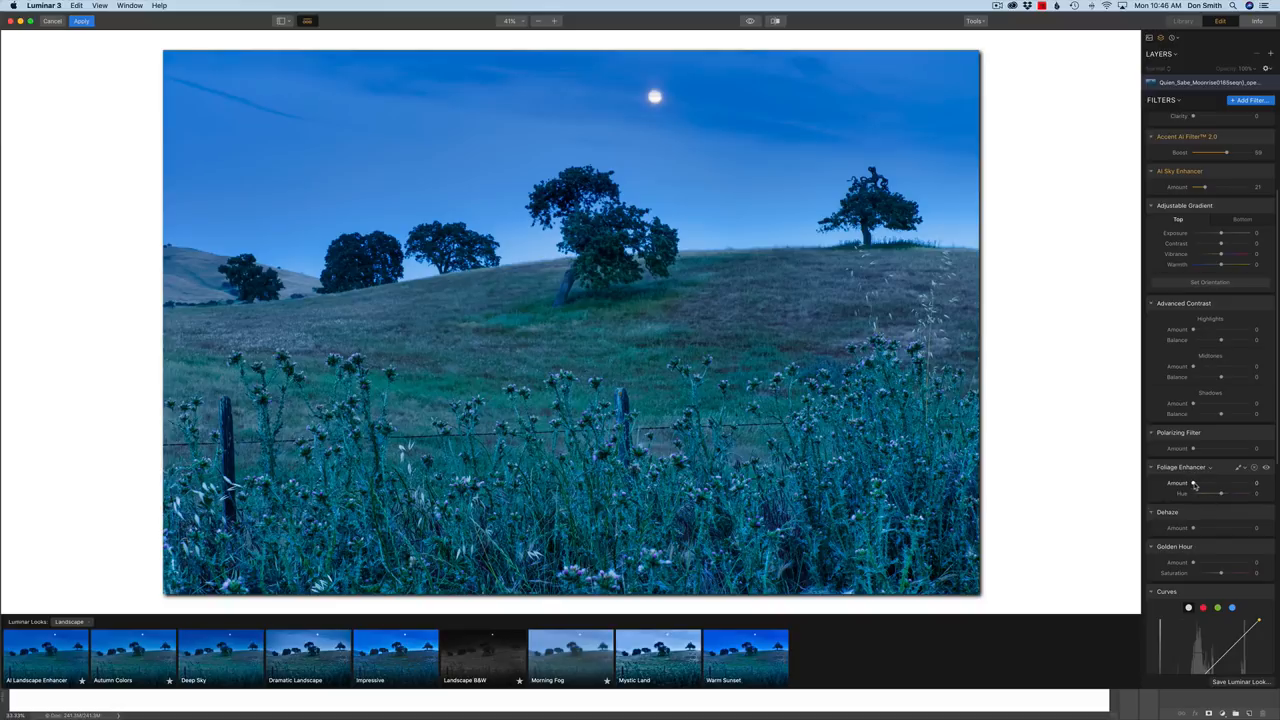
Set the Foliage Enhancer amount to 89 for a greener grassy hillside.
{"action": "left_click", "coordinate": [1178, 432]}
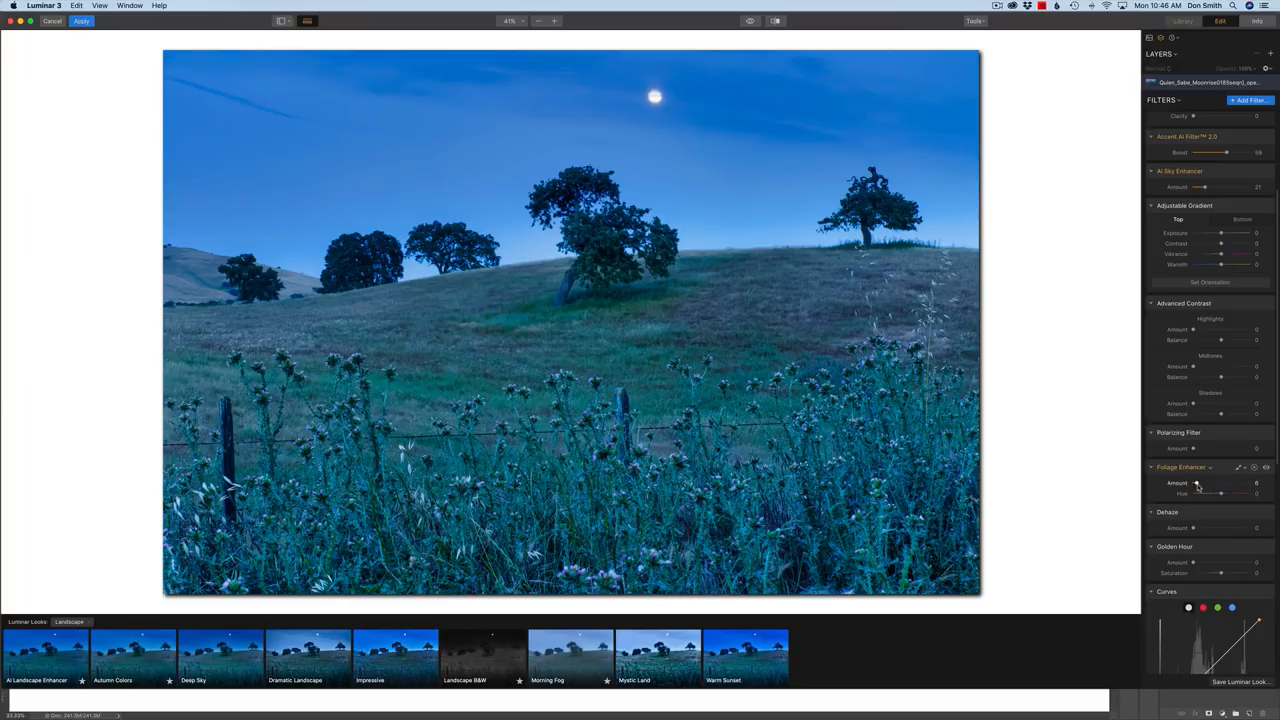
{"action": "left_click_drag", "start_coordinate": [1198, 483], "coordinate": [1243, 483]}
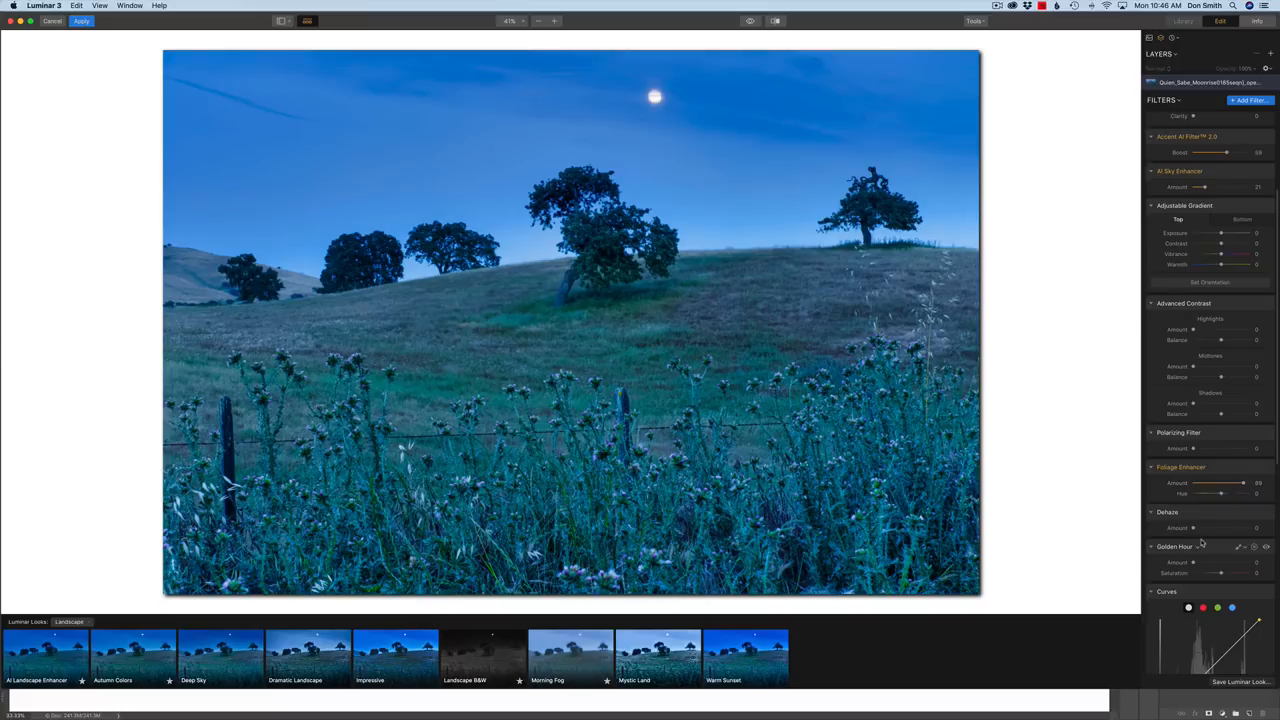
{"action": "scroll", "scroll_direction": "down", "scroll_amount": 3}
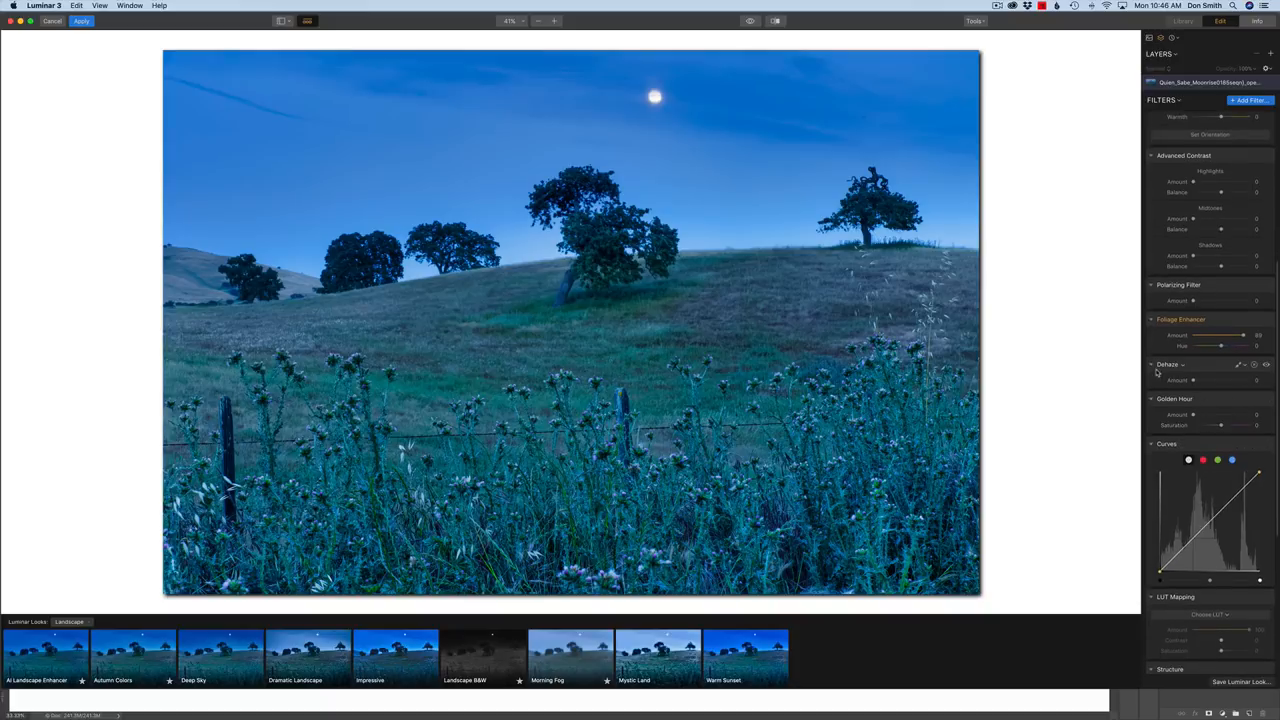
{"action": "mouse_move", "coordinate": [1200, 384]}
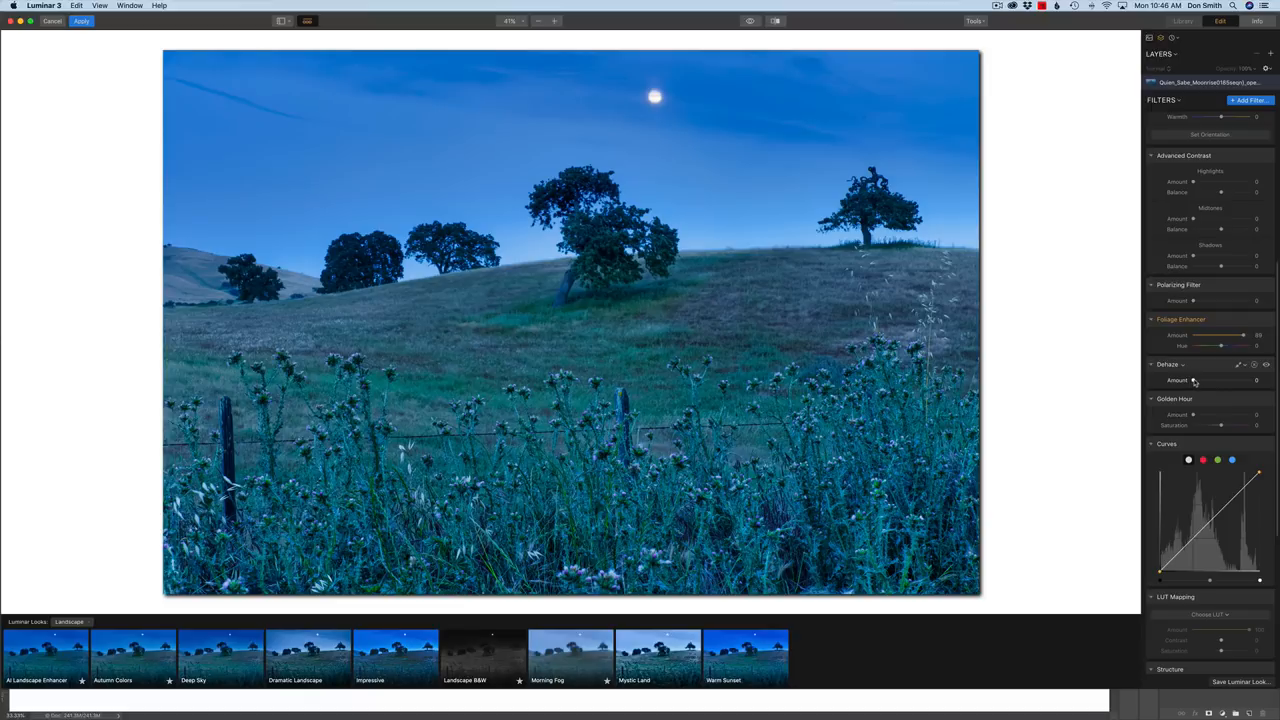
Try Dehaze at 46, reset to 0, then test 45 and 79 before settling on 66.
{"action": "left_click_drag", "start_coordinate": [1192, 380], "coordinate": [1218, 380]}
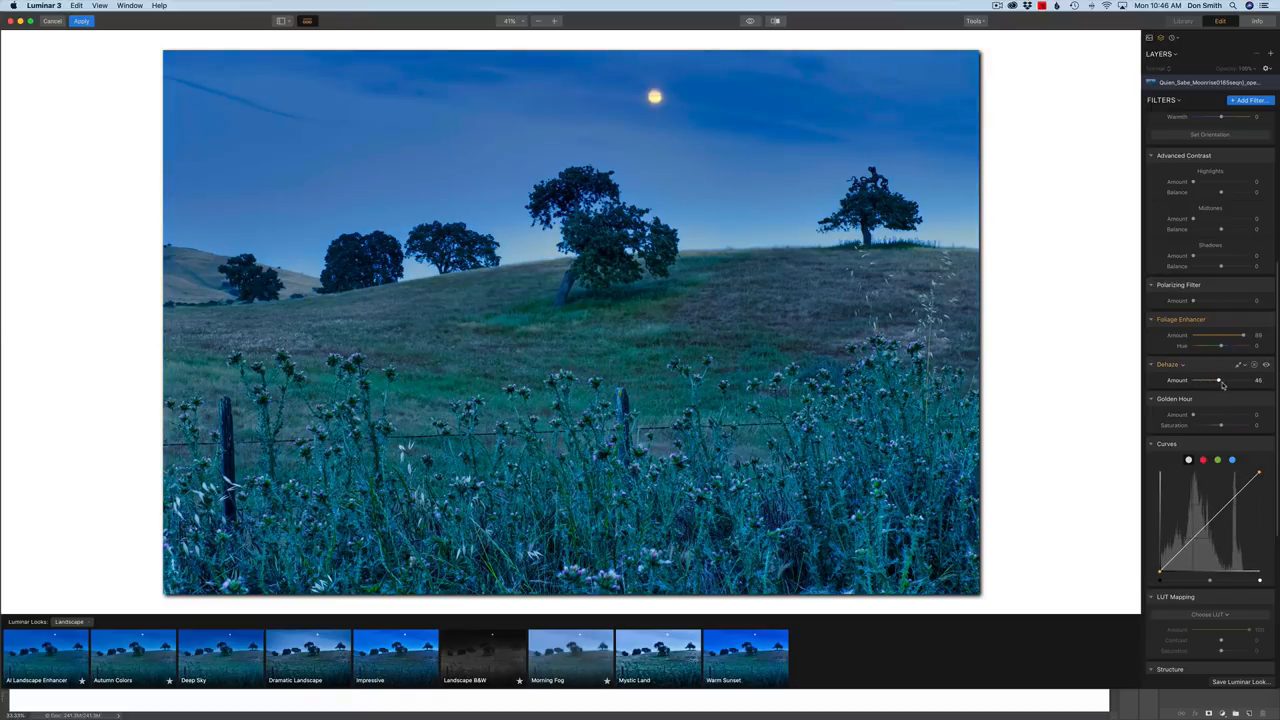
{"action": "left_click_drag", "start_coordinate": [1218, 380], "coordinate": [1222, 380]}
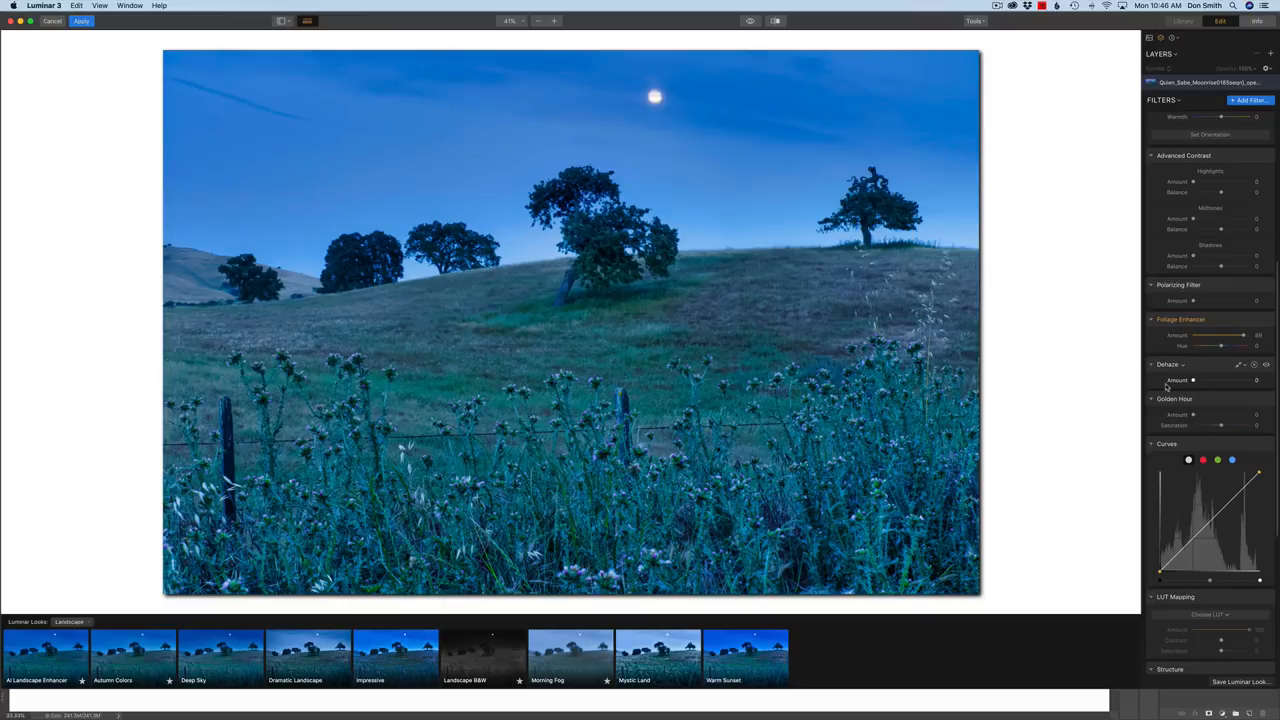
{"action": "left_click_drag", "start_coordinate": [1193, 380], "coordinate": [1218, 380]}
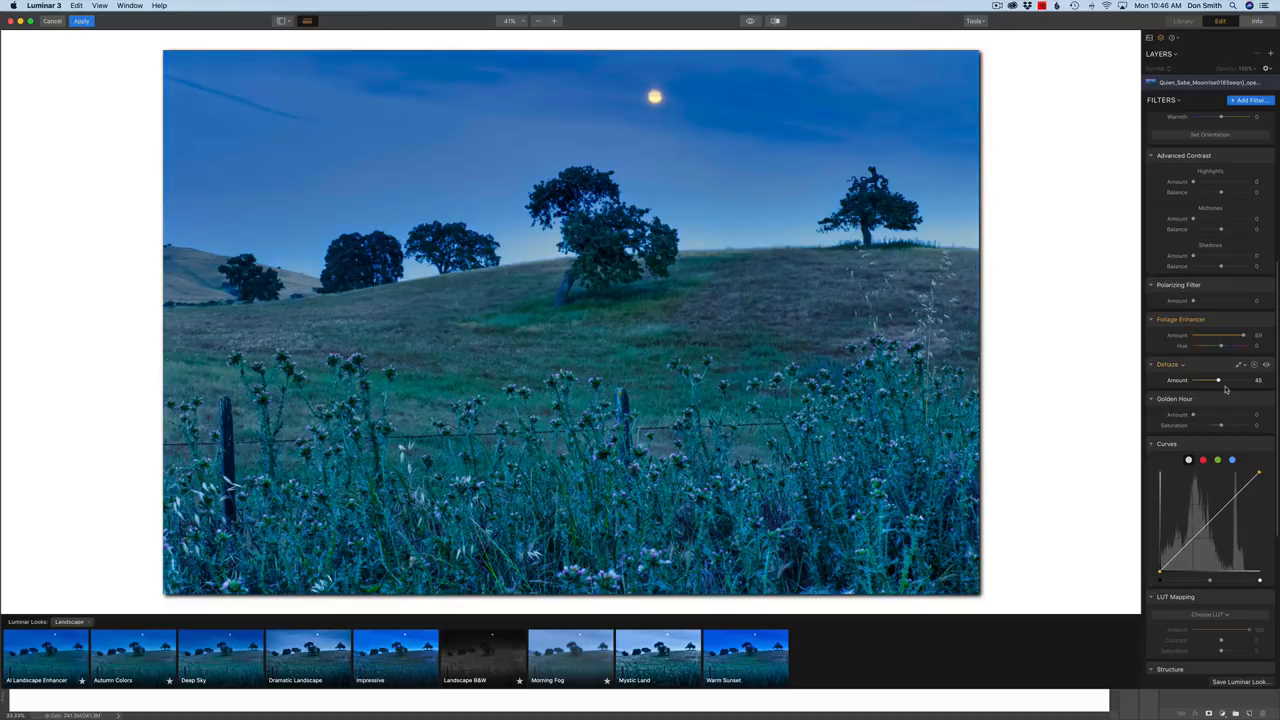
{"action": "left_click_drag", "start_coordinate": [1218, 380], "coordinate": [1237, 380]}
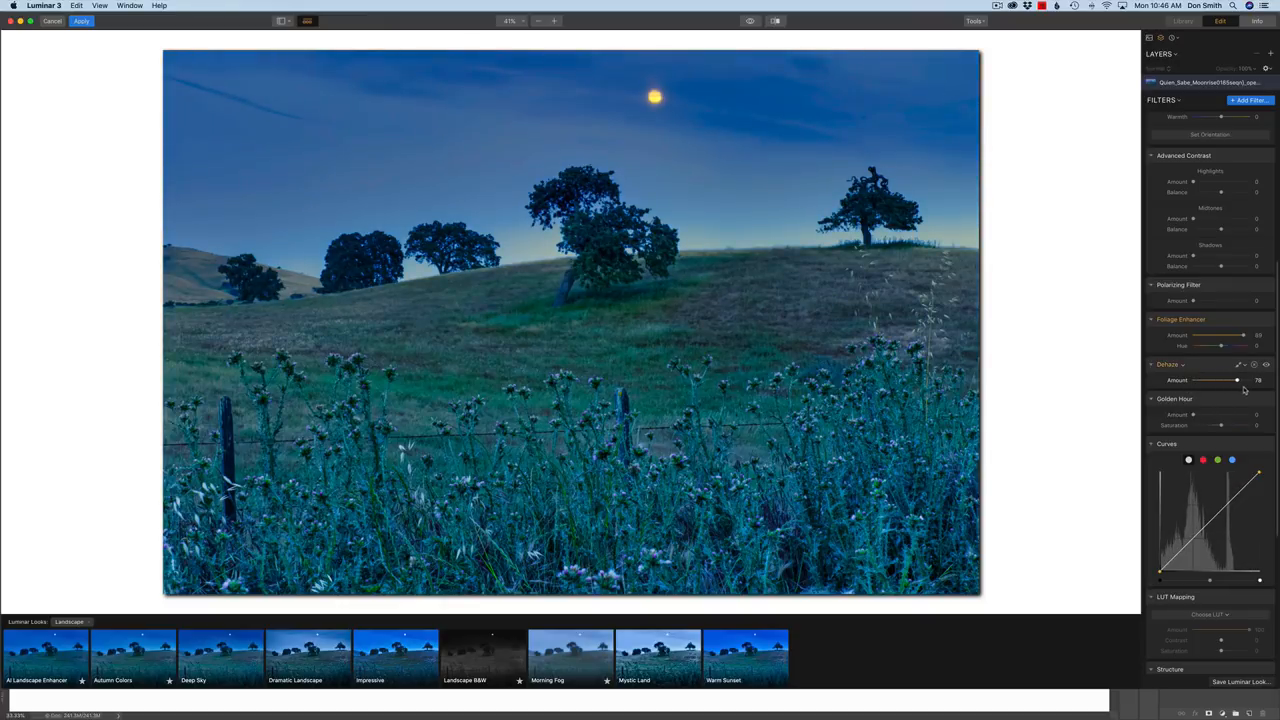
{"action": "left_click_drag", "start_coordinate": [1236, 380], "coordinate": [1228, 380]}
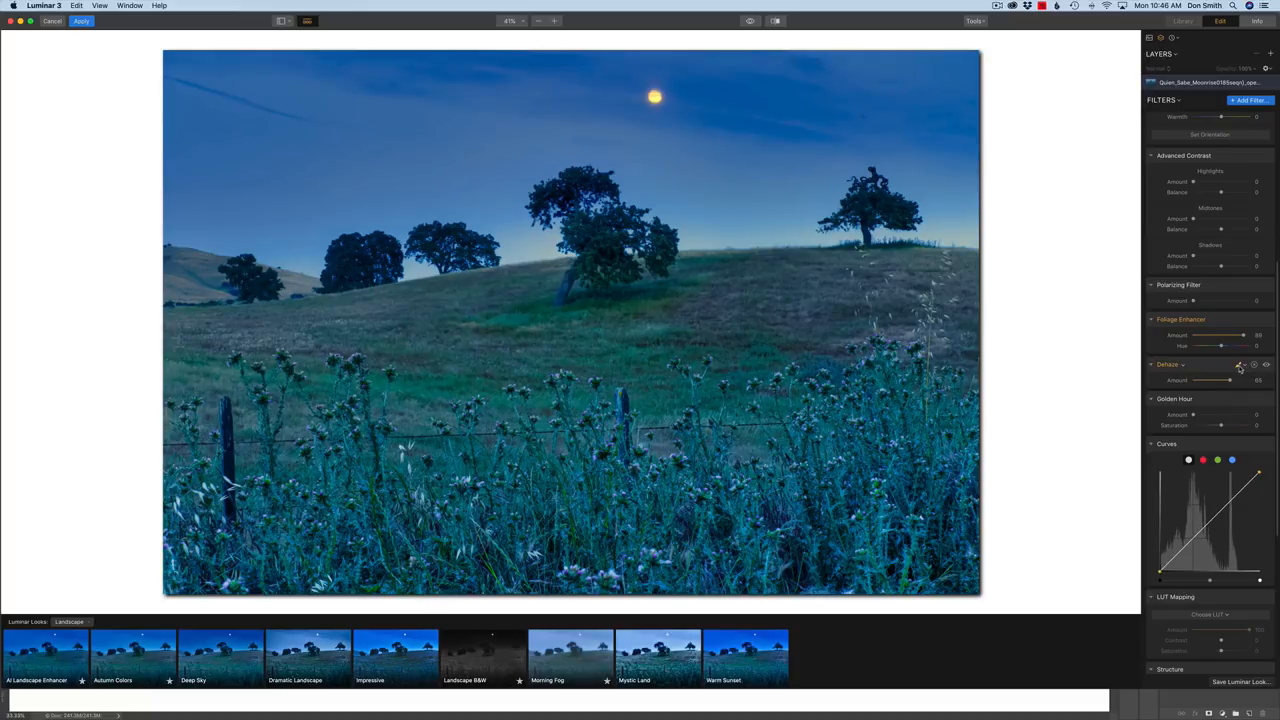
{"action": "left_click", "coordinate": [1240, 364]}
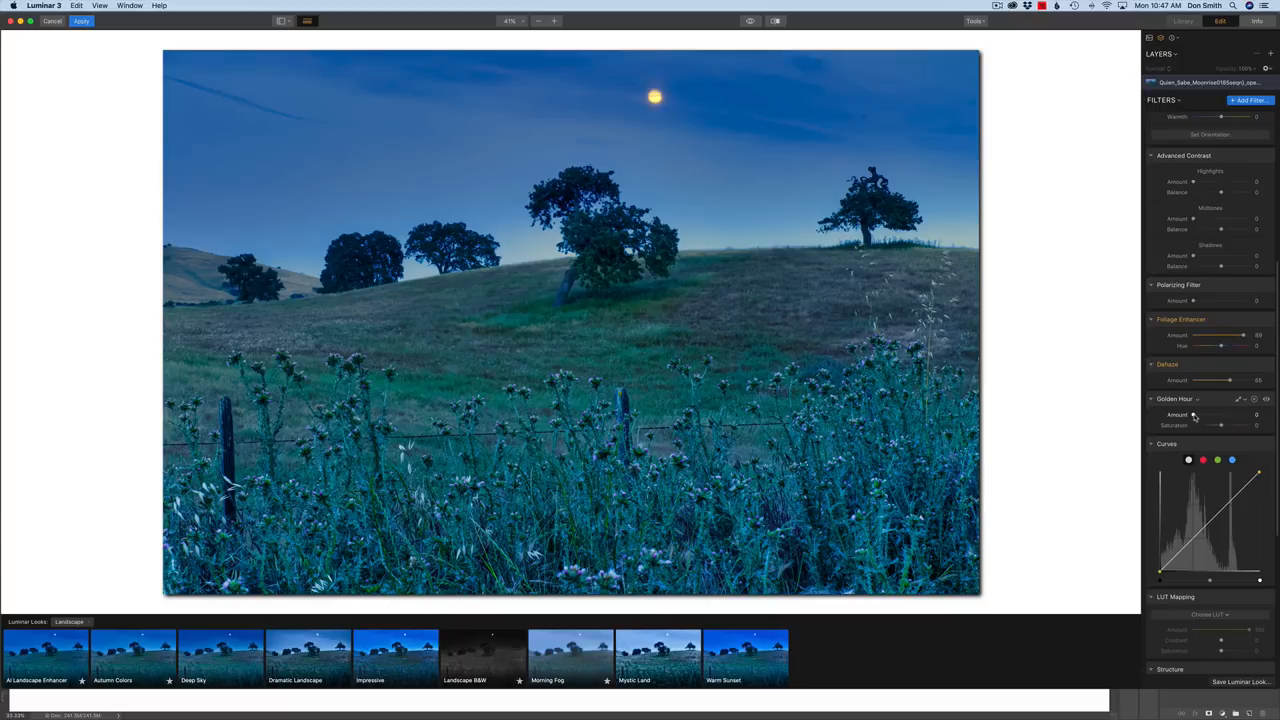
Set Golden Hour to 62, ease it to 31, and settle on 19.
{"action": "left_click_drag", "start_coordinate": [1193, 414], "coordinate": [1230, 414]}
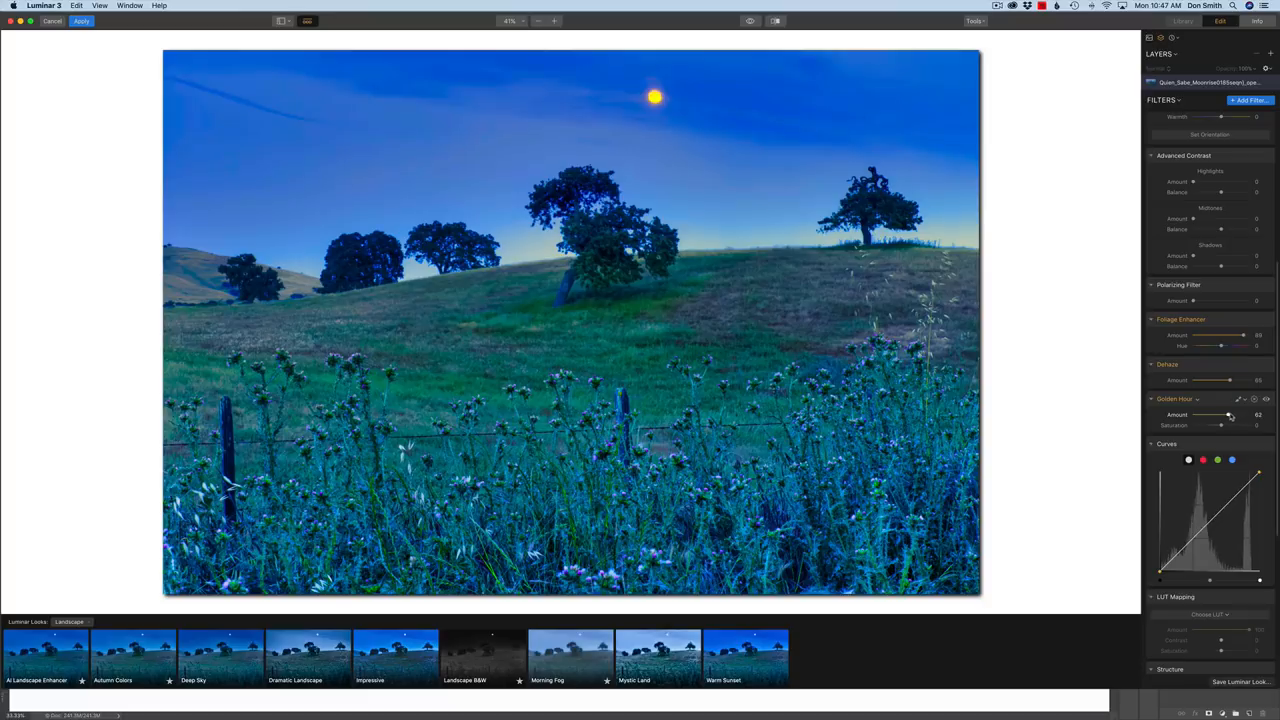
{"action": "left_click_drag", "start_coordinate": [1230, 414], "coordinate": [1210, 414]}
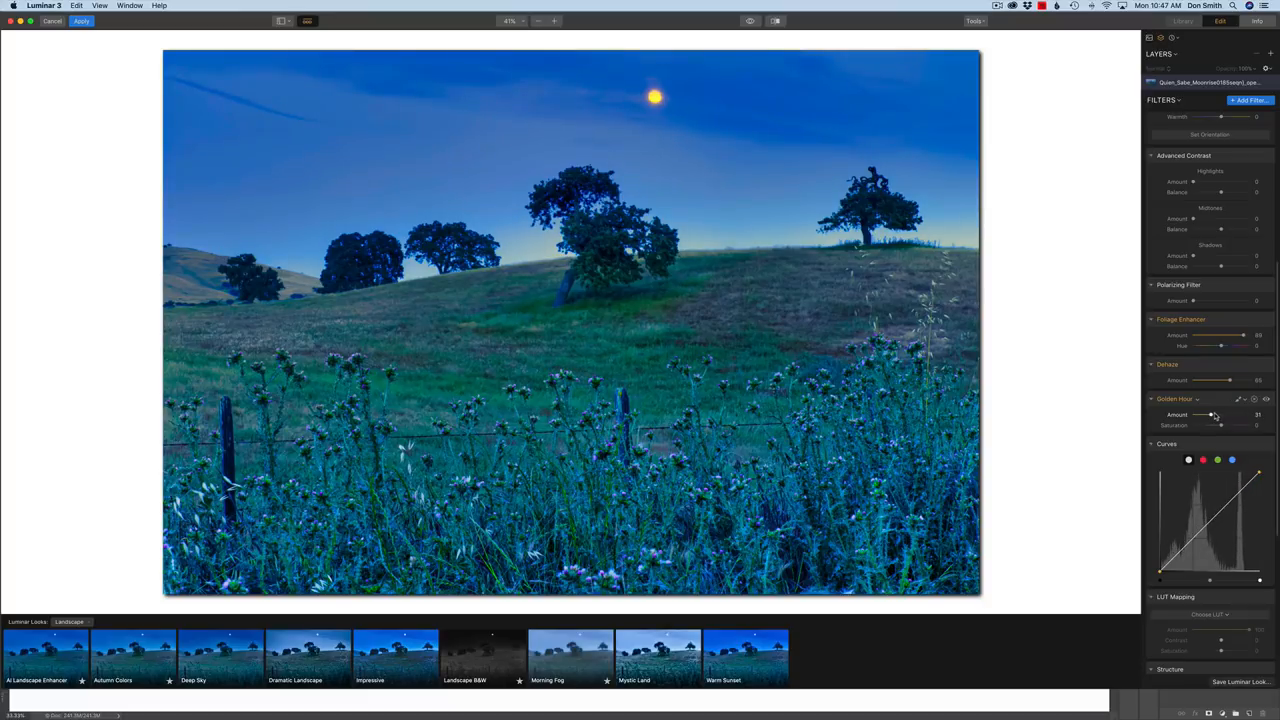
{"action": "left_click_drag", "start_coordinate": [1215, 414], "coordinate": [1203, 414]}
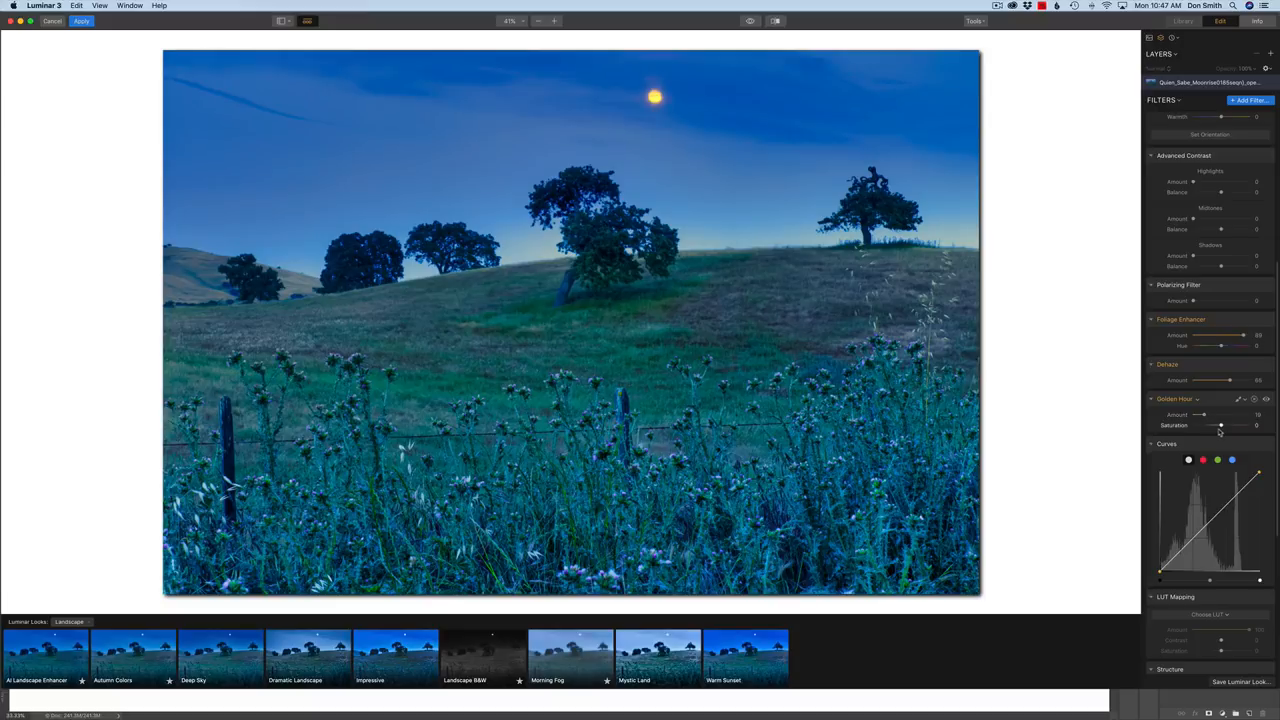
{"action": "scroll", "scroll_direction": "down", "scroll_amount": 3}
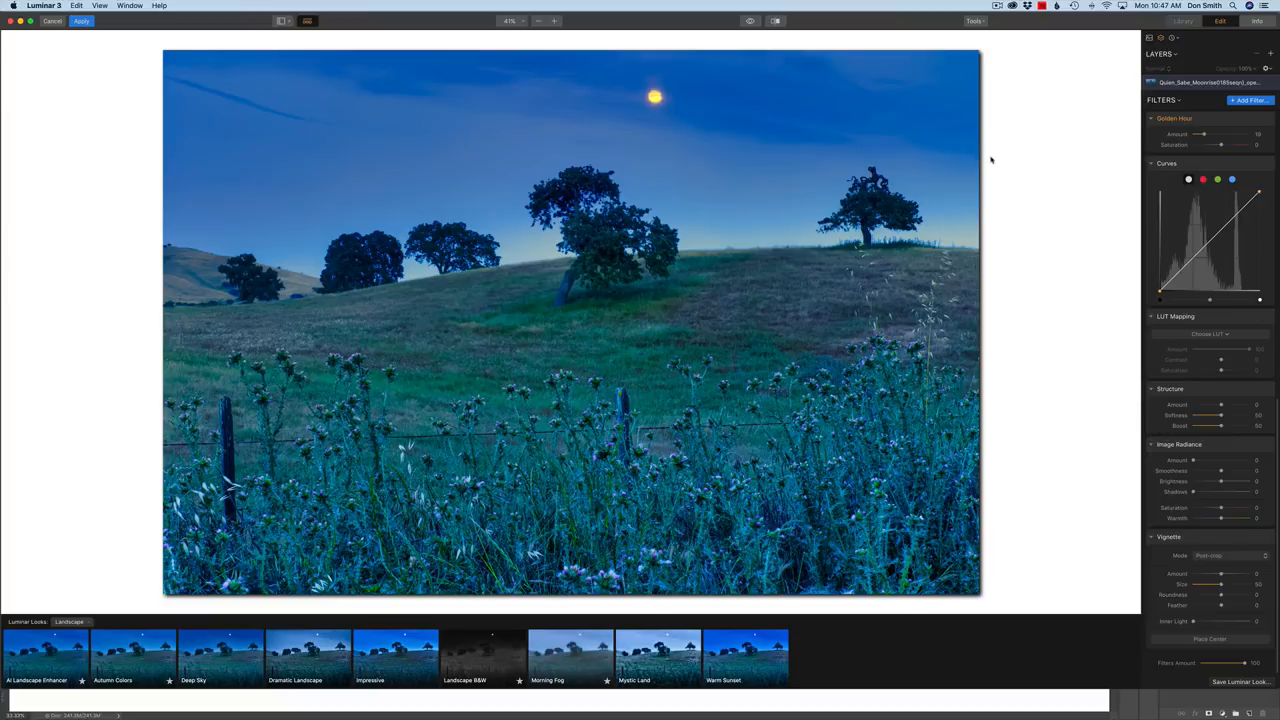
{"action": "mouse_move", "coordinate": [501, 199]}
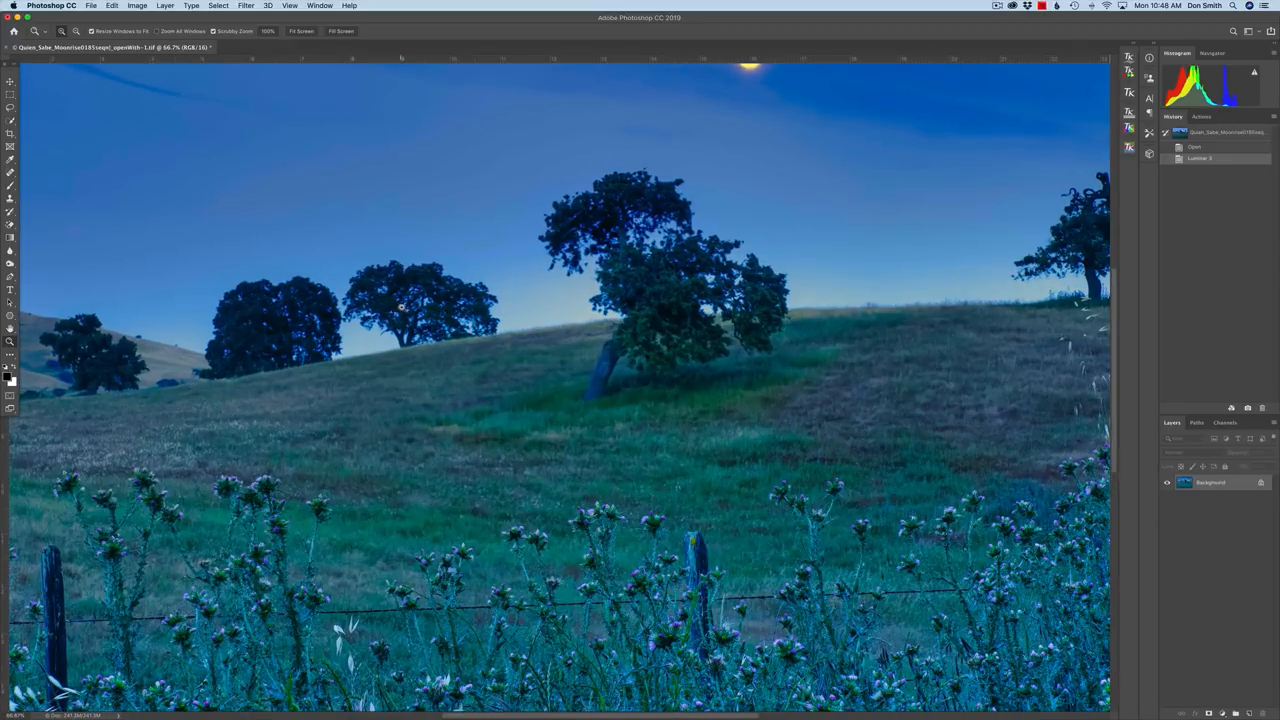
{"action": "mouse_move", "coordinate": [323, 305]}
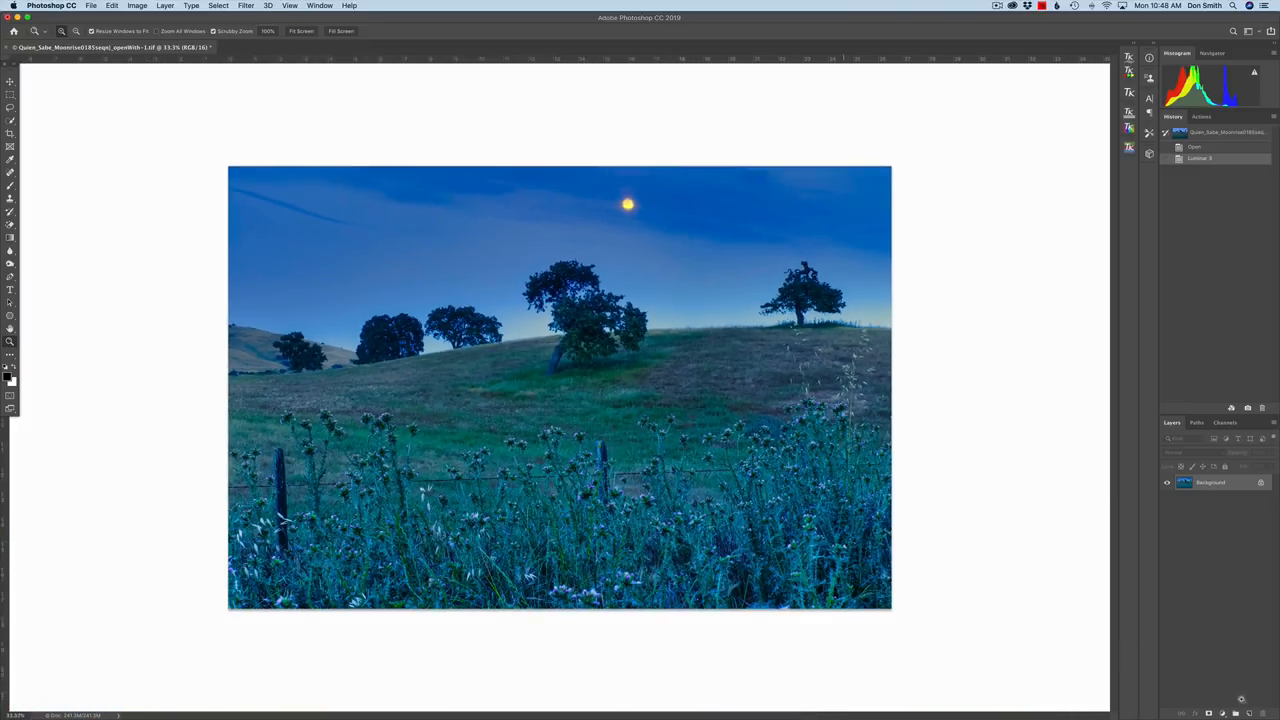
Add a Hue/Saturation layer lowering Blues saturation to about -13, toggling it to compare.
{"action": "left_click", "coordinate": [1197, 466]}
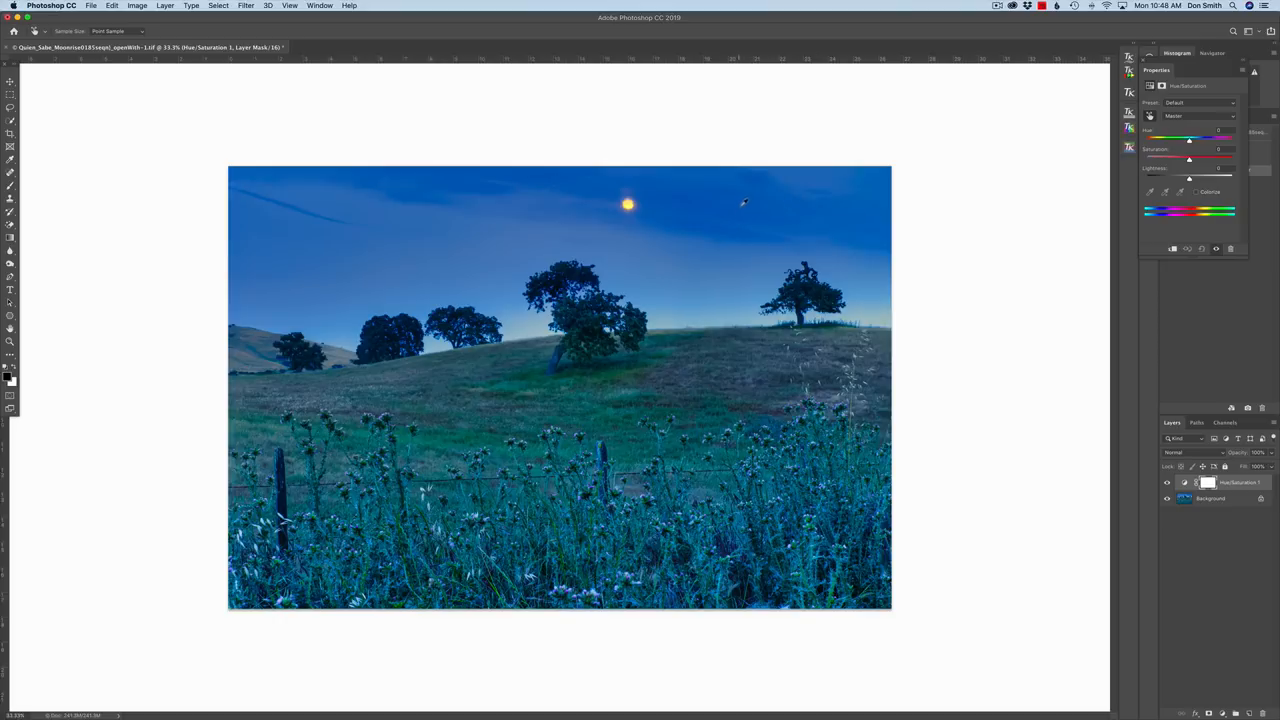
{"action": "mouse_move", "coordinate": [744, 207]}
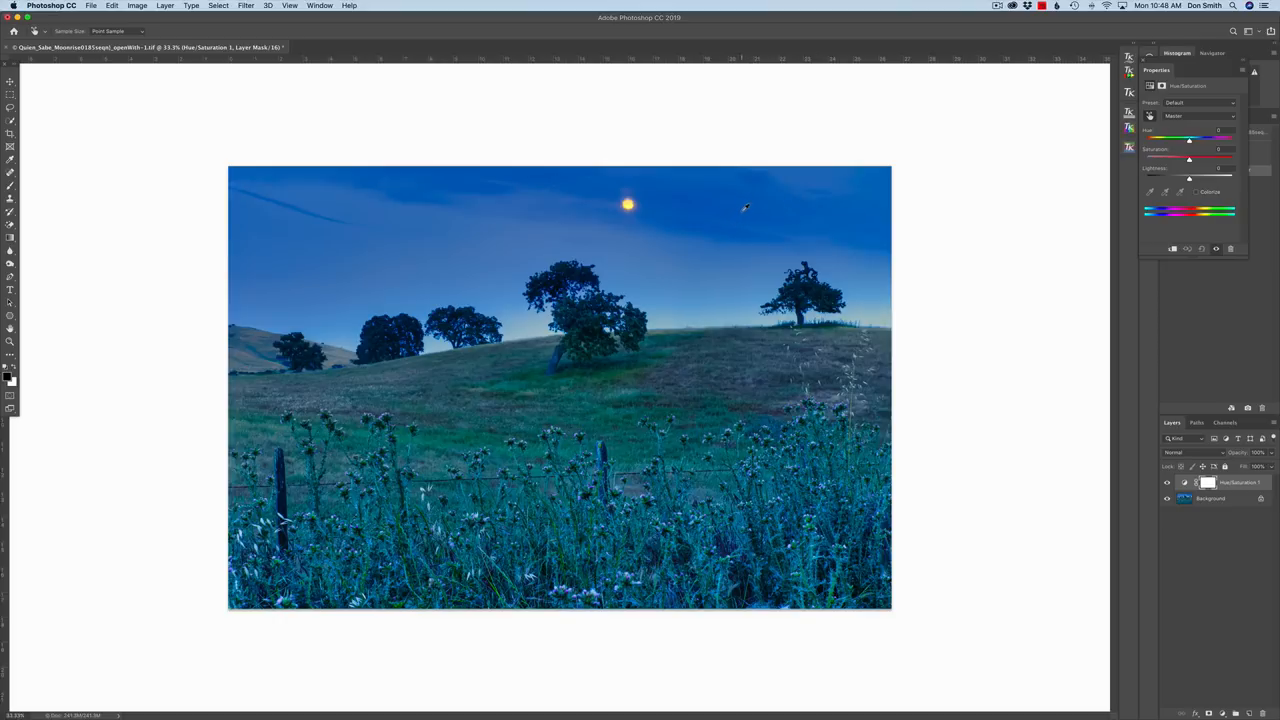
{"action": "mouse_move", "coordinate": [683, 240]}
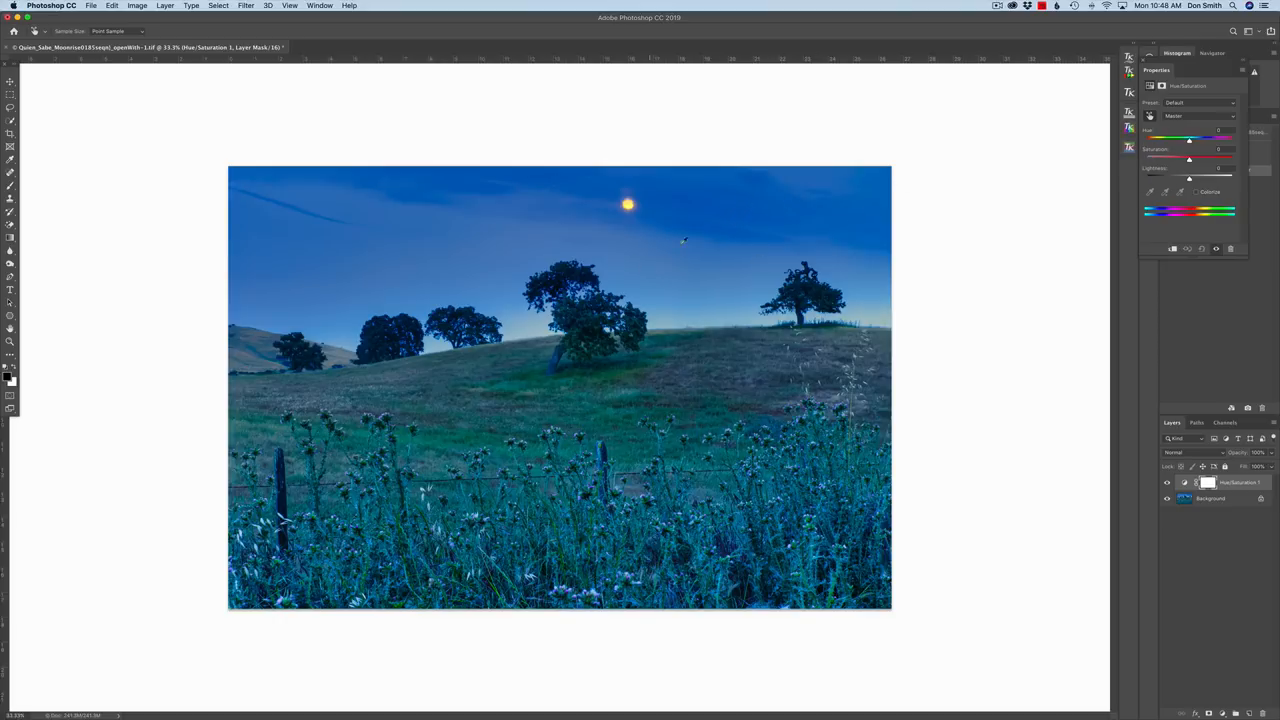
{"action": "left_click", "coordinate": [1200, 115]}
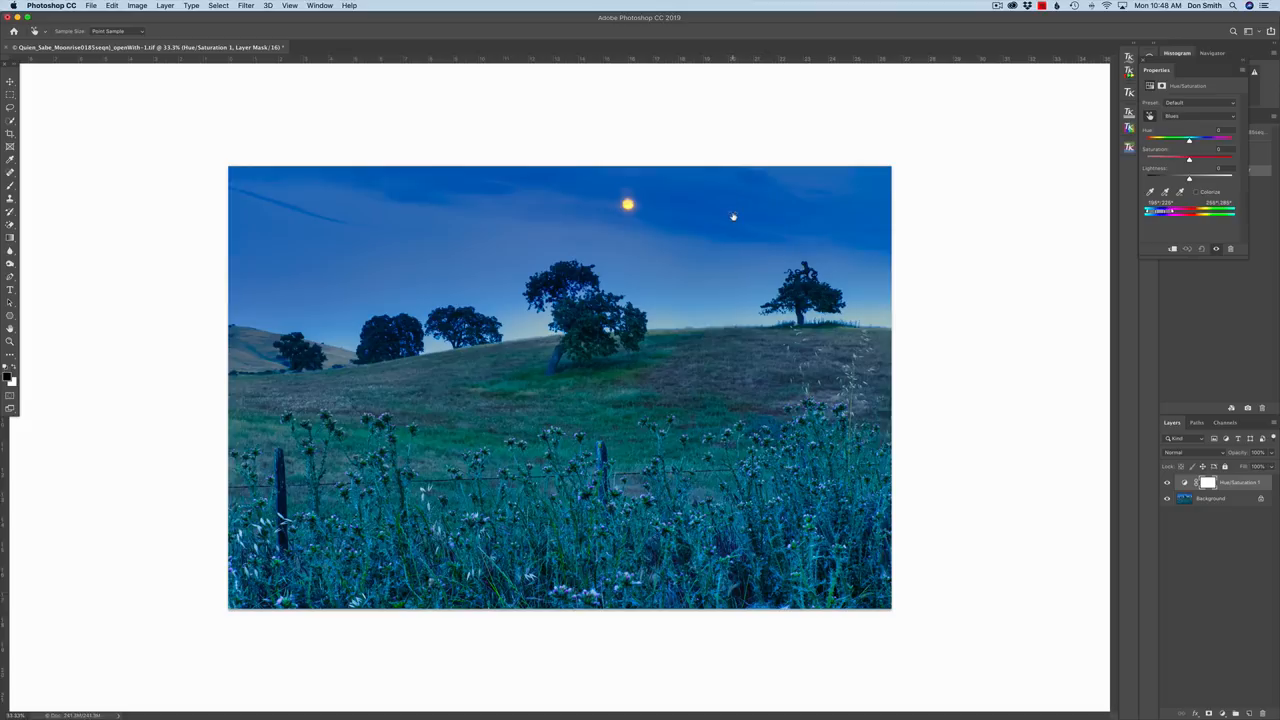
{"action": "mouse_move", "coordinate": [732, 217]}
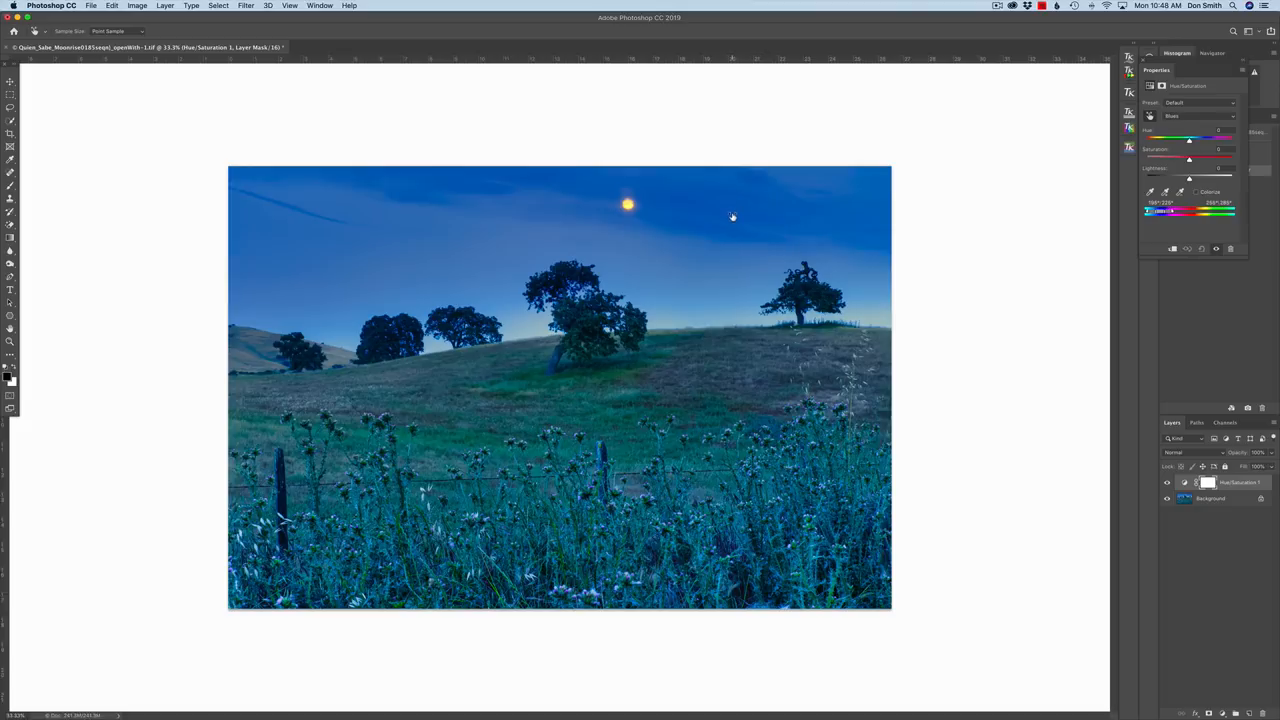
{"action": "left_click_drag", "start_coordinate": [1189, 158], "coordinate": [1215, 158]}
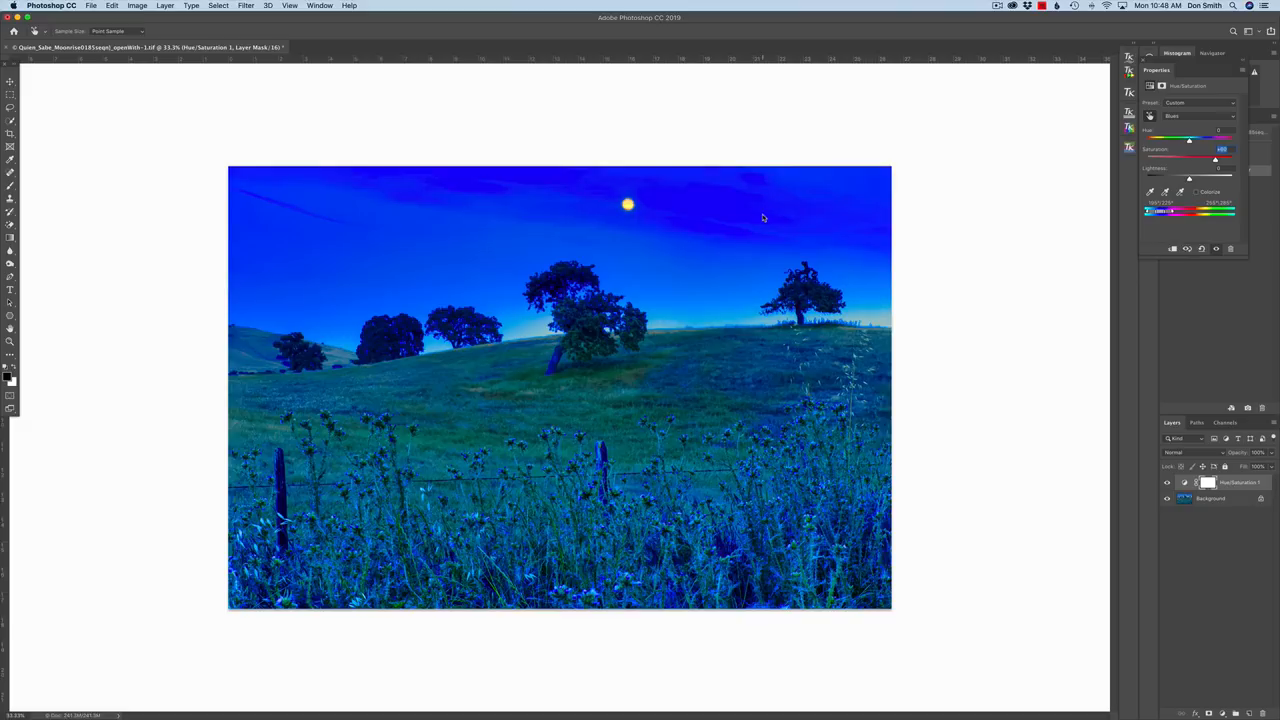
{"action": "left_click_drag", "start_coordinate": [1215, 160], "coordinate": [1172, 160]}
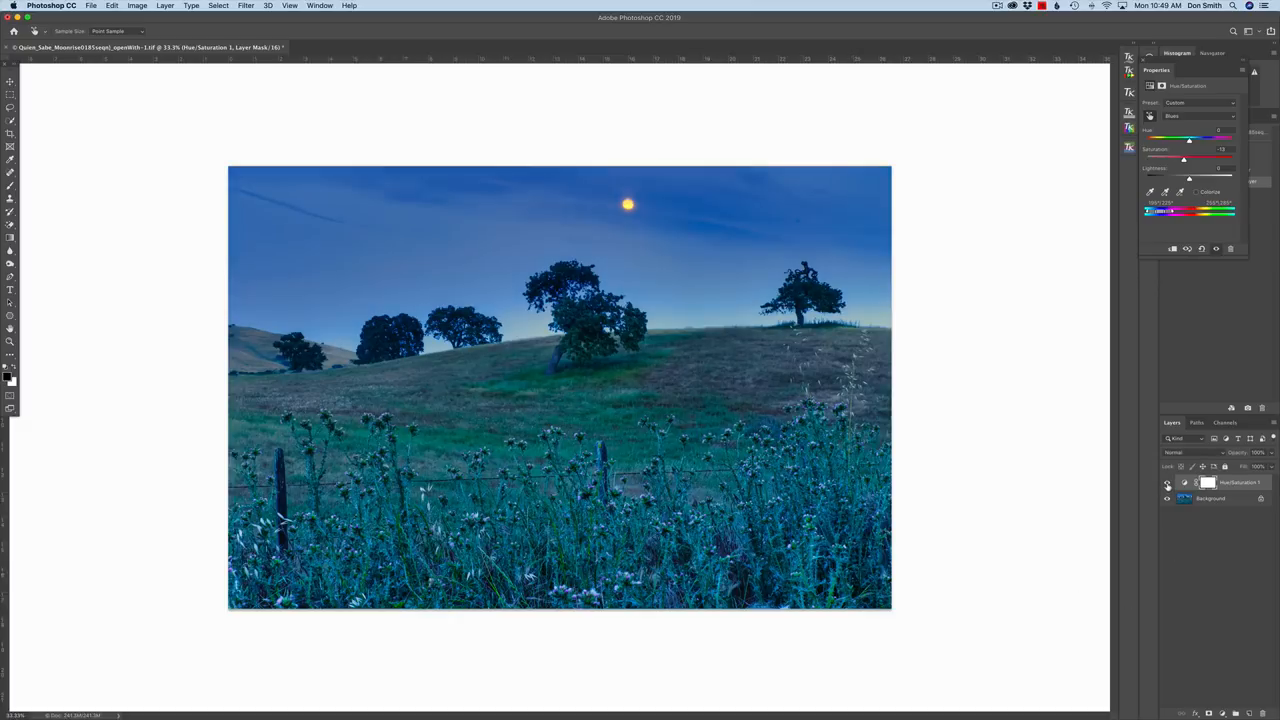
{"action": "left_click", "coordinate": [1166, 483]}
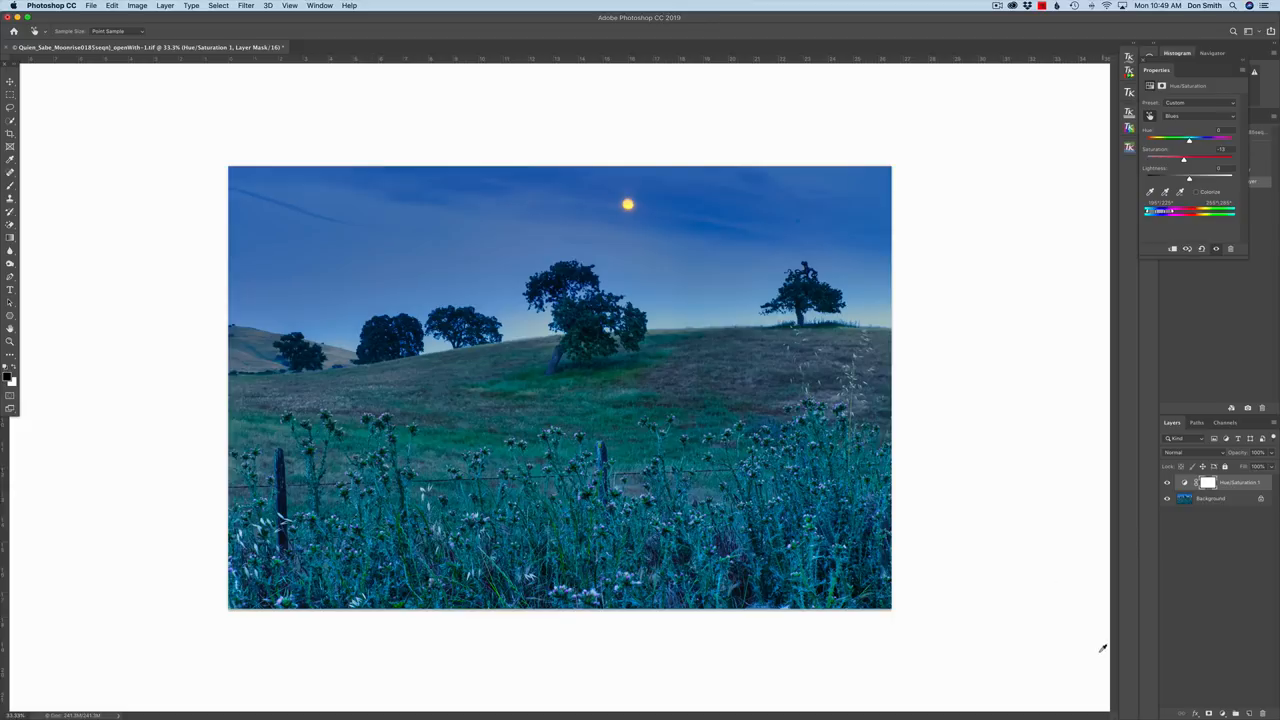
Add a second Hue/Saturation layer targeting Blues, then switch it to Cyans and adjust.
{"action": "left_click", "coordinate": [1221, 714]}
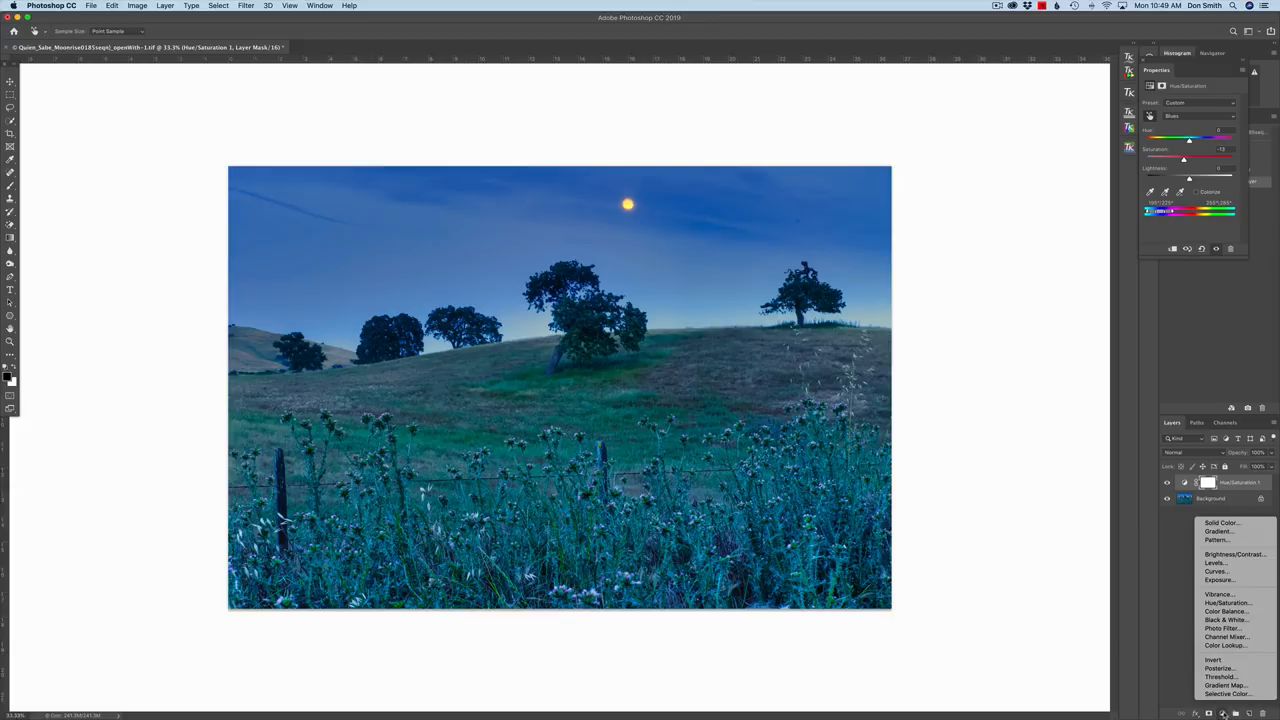
{"action": "left_click", "coordinate": [1226, 602]}
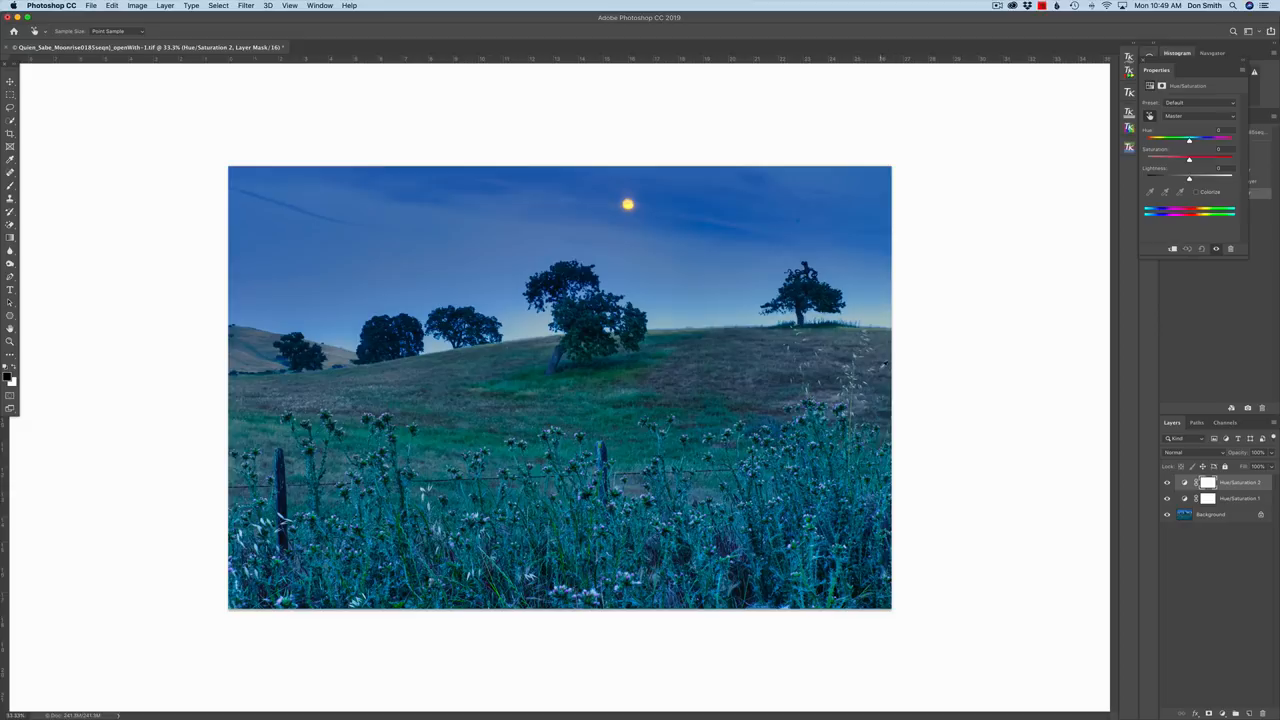
{"action": "left_click", "coordinate": [1190, 116]}
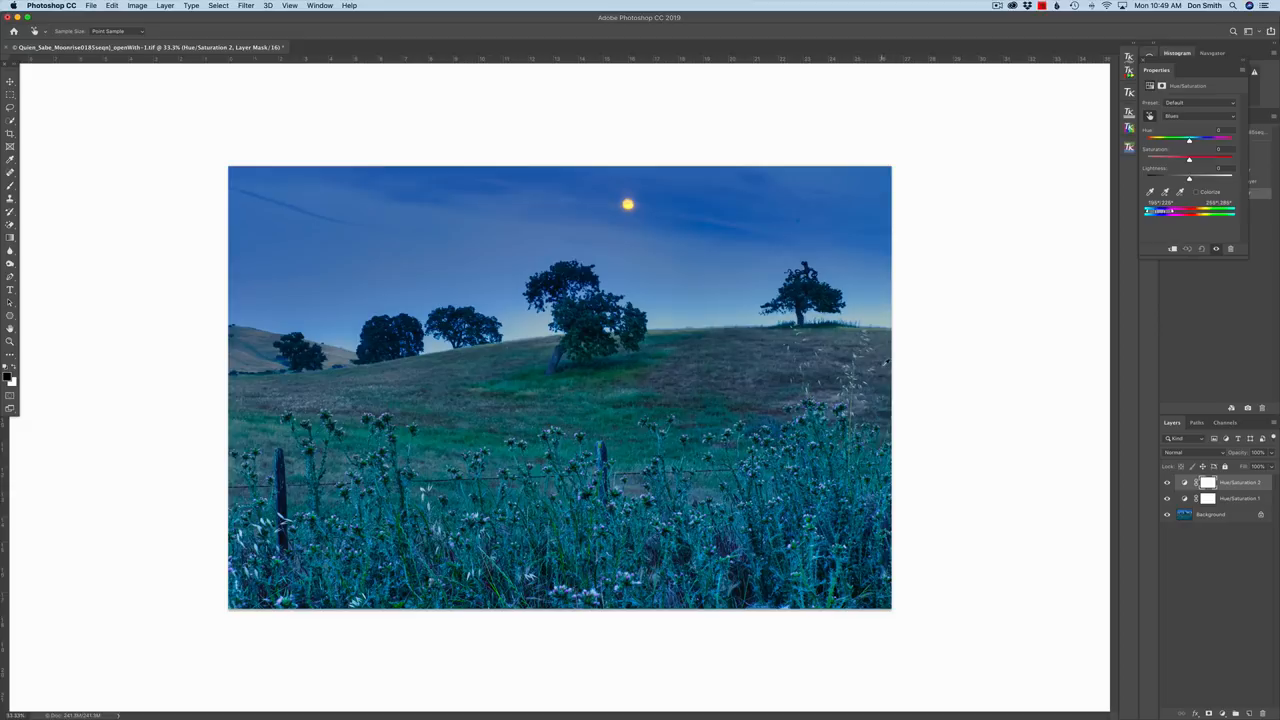
{"action": "mouse_move", "coordinate": [757, 413]}
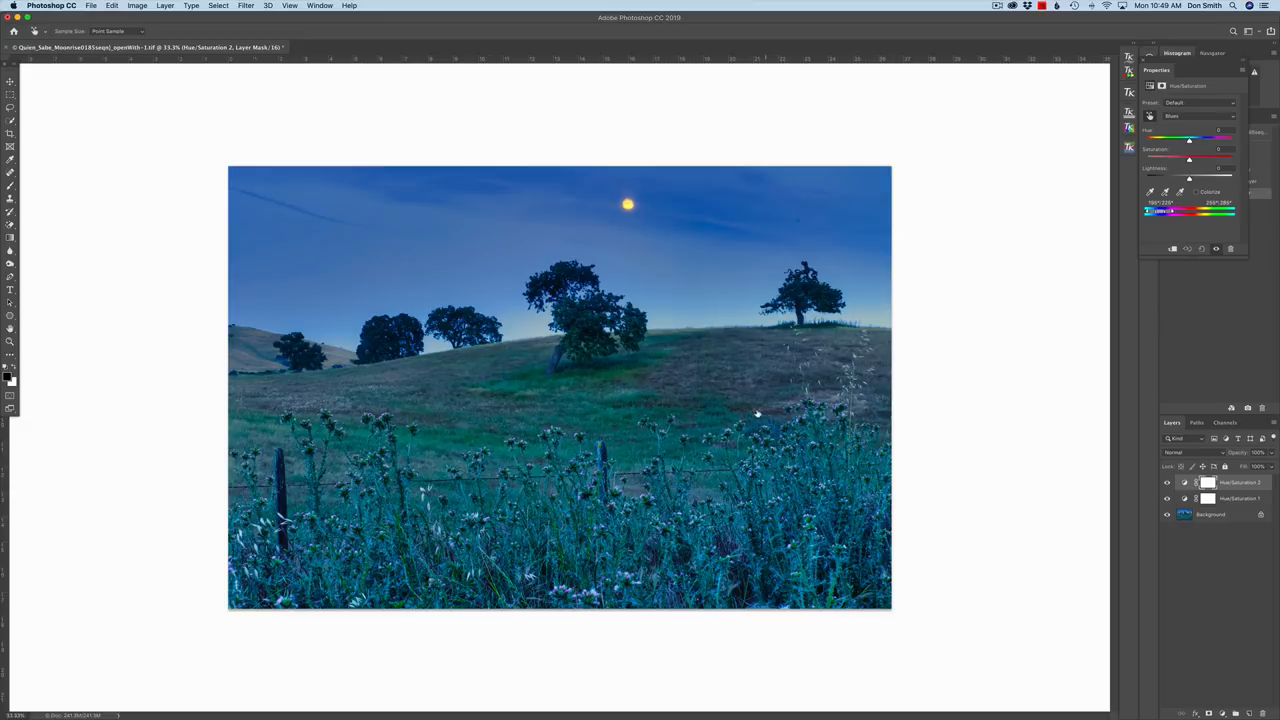
{"action": "left_click", "coordinate": [1195, 115]}
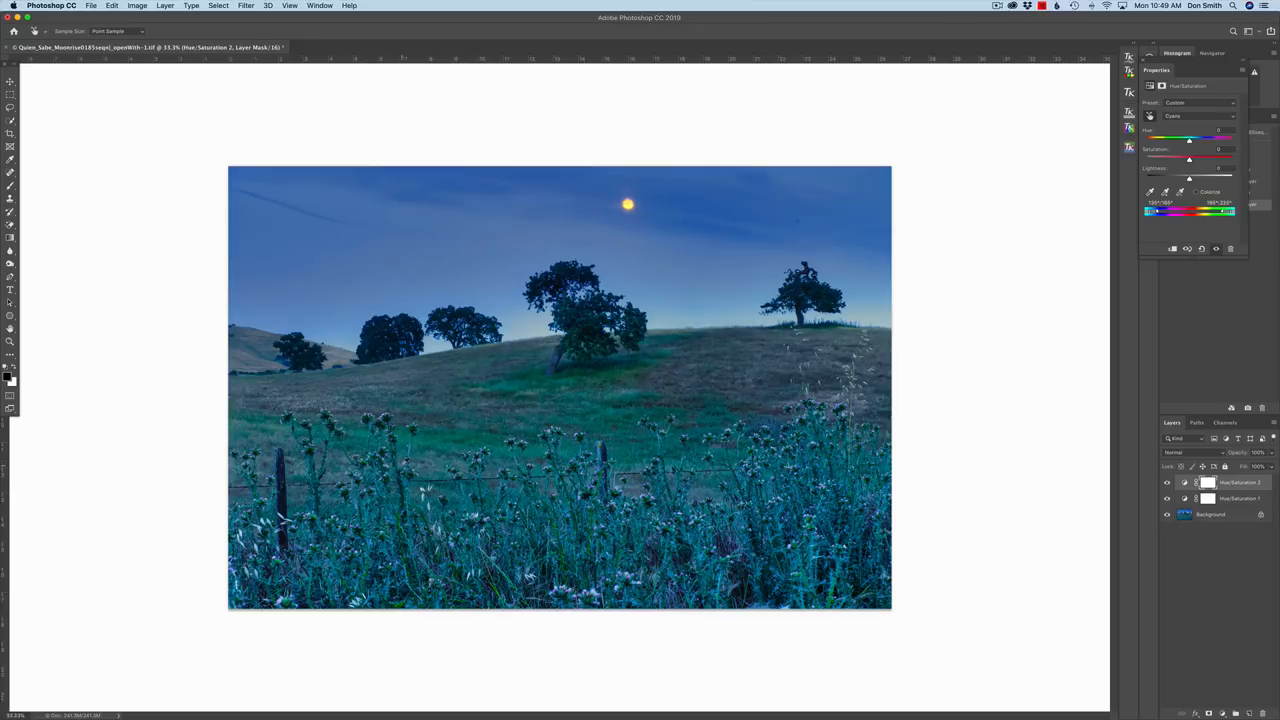
{"action": "left_click", "coordinate": [1198, 115]}
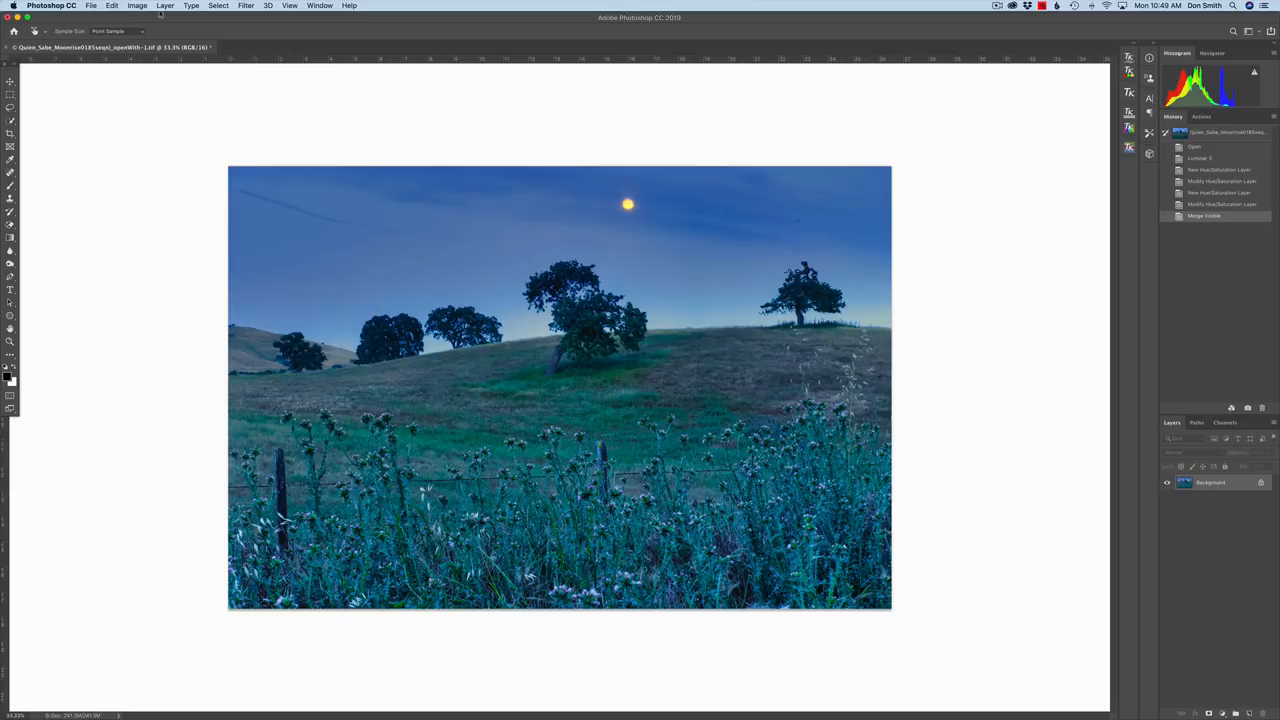
{"action": "mouse_move", "coordinate": [138, 307]}
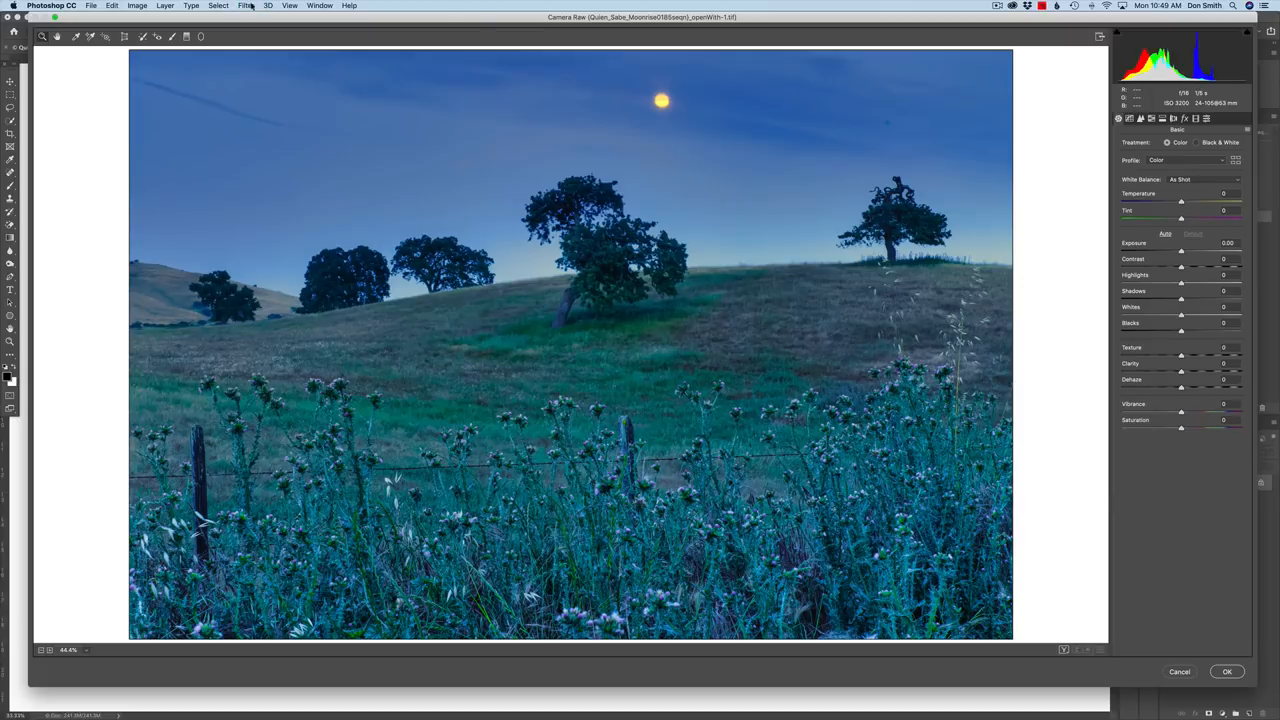
{"action": "mouse_move", "coordinate": [1186, 339]}
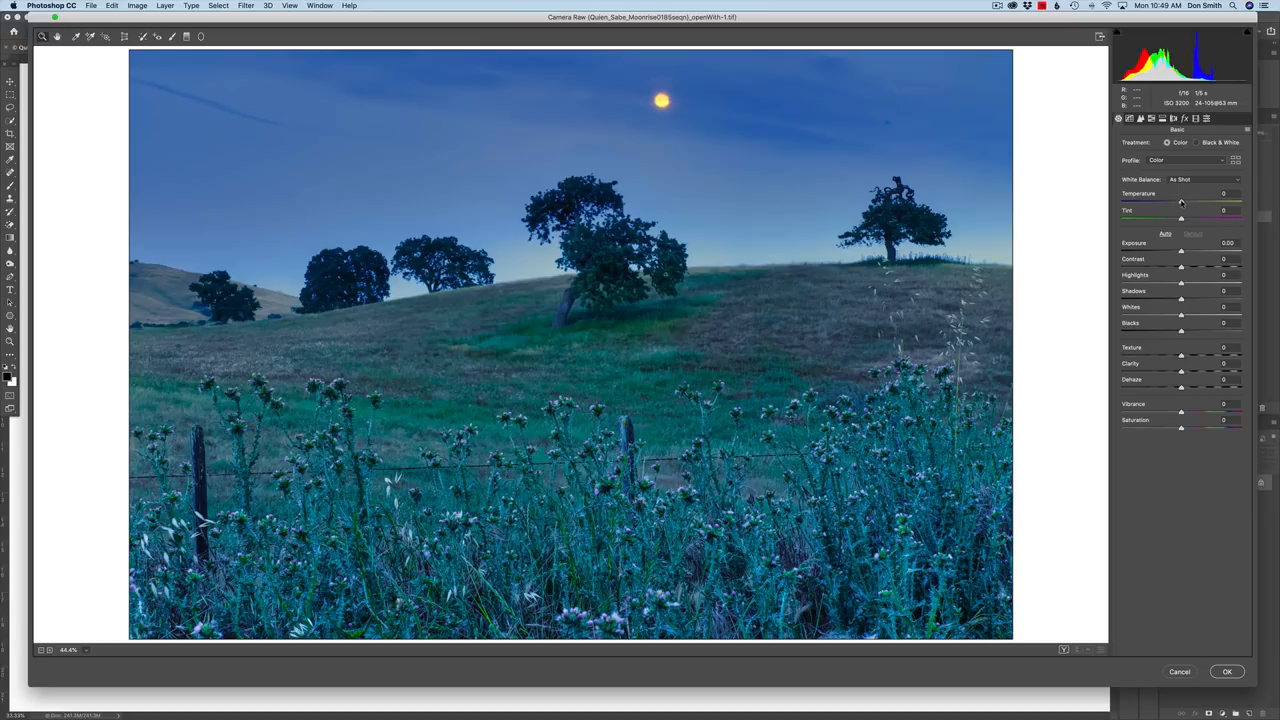
Warm the whole image with a Camera Raw Temperature of about +16.
{"action": "left_click_drag", "start_coordinate": [1181, 217], "coordinate": [1186, 217]}
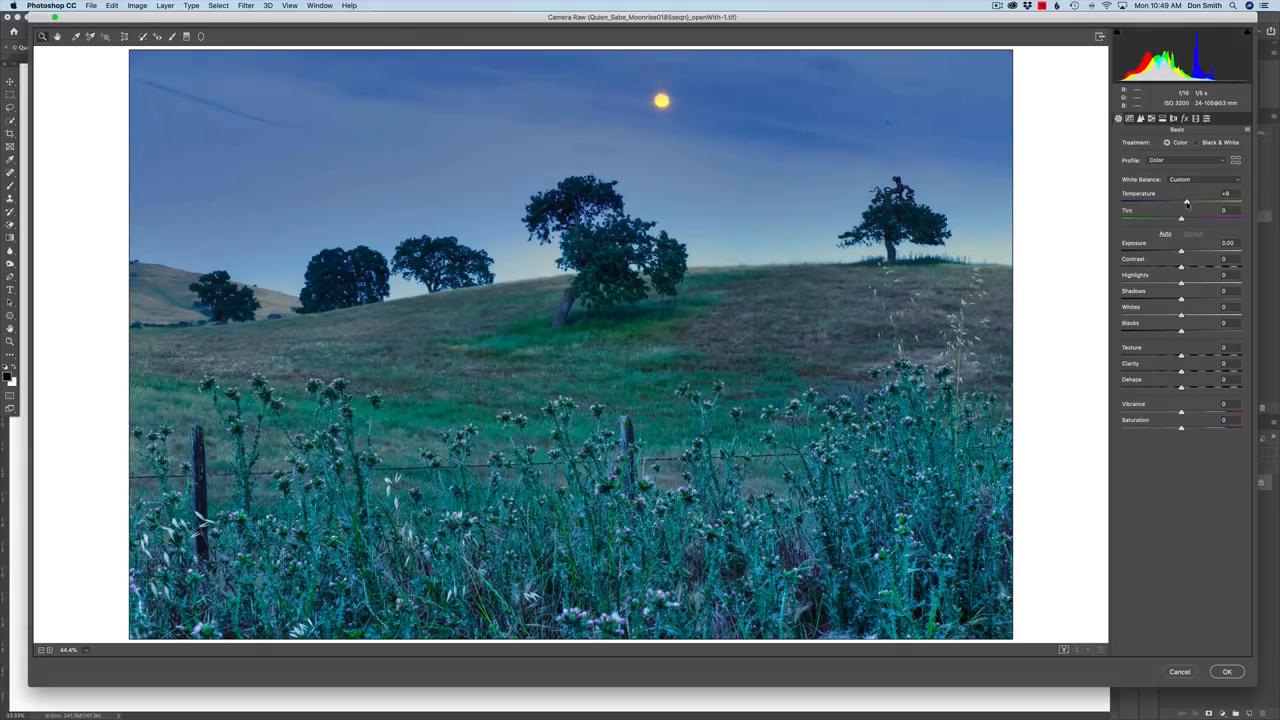
{"action": "left_click_drag", "start_coordinate": [1184, 201], "coordinate": [1191, 201]}
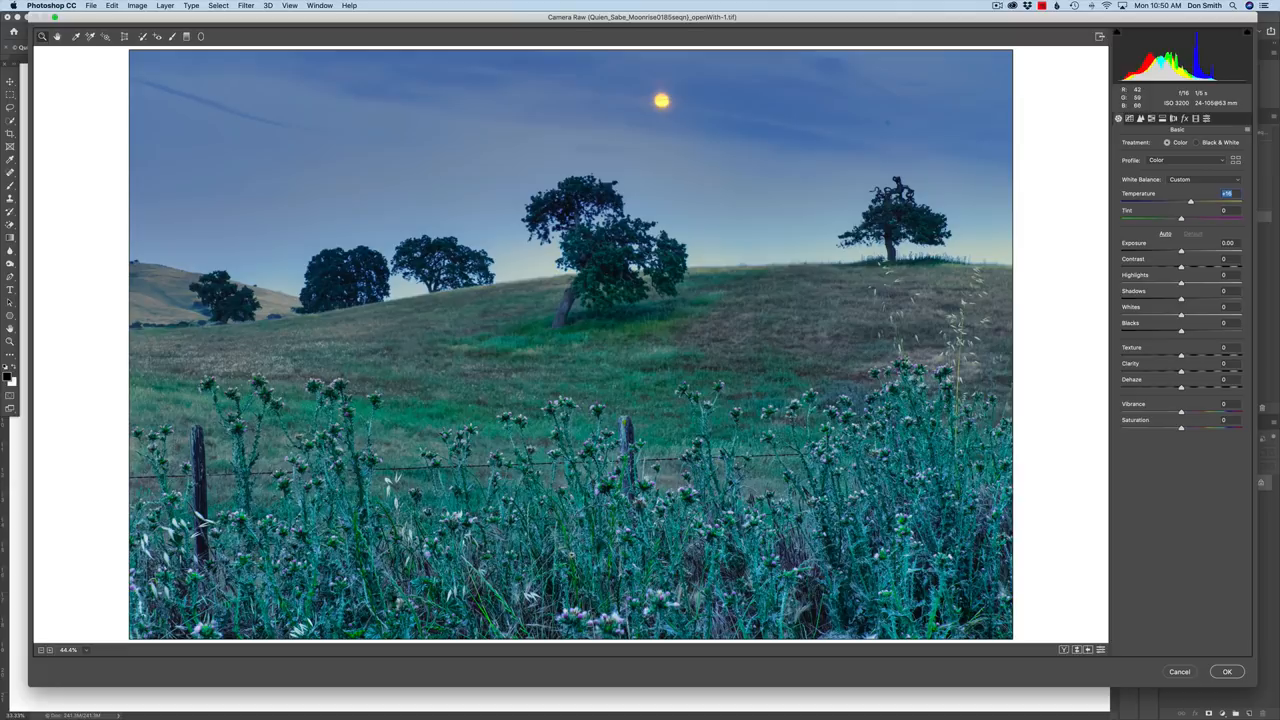
{"action": "left_click", "coordinate": [1227, 671]}
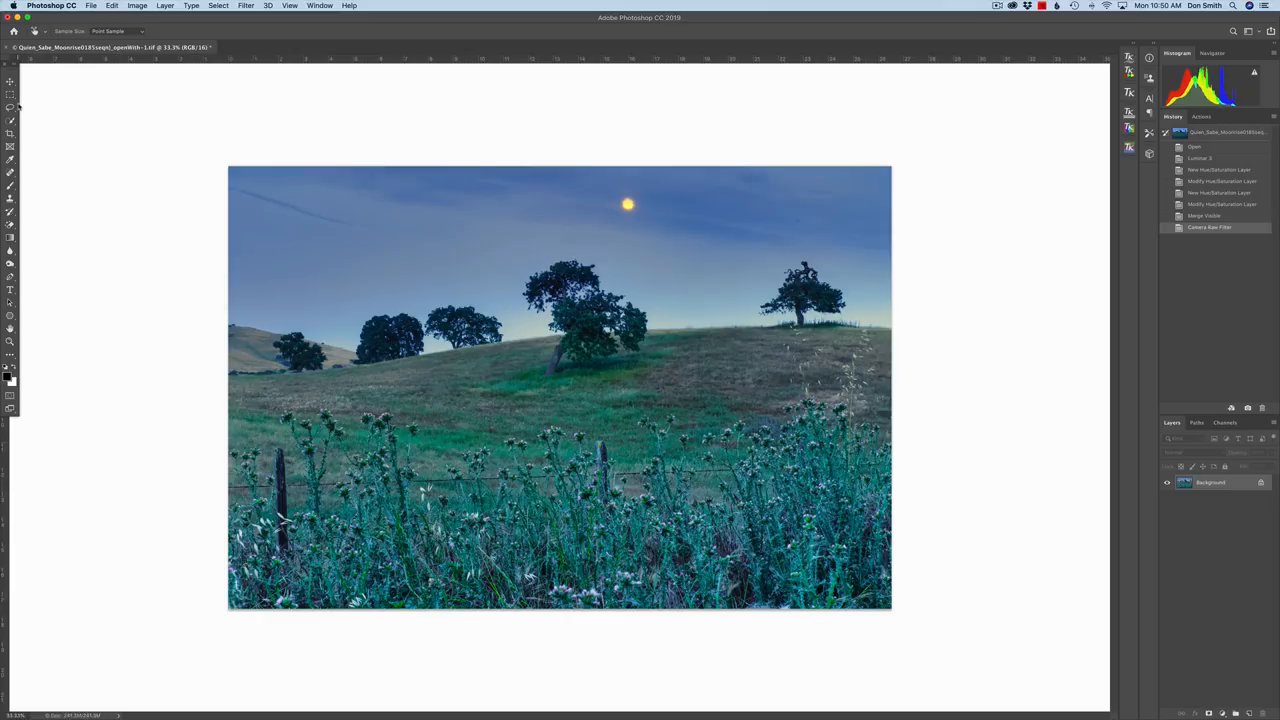
Lasso the lower foreground and feather the selection by 300 pixels.
{"action": "left_click", "coordinate": [10, 107]}
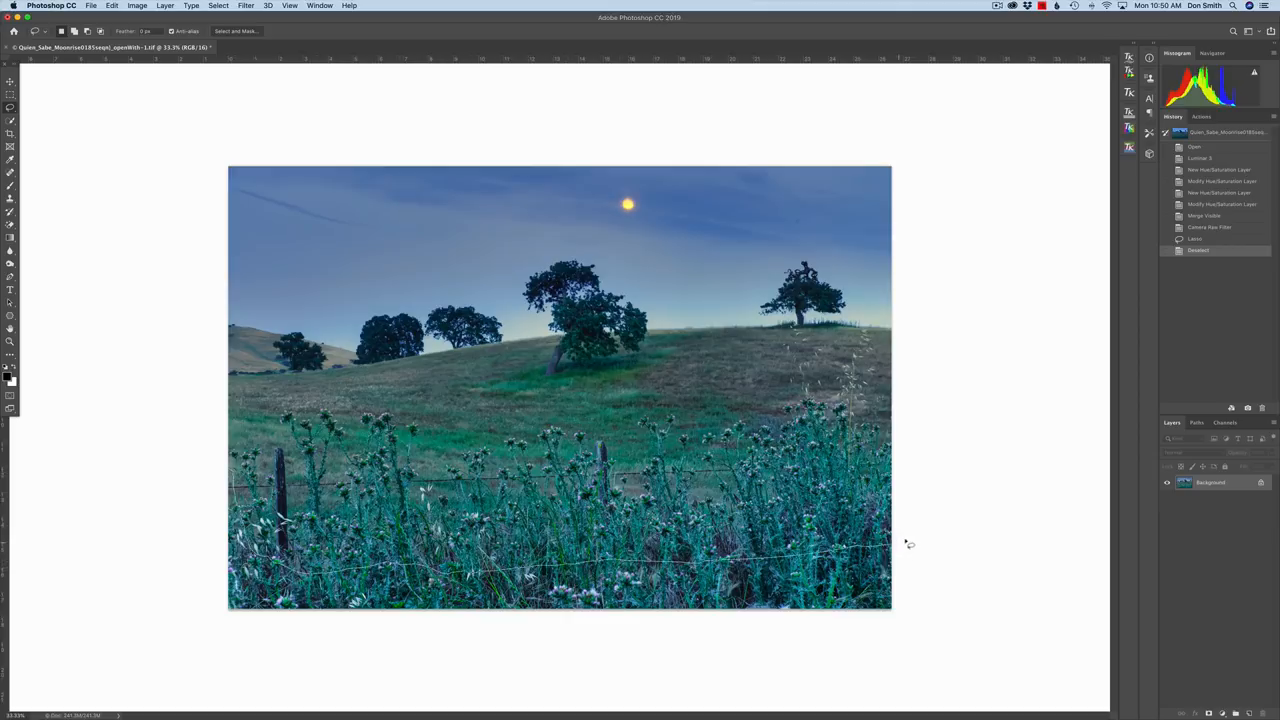
{"action": "mouse_move", "coordinate": [218, 646]}
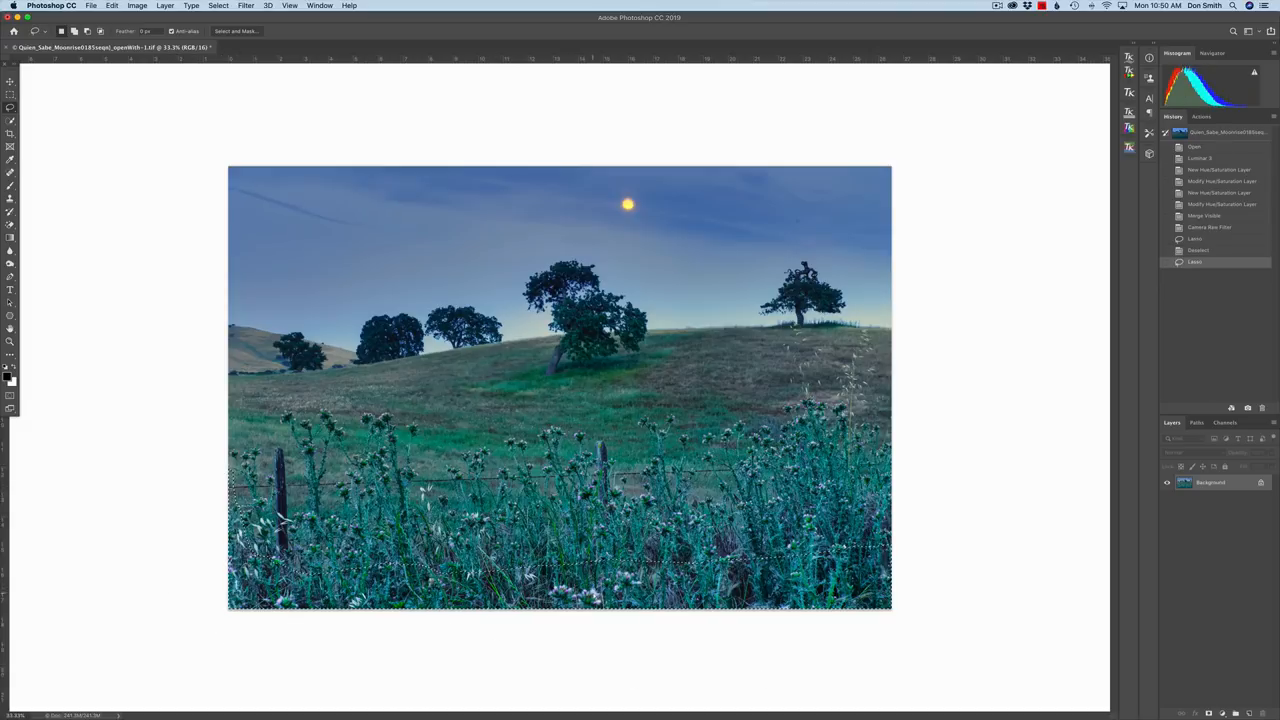
{"action": "right_click", "coordinate": [660, 560]}
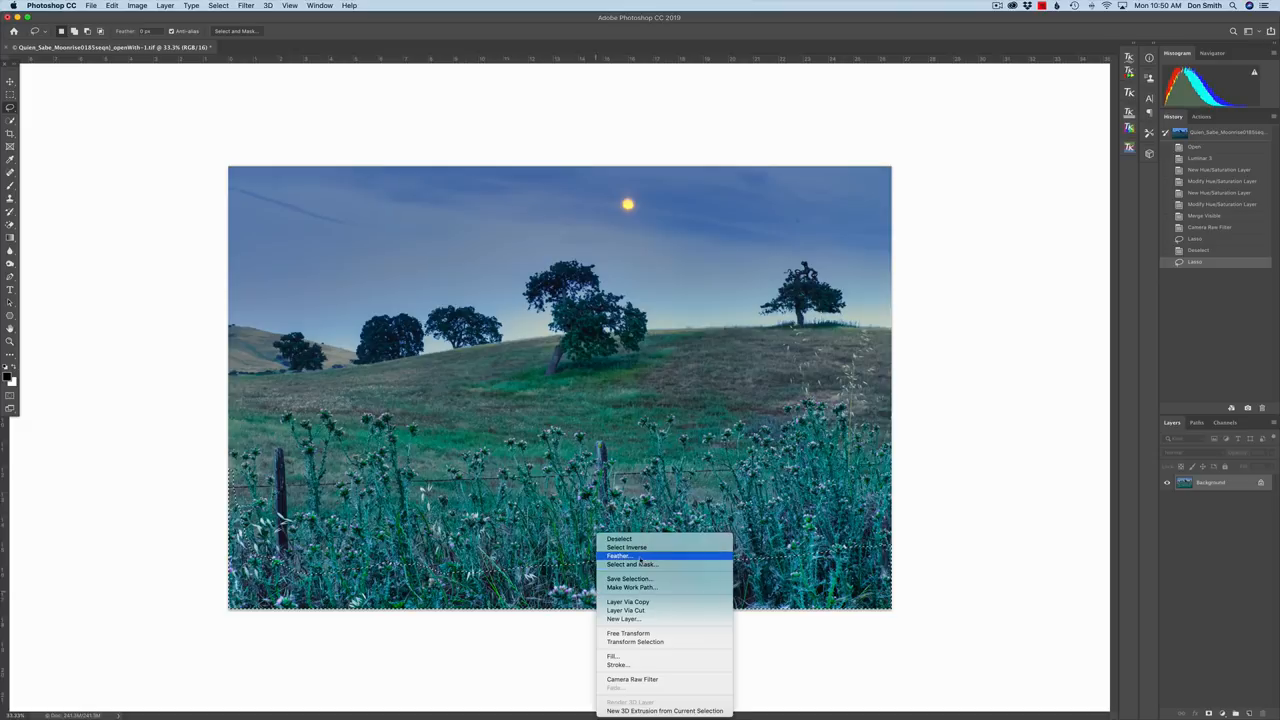
{"action": "left_click", "coordinate": [617, 556]}
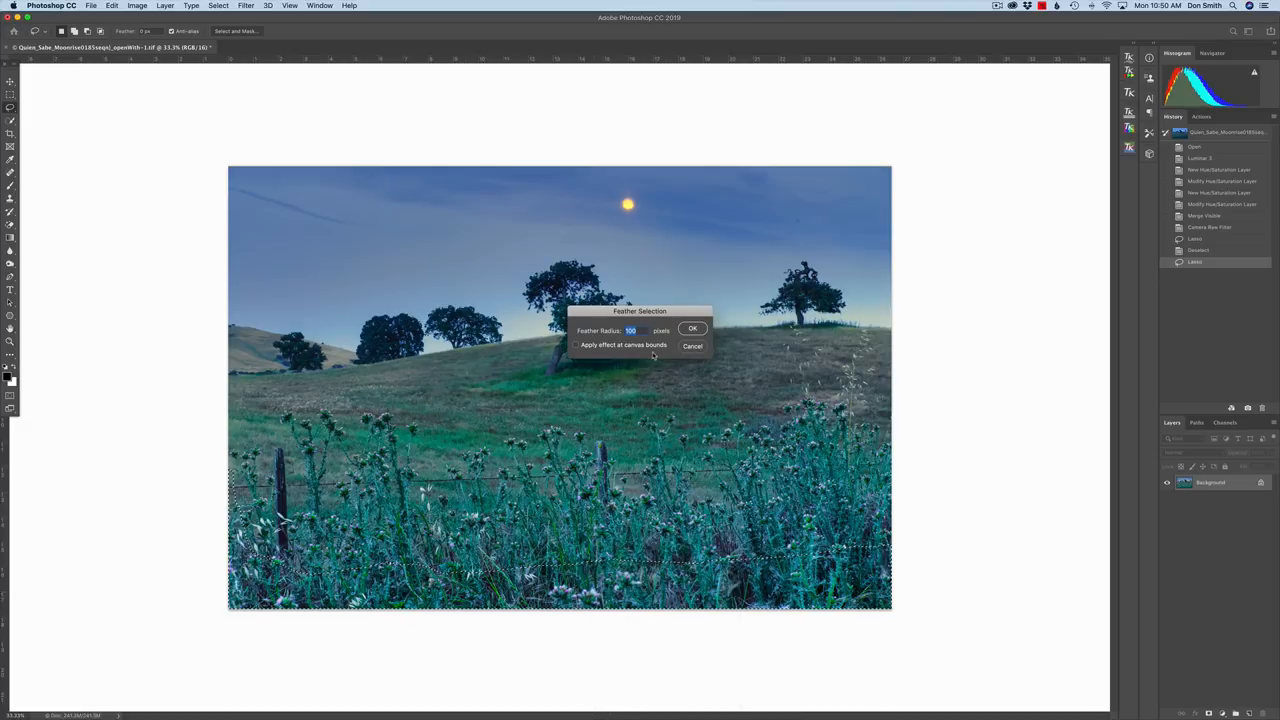
{"action": "type", "text": "300"}
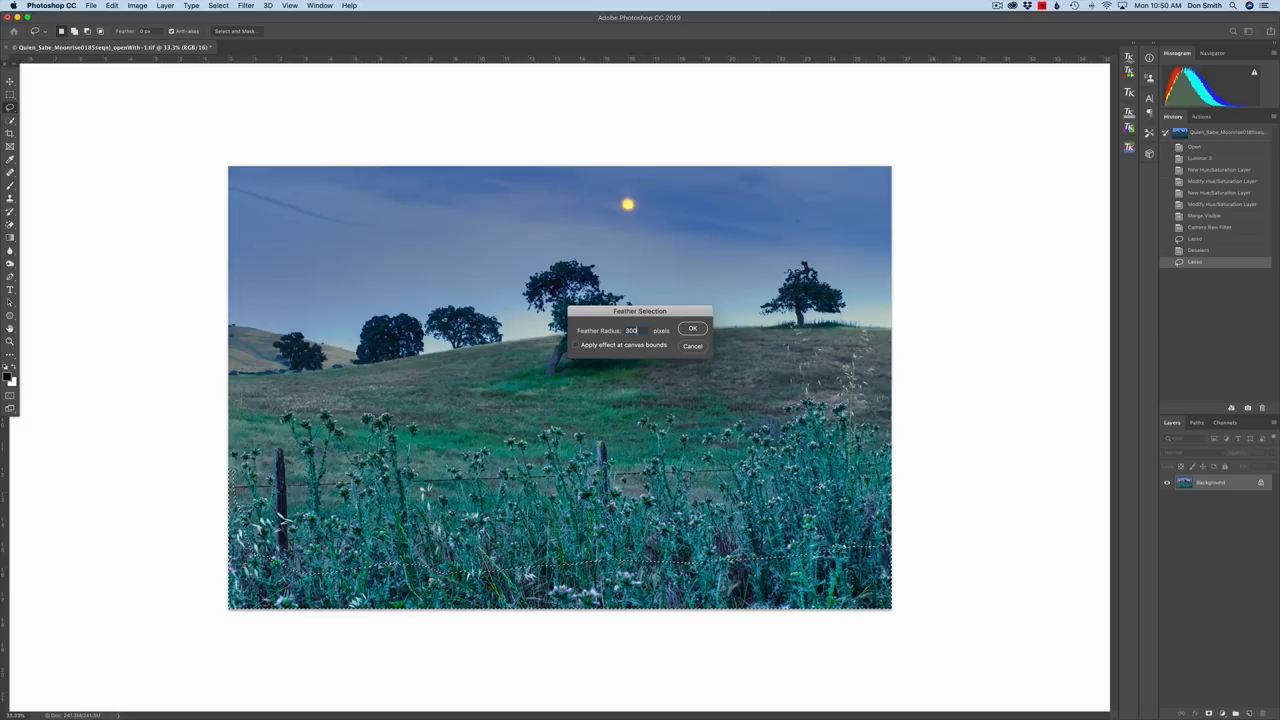
{"action": "left_click", "coordinate": [692, 328]}
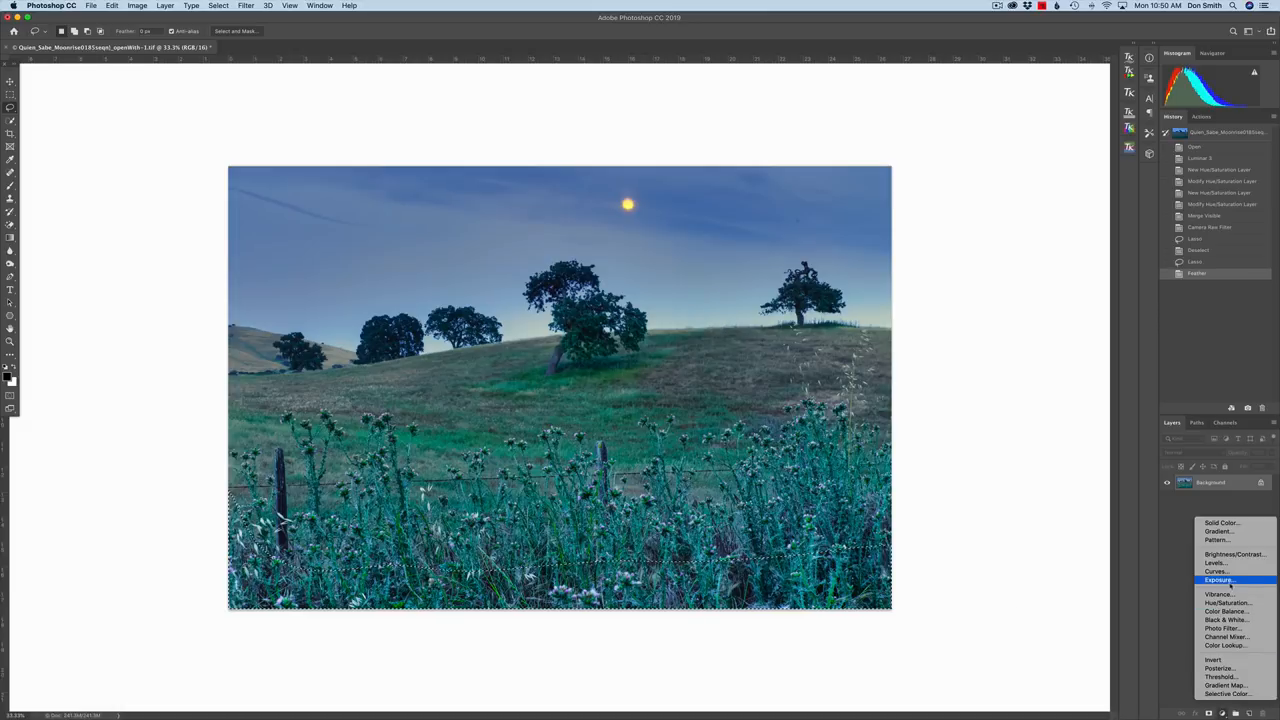
Add a Curves adjustment layer to the feathered foreground selection.
{"action": "left_click", "coordinate": [1216, 571]}
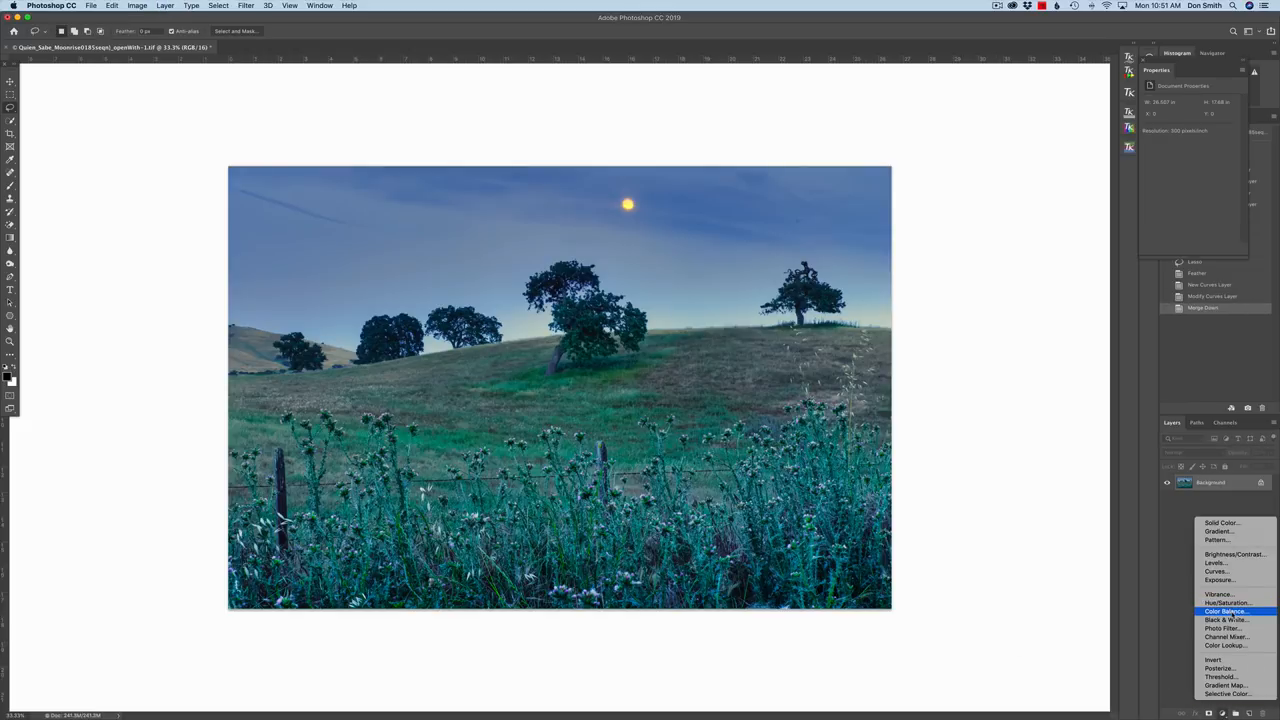
Add a Color Balance layer shifting midtones to red +27 and blue about +9, then hide it.
{"action": "left_click", "coordinate": [1225, 611]}
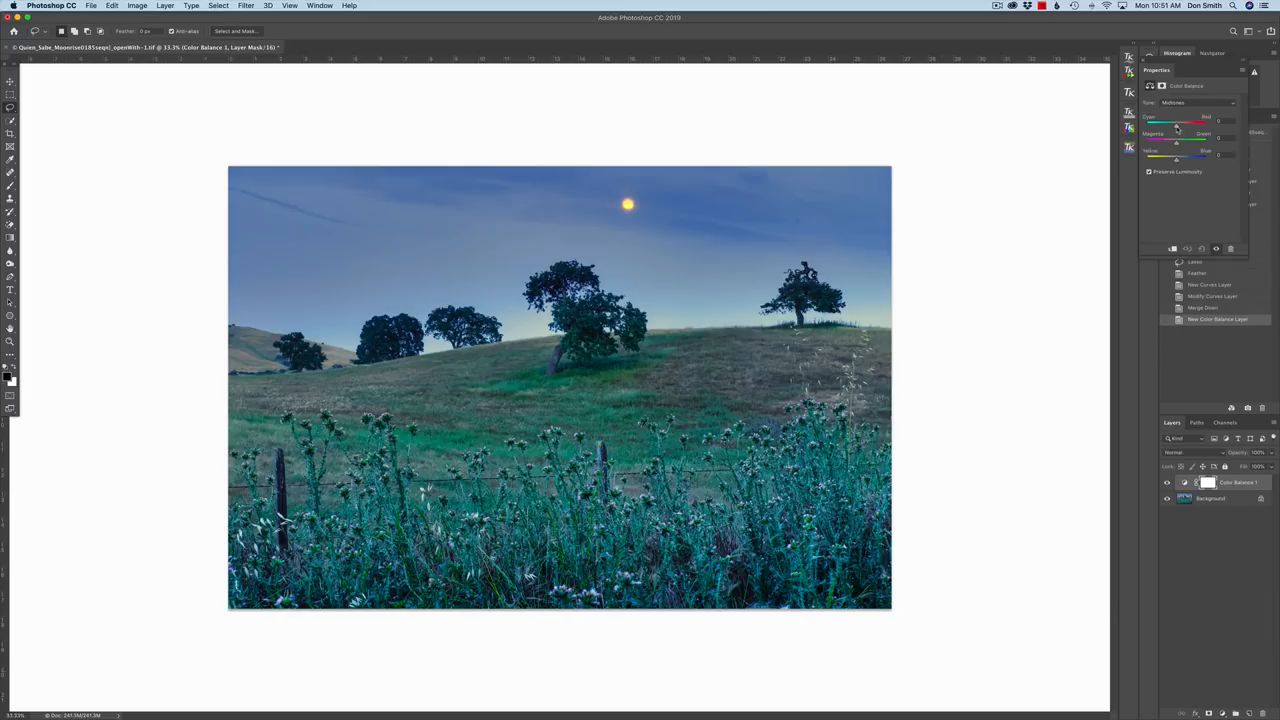
{"action": "left_click_drag", "start_coordinate": [1178, 124], "coordinate": [1185, 124]}
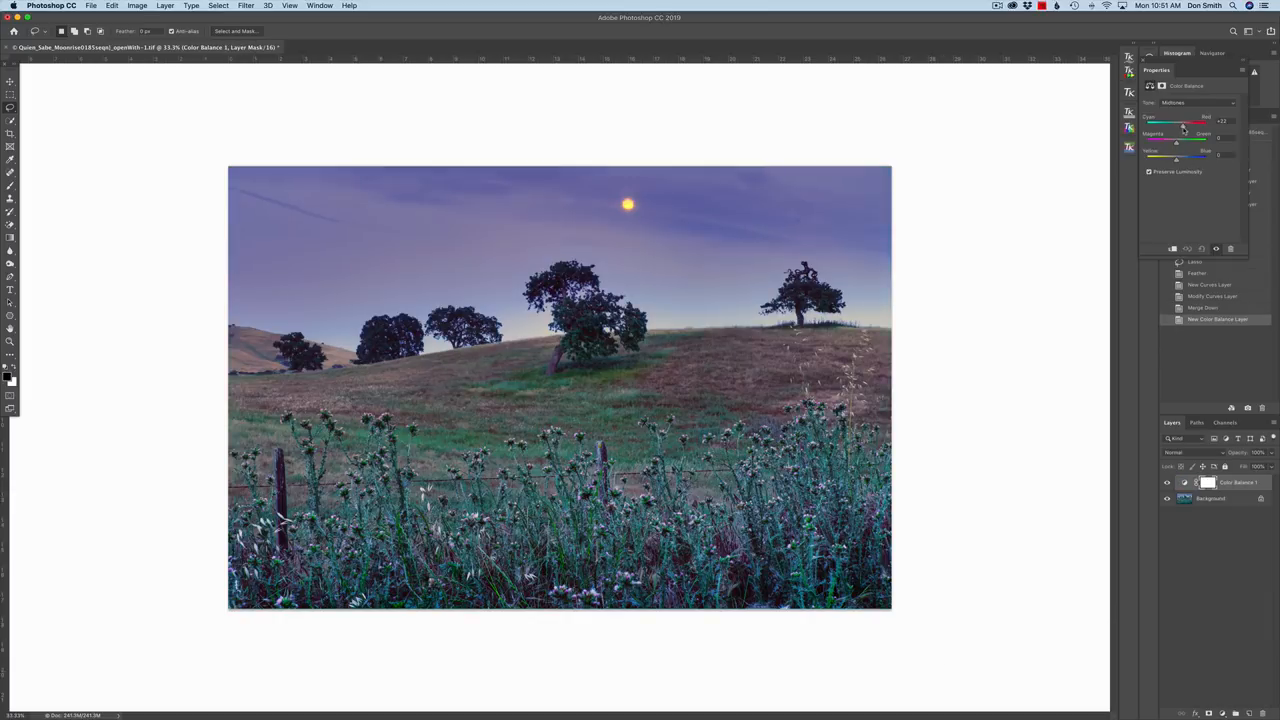
{"action": "left_click_drag", "start_coordinate": [1185, 117], "coordinate": [1181, 117]}
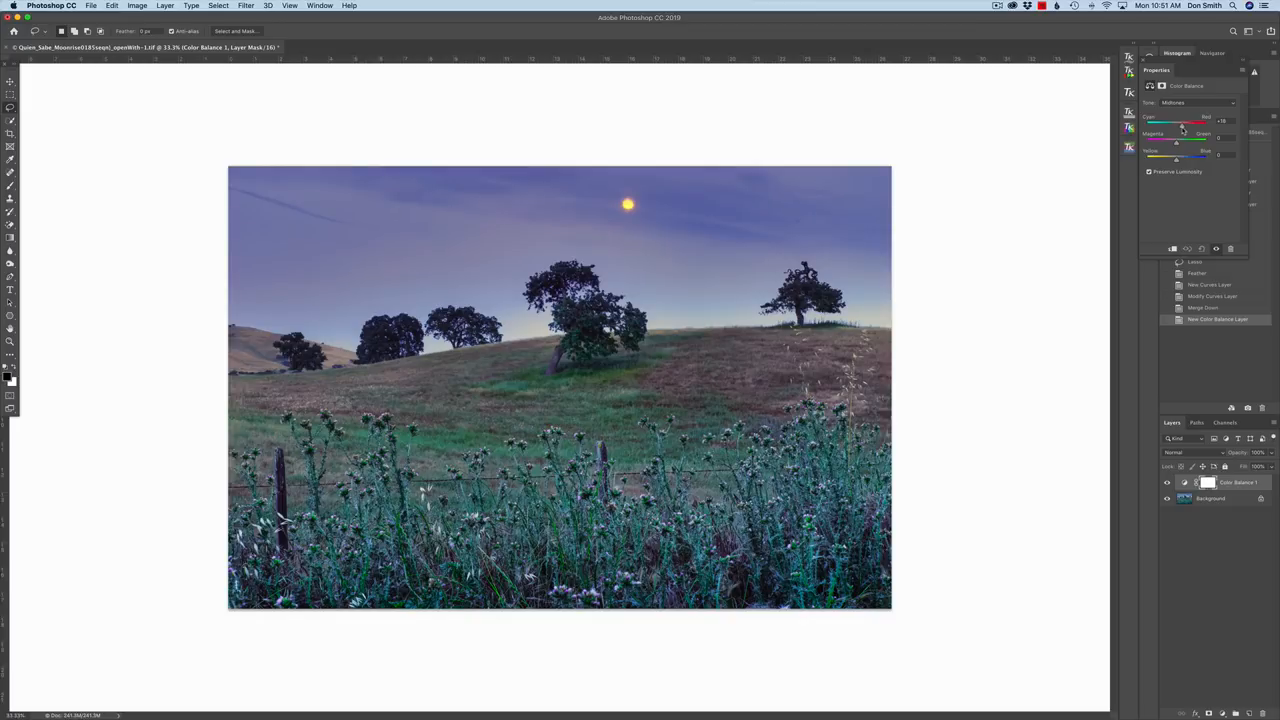
{"action": "left_click_drag", "start_coordinate": [1183, 125], "coordinate": [1188, 125]}
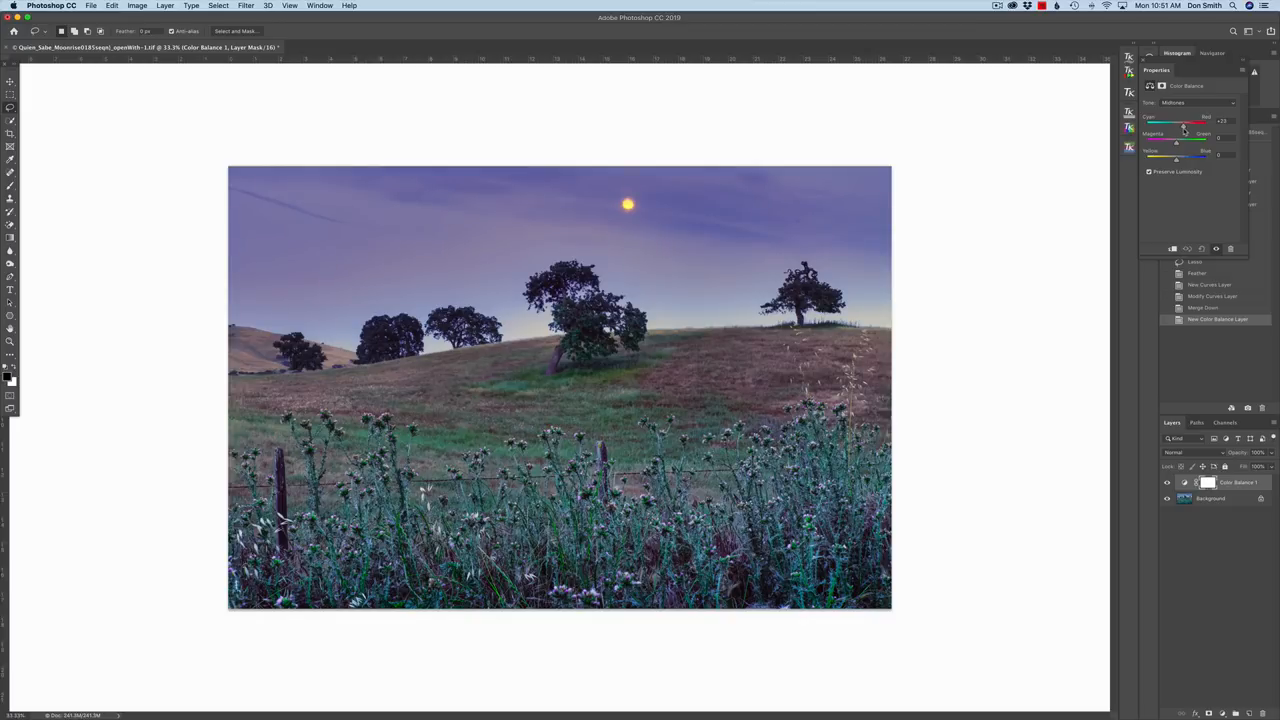
{"action": "left_click_drag", "start_coordinate": [1184, 127], "coordinate": [1190, 127]}
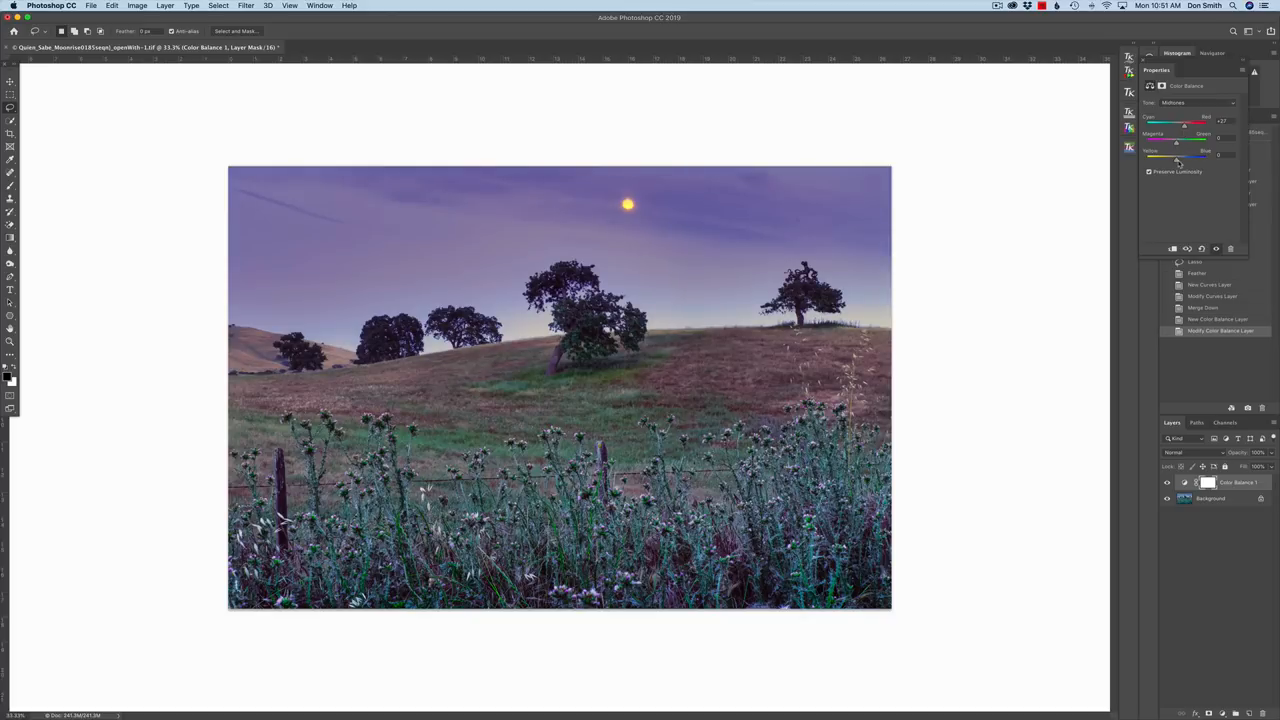
{"action": "left_click_drag", "start_coordinate": [1177, 160], "coordinate": [1183, 160]}
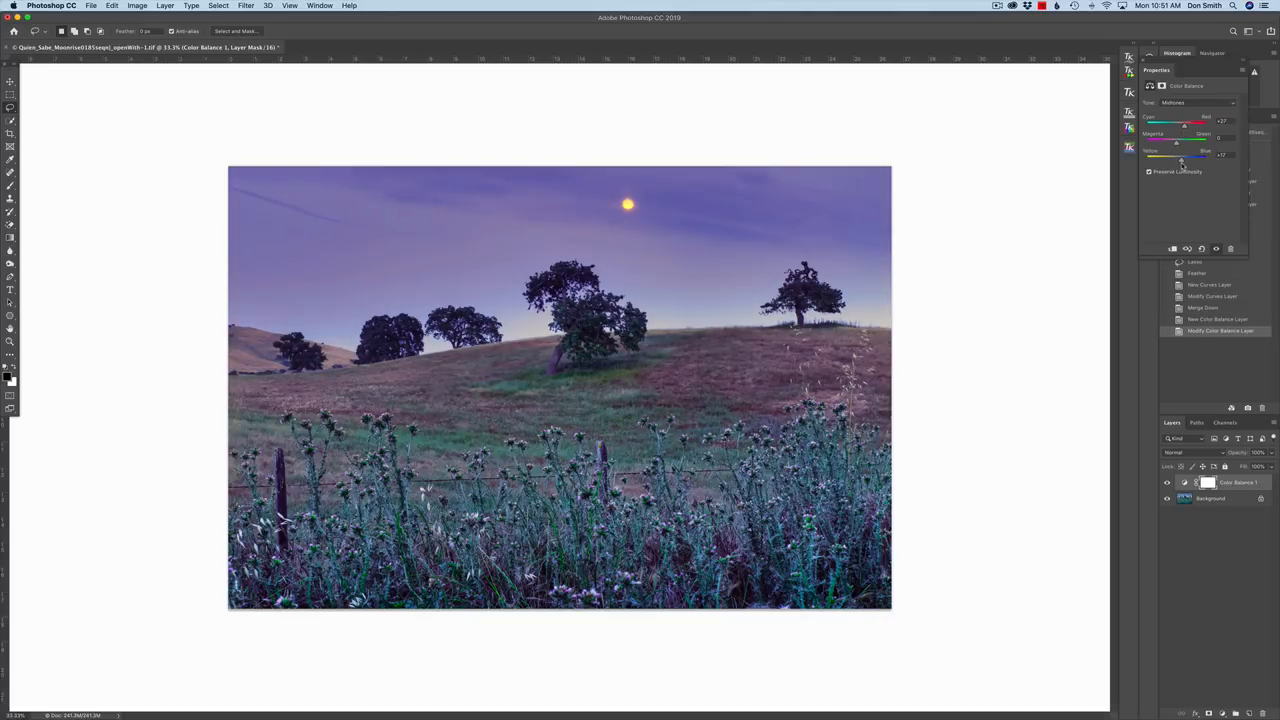
{"action": "left_click_drag", "start_coordinate": [1192, 158], "coordinate": [1178, 158]}
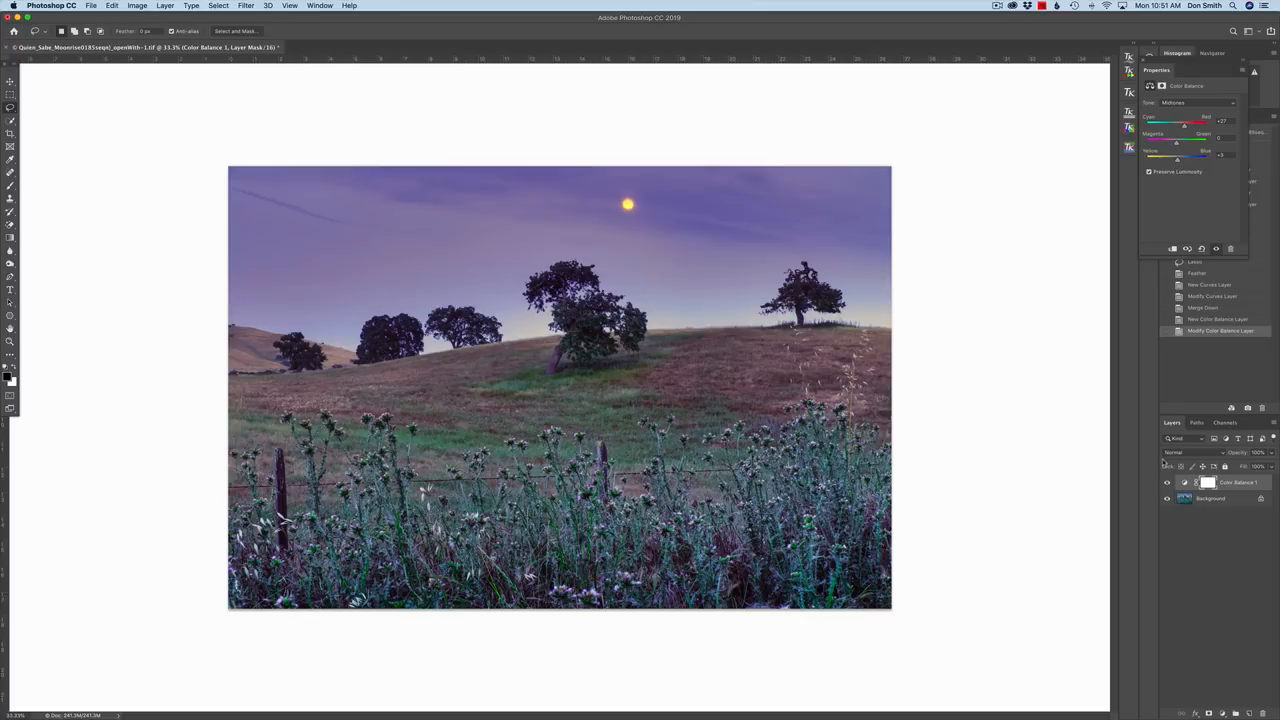
{"action": "left_click", "coordinate": [1166, 482]}
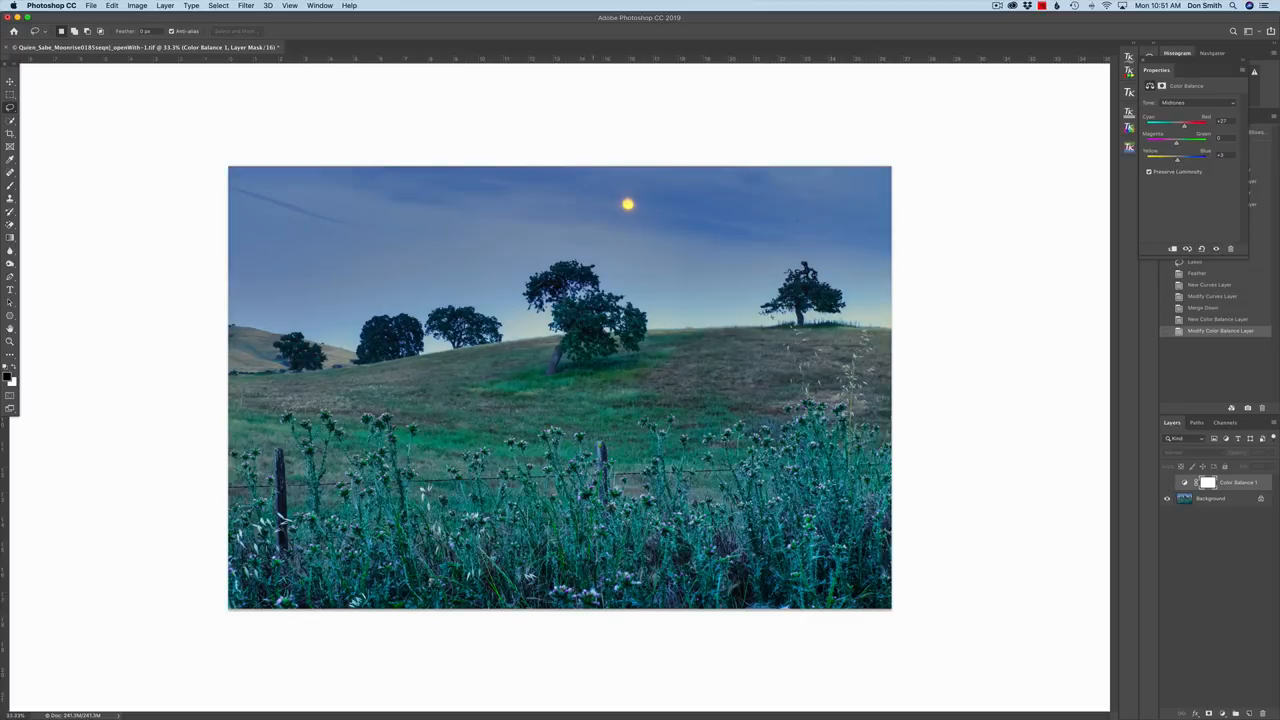
{"action": "mouse_move", "coordinate": [1020, 318]}
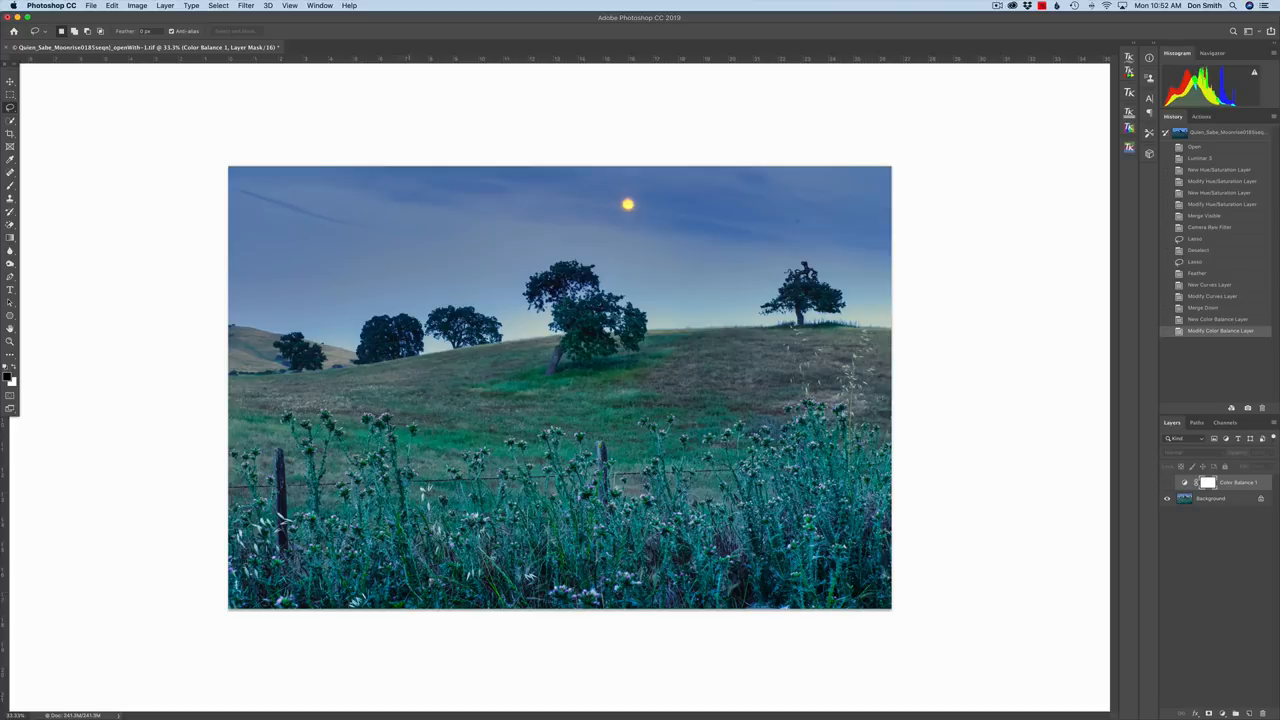
{"action": "mouse_move", "coordinate": [810, 312]}
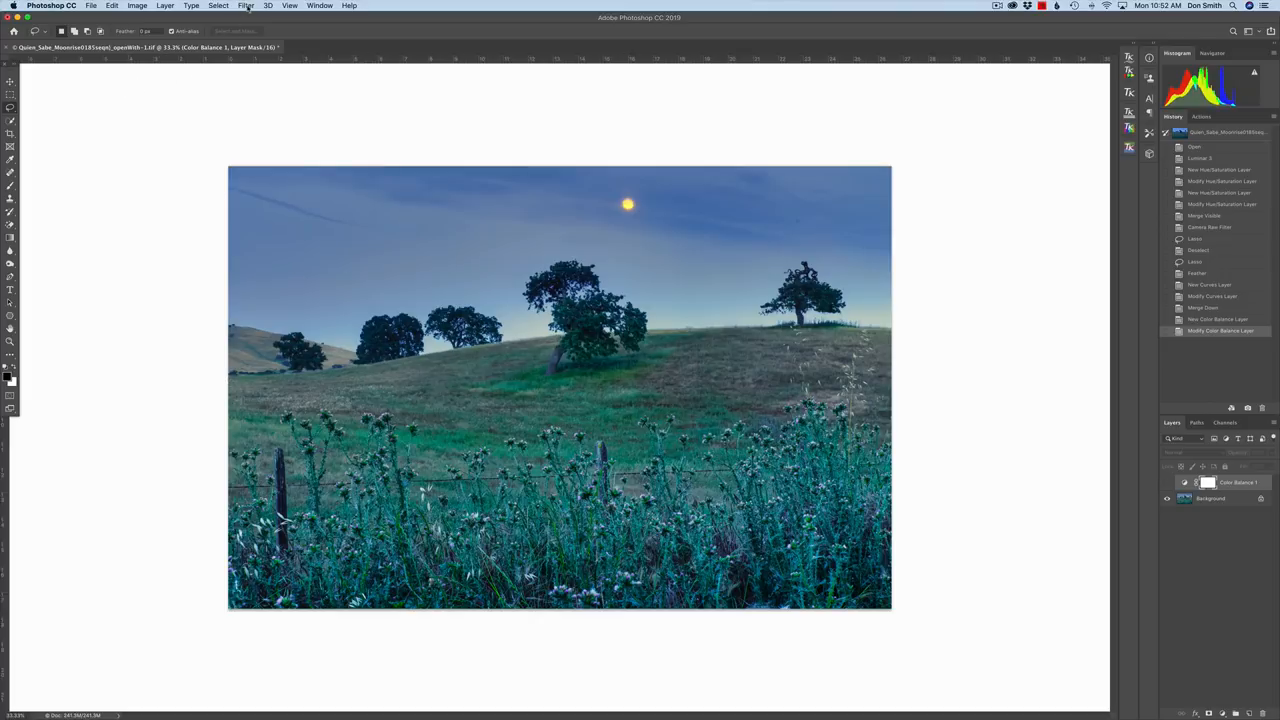
Select the dark oak trees with Color Range using Sampled Colors at fuzziness 34.
{"action": "left_click", "coordinate": [218, 6]}
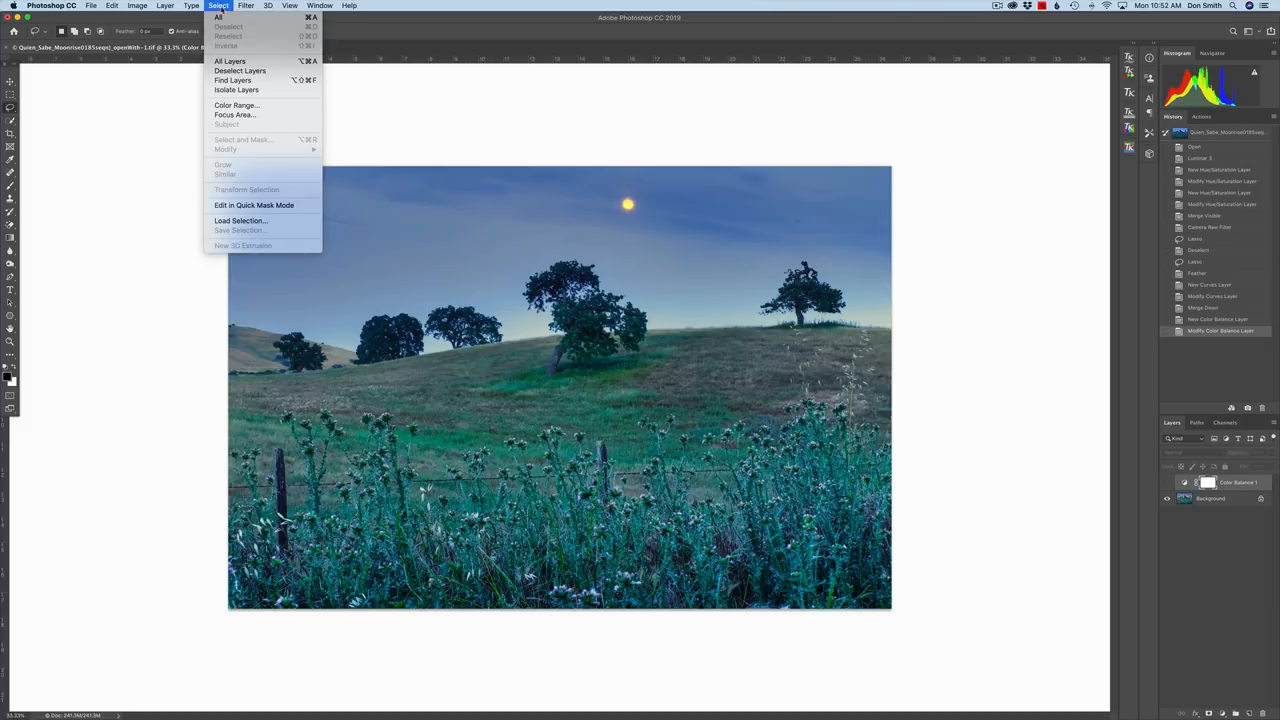
{"action": "mouse_move", "coordinate": [227, 140]}
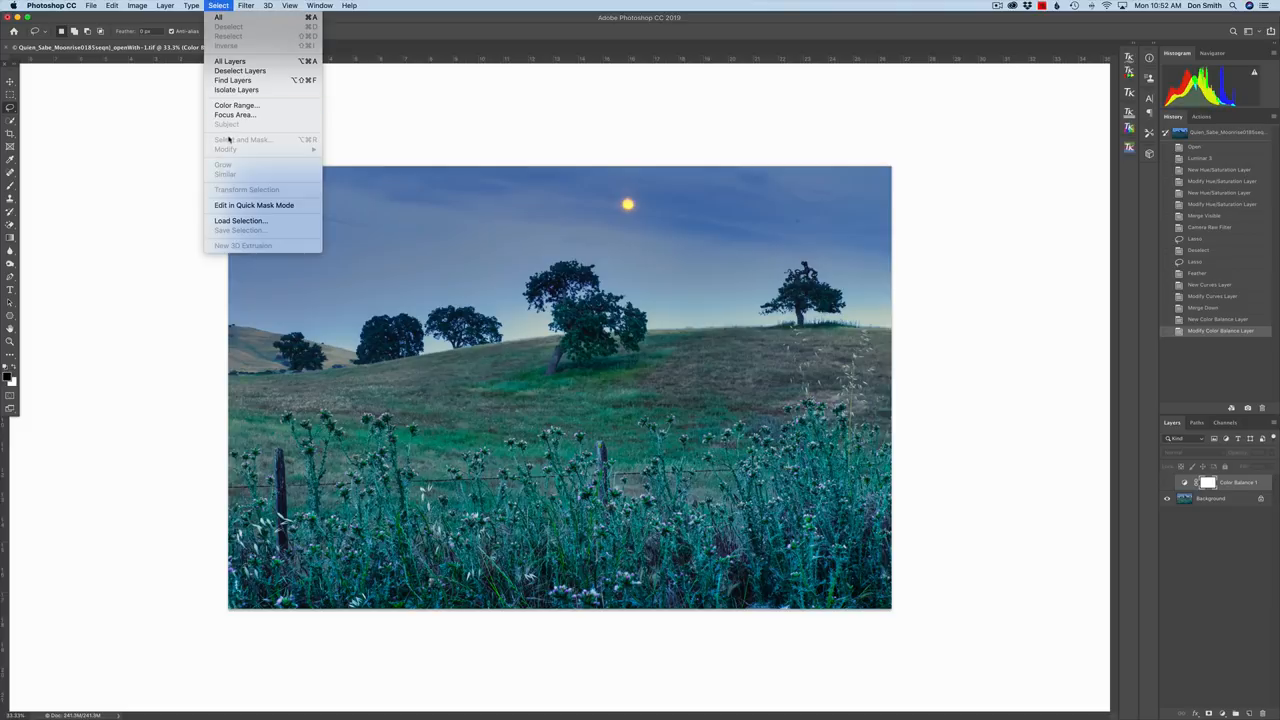
{"action": "mouse_move", "coordinate": [235, 114]}
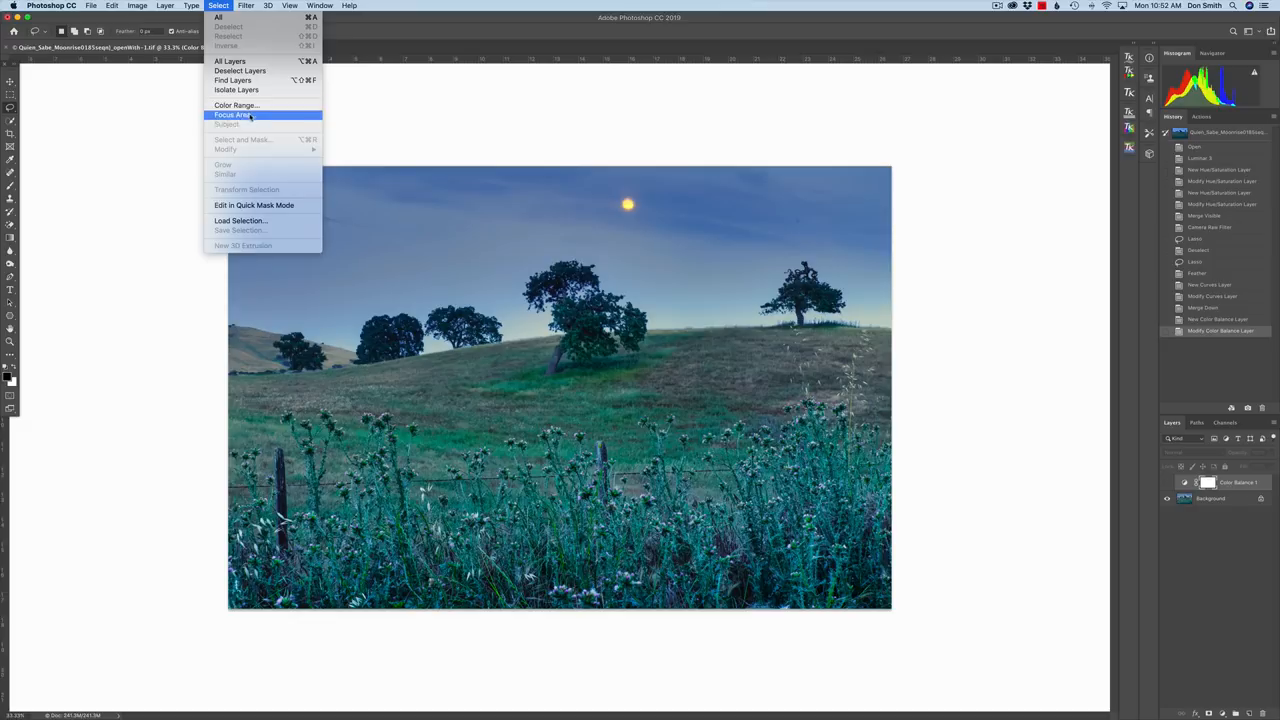
{"action": "mouse_move", "coordinate": [236, 105]}
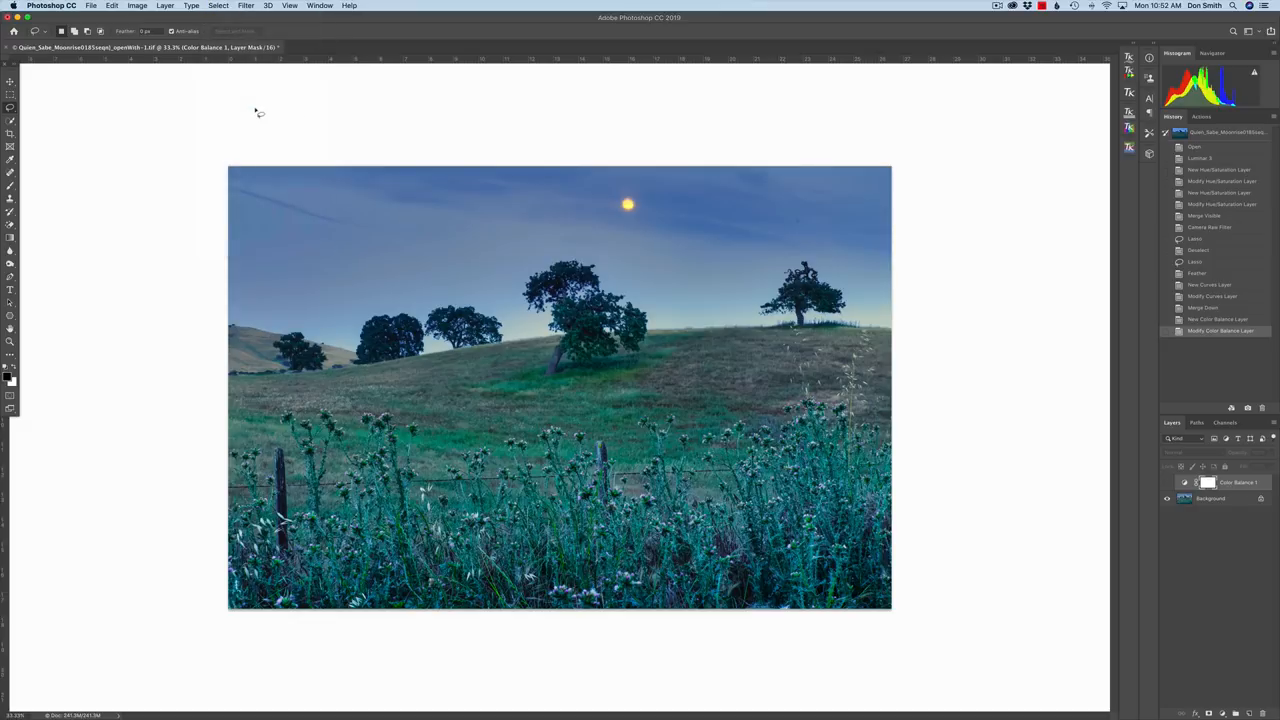
{"action": "left_click", "coordinate": [218, 5]}
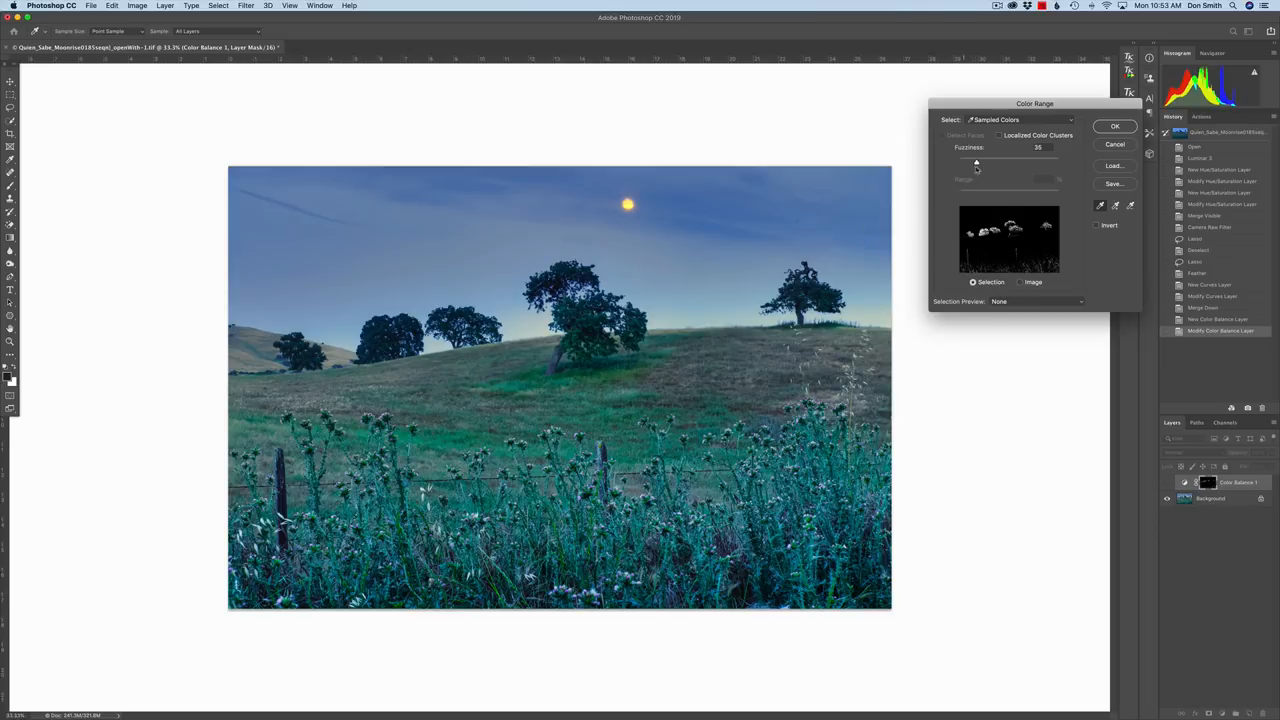
{"action": "left_click_drag", "start_coordinate": [977, 161], "coordinate": [968, 161]}
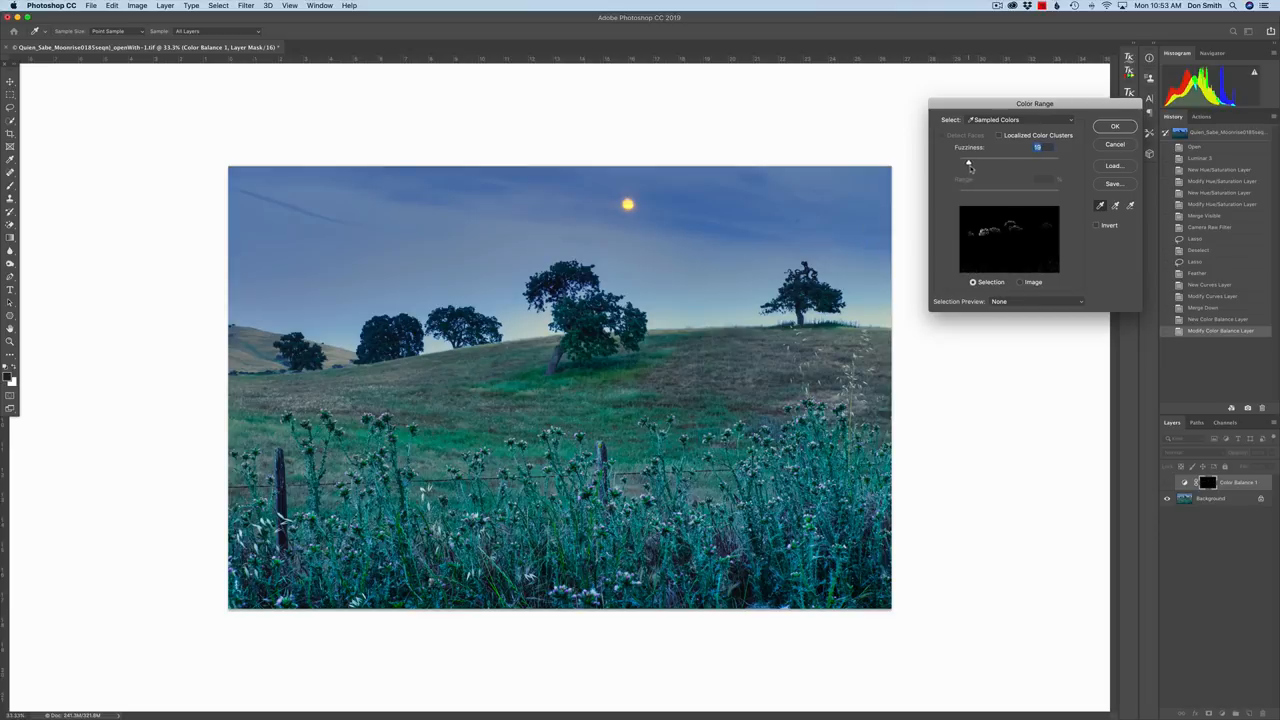
{"action": "left_click_drag", "start_coordinate": [967, 162], "coordinate": [975, 162]}
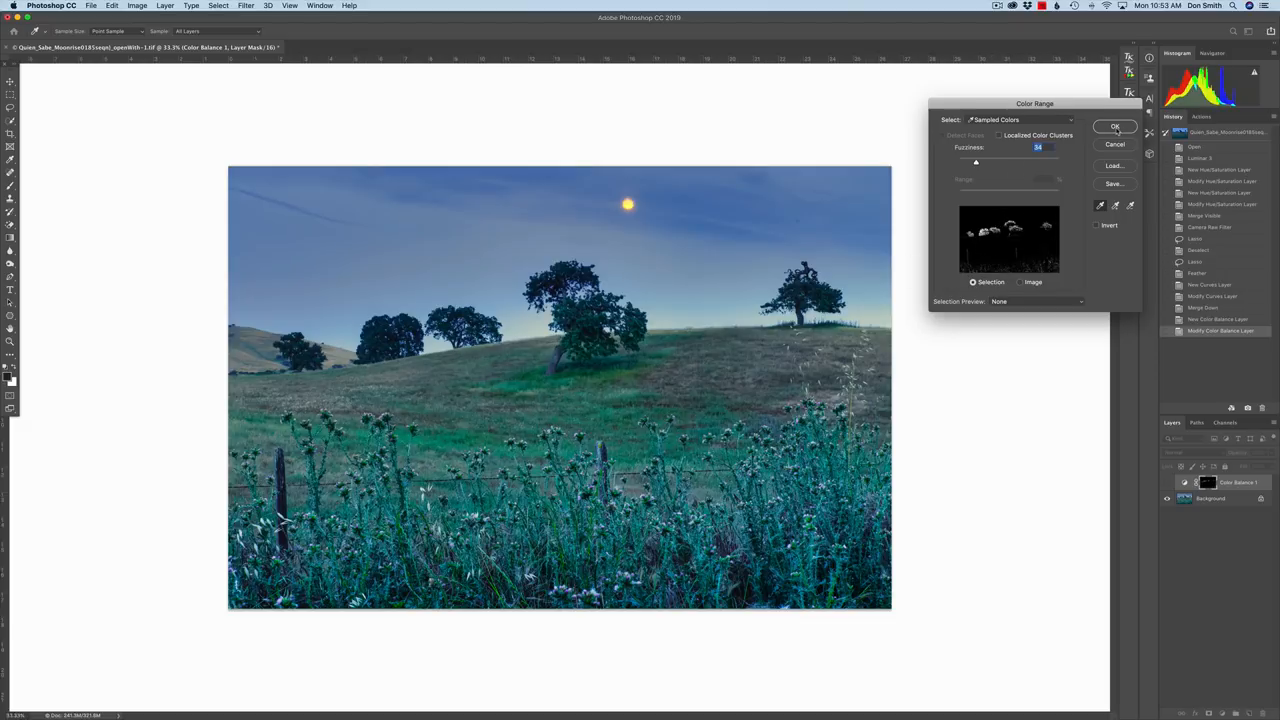
{"action": "left_click", "coordinate": [1114, 126]}
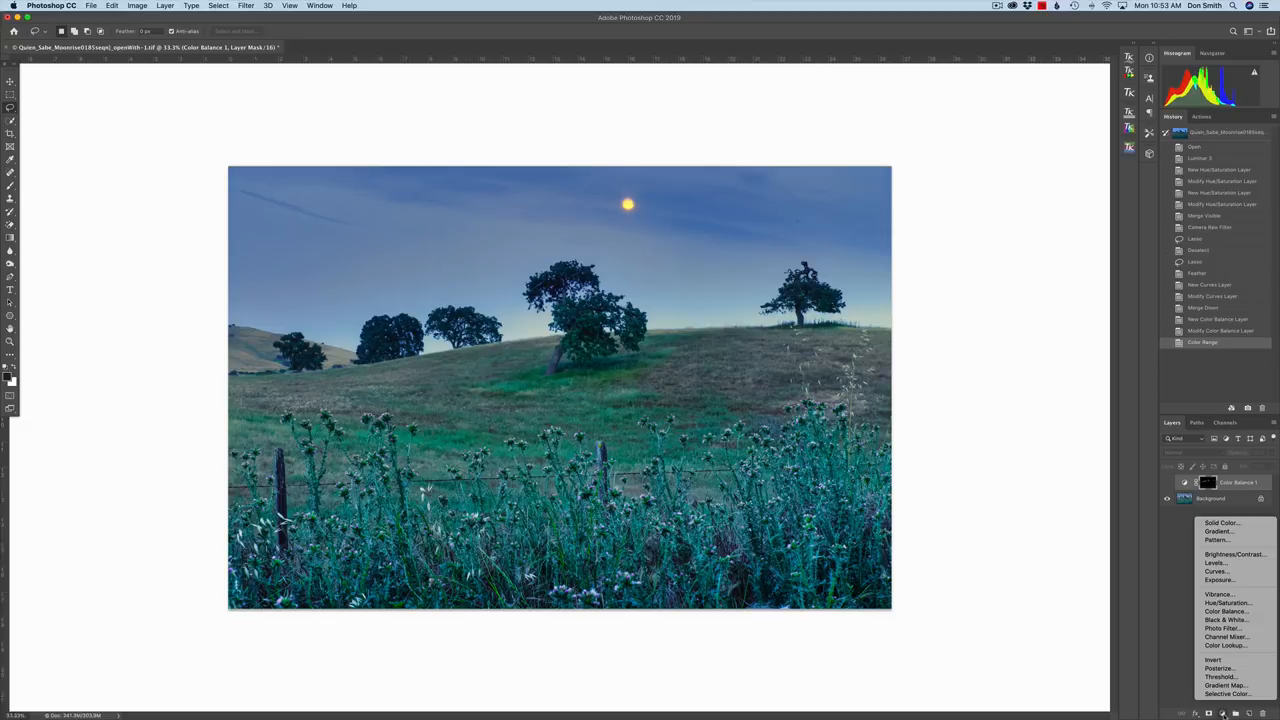
Add a Curves layer masked to the trees, lift its darker tones, and toggle it to compare.
{"action": "left_click", "coordinate": [1215, 571]}
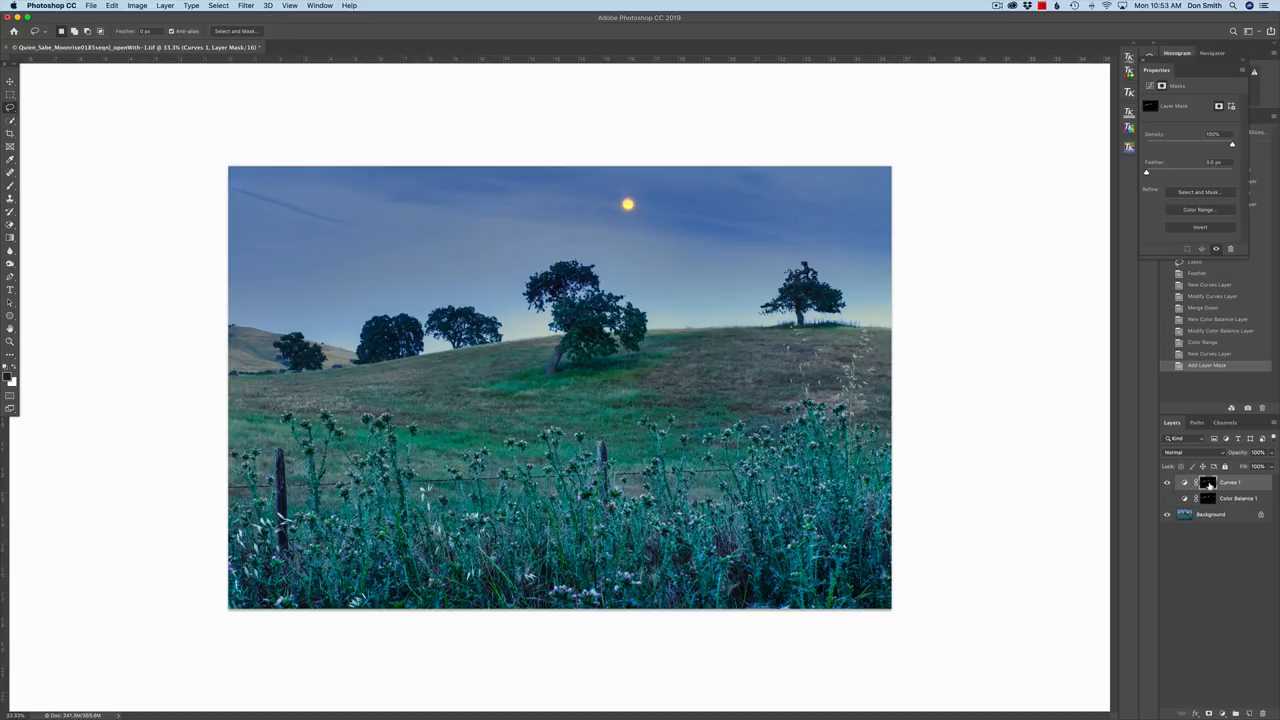
{"action": "left_click", "coordinate": [1207, 482]}
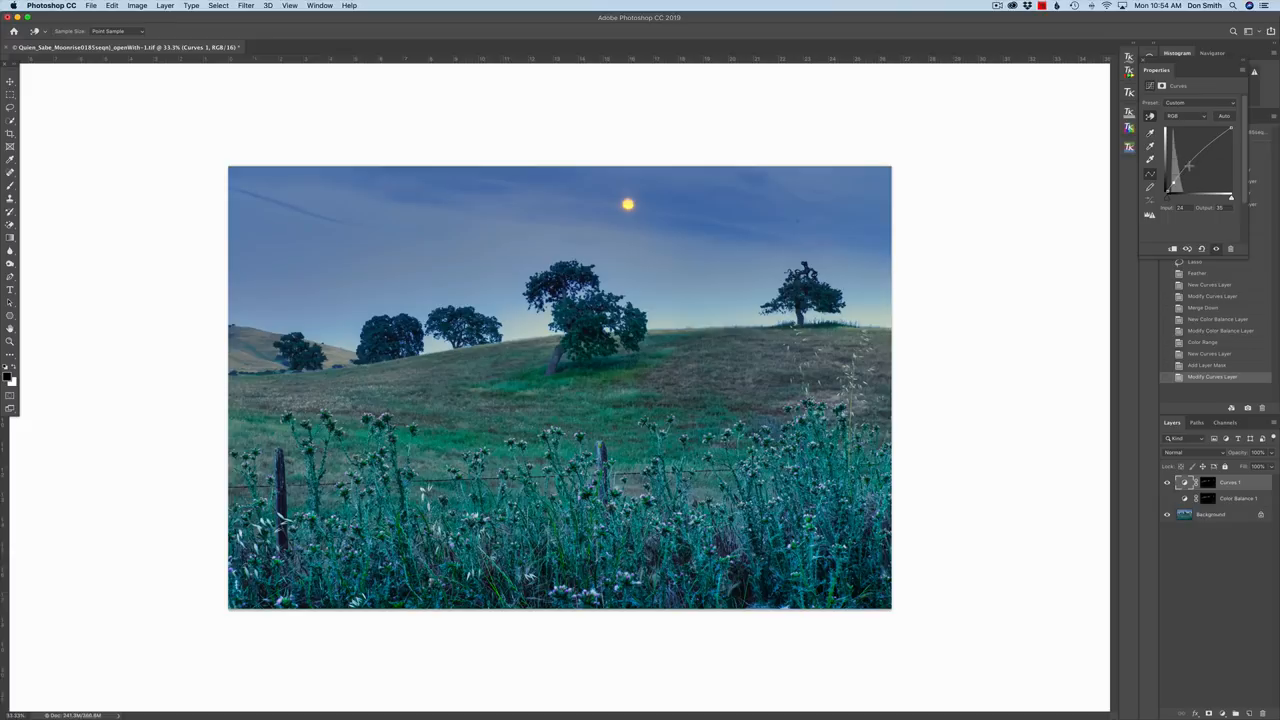
{"action": "mouse_move", "coordinate": [1031, 331]}
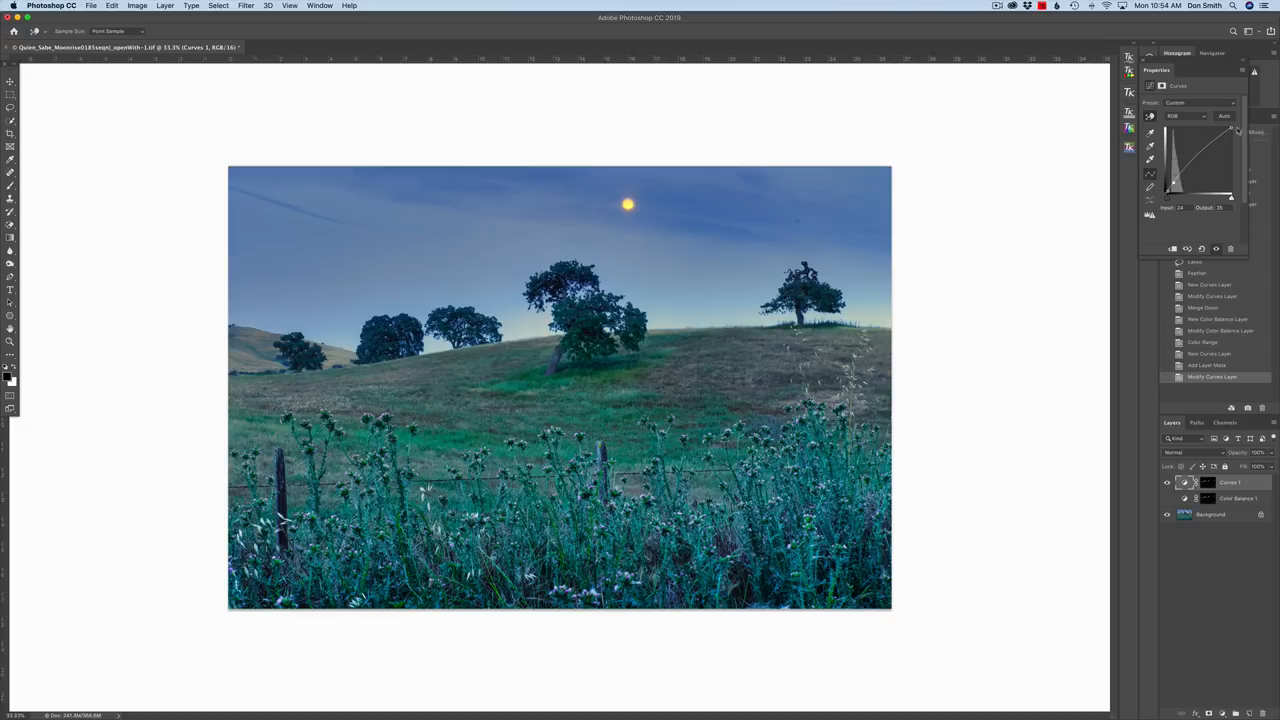
{"action": "mouse_move", "coordinate": [1105, 237]}
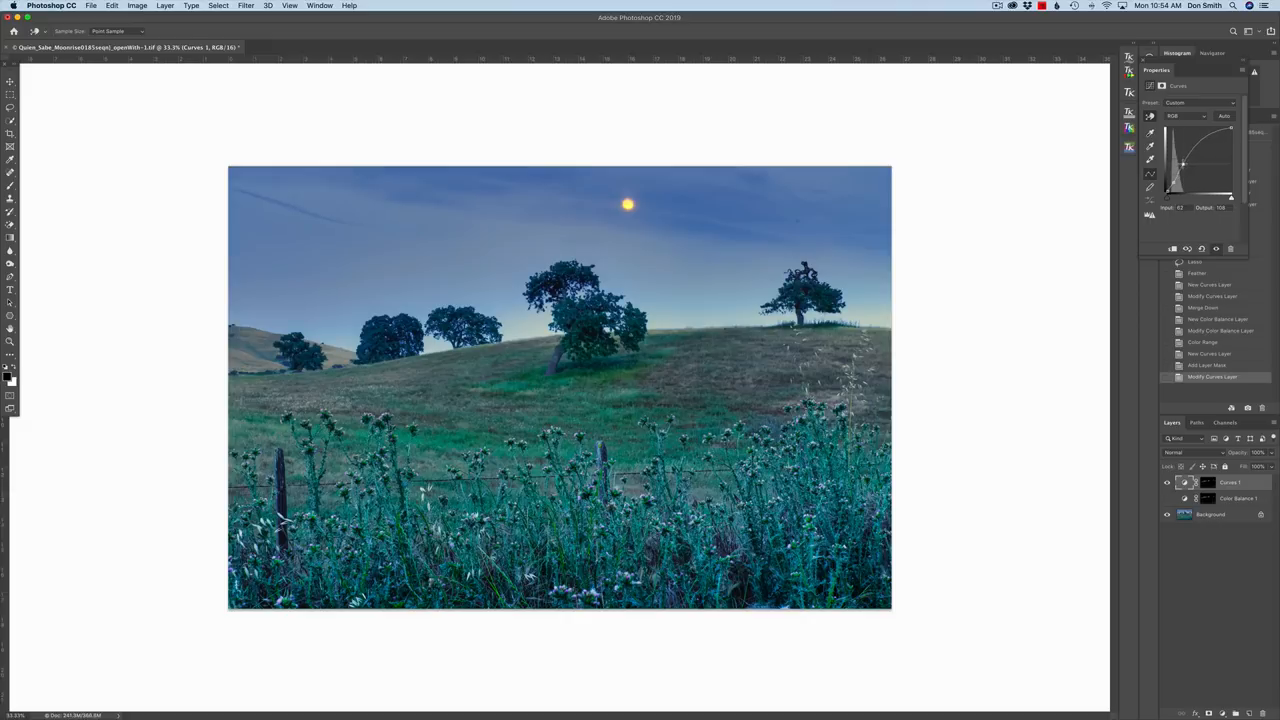
{"action": "left_click_drag", "start_coordinate": [1185, 155], "coordinate": [1185, 175]}
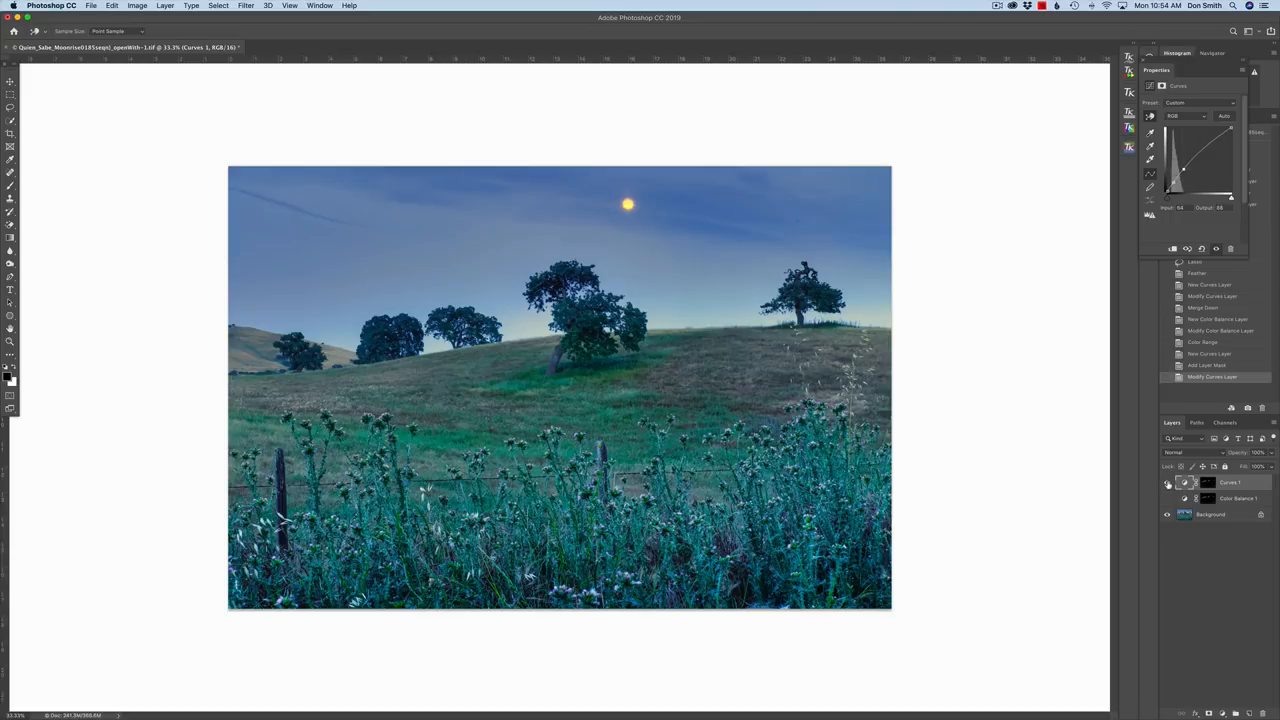
{"action": "left_click", "coordinate": [1166, 482]}
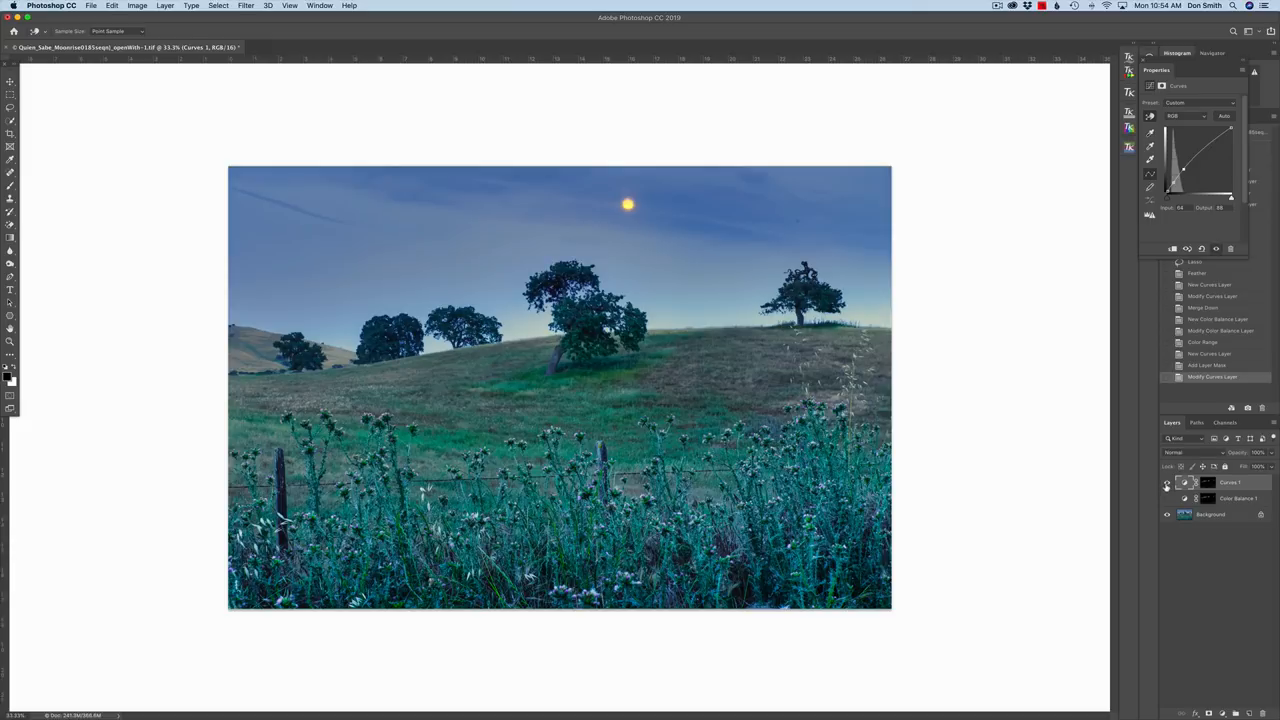
{"action": "left_click", "coordinate": [1166, 482]}
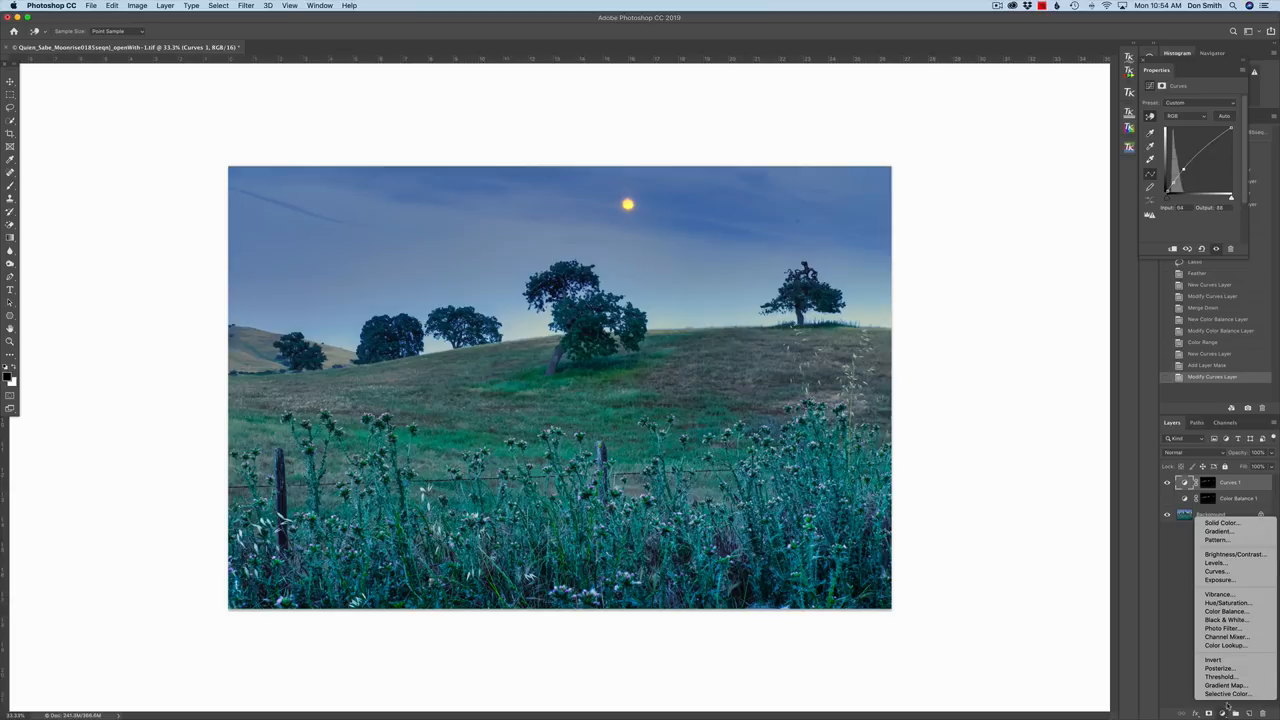
{"action": "mouse_move", "coordinate": [1225, 611]}
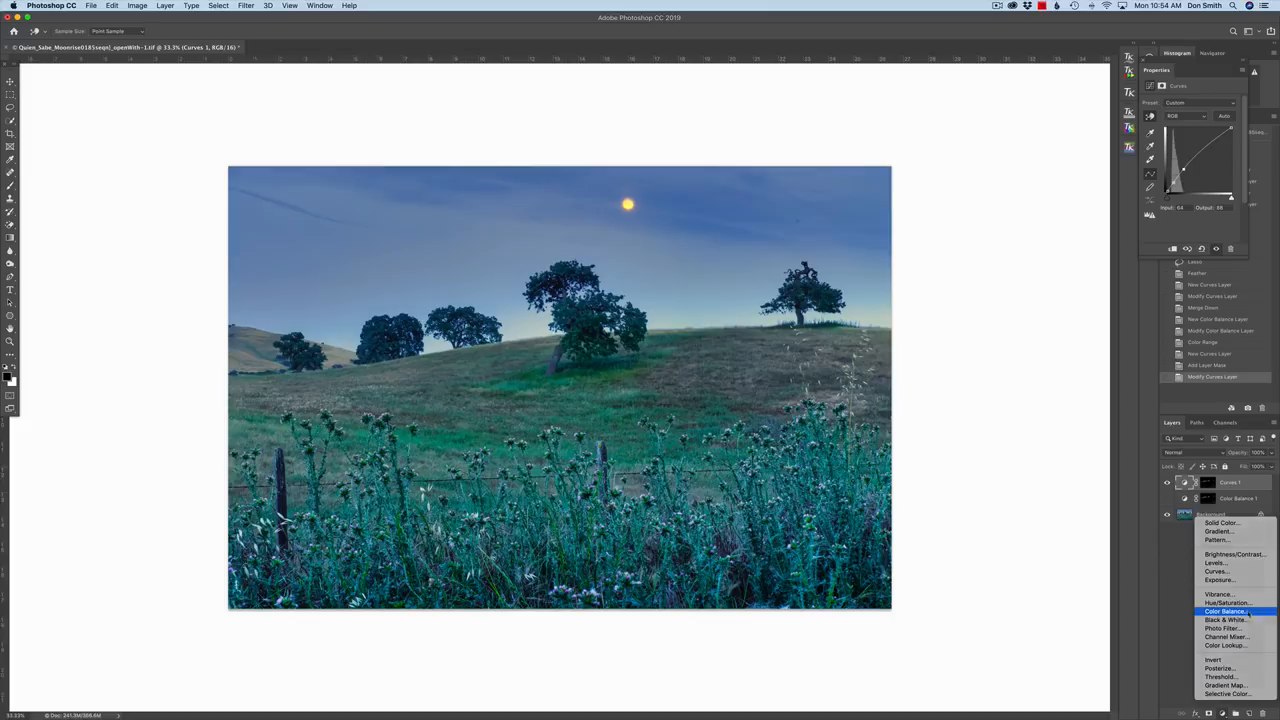
Add a second Color Balance adjustment layer with its own mask above the Curves layer.
{"action": "left_click", "coordinate": [1223, 611]}
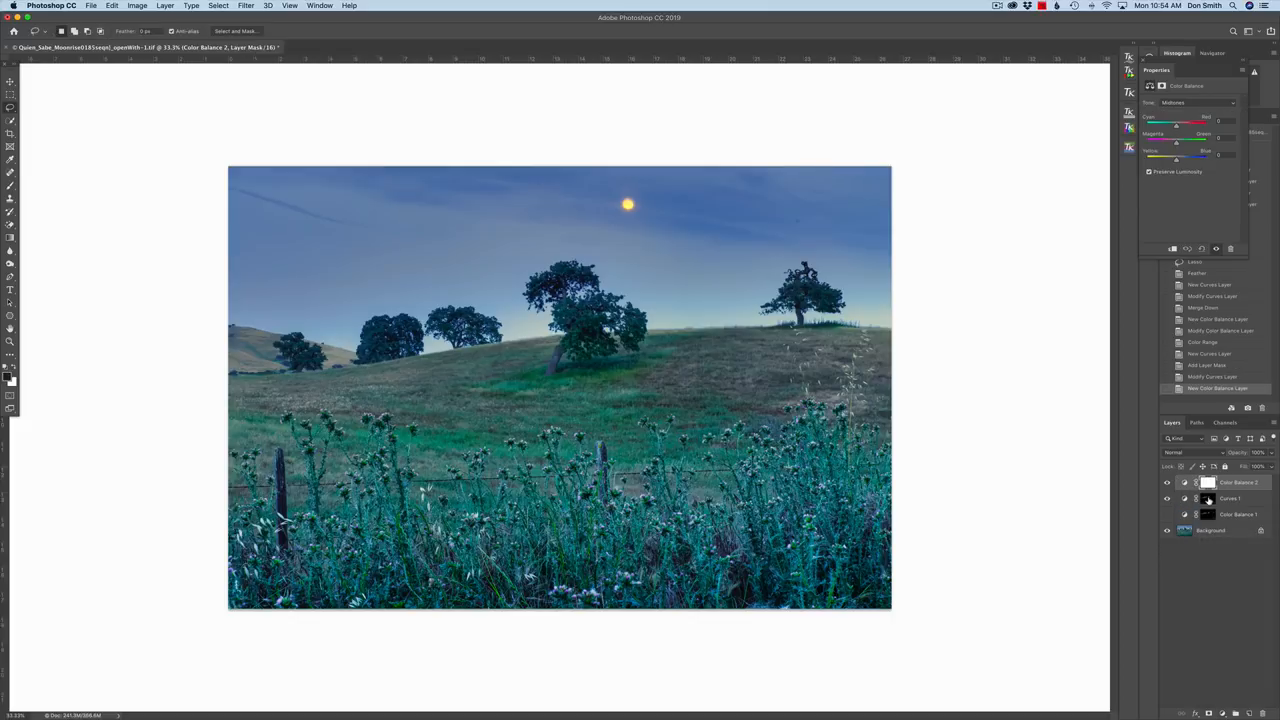
{"action": "left_click", "coordinate": [1207, 482]}
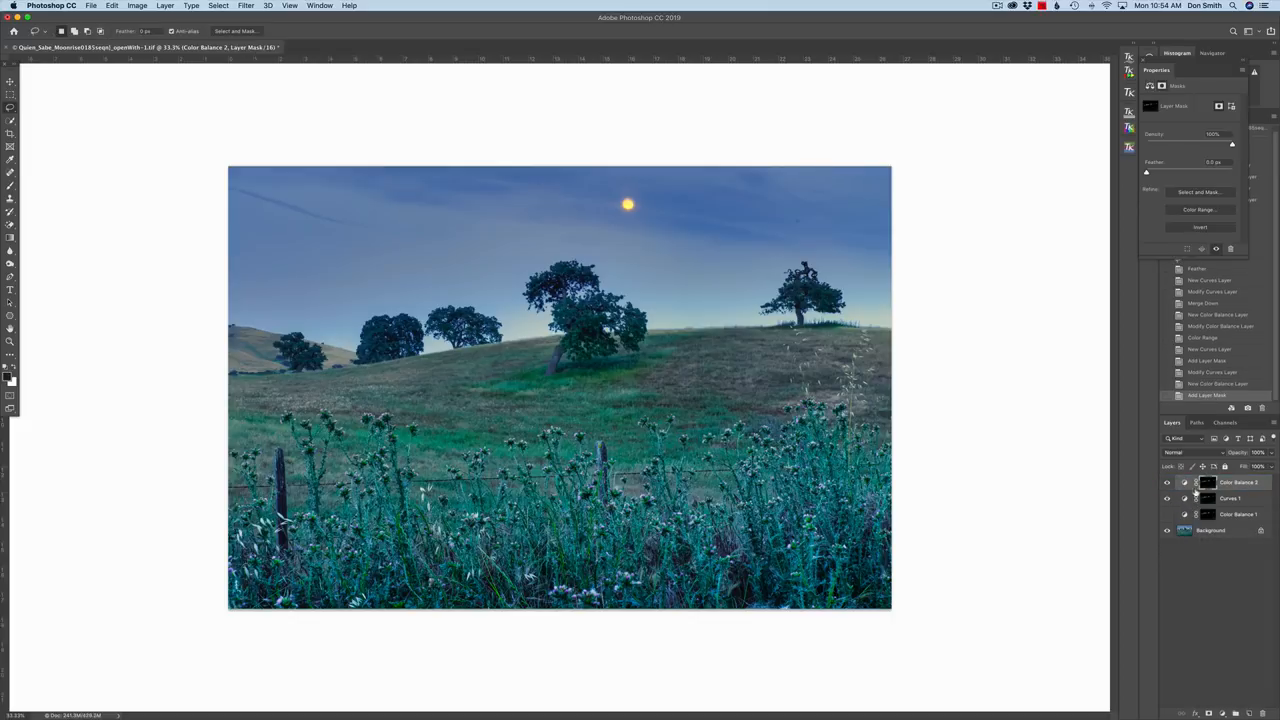
{"action": "left_click", "coordinate": [1207, 482]}
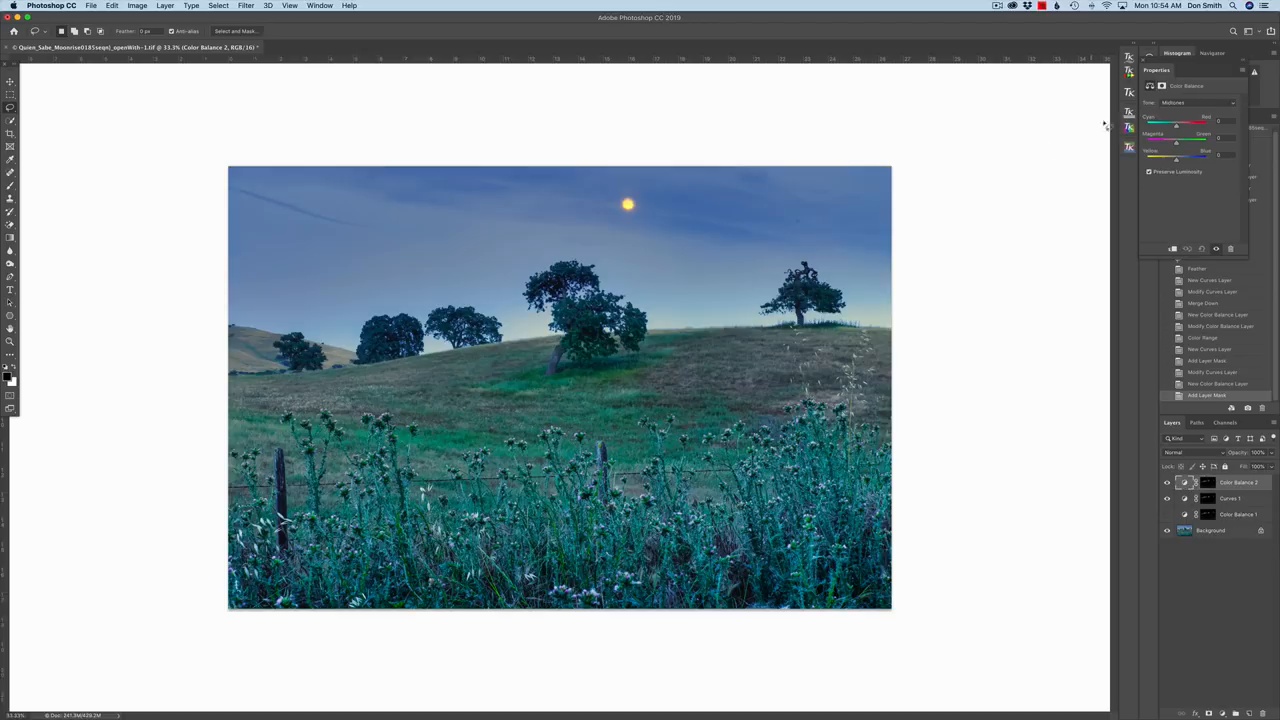
{"action": "mouse_move", "coordinate": [1018, 186]}
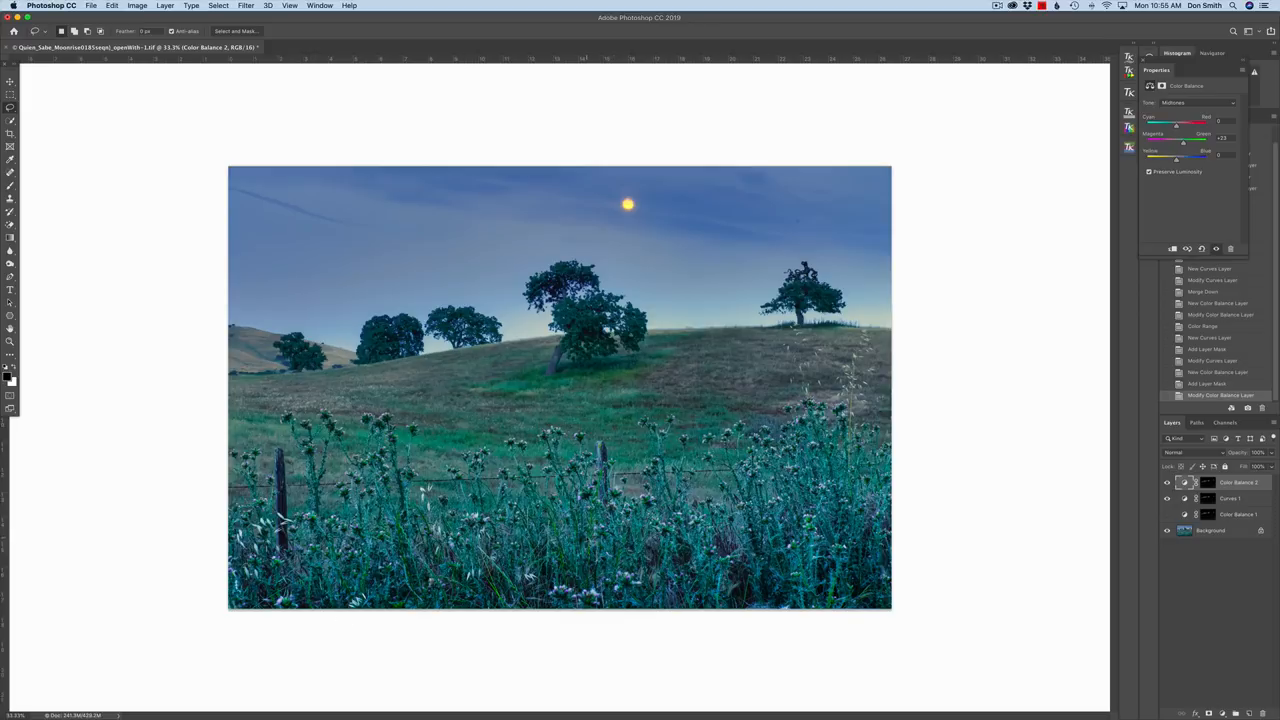
{"action": "mouse_move", "coordinate": [740, 550]}
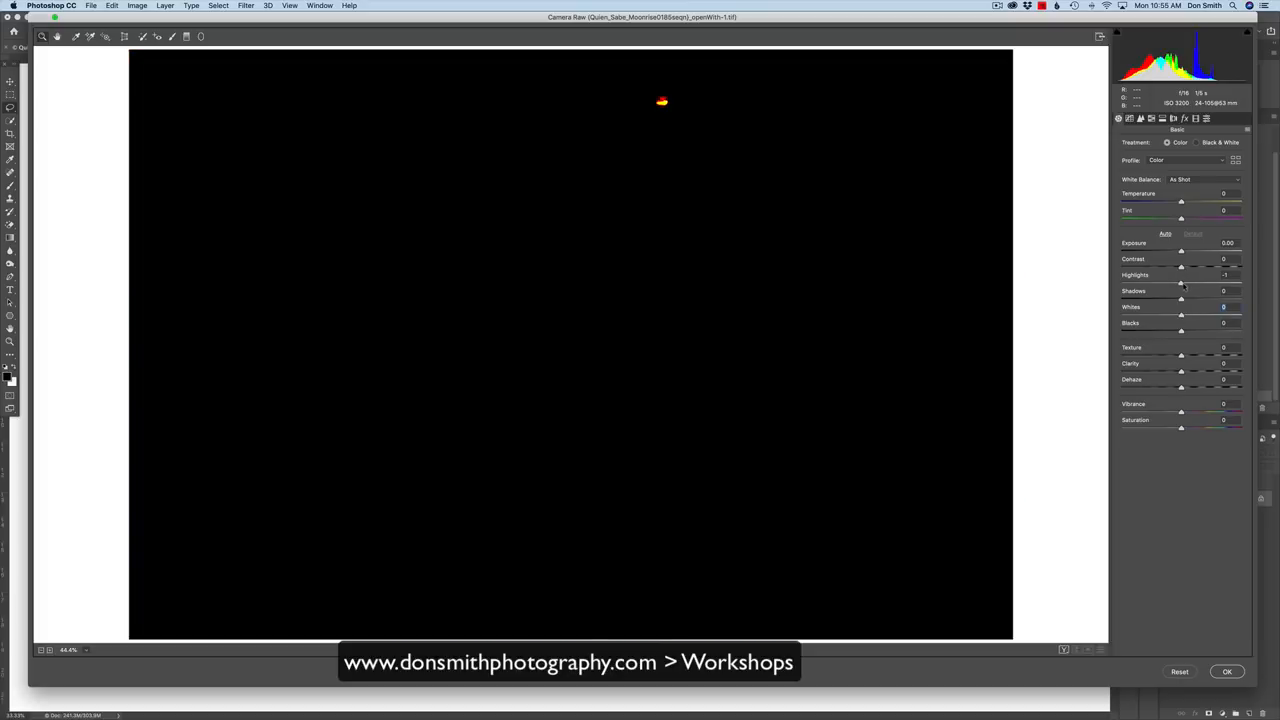
In Camera Raw, nudge Highlights and Blacks down slightly and lower Contrast to -1.
{"action": "left_click_drag", "start_coordinate": [1181, 274], "coordinate": [1175, 274]}
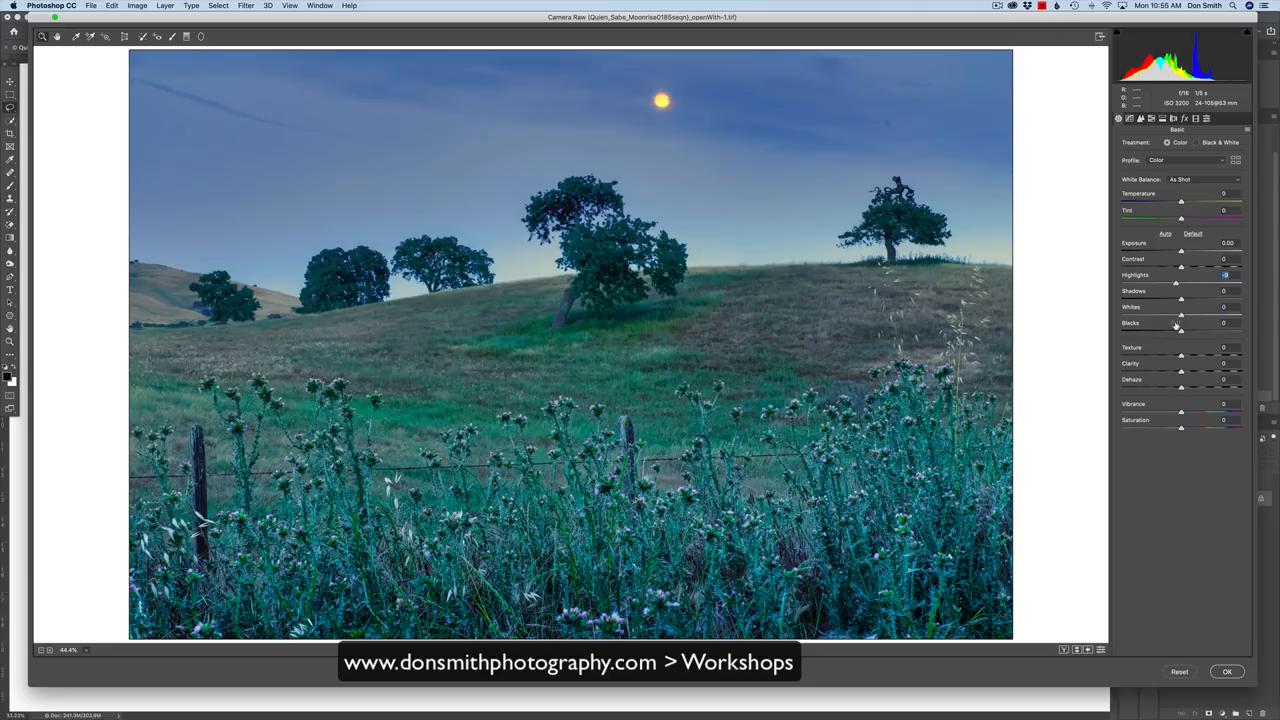
{"action": "left_click_drag", "start_coordinate": [1181, 329], "coordinate": [1179, 331]}
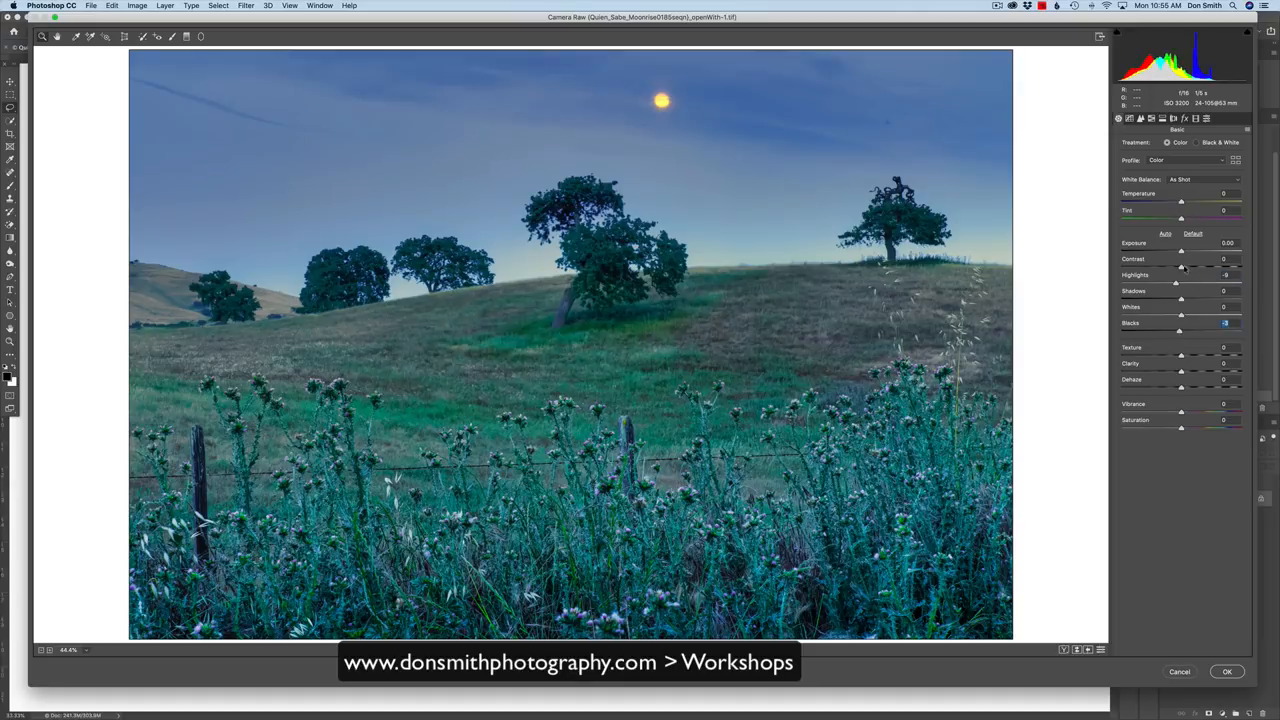
{"action": "left_click_drag", "start_coordinate": [1181, 268], "coordinate": [1178, 268]}
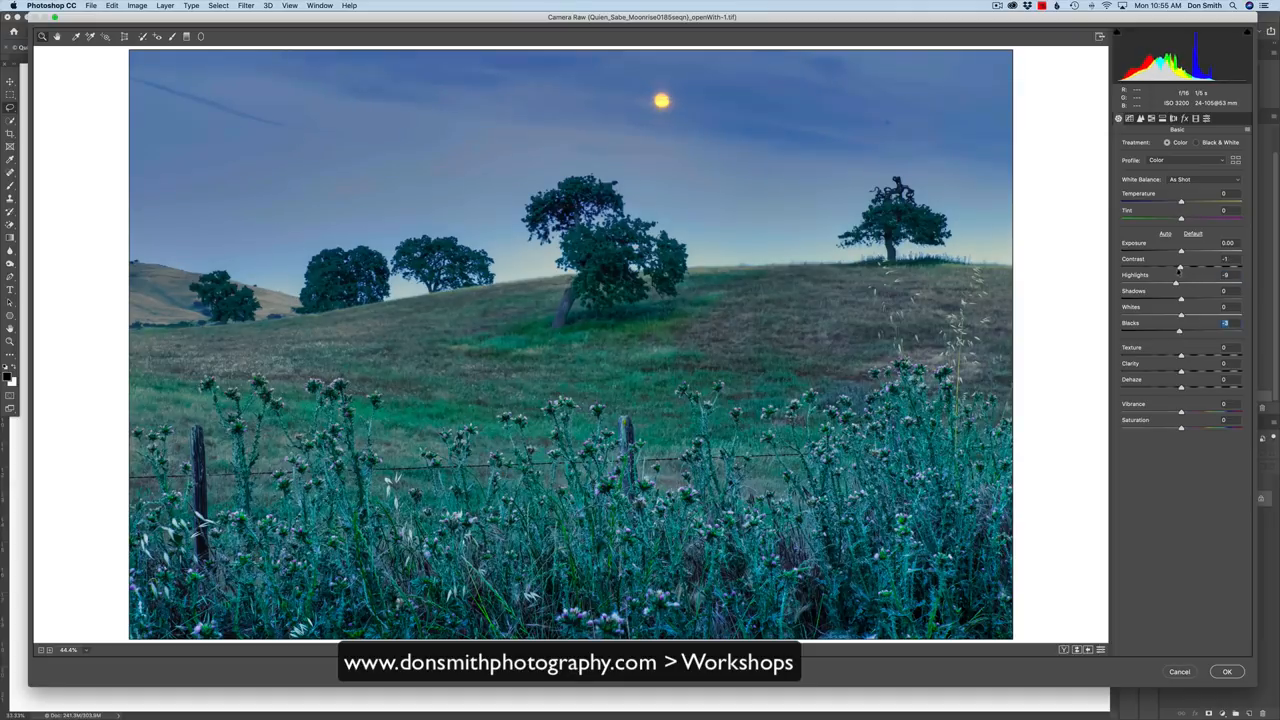